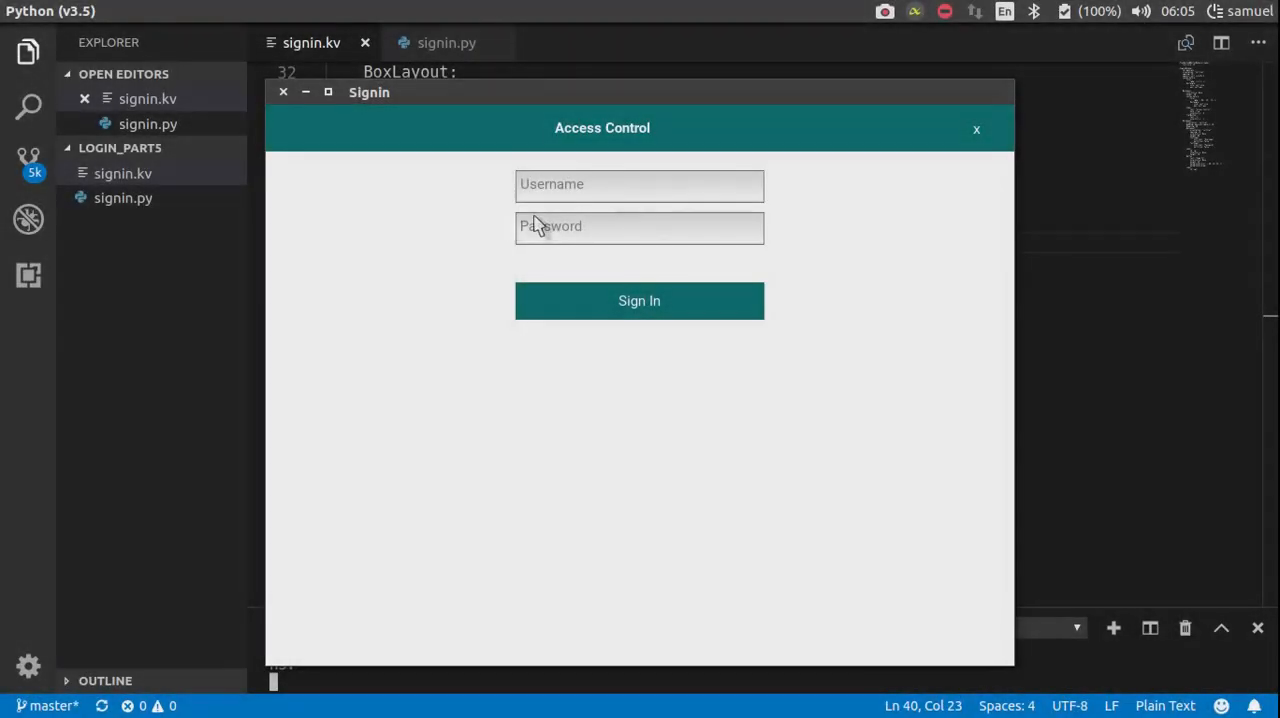
# Type sample text 'dfghoij' into the Username field of the running sign-in app
pyautogui.click(639, 184)
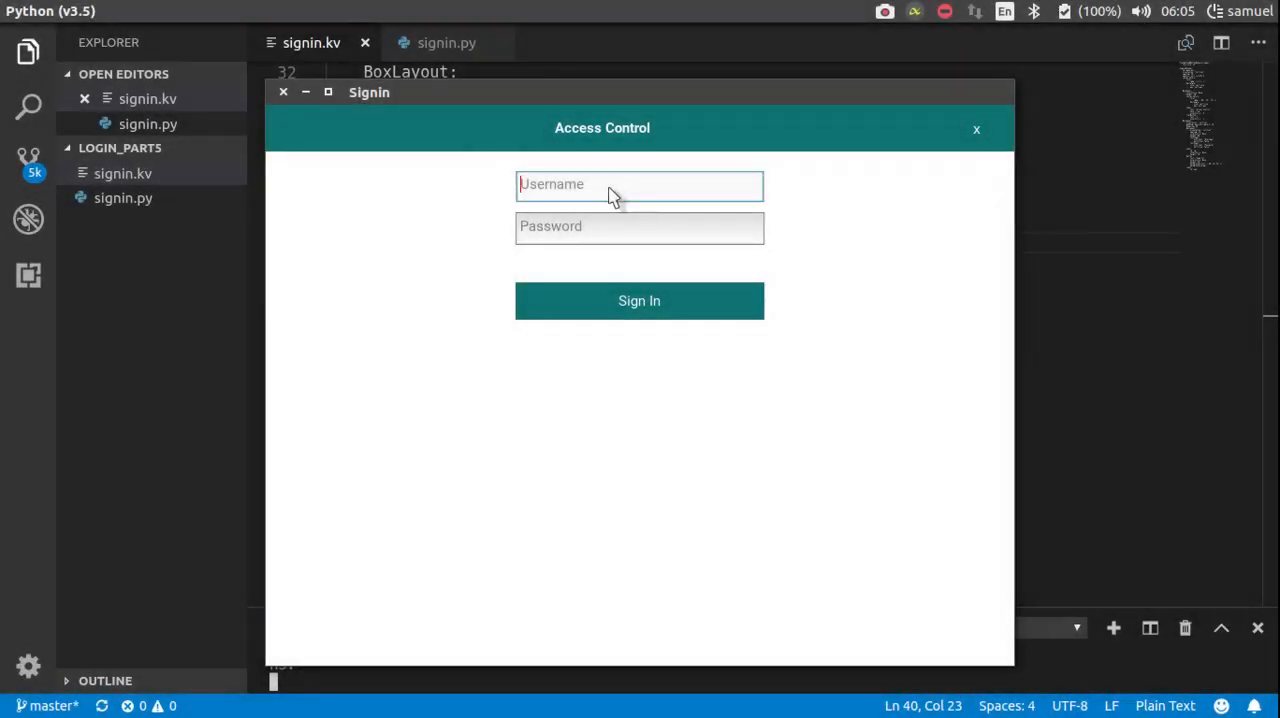
pyautogui.write('dfghoij')
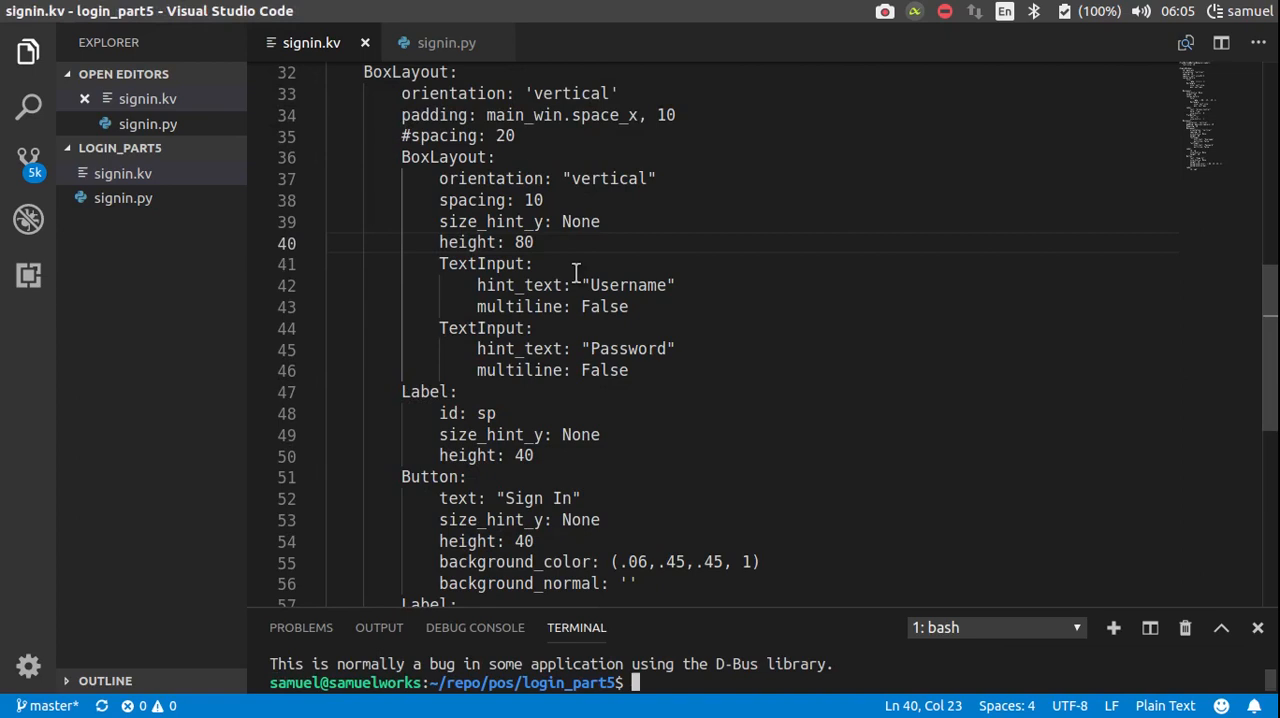
pyautogui.moveTo(570, 297)
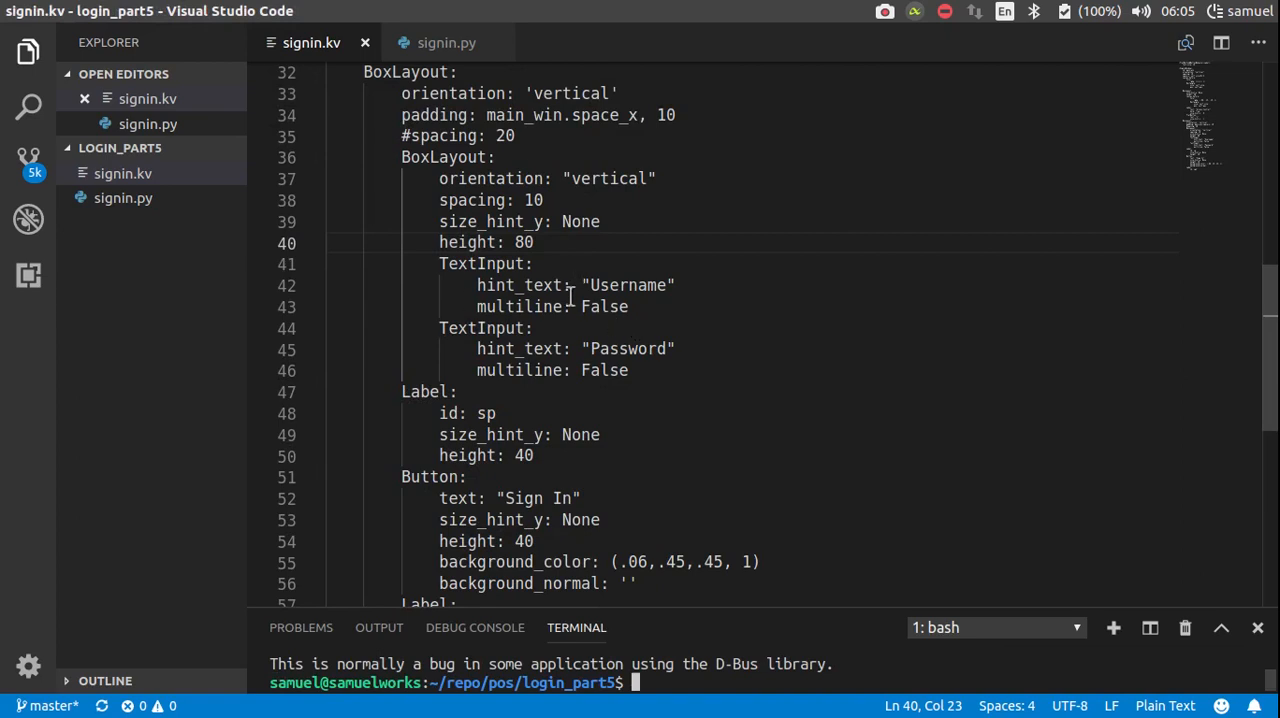
pyautogui.moveTo(641, 310)
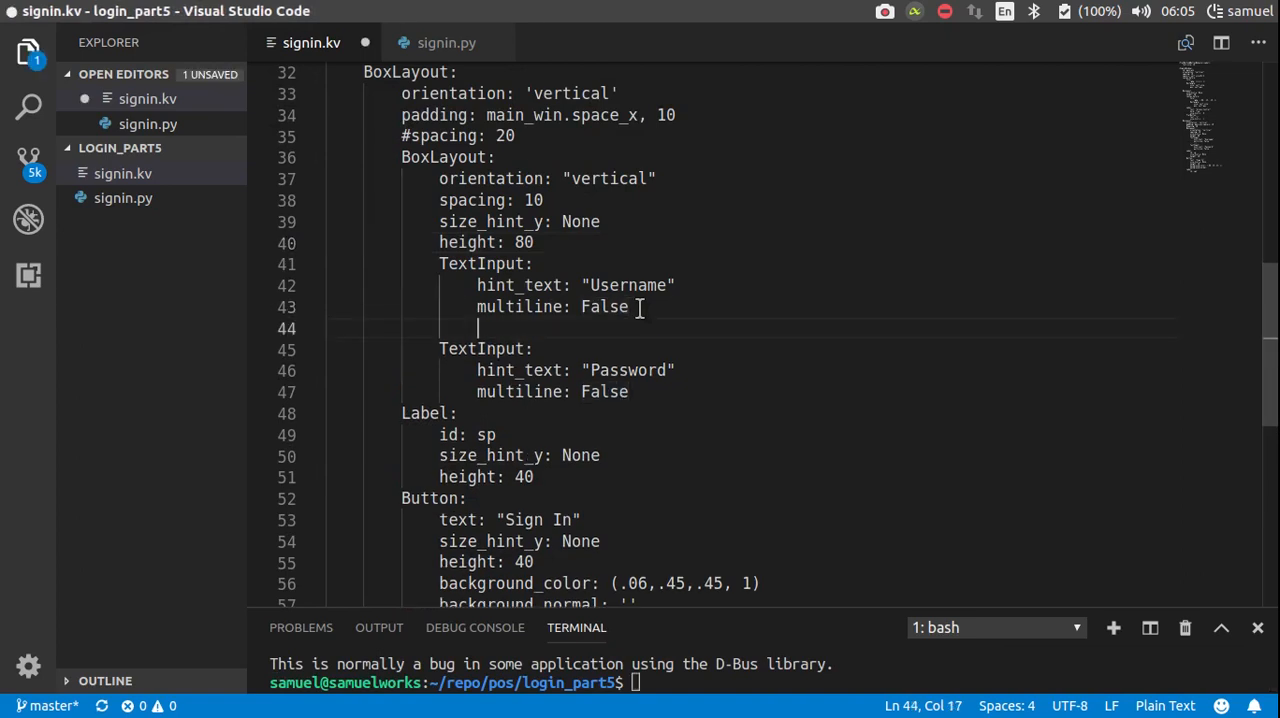
# Add focus: True to the Username TextInput and id: pwd_field to the Password TextInput
pyautogui.write('focus')
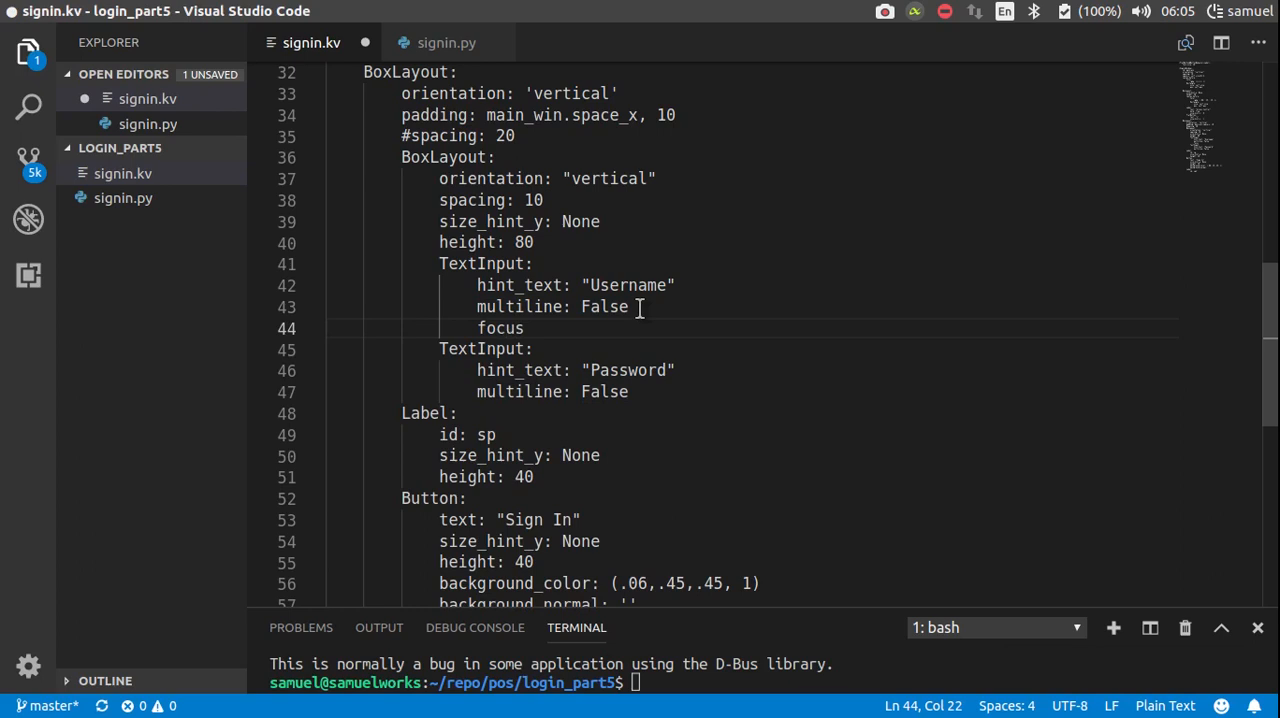
pyautogui.write(': Tru')
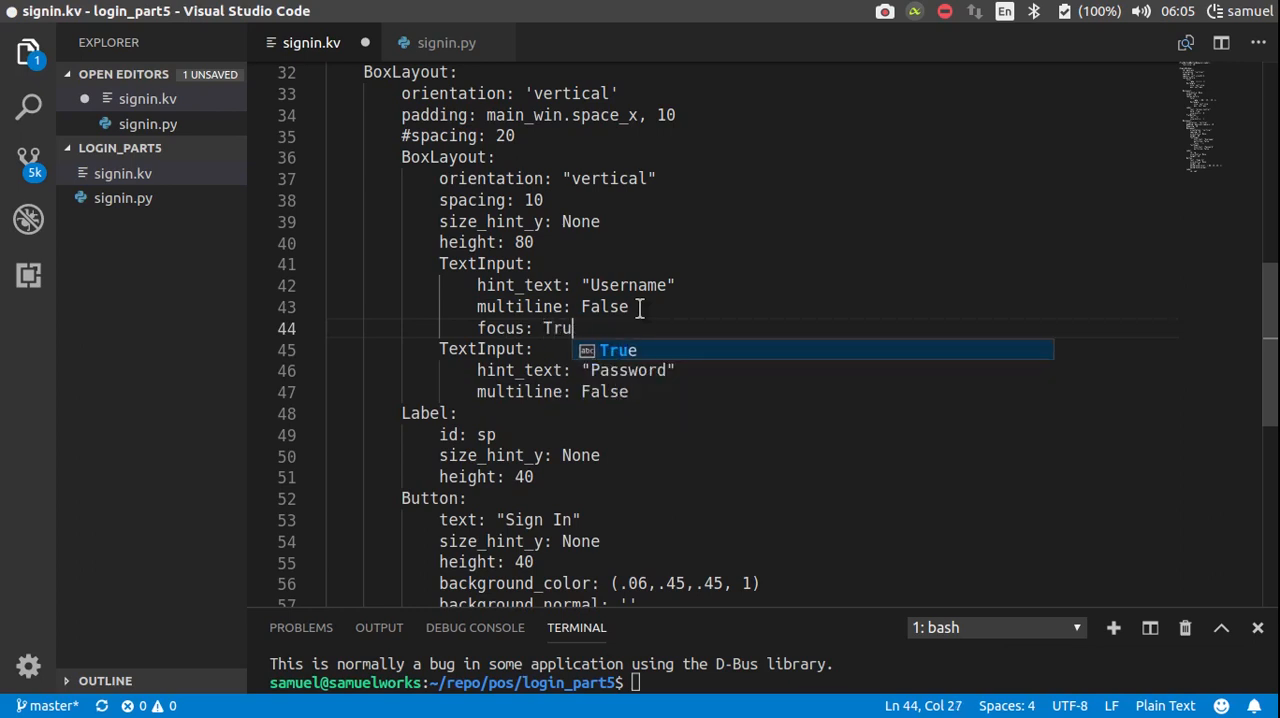
pyautogui.write('e')
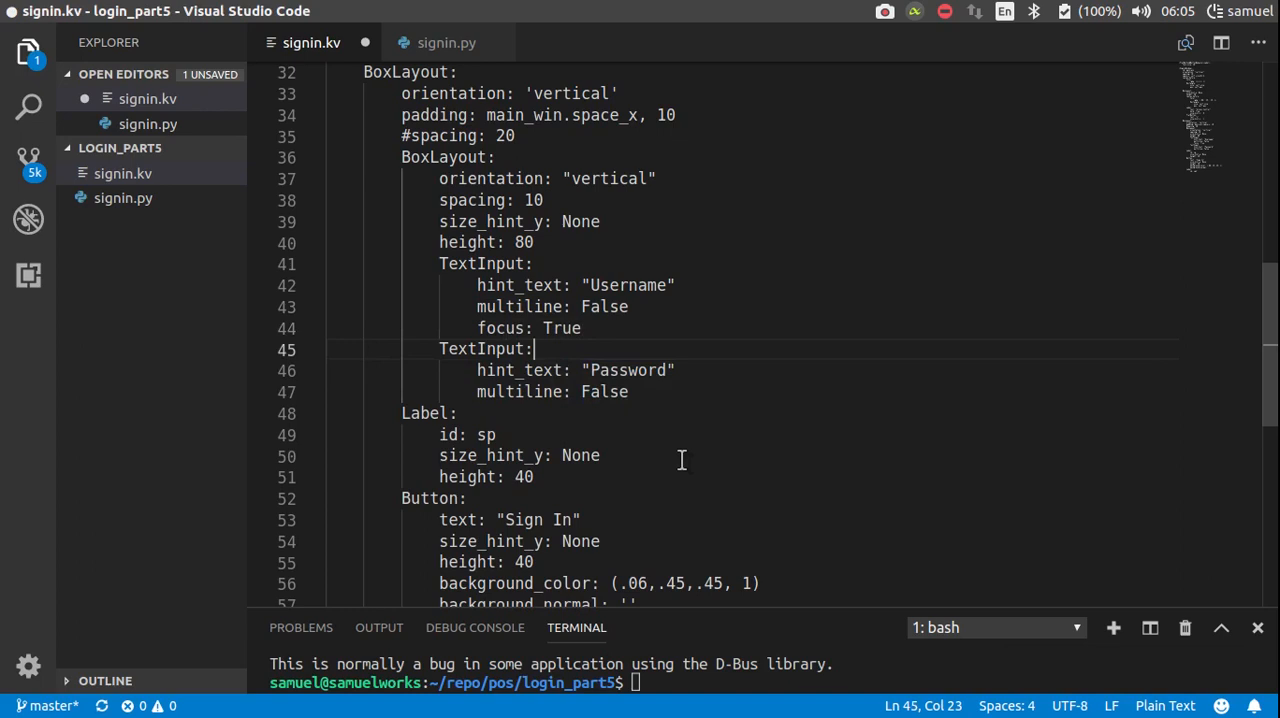
pyautogui.write('id')
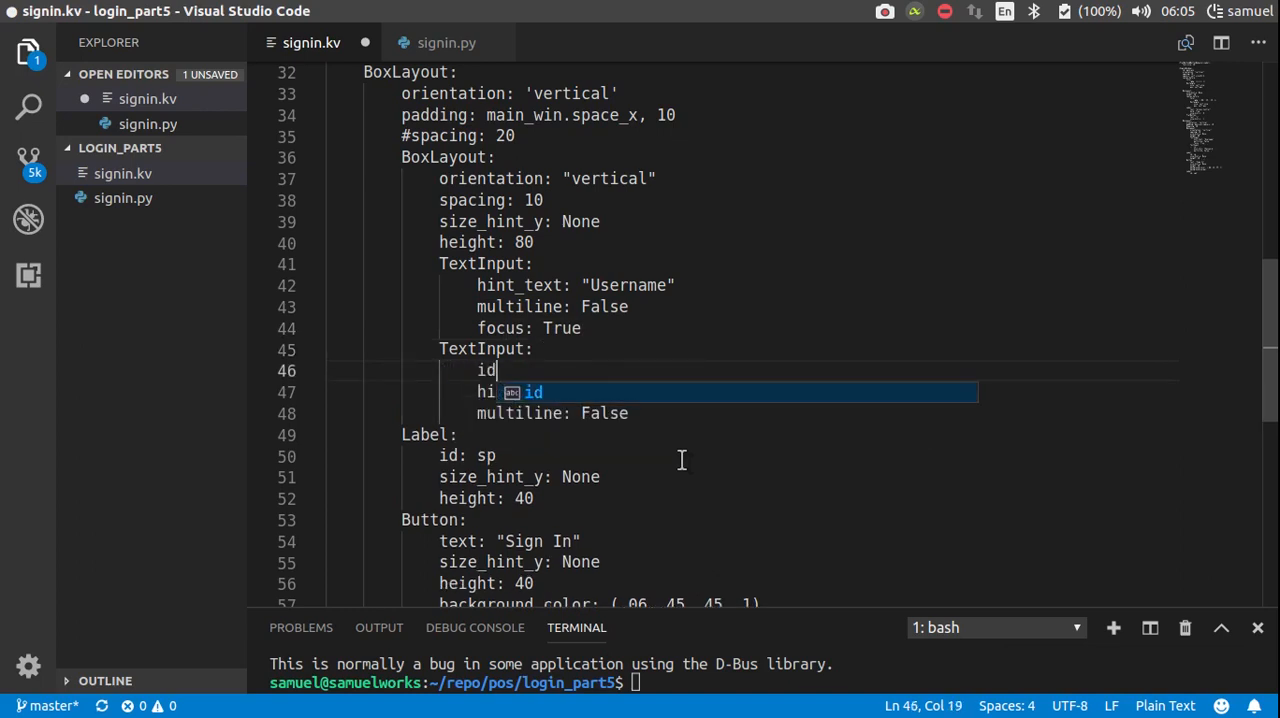
pyautogui.write(':')
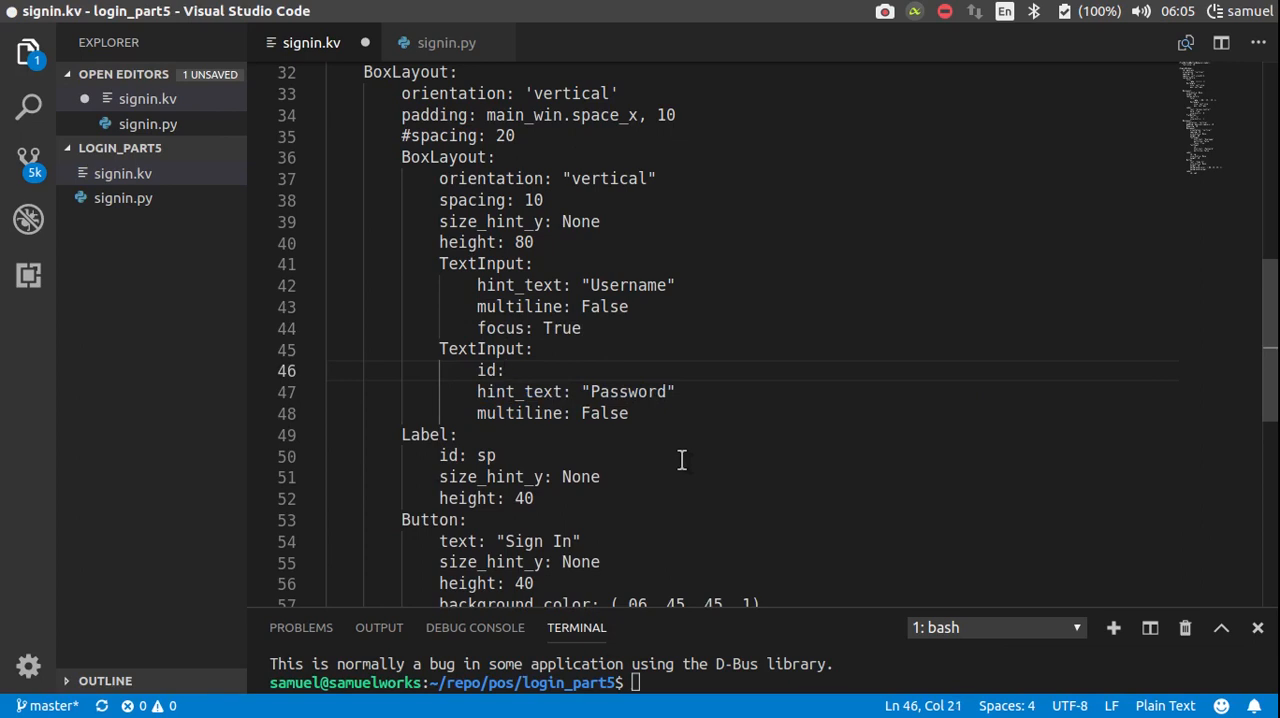
pyautogui.write('pwd_')
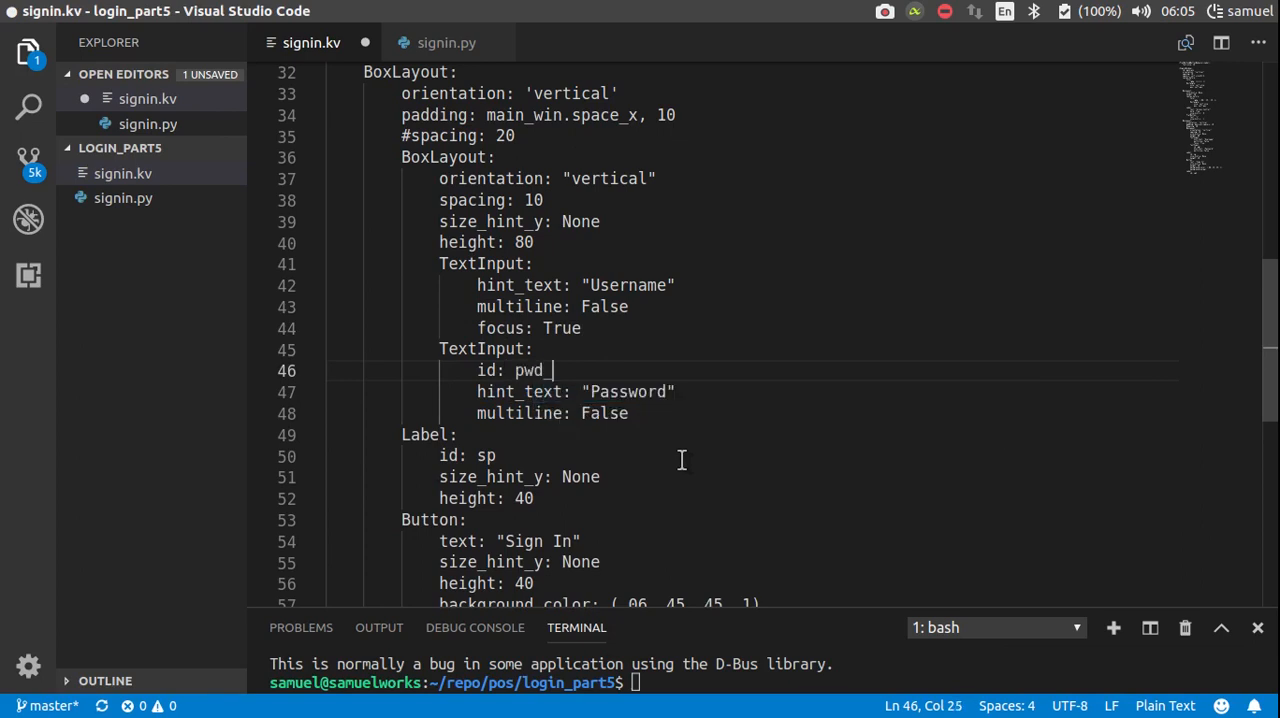
pyautogui.write('field')
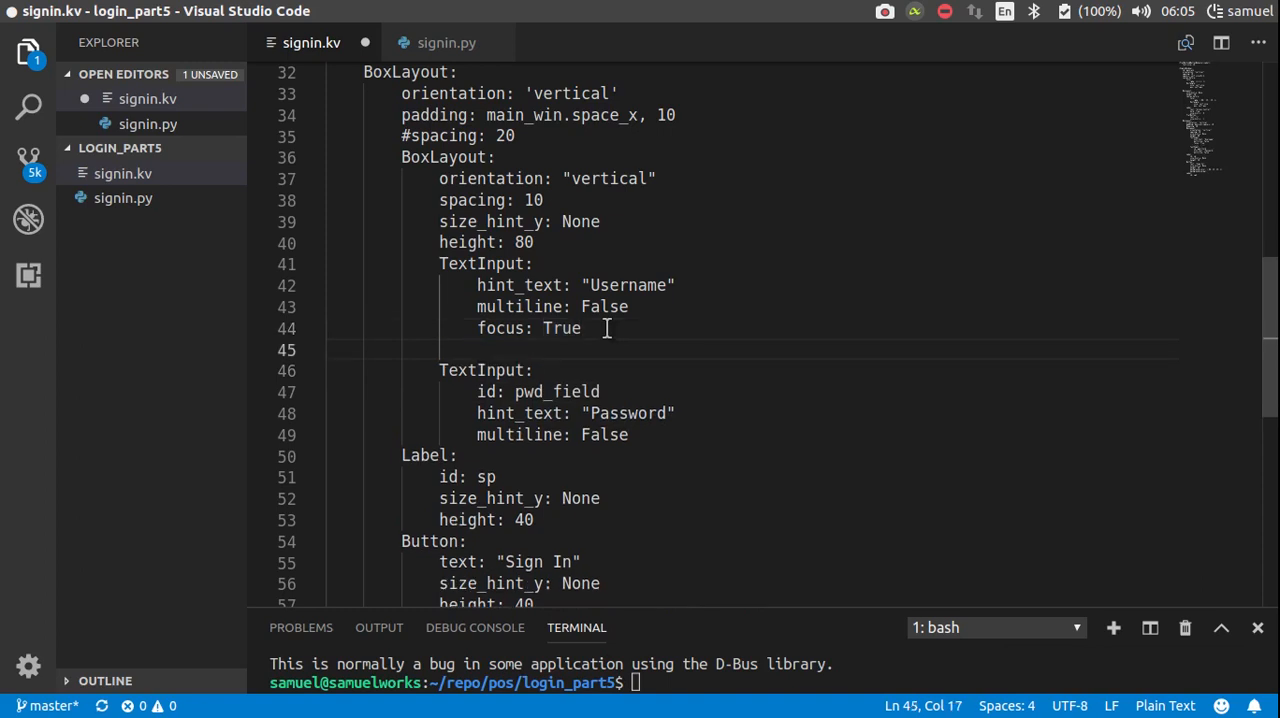
# Give the Username TextInput on_text_validate: pwd_field.focus = True
pyautogui.write('on_text_va')
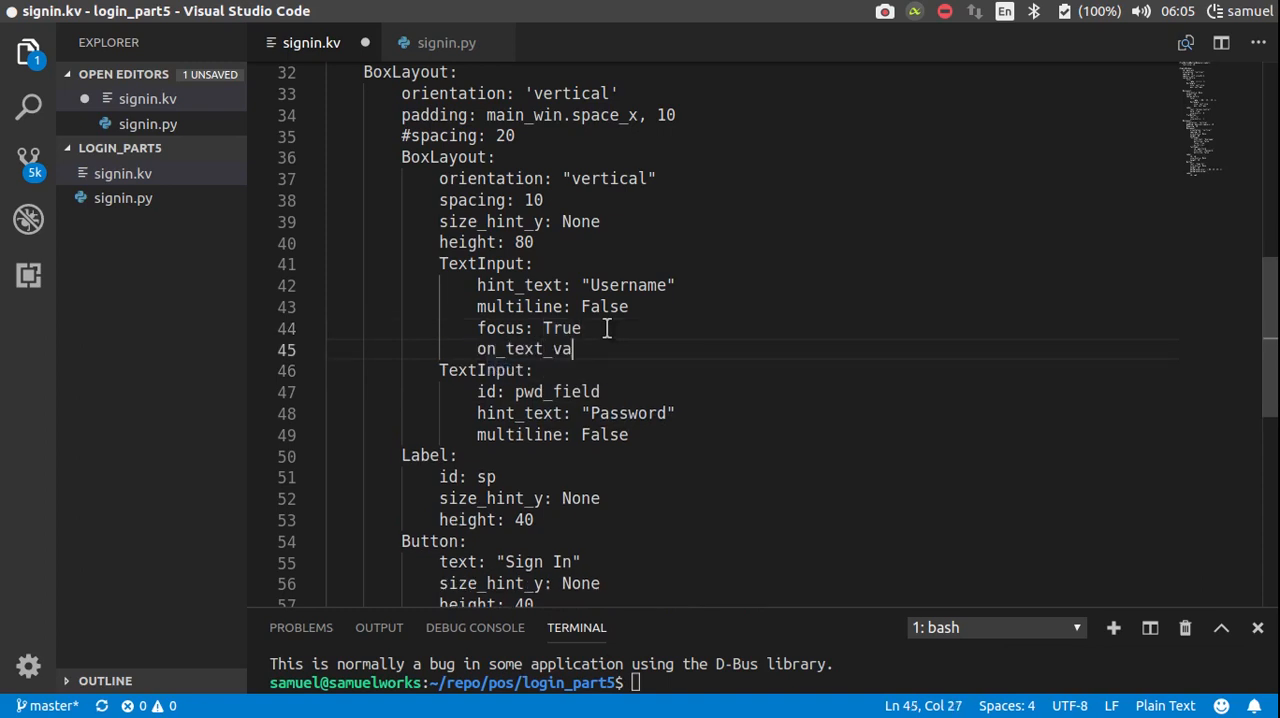
pyautogui.write('lidate')
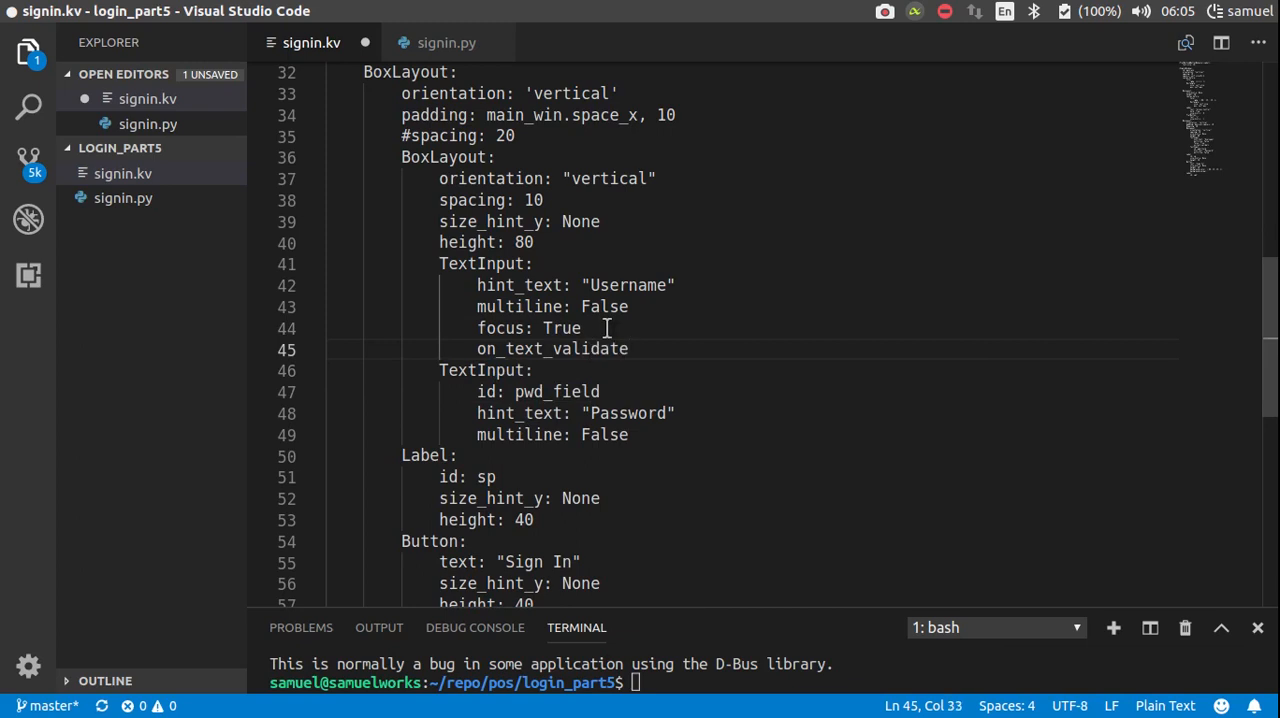
pyautogui.write(':')
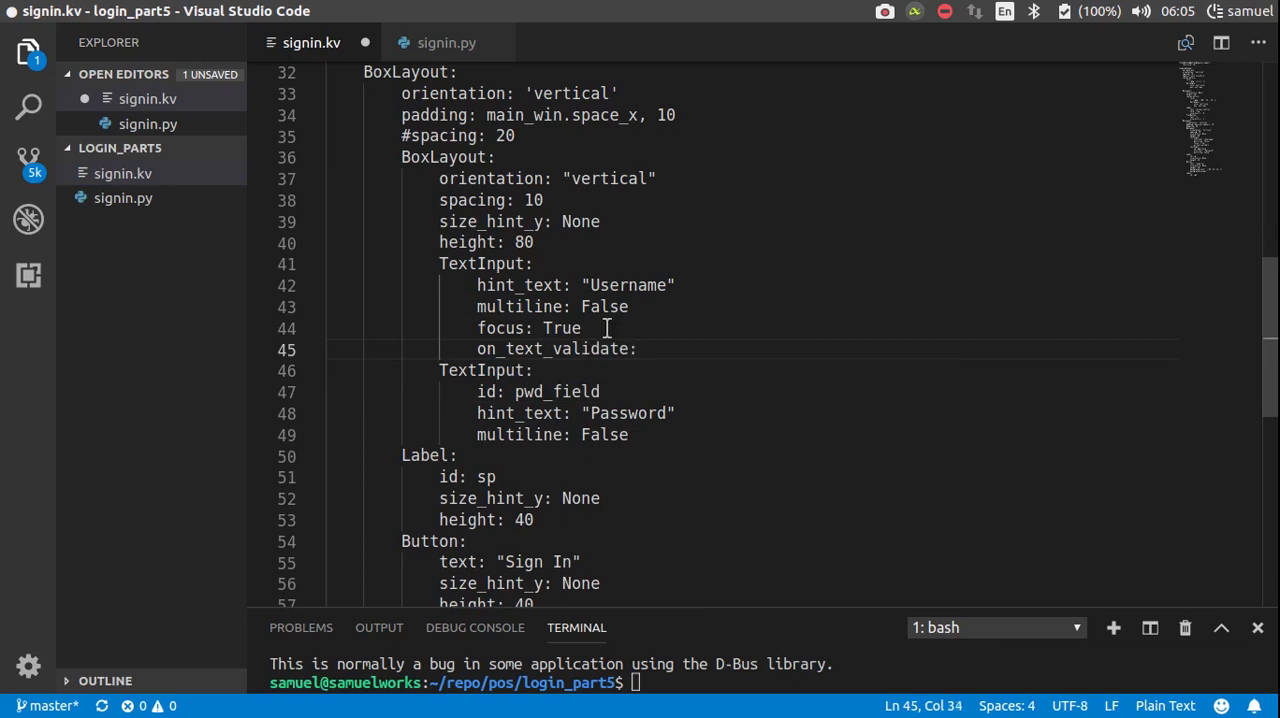
pyautogui.write('pwd_field')
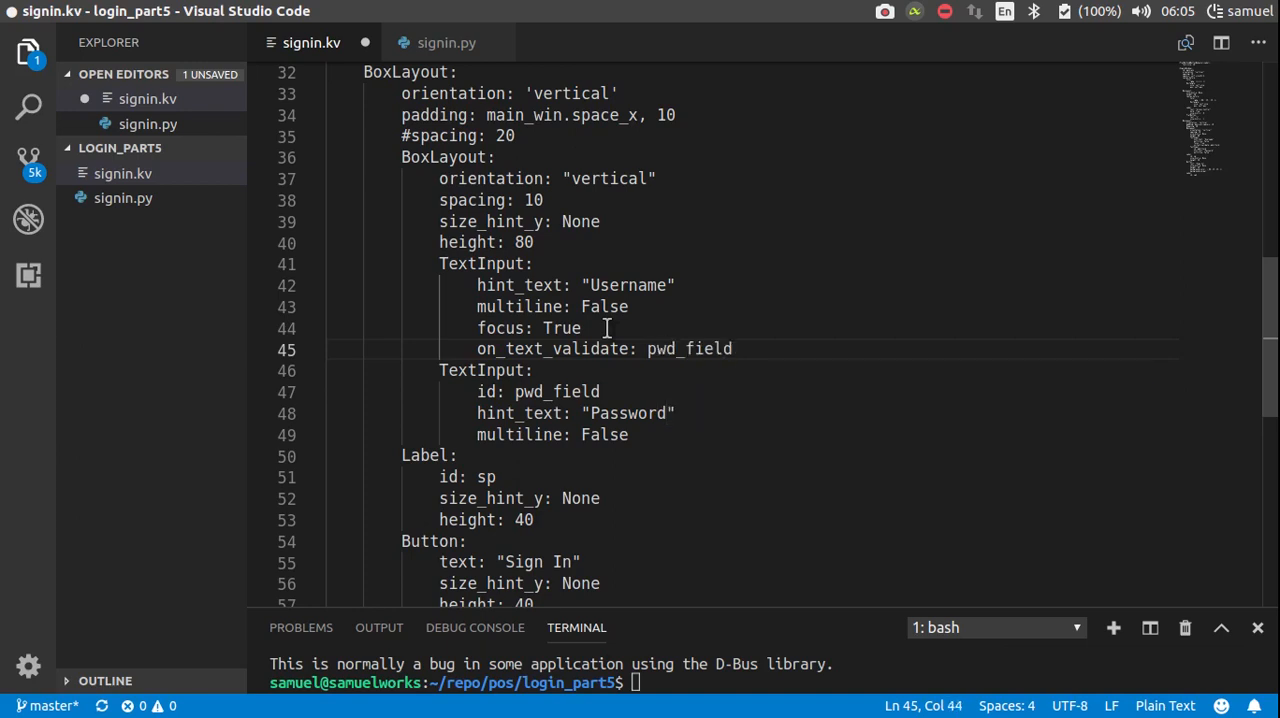
pyautogui.write('.focus = T')
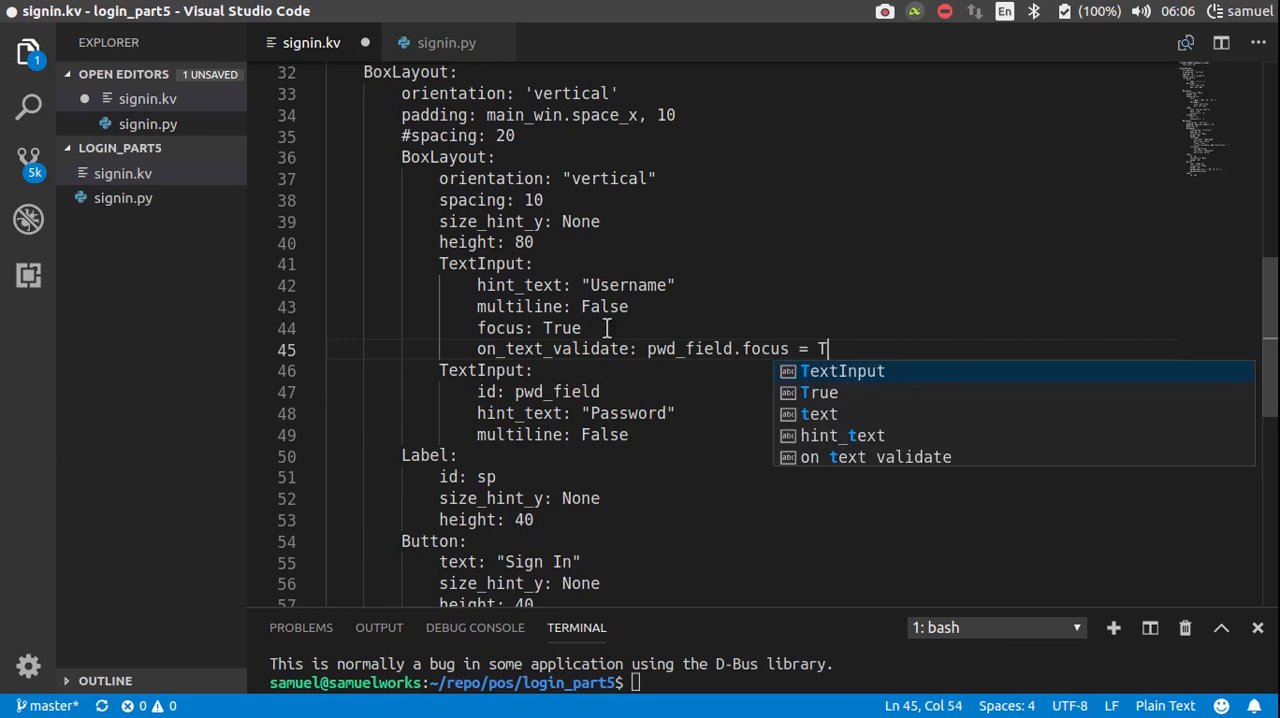
pyautogui.write('rue')
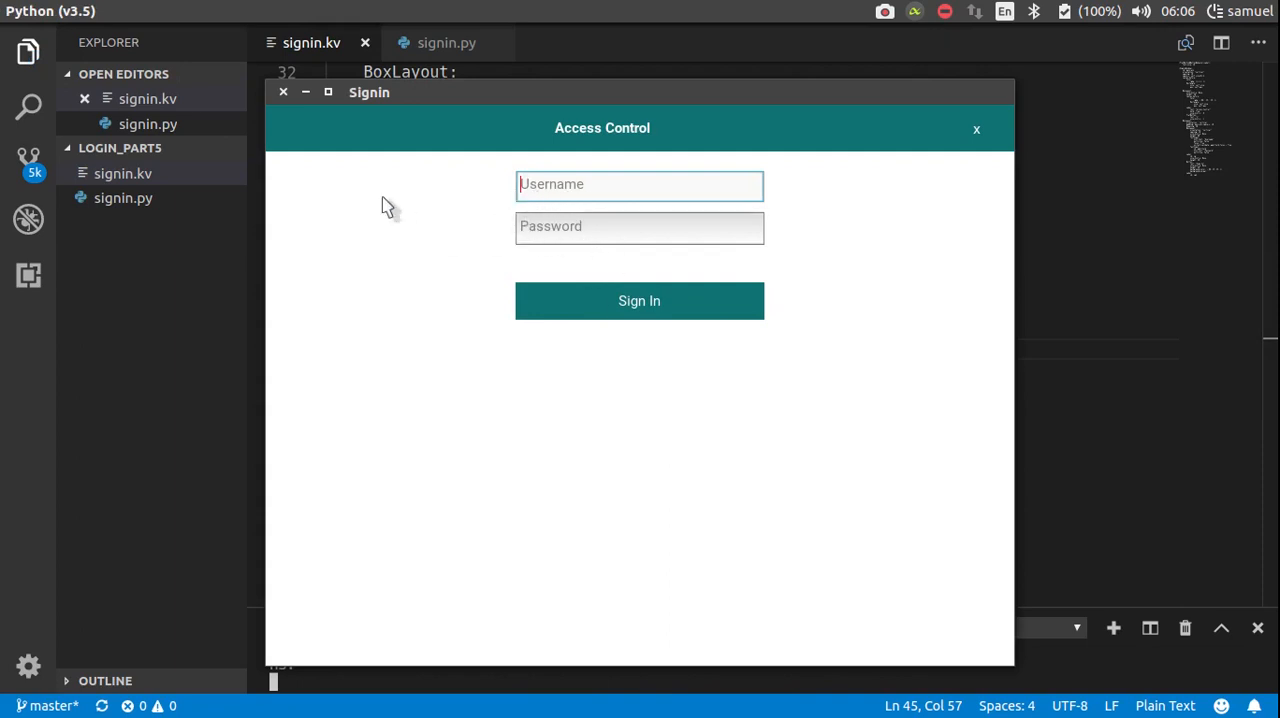
pyautogui.write('dets')
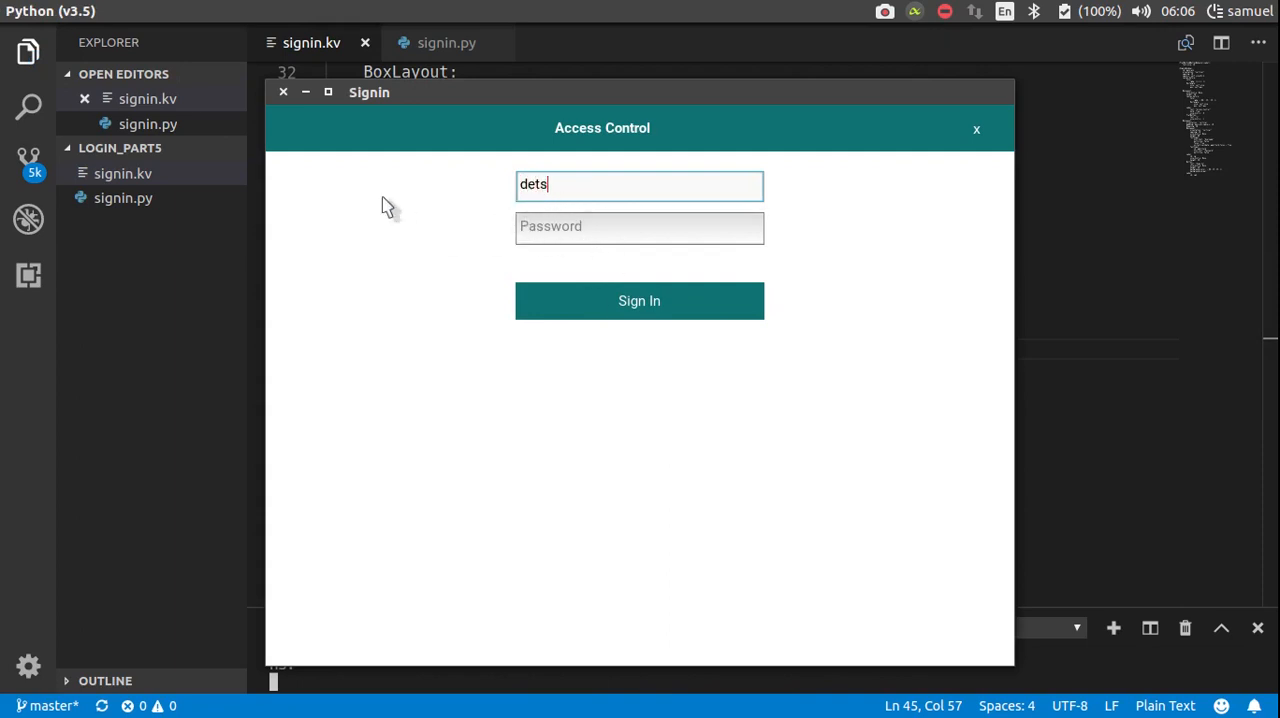
pyautogui.click(639, 227)
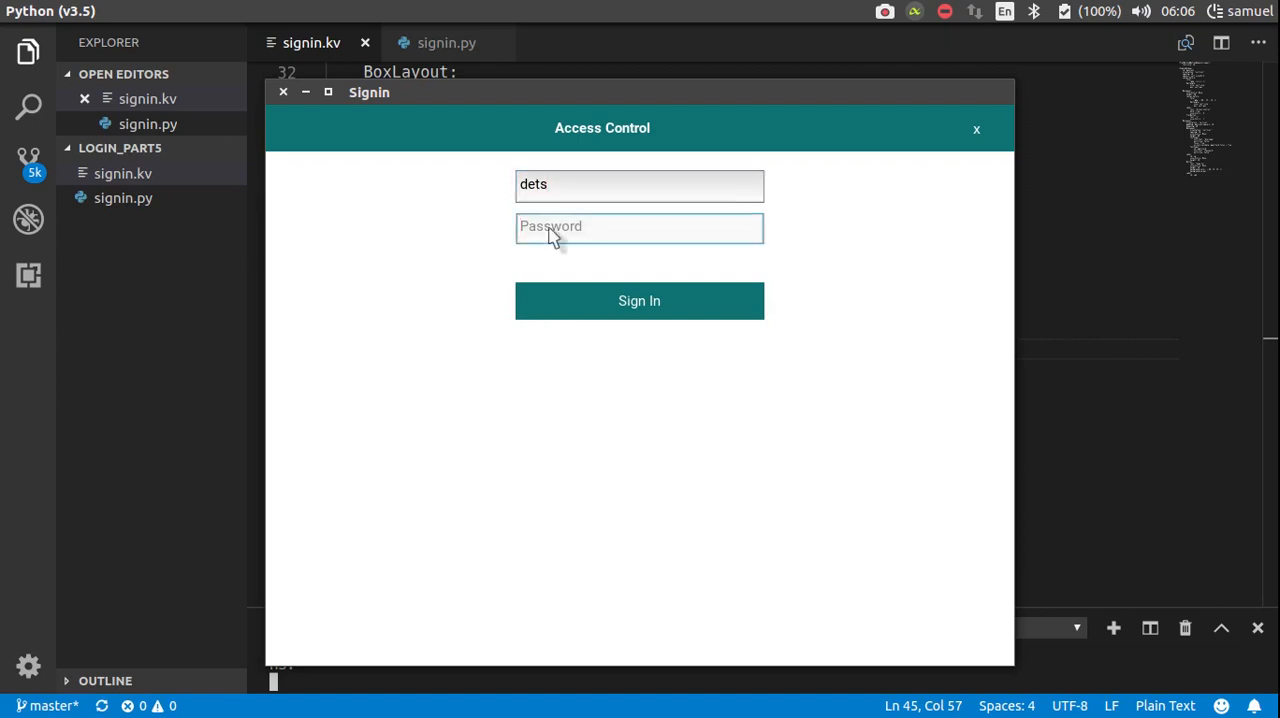
pyautogui.write('dfghjk')
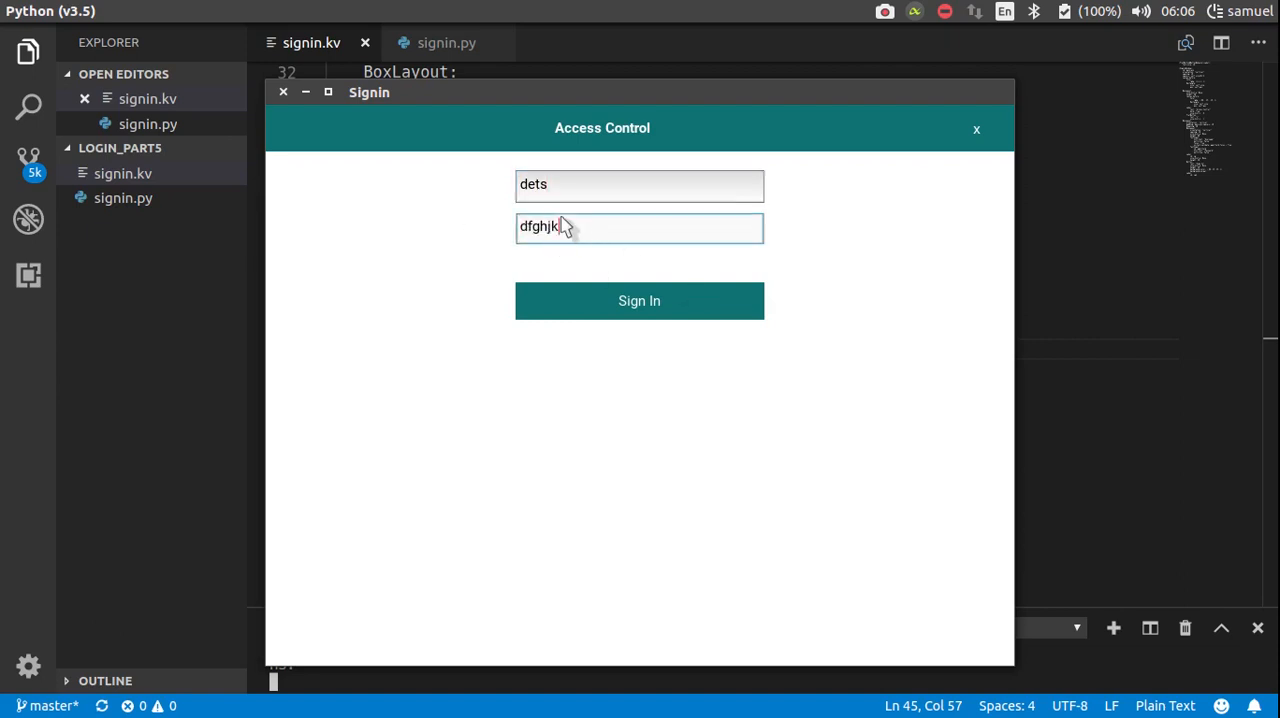
pyautogui.click(976, 129)
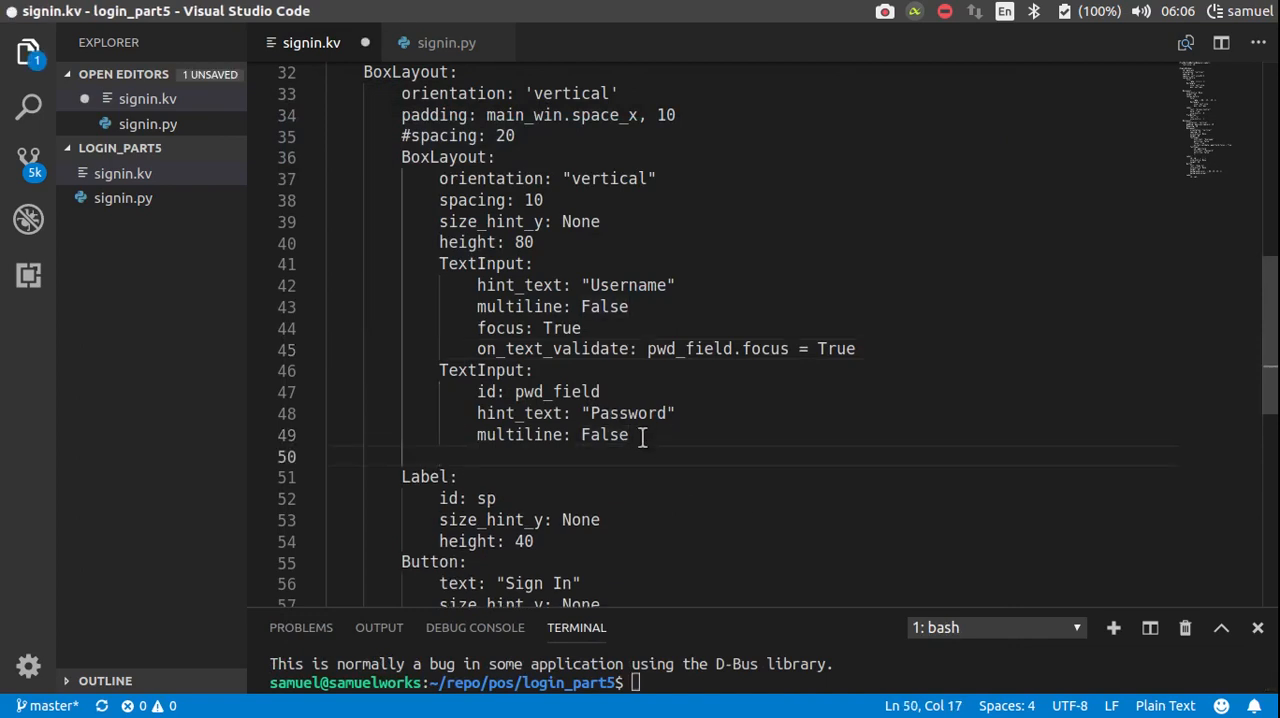
# Add password: True to the Password TextInput in signin.kv
pyautogui.write('password: t')
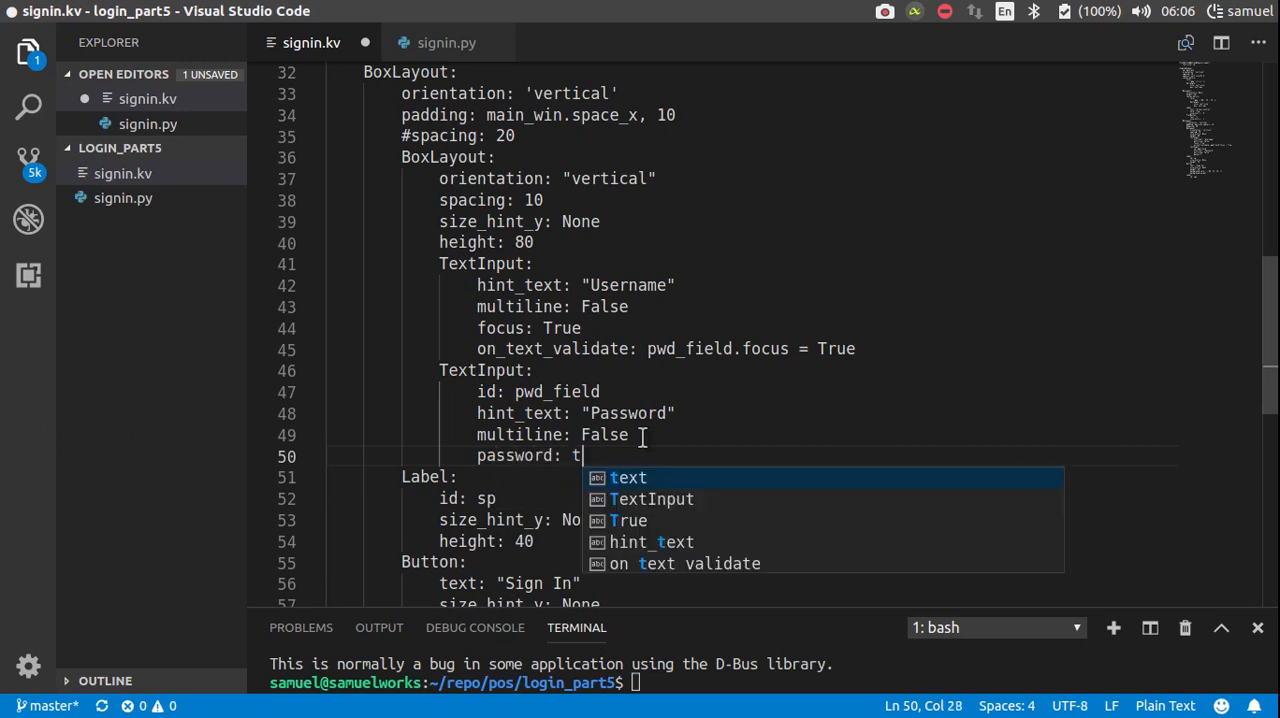
pyautogui.write('rue')
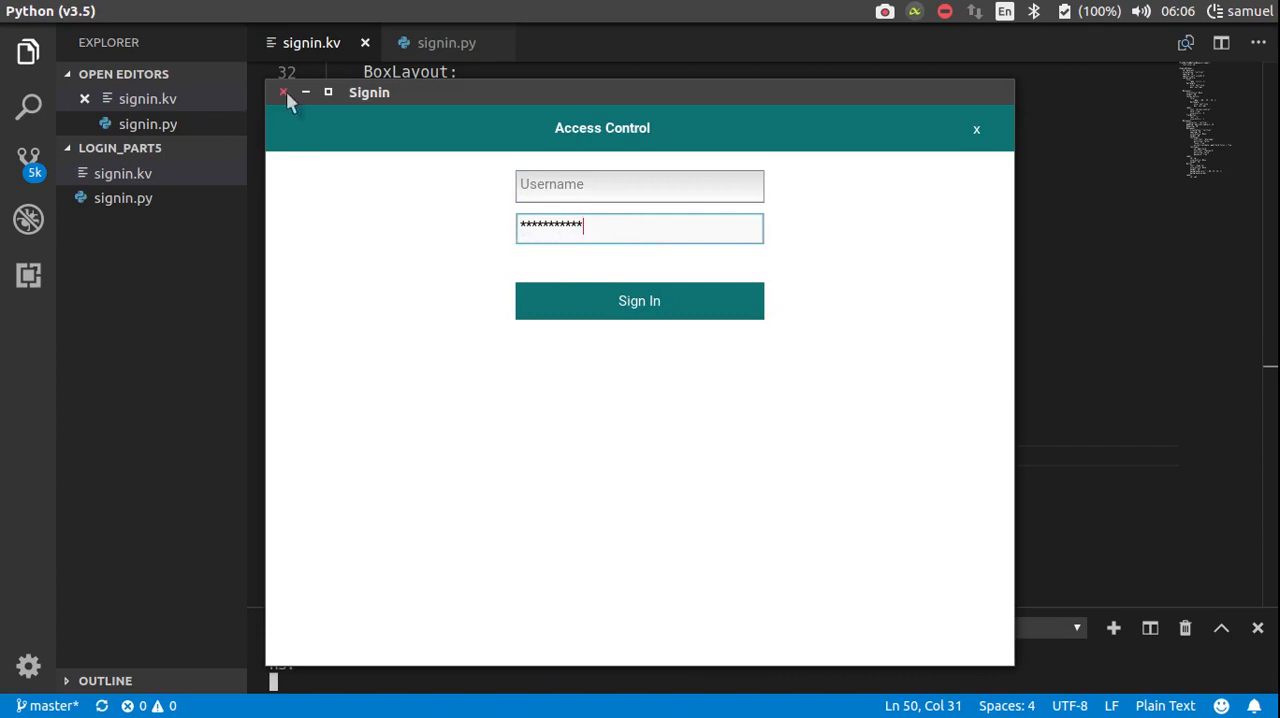
# Close the sign-in app after confirming the password appears as asterisks
pyautogui.click(284, 92)
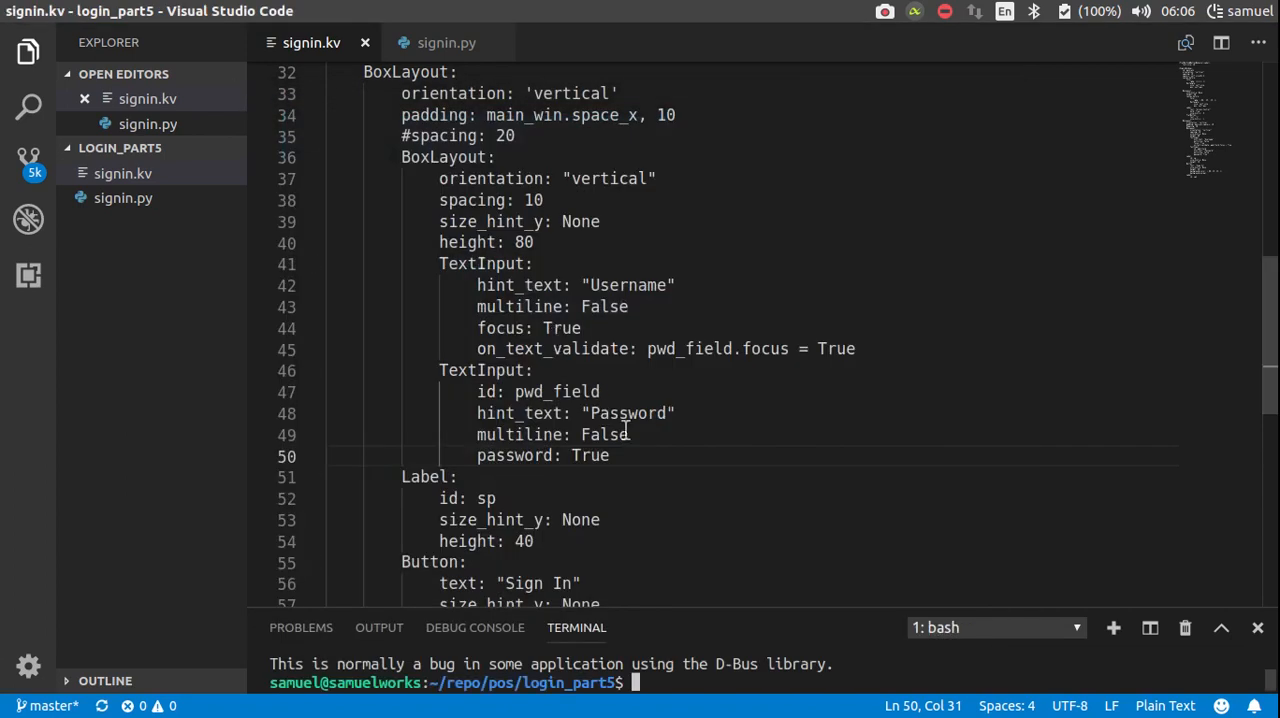
pyautogui.moveTo(607, 357)
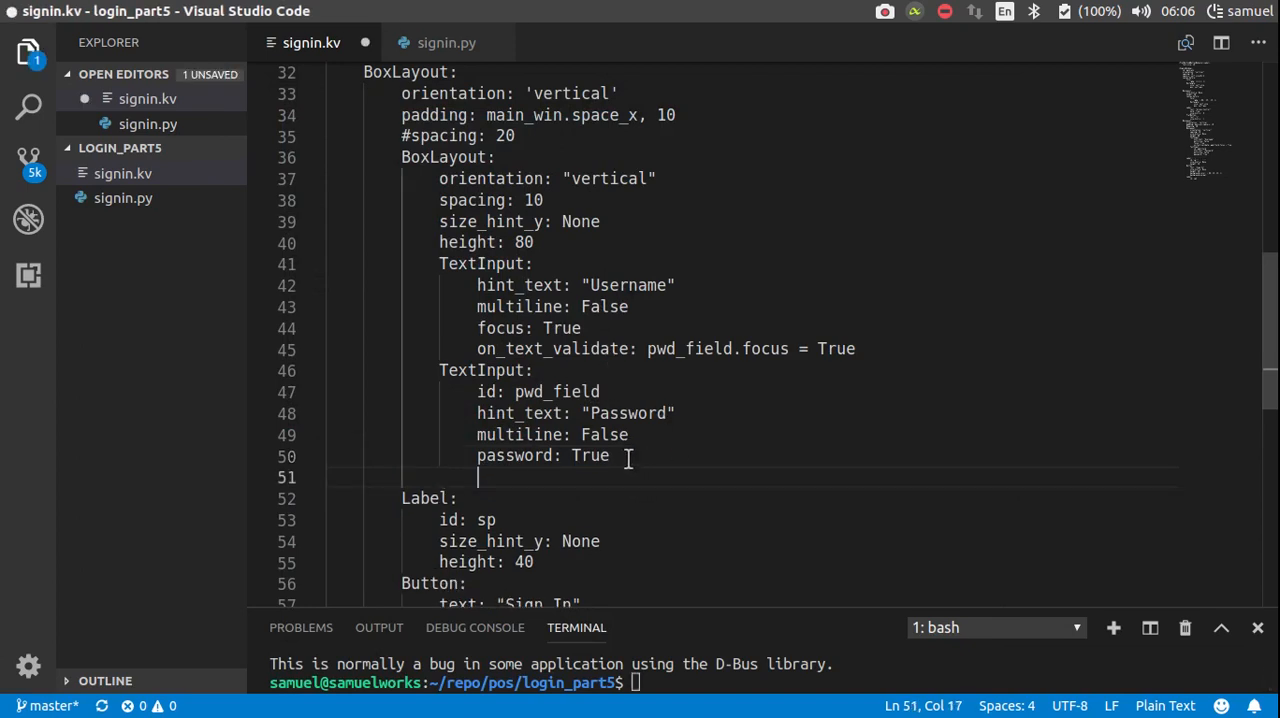
# Add on_text_validate: root.validate_user() to the Password TextInput and highlight the call
pyautogui.write('on_text_validate')
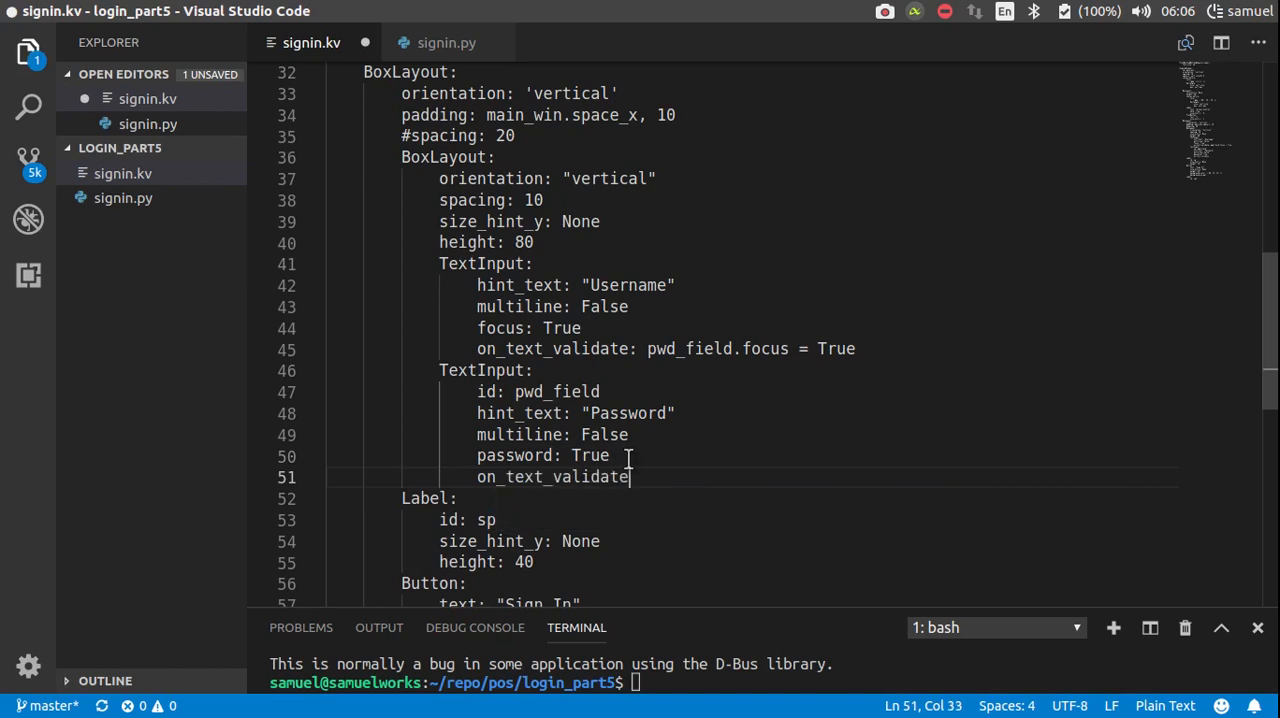
pyautogui.write(':')
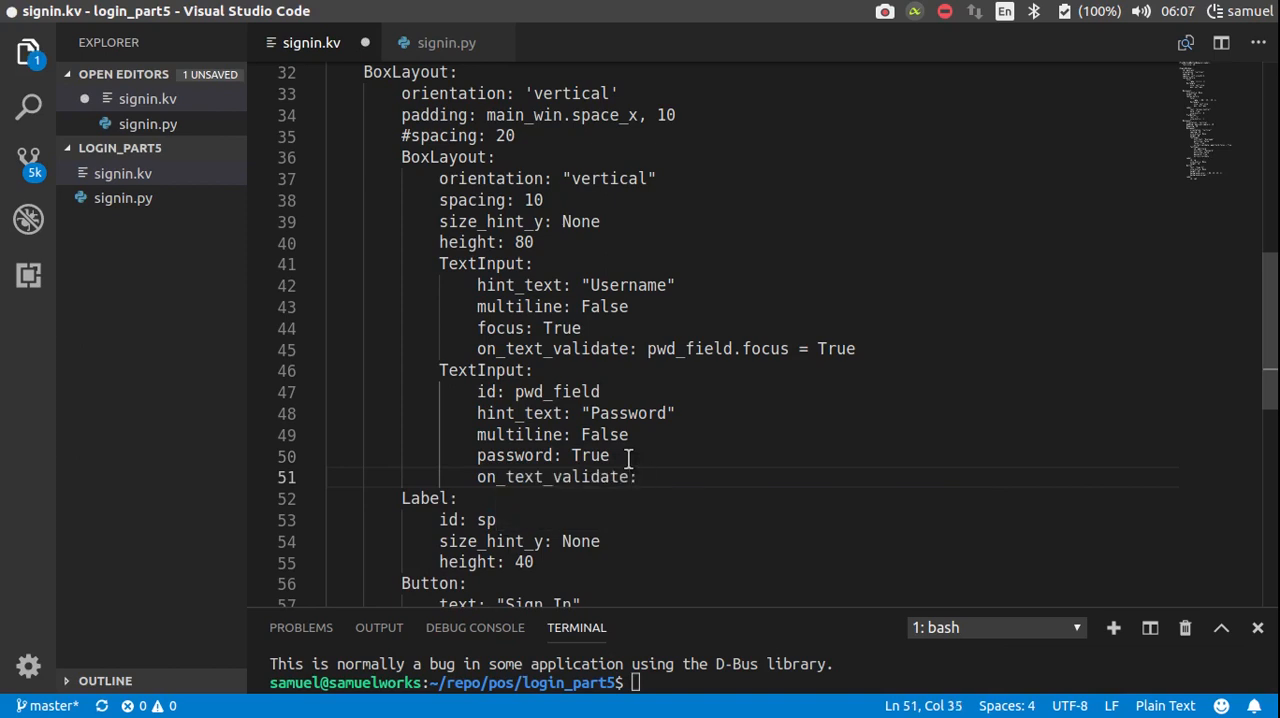
pyautogui.write('root.')
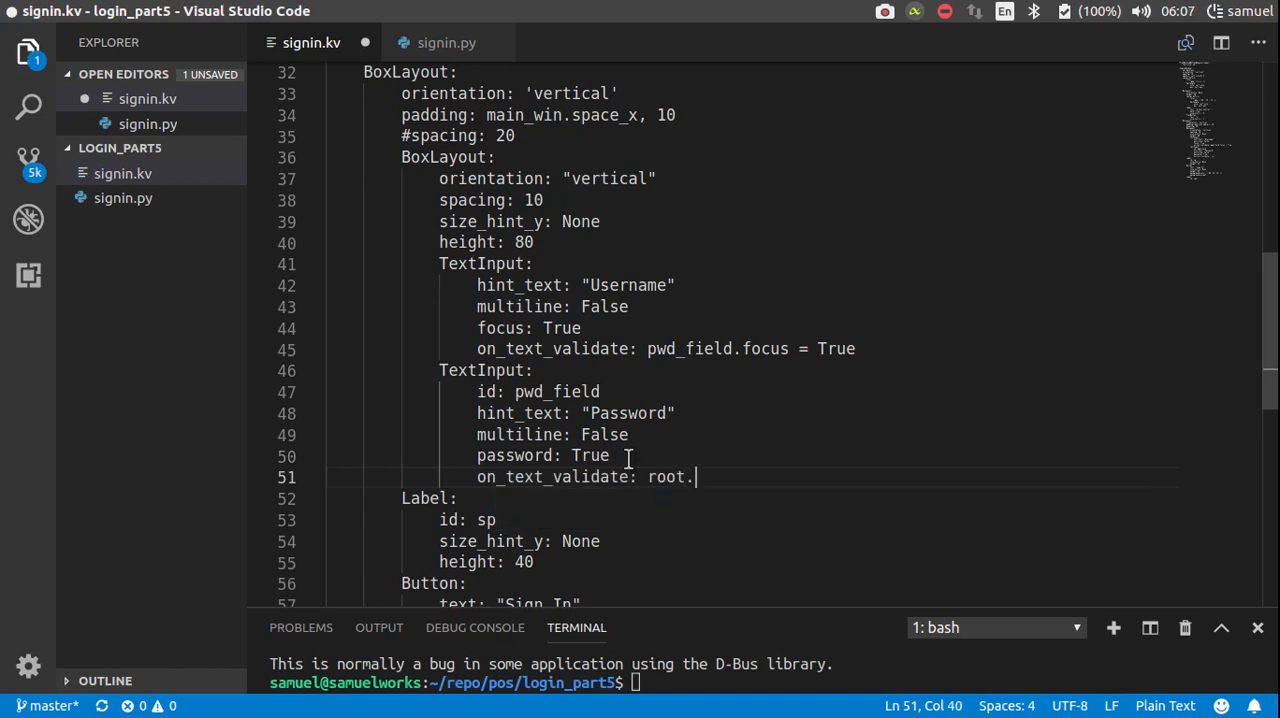
pyautogui.moveTo(740, 494)
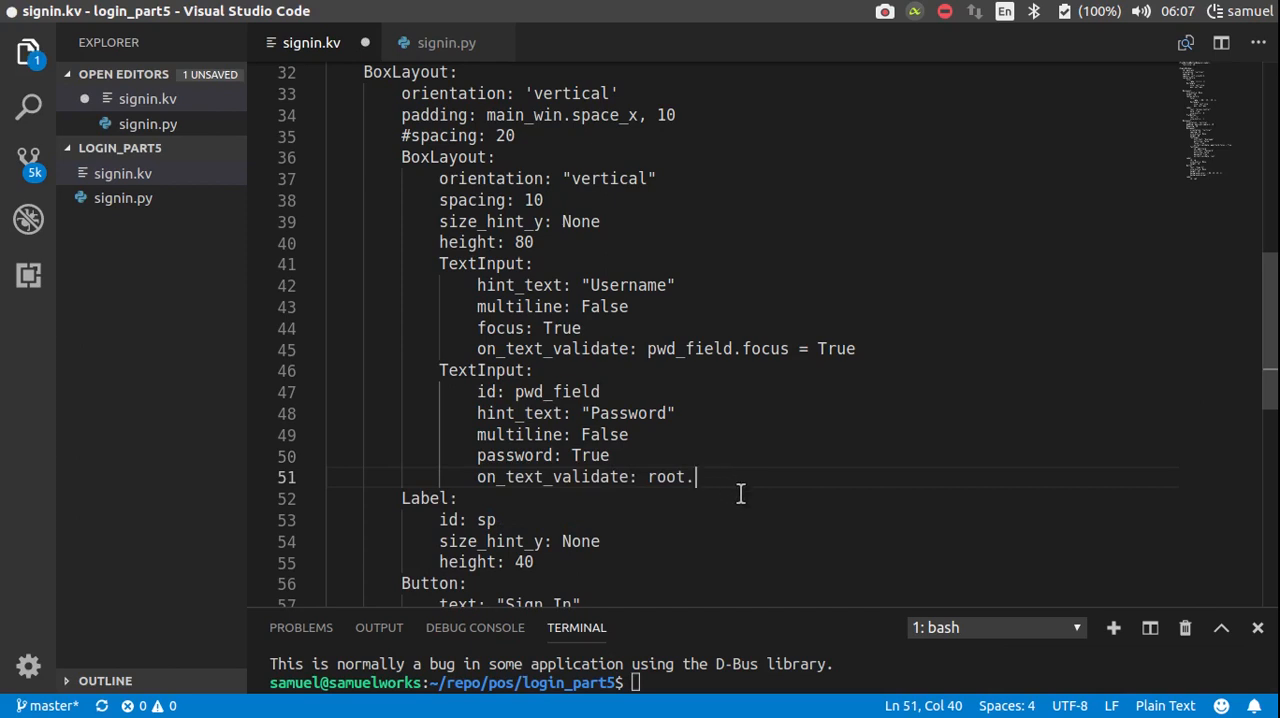
pyautogui.write('validate')
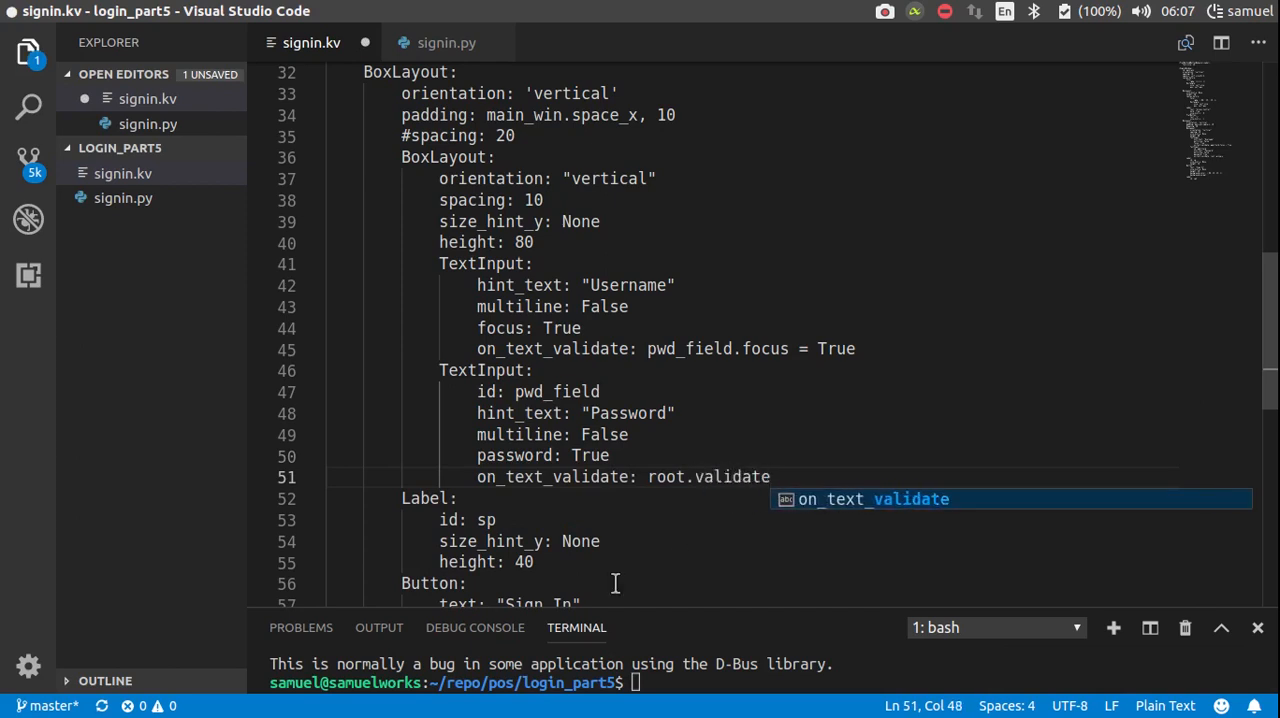
pyautogui.write('_user')
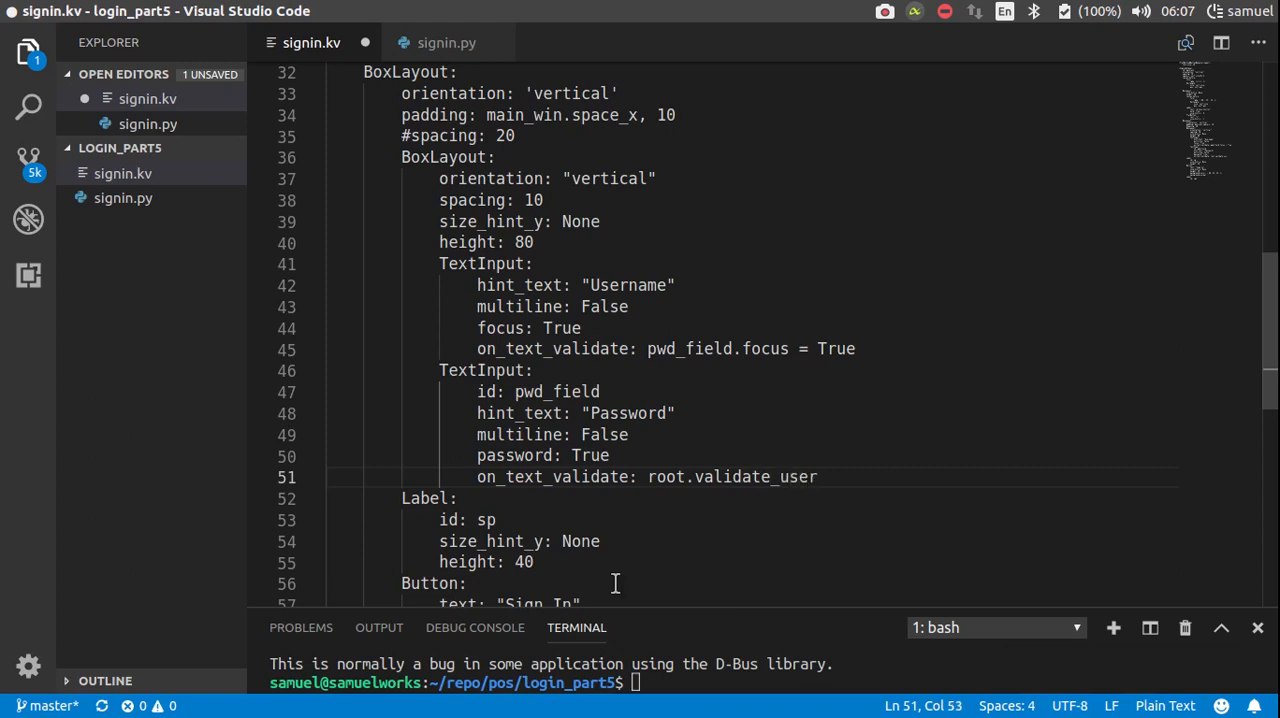
pyautogui.write('()')
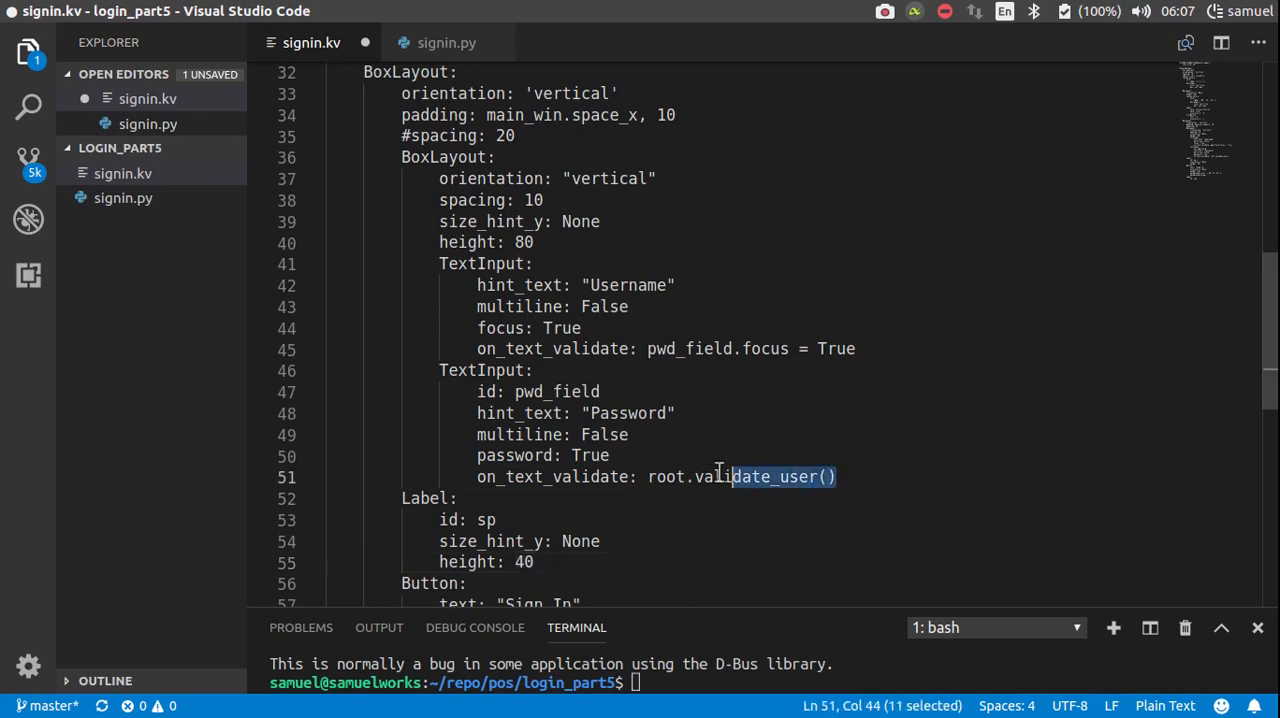
pyautogui.moveTo(730, 477); pyautogui.dragTo(647, 477)
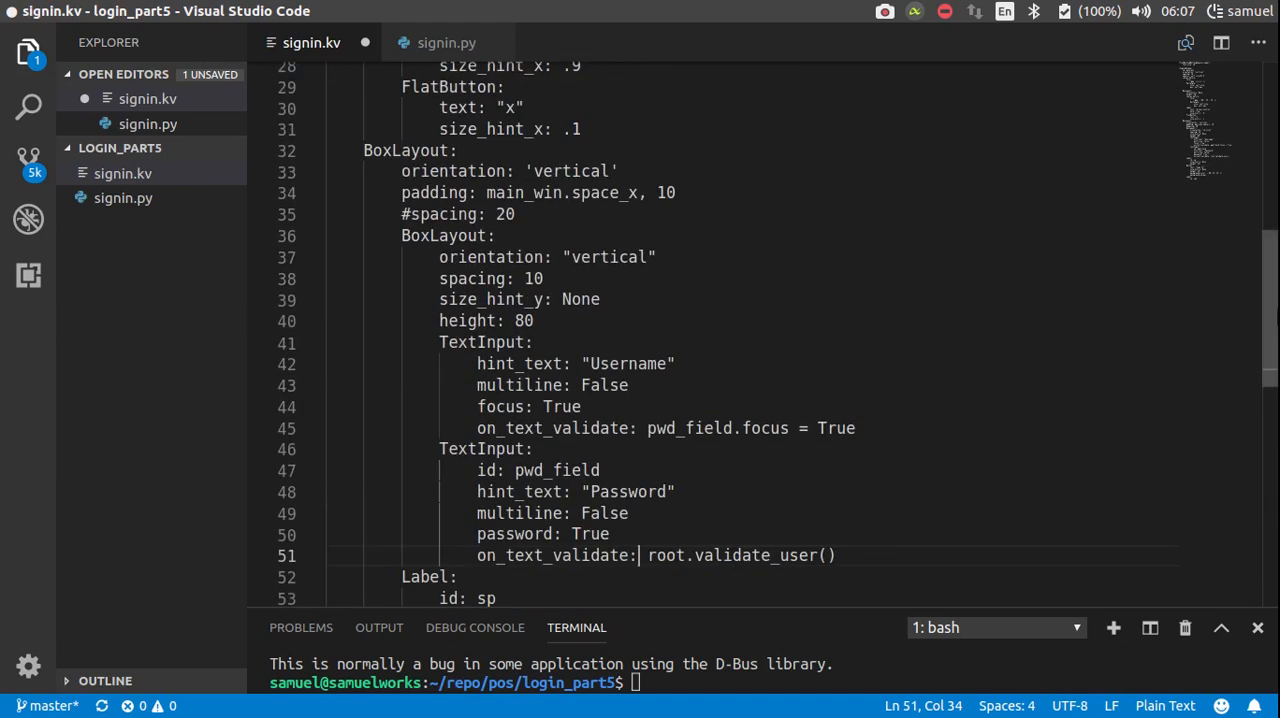
# Add on_release: root.validate_user() to the Sign In button
pyautogui.scroll(-3)
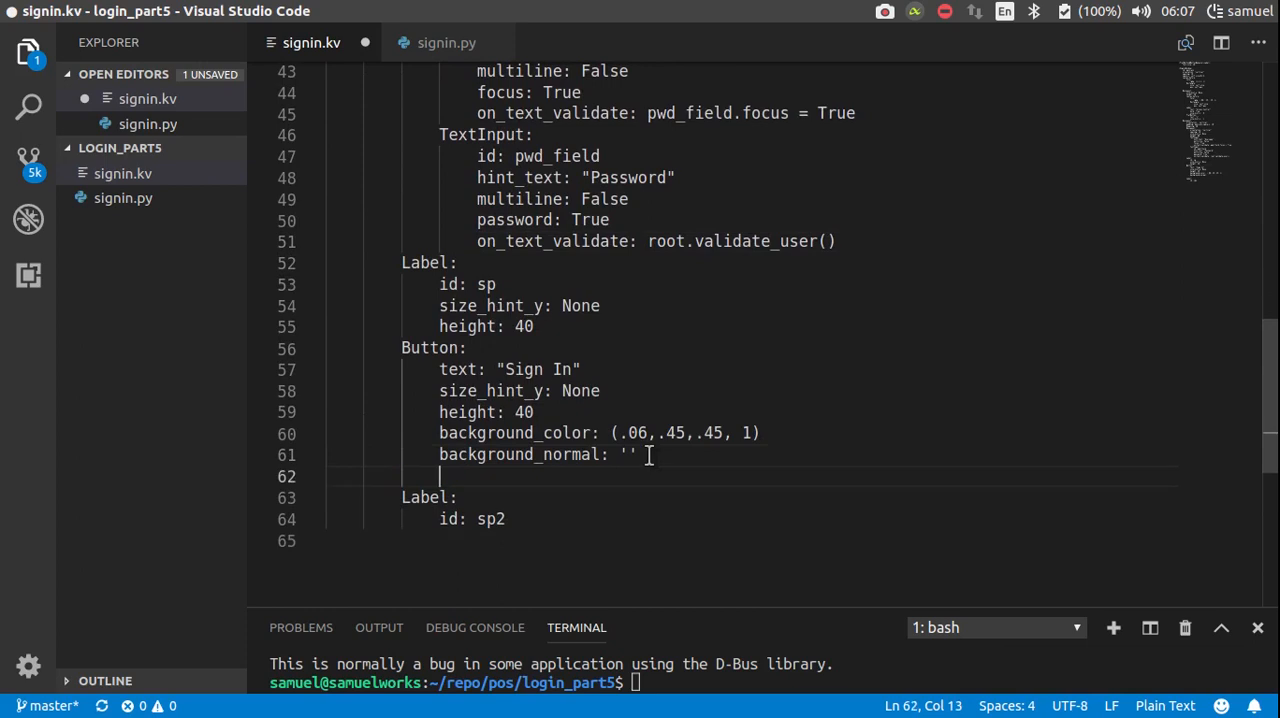
pyautogui.write('on')
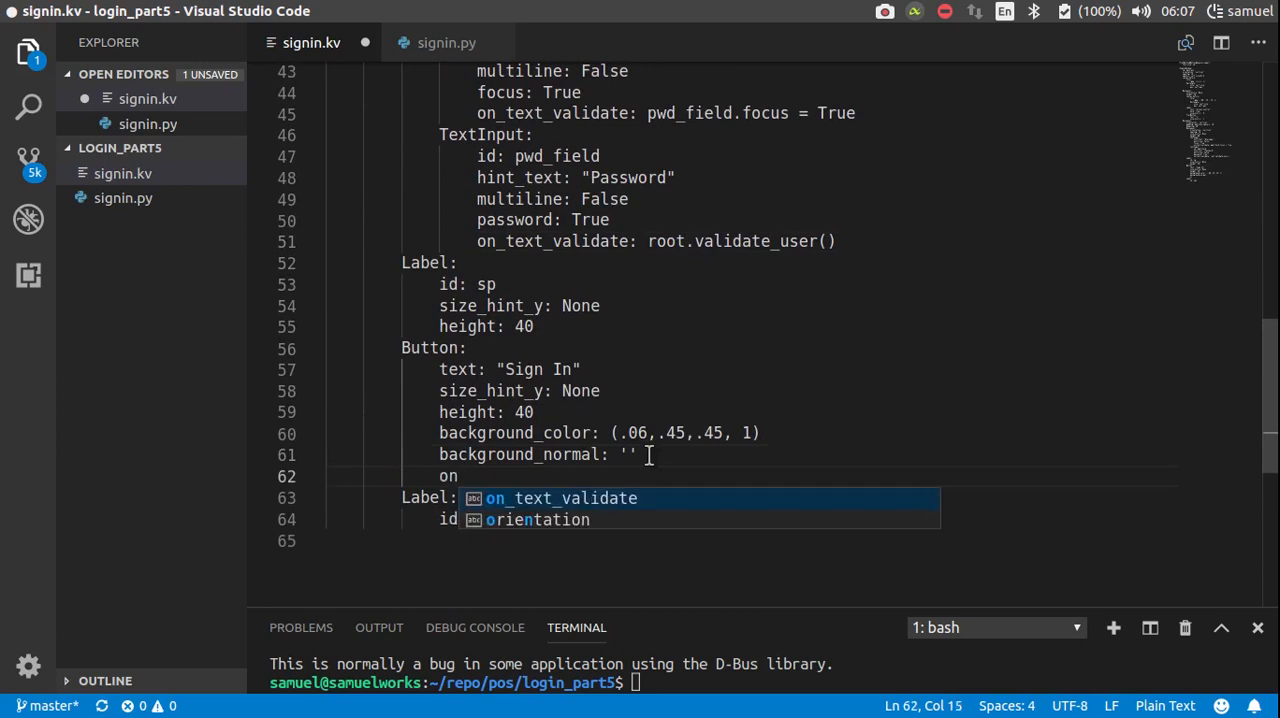
pyautogui.write('_rel')
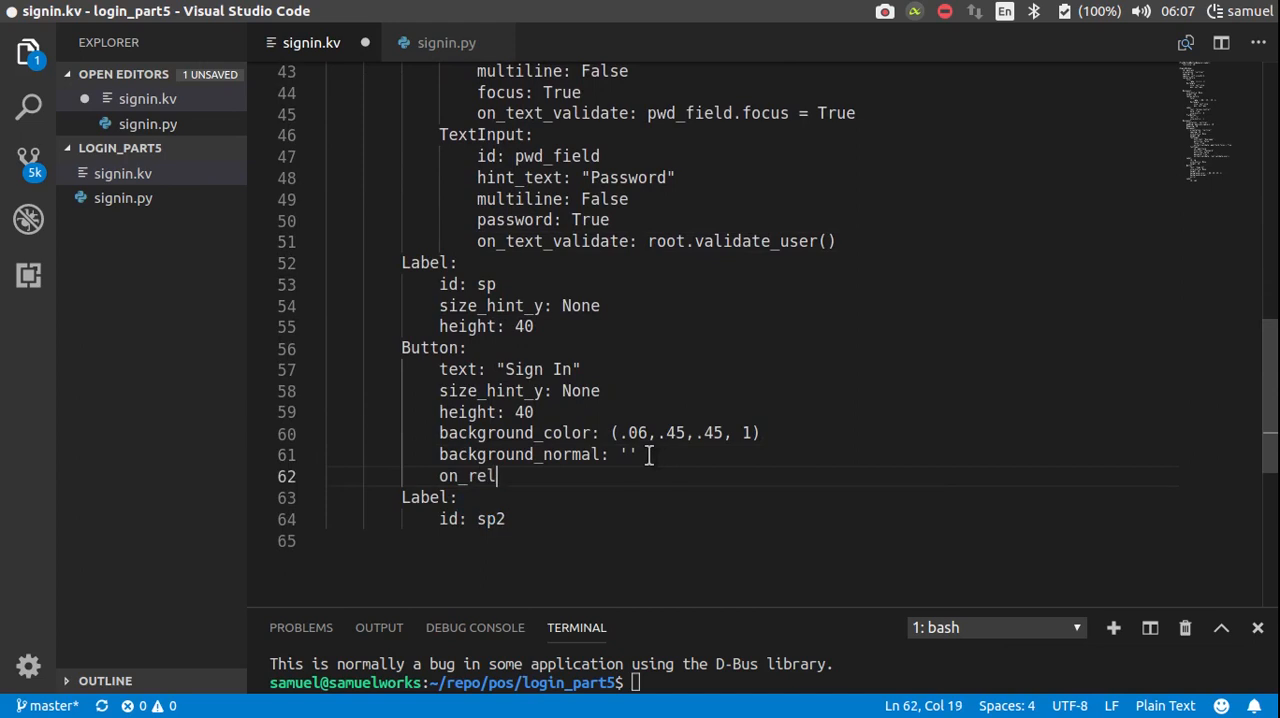
pyautogui.write('ease:')
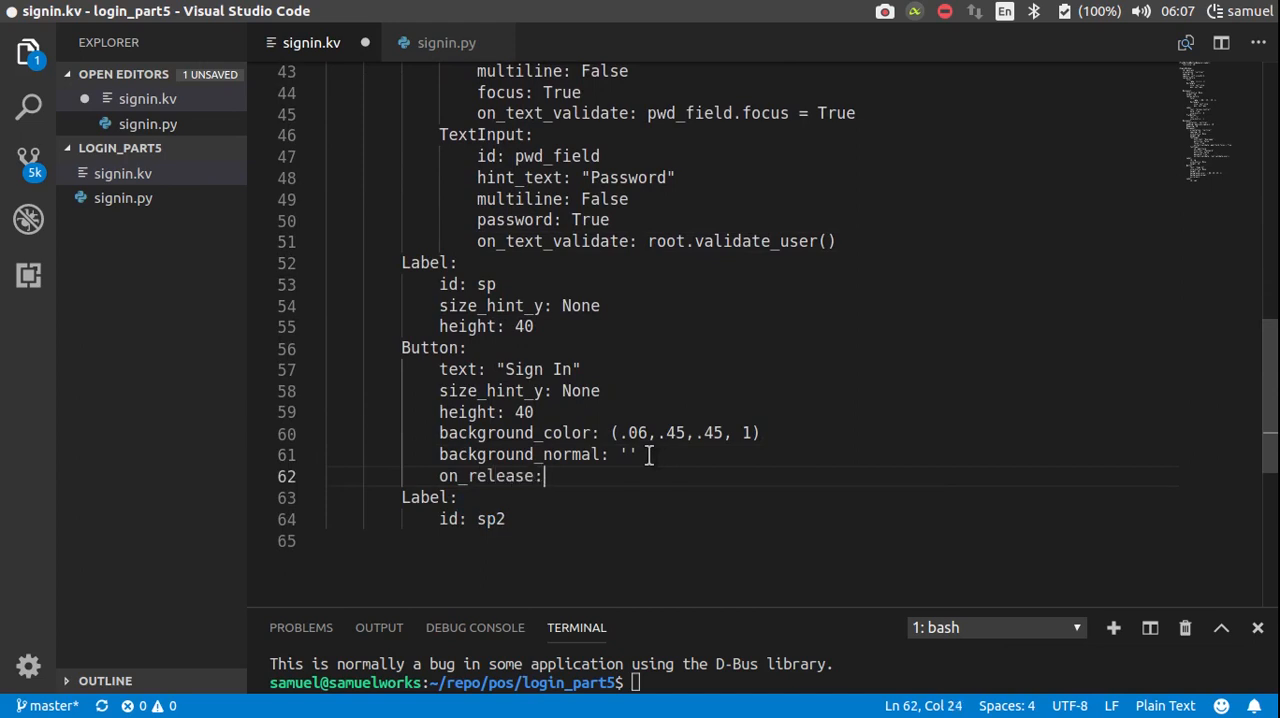
pyautogui.write('root.validate_user()')
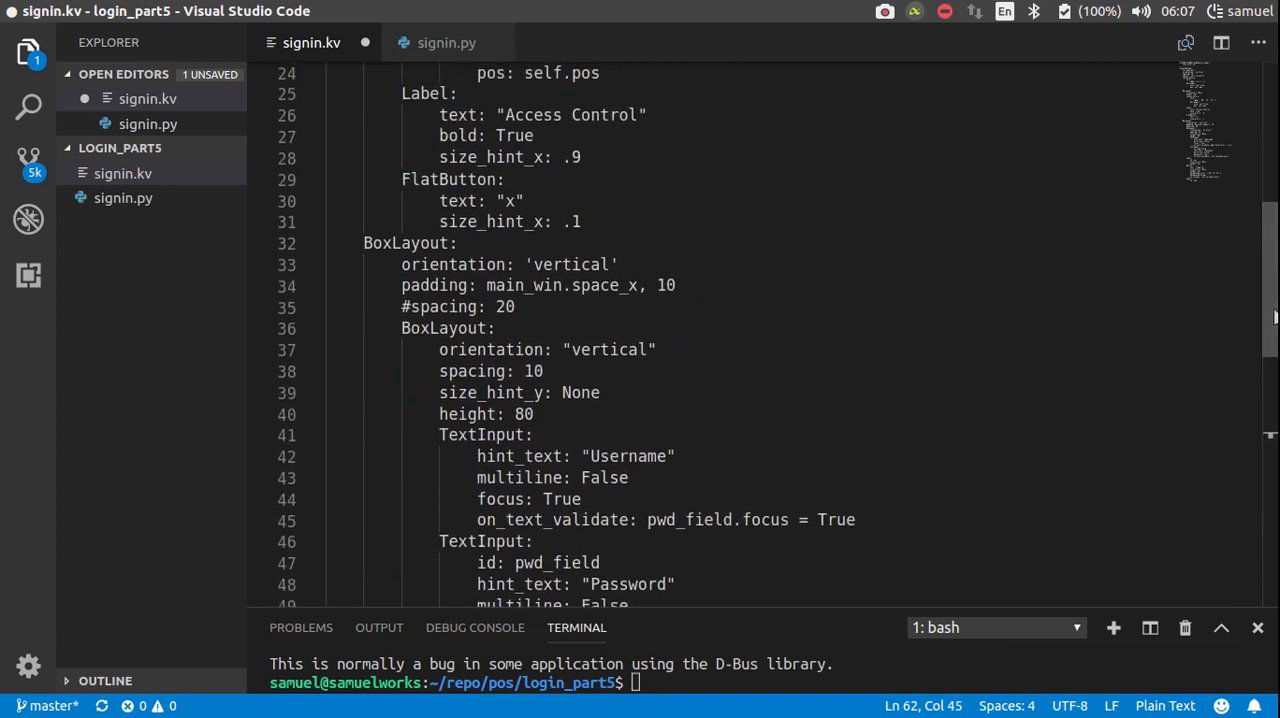
pyautogui.click(533, 414)
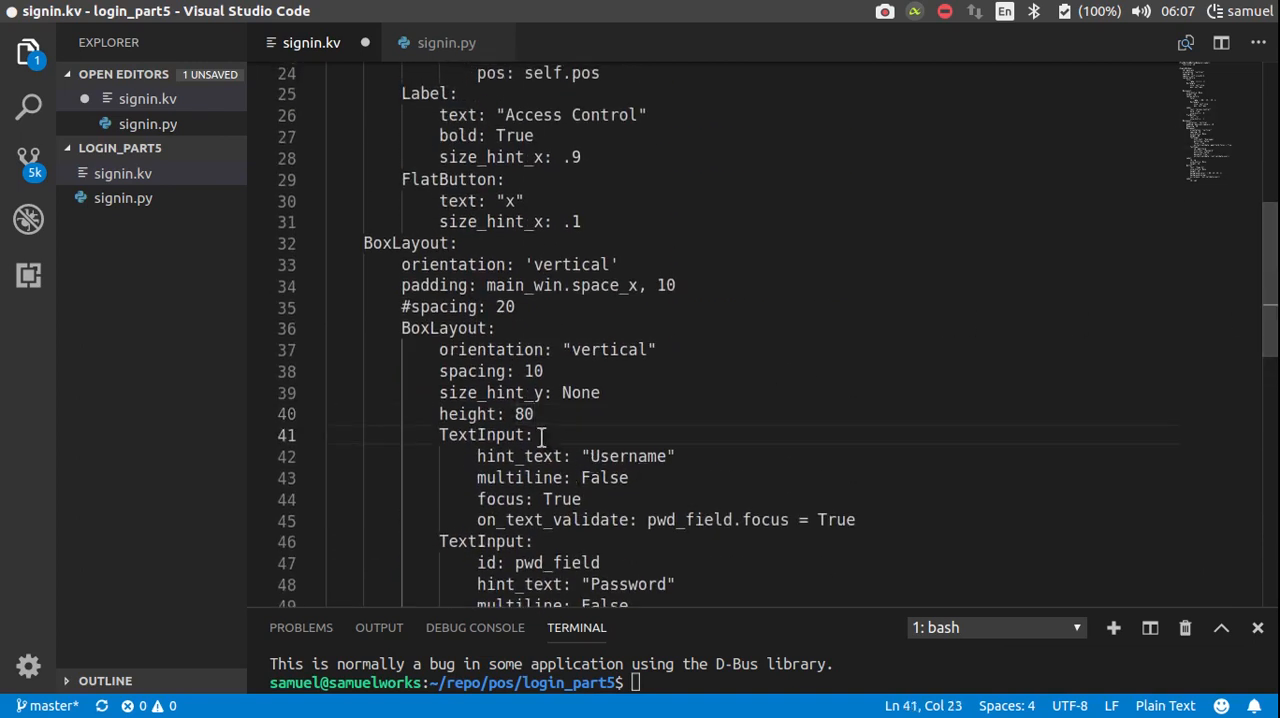
# Add id: username_field to the Username TextInput and save signin.kv
pyautogui.write('id:')
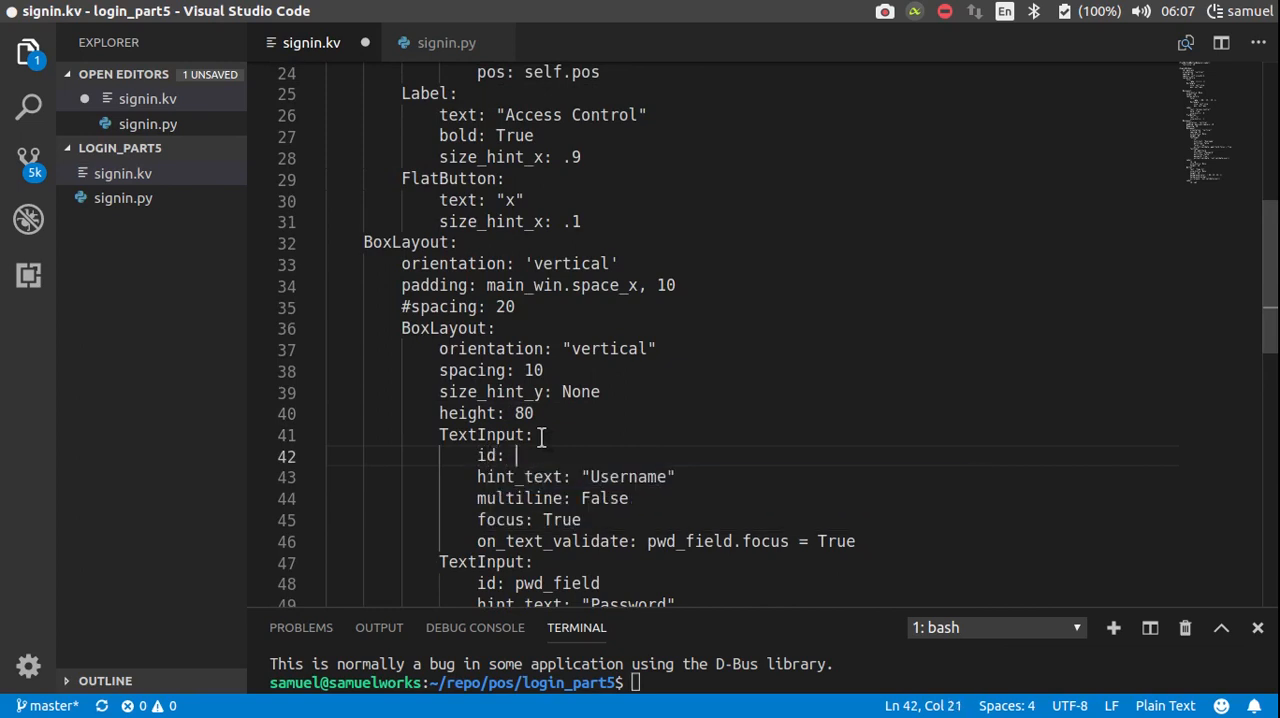
pyautogui.write('username_')
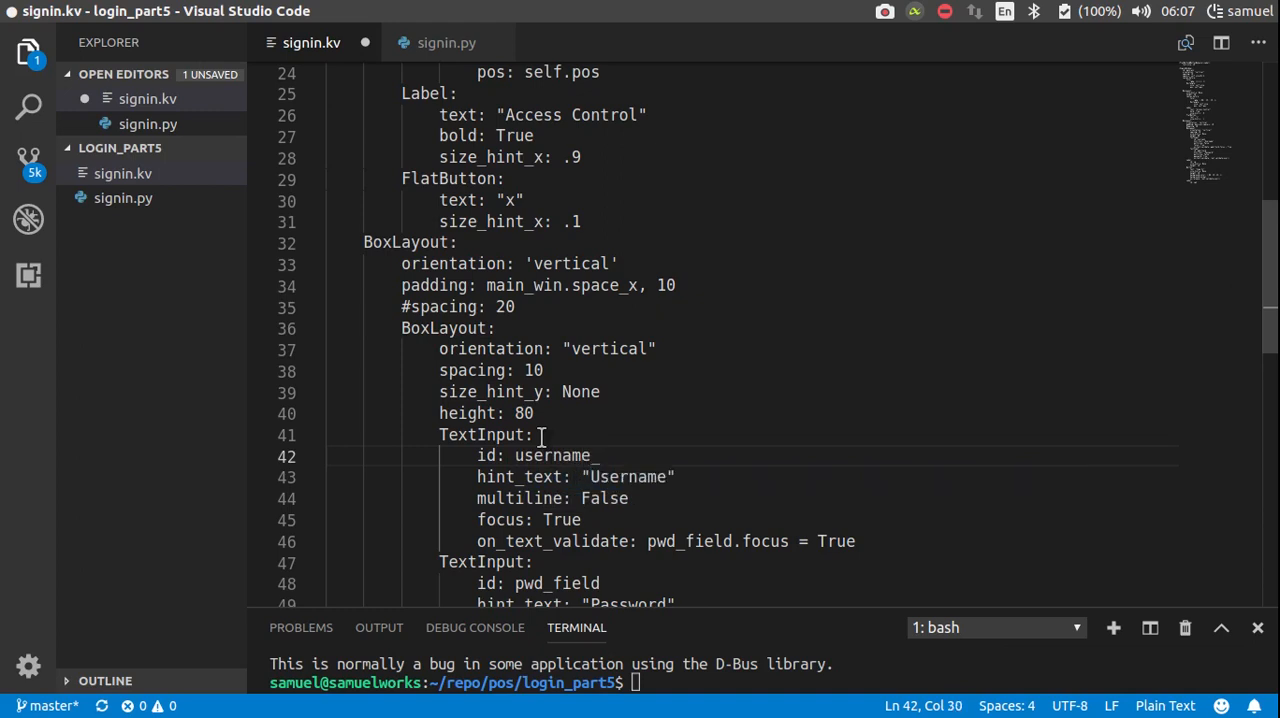
pyautogui.write('field')
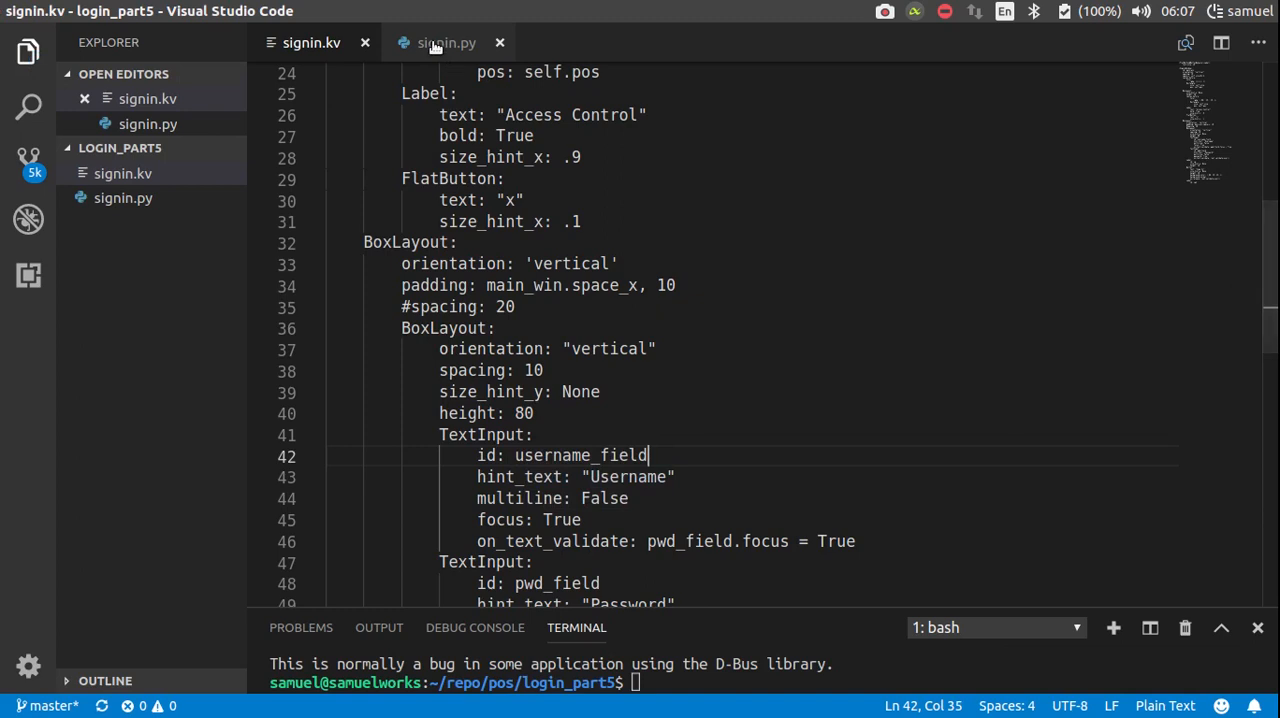
# In signin.py, give SigninWindow an __init__(self, **kwargs) calling super().__init__(**kwargs)
pyautogui.click(446, 42)
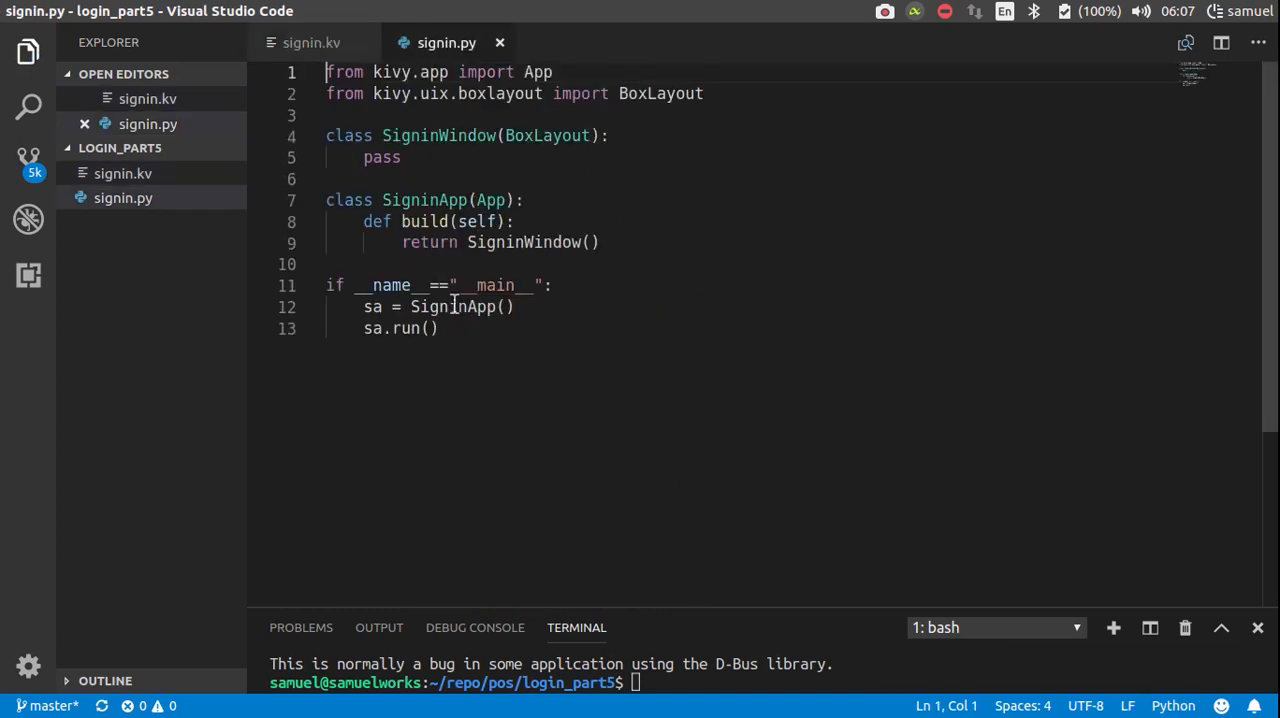
pyautogui.moveTo(400, 199)
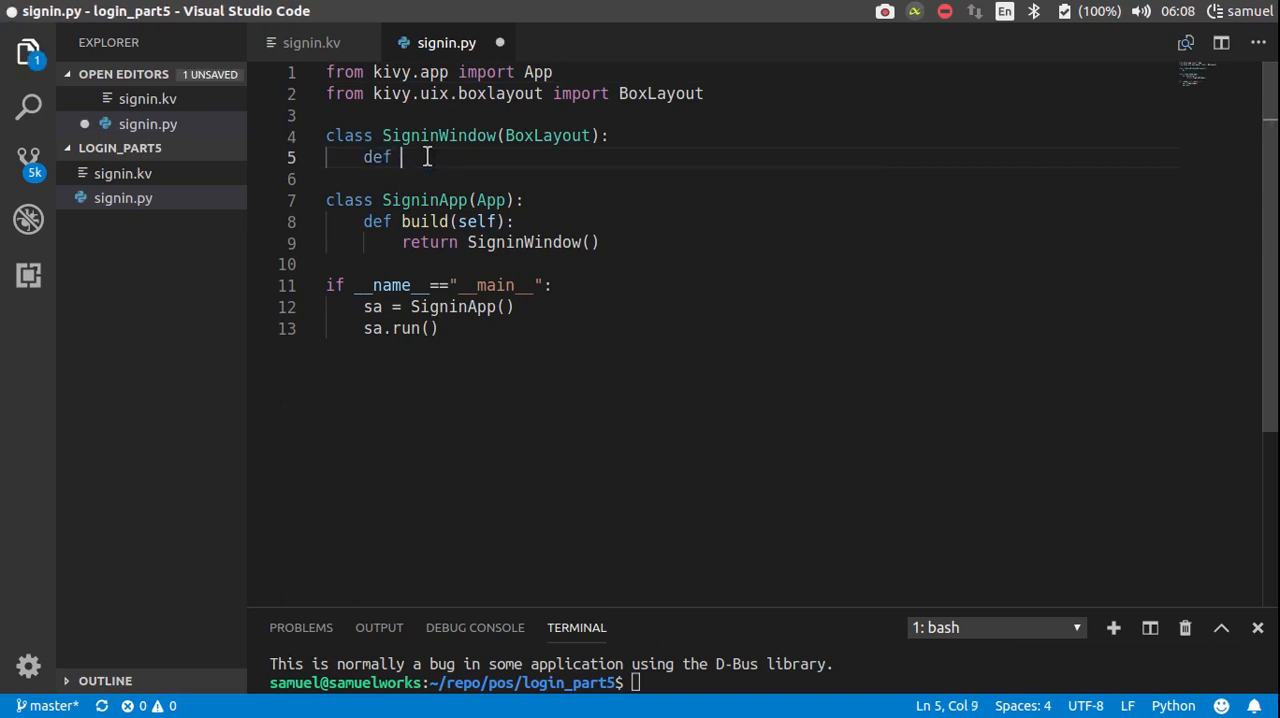
pyautogui.write('__init')
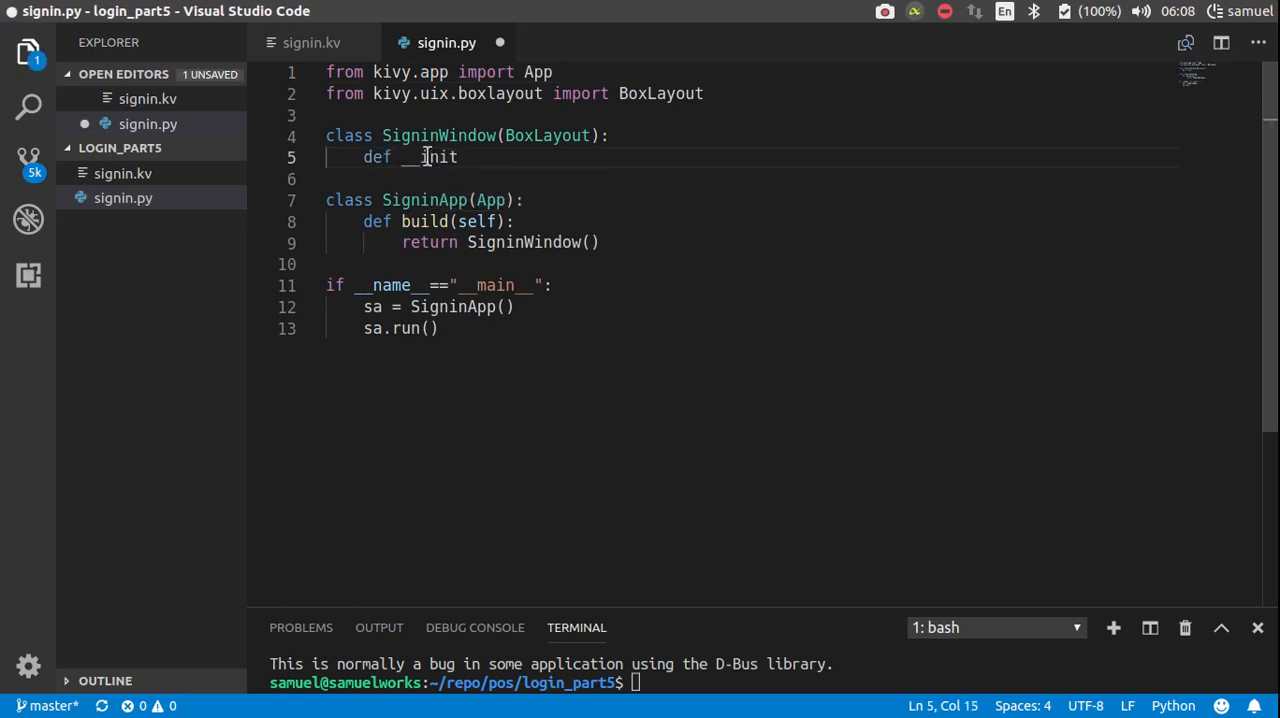
pyautogui.write('(self, **')
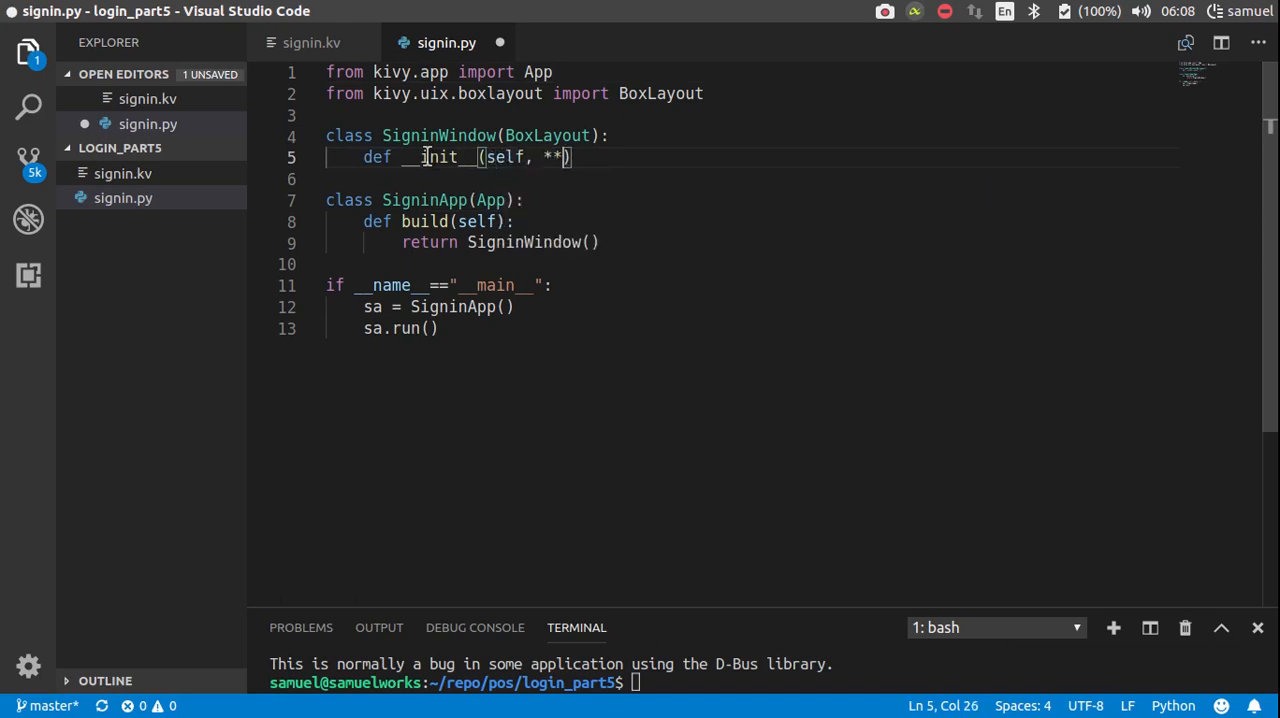
pyautogui.write('kwargs')
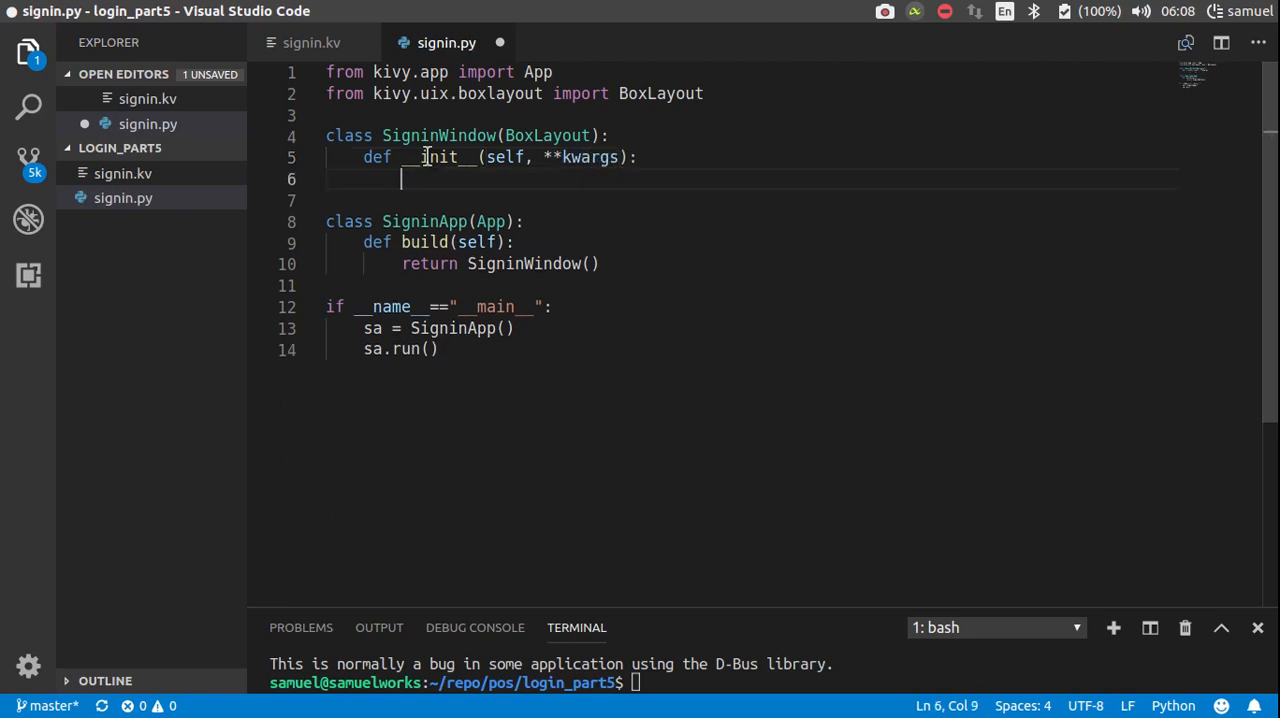
pyautogui.write('supe')
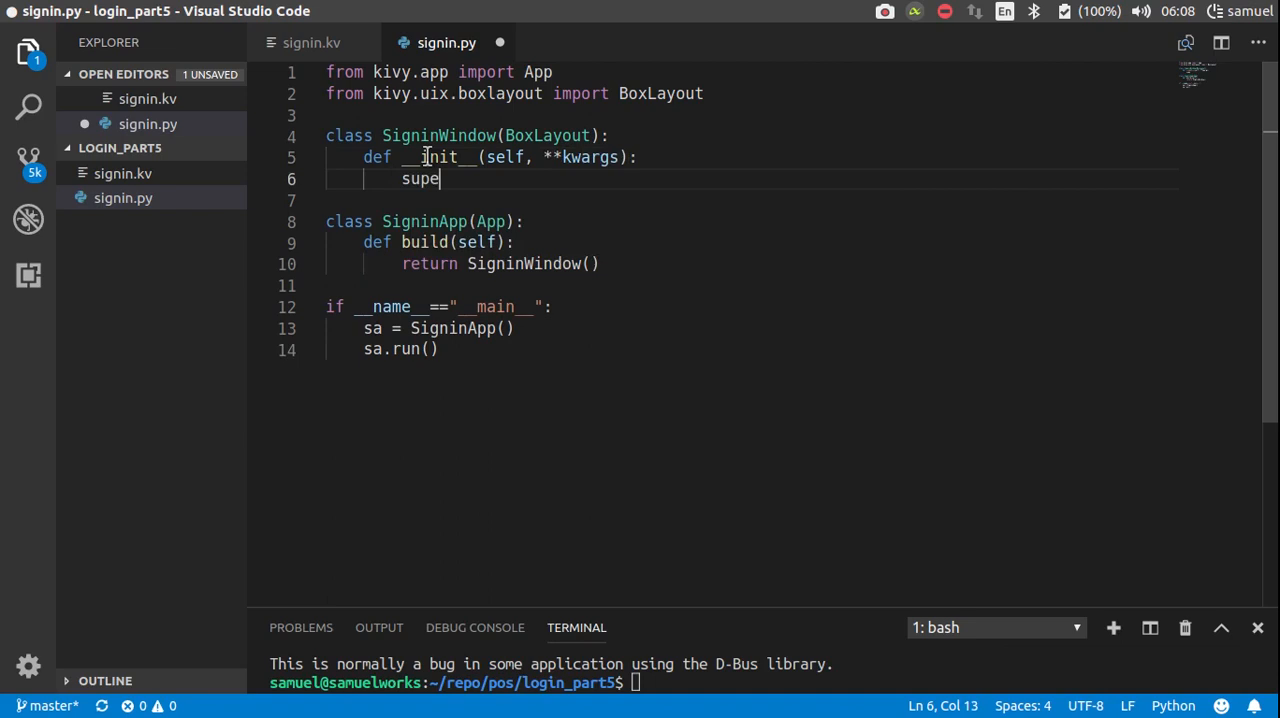
pyautogui.write('r().')
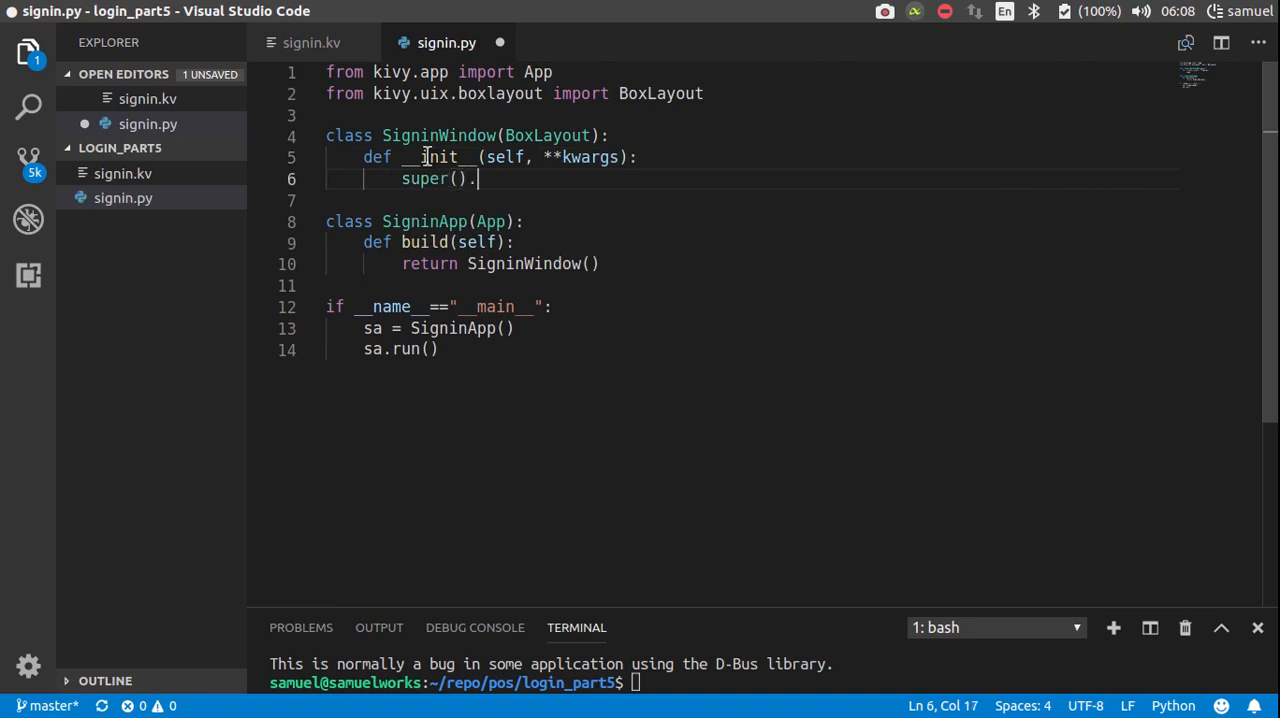
pyautogui.write('__init__')
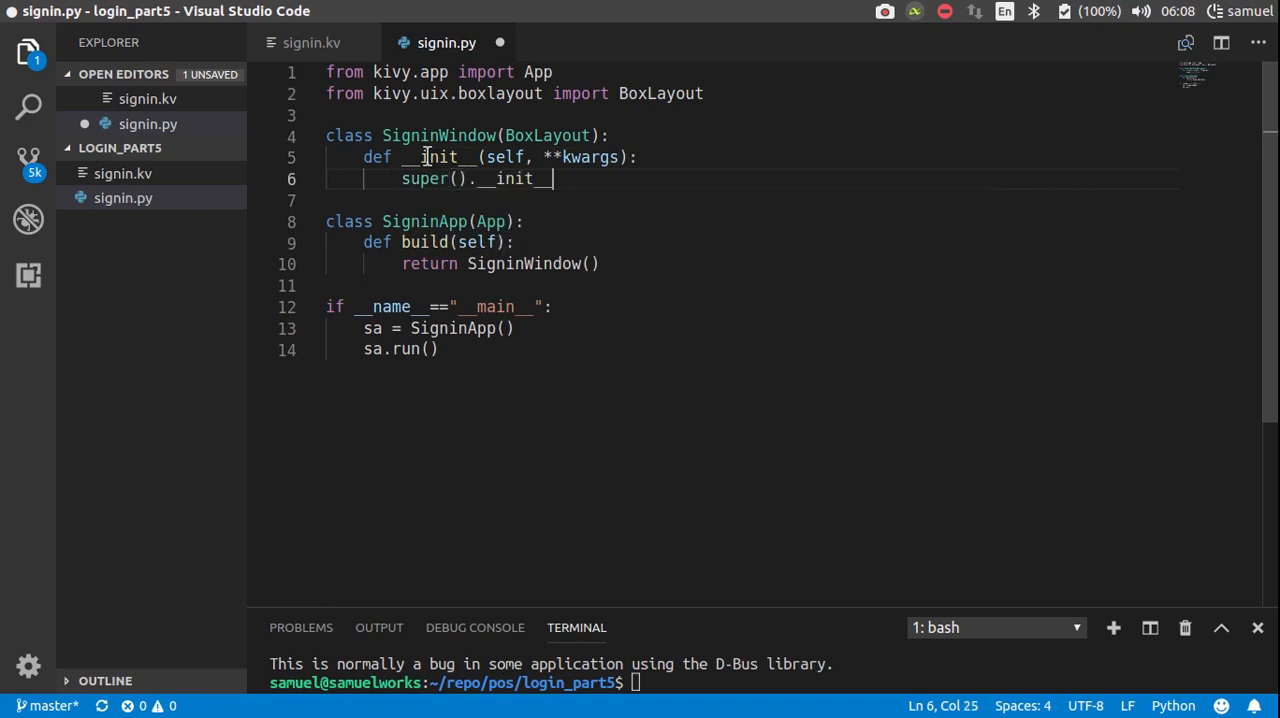
pyautogui.write('(**)')
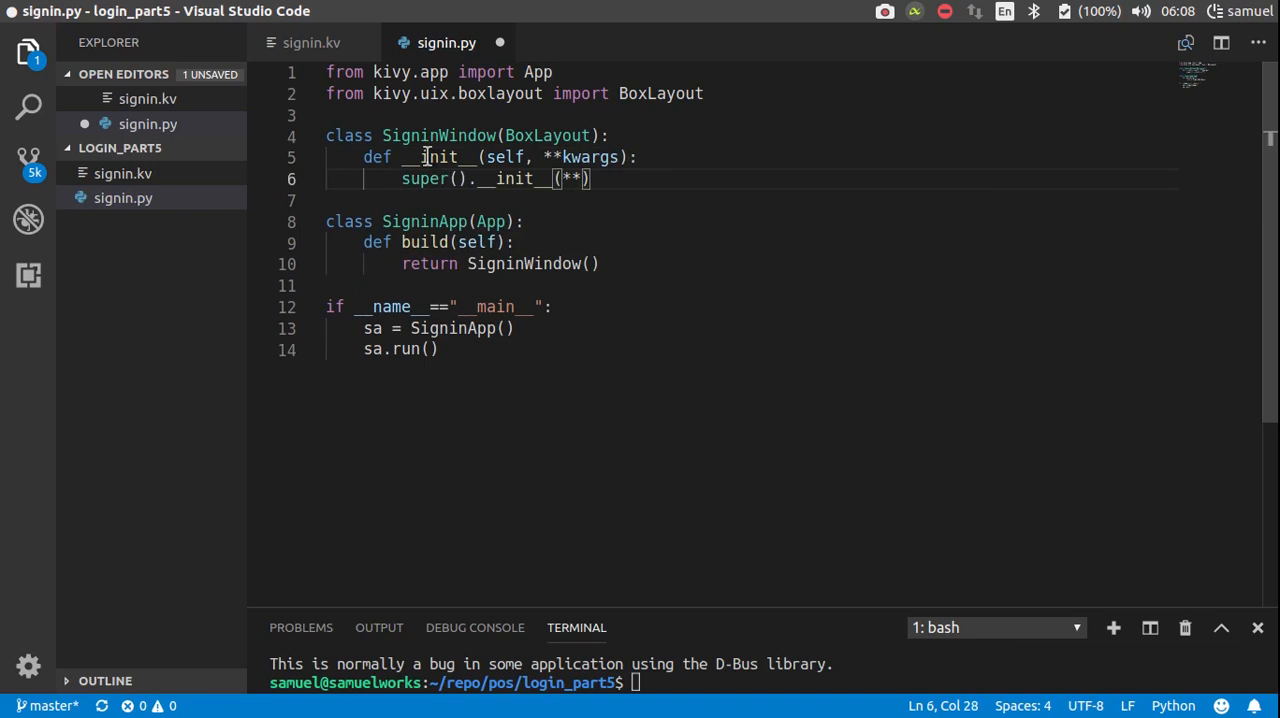
pyautogui.write('kwargs')
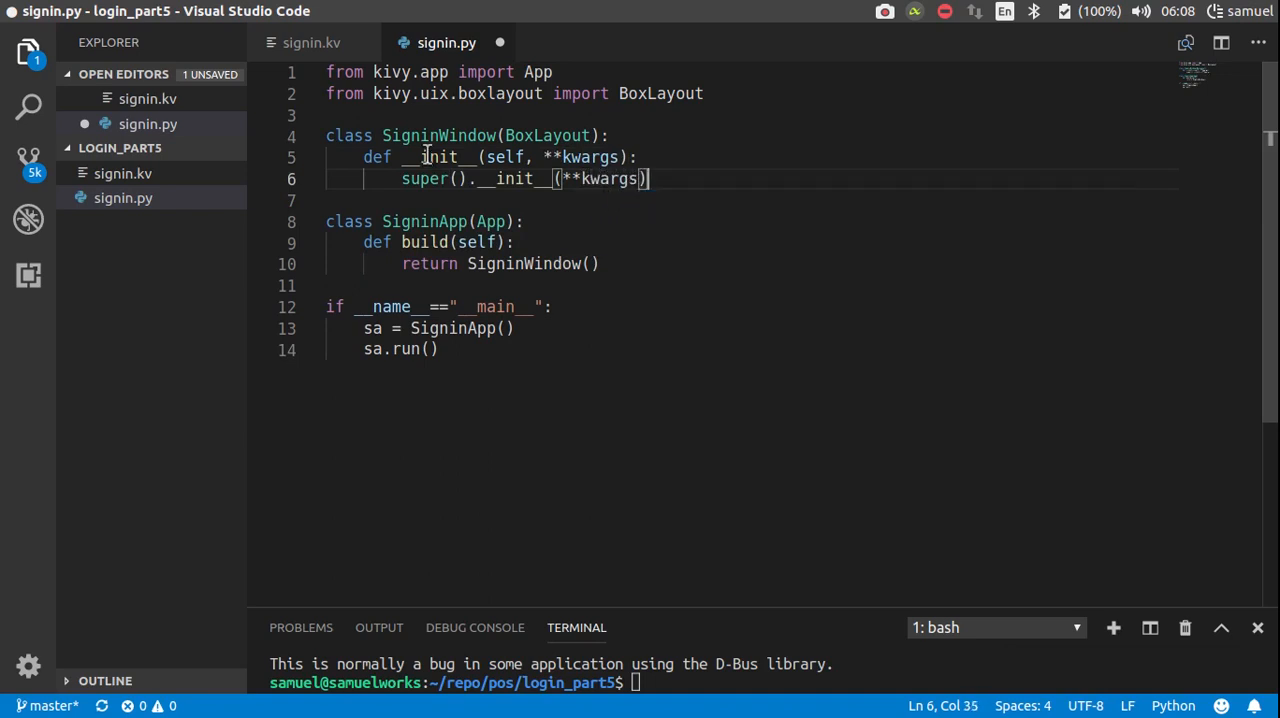
pyautogui.press('Enter')
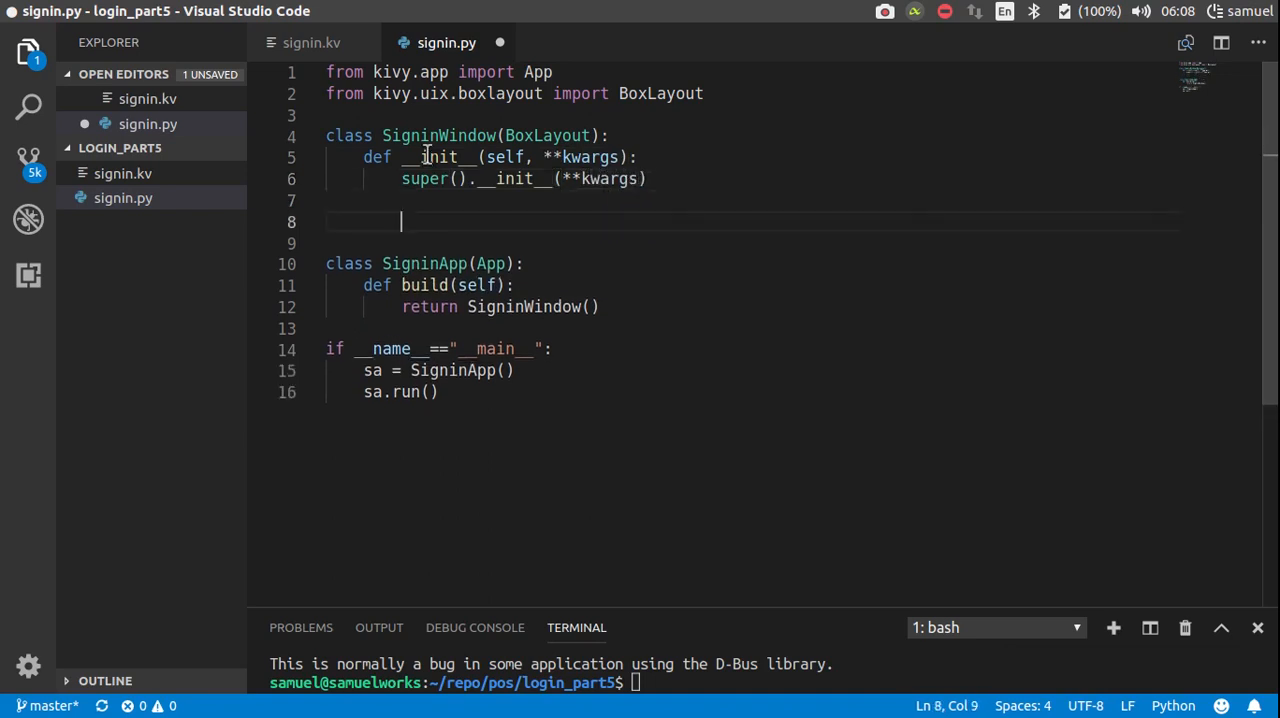
# Begin a second method with def, then return to signin.kv and scroll down
pyautogui.write('def')
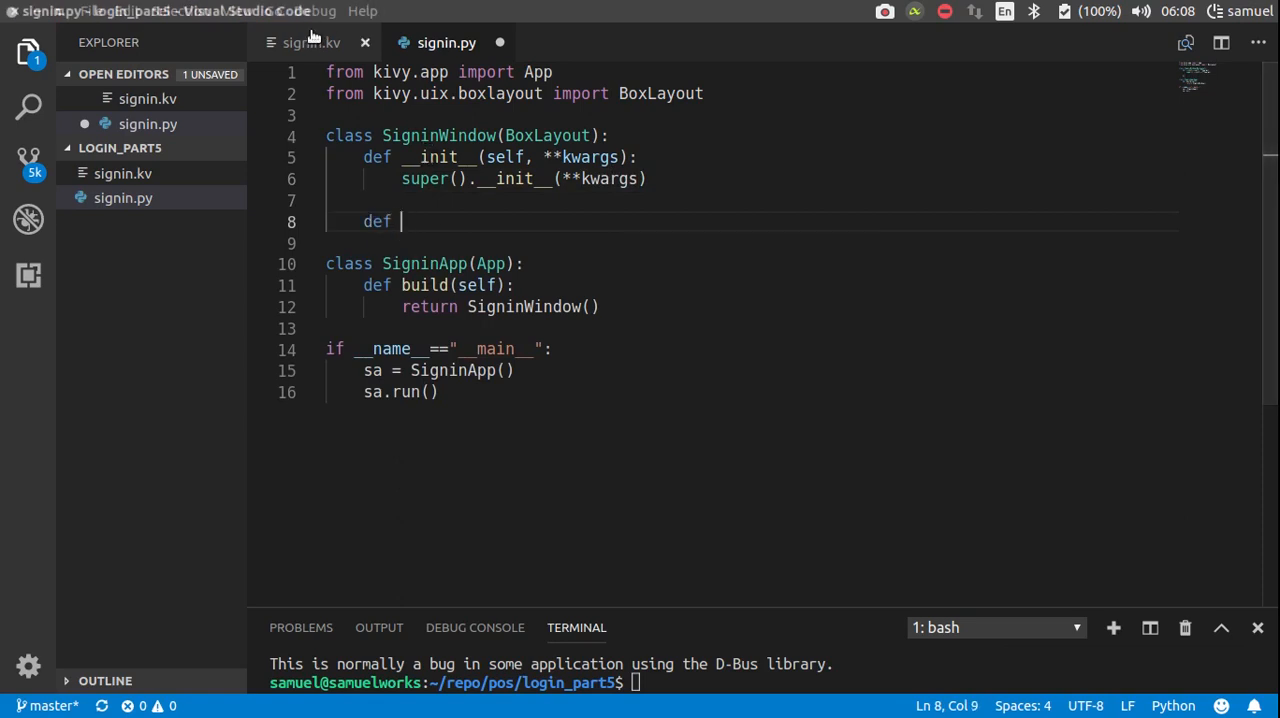
pyautogui.click(310, 42)
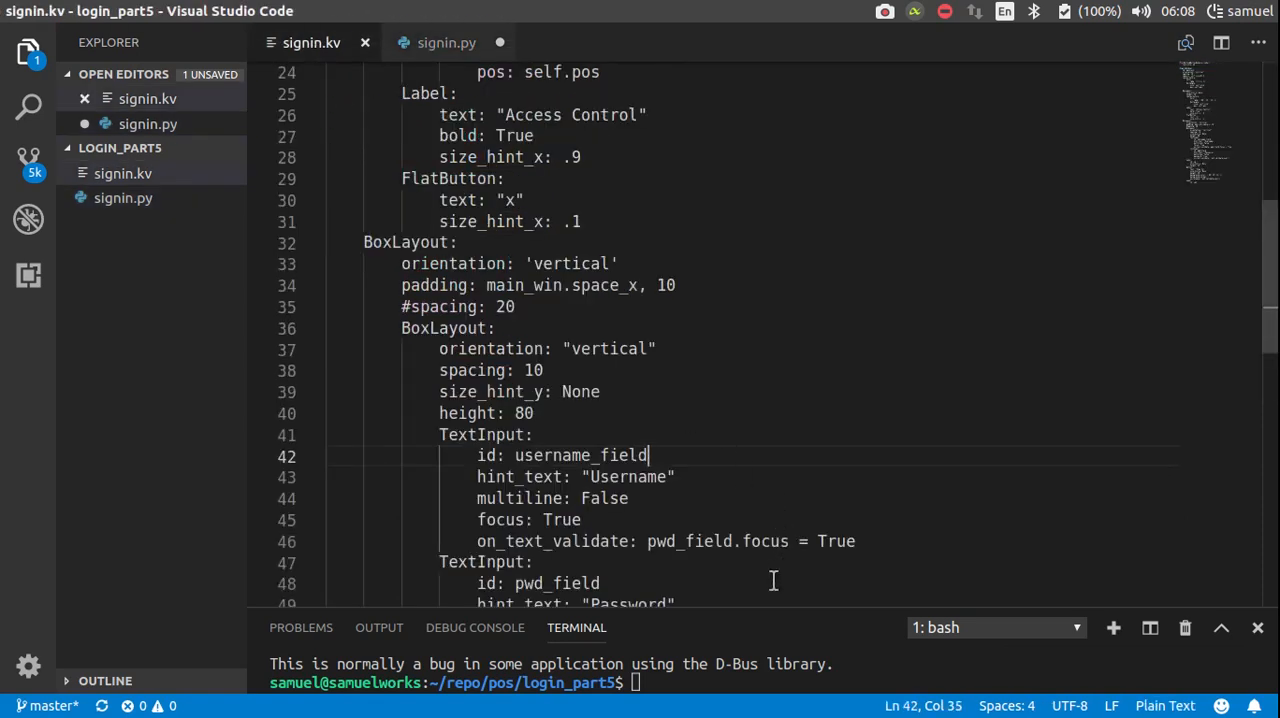
pyautogui.scroll(-3)
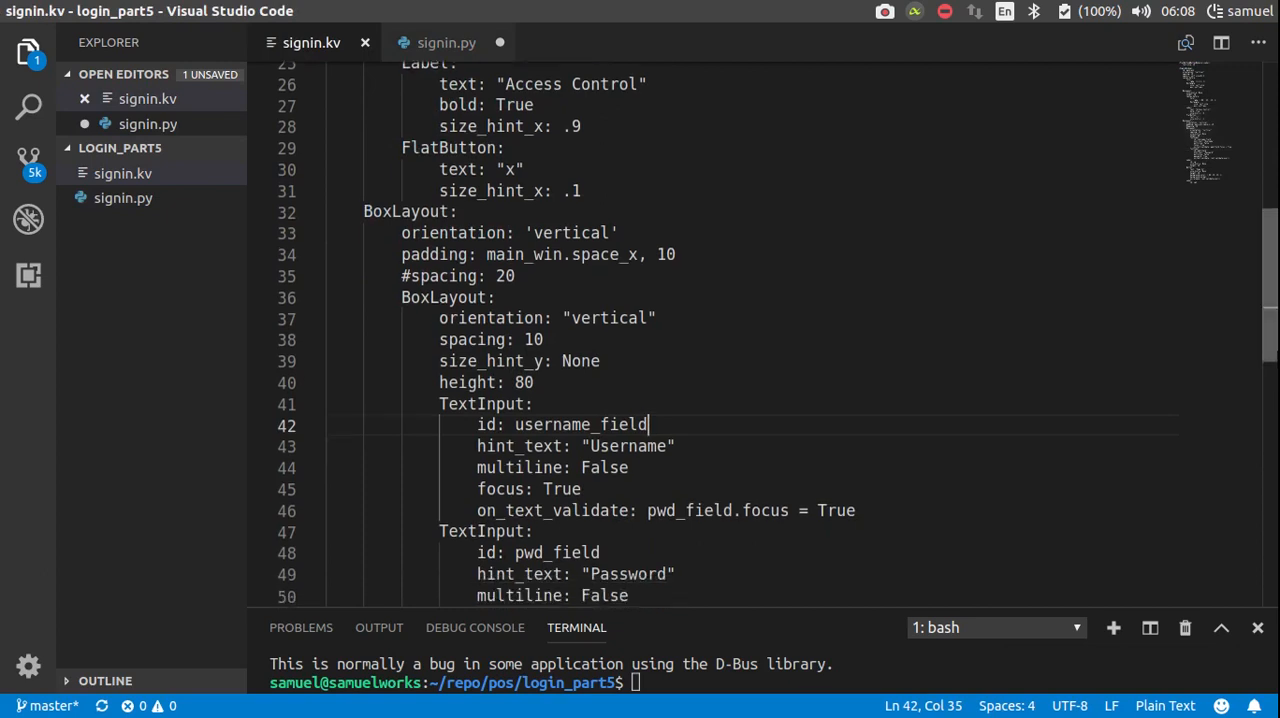
pyautogui.scroll(-3)
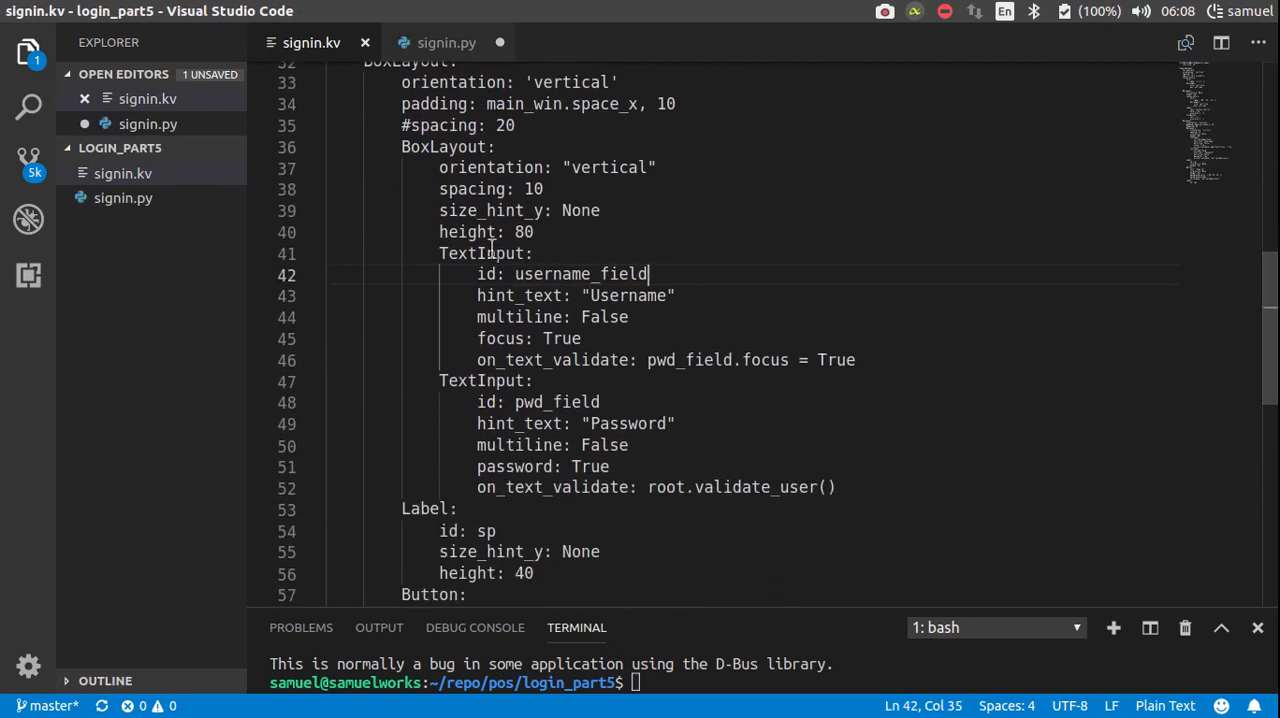
# In signin.py, define validate_user(self) with the first line uname = self.ids
pyautogui.click(446, 42)
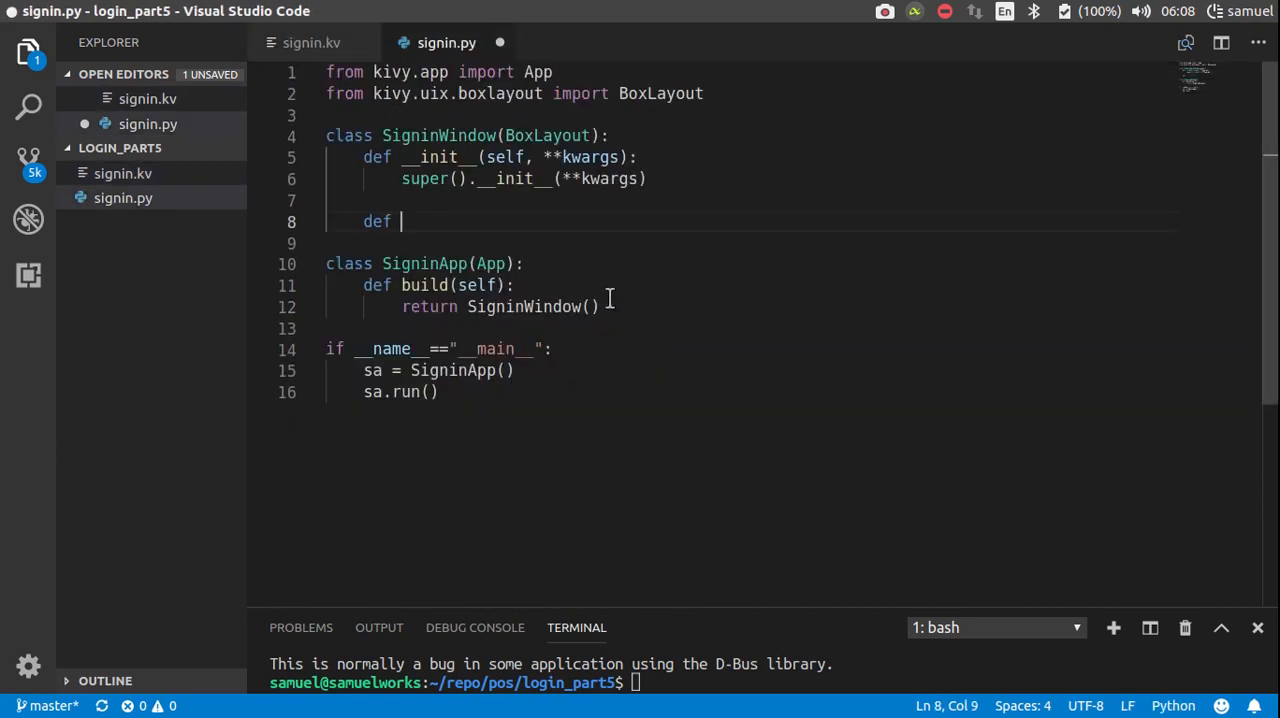
pyautogui.write('validate')
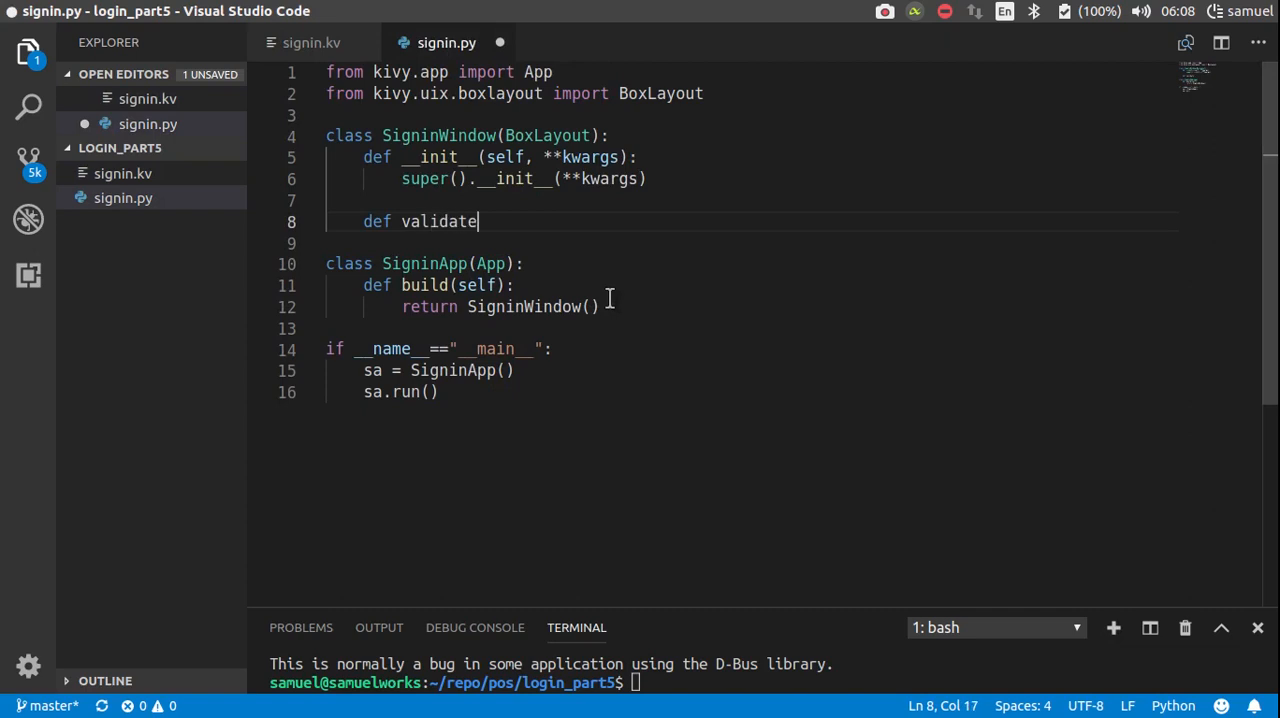
pyautogui.write('_user')
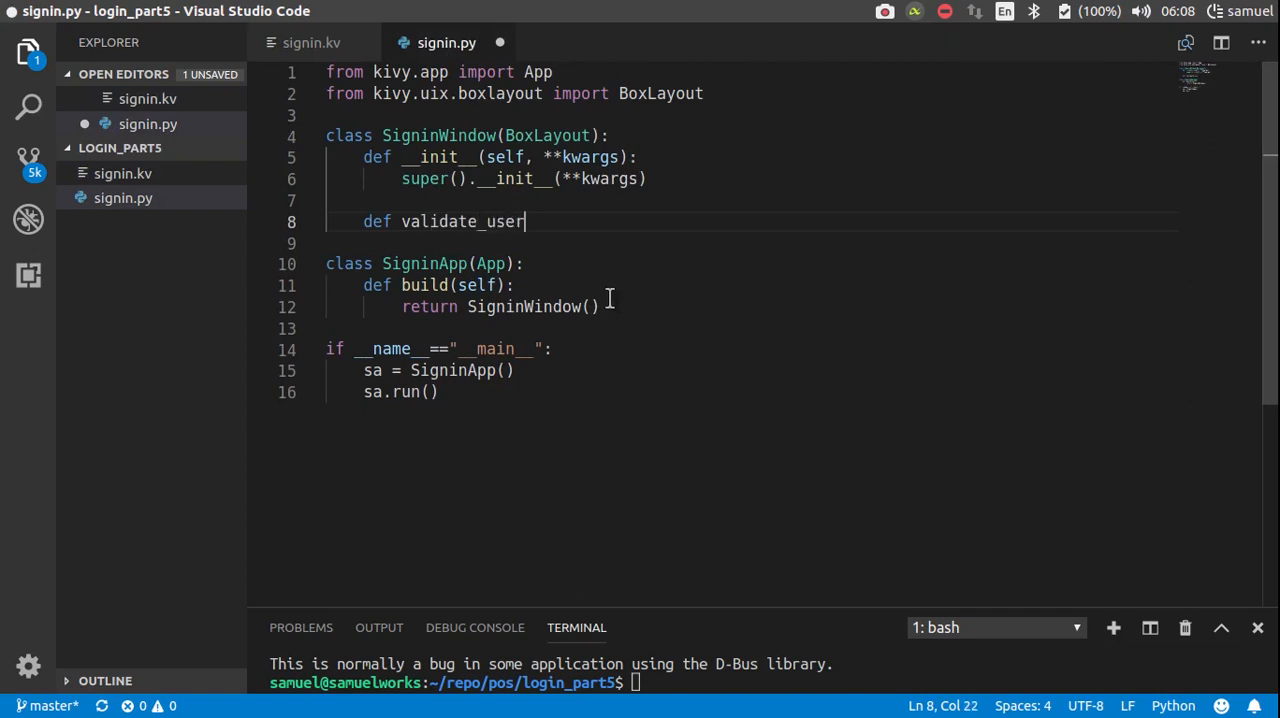
pyautogui.write('(self):')
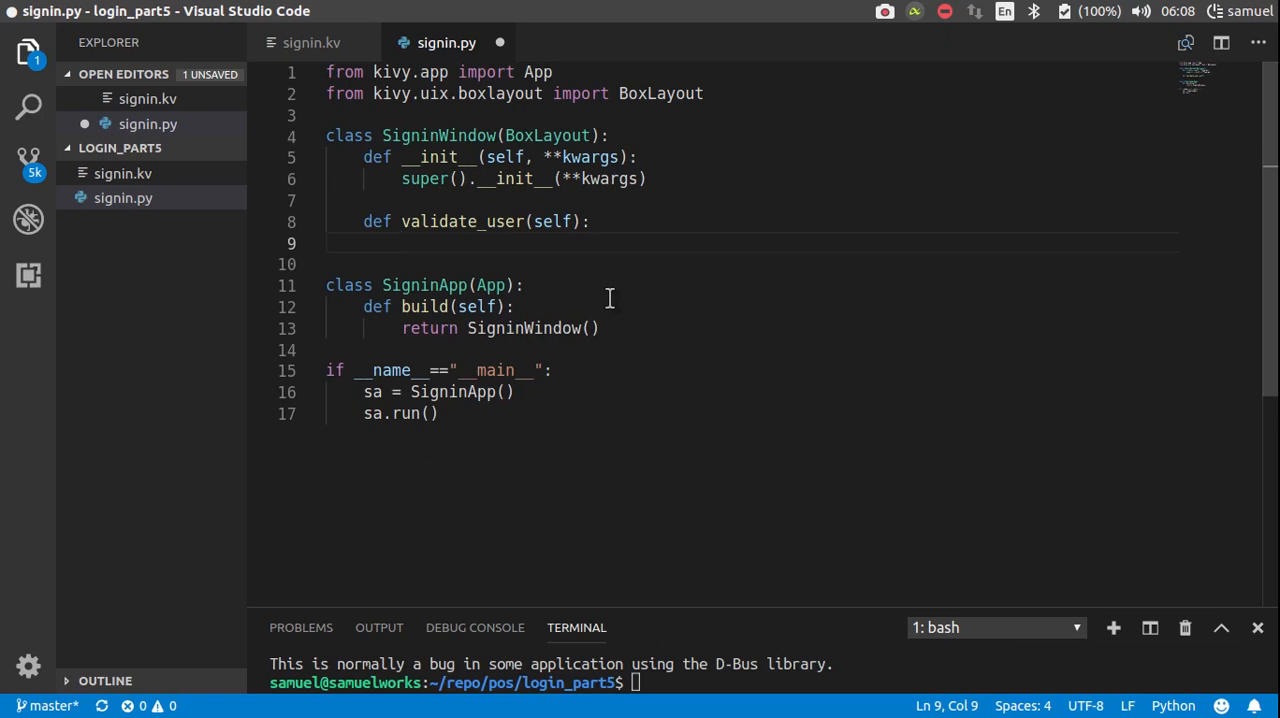
pyautogui.write('u')
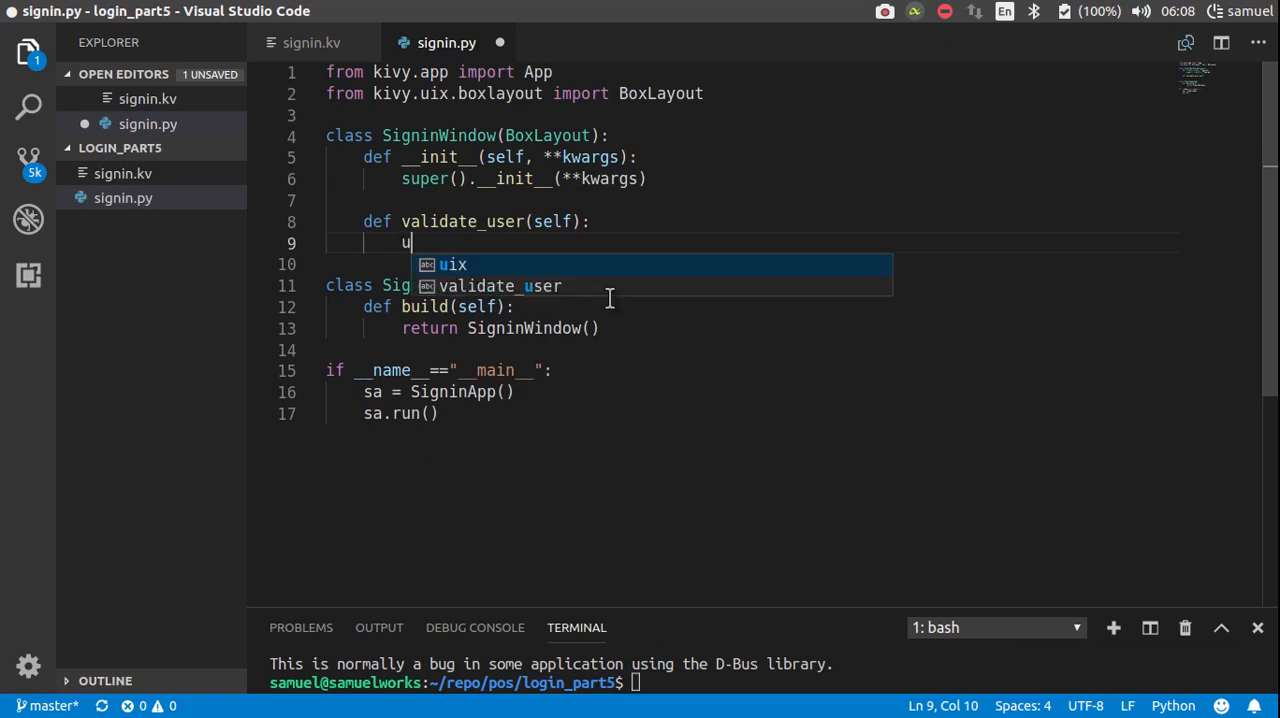
pyautogui.write('name =')
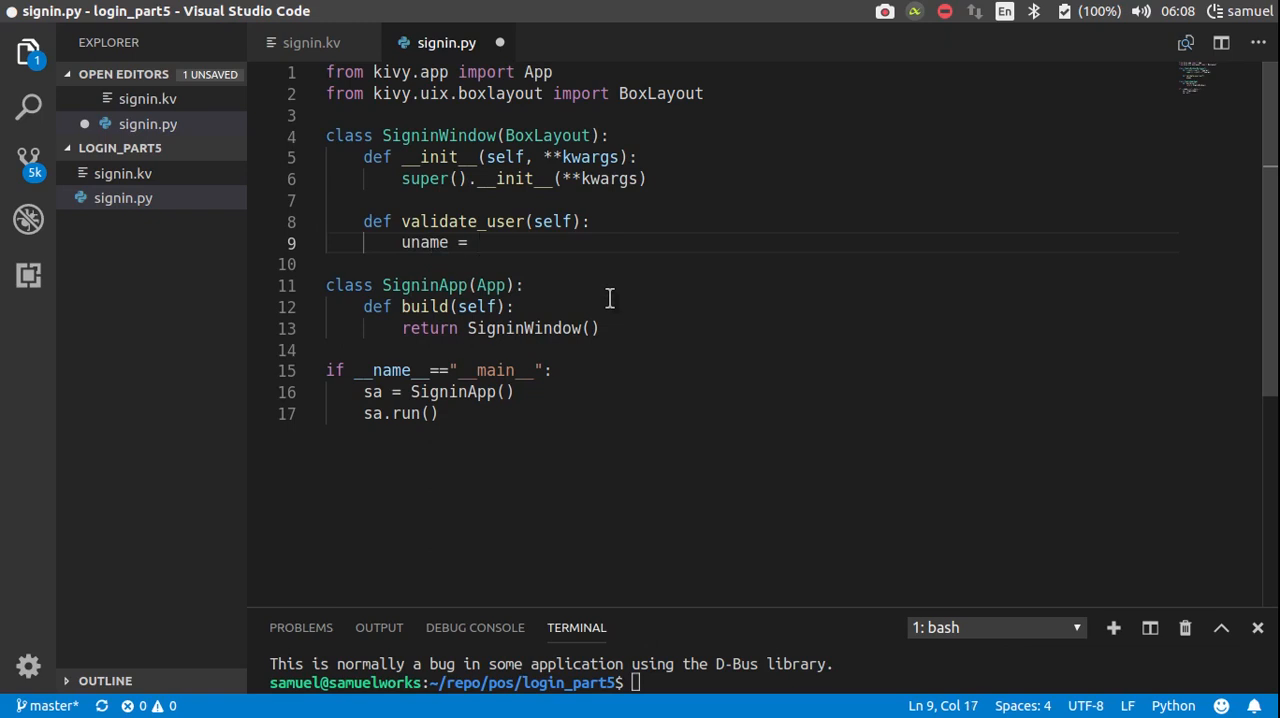
pyautogui.write('se')
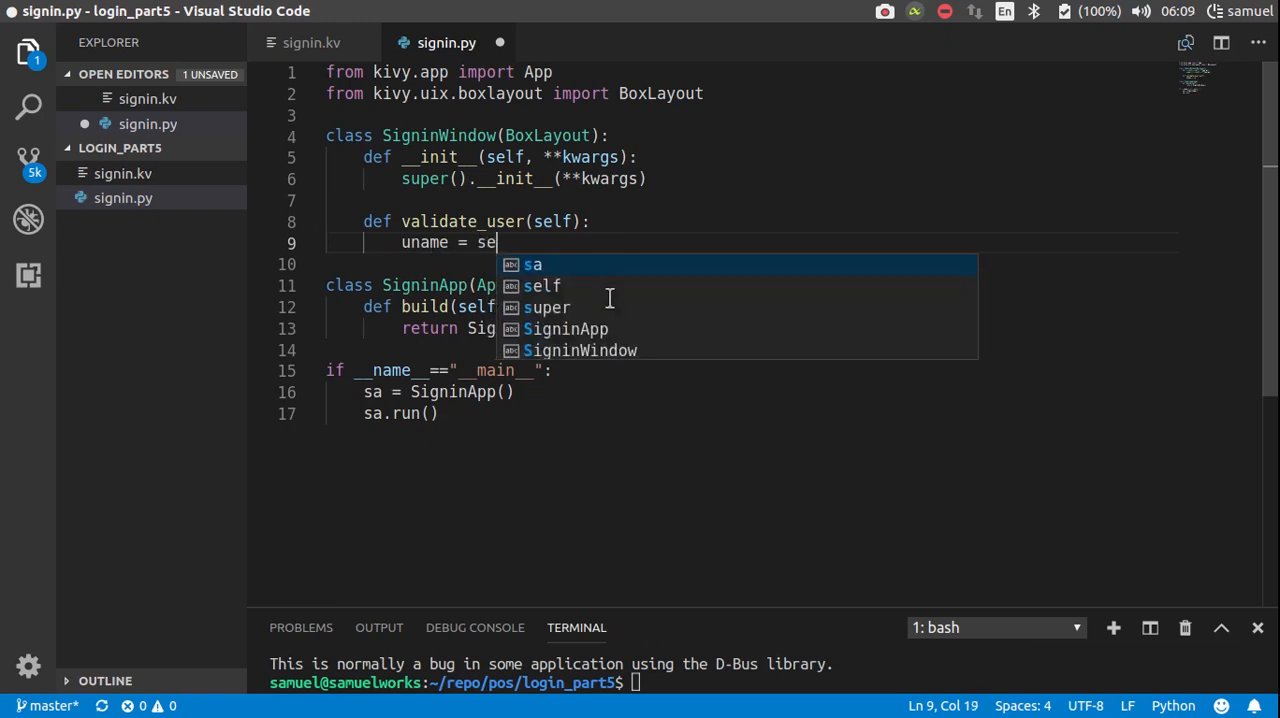
pyautogui.write('lf.ids')
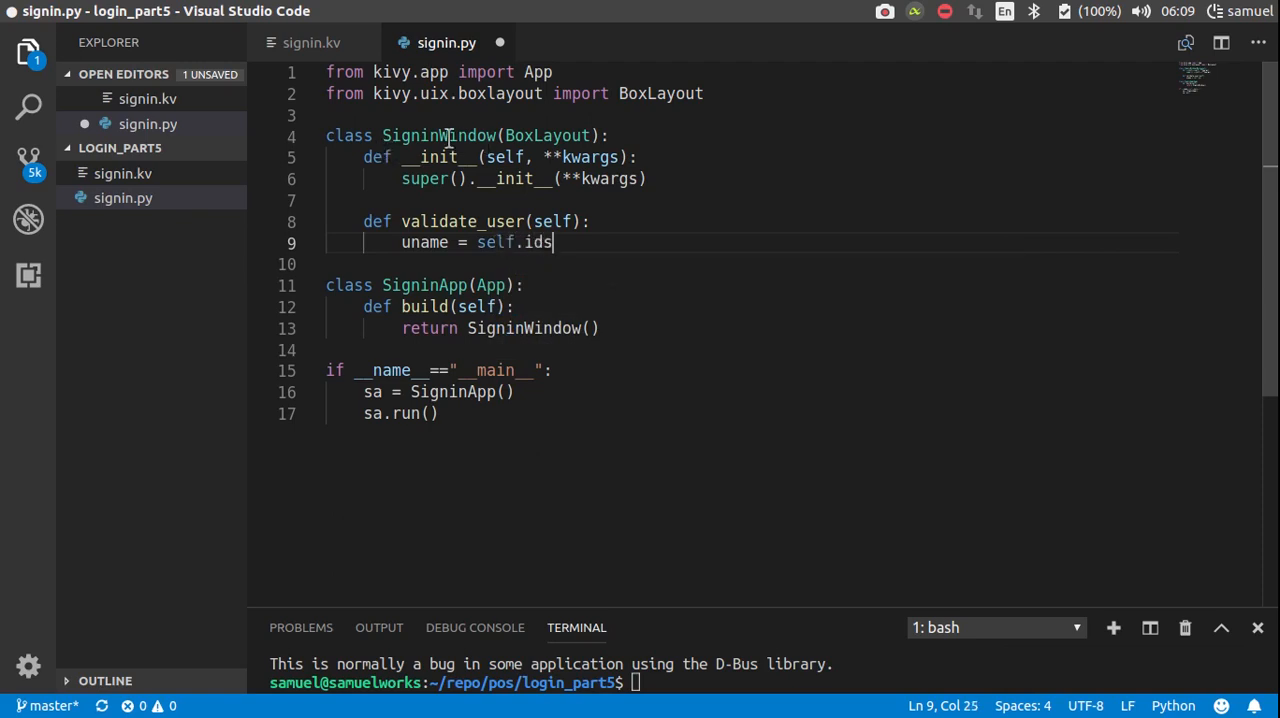
pyautogui.moveTo(512, 171)
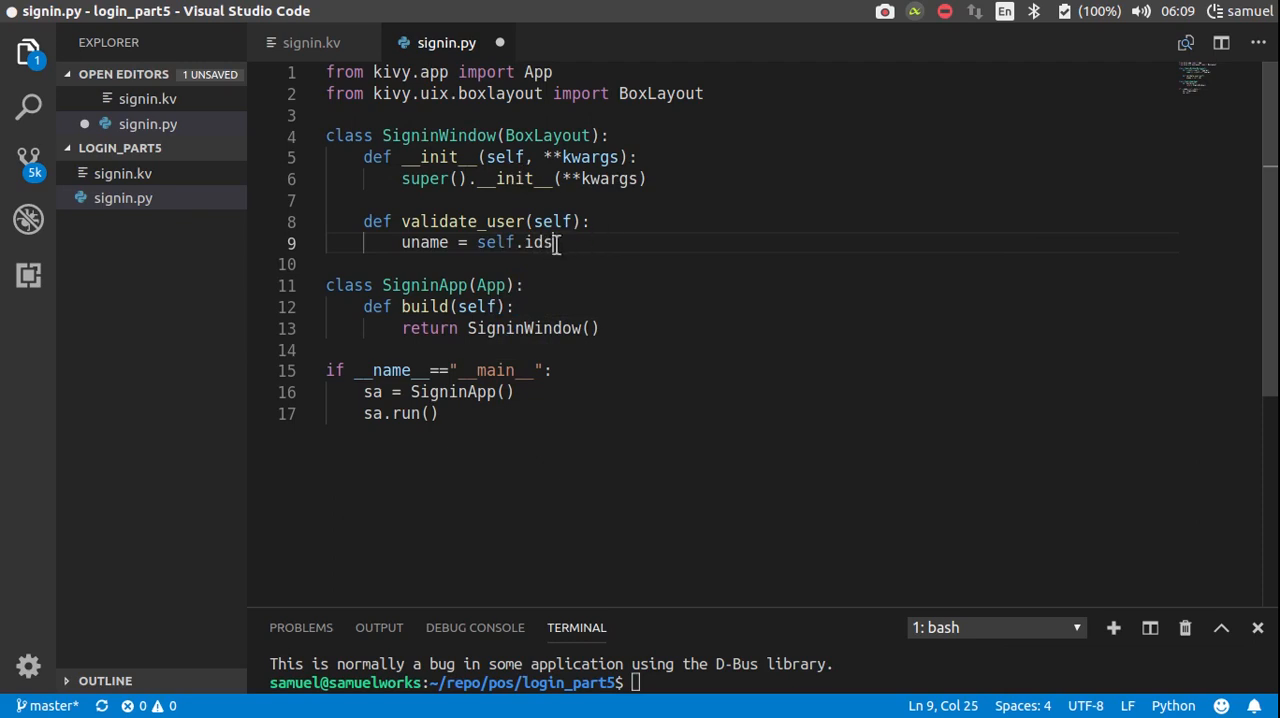
pyautogui.moveTo(607, 287)
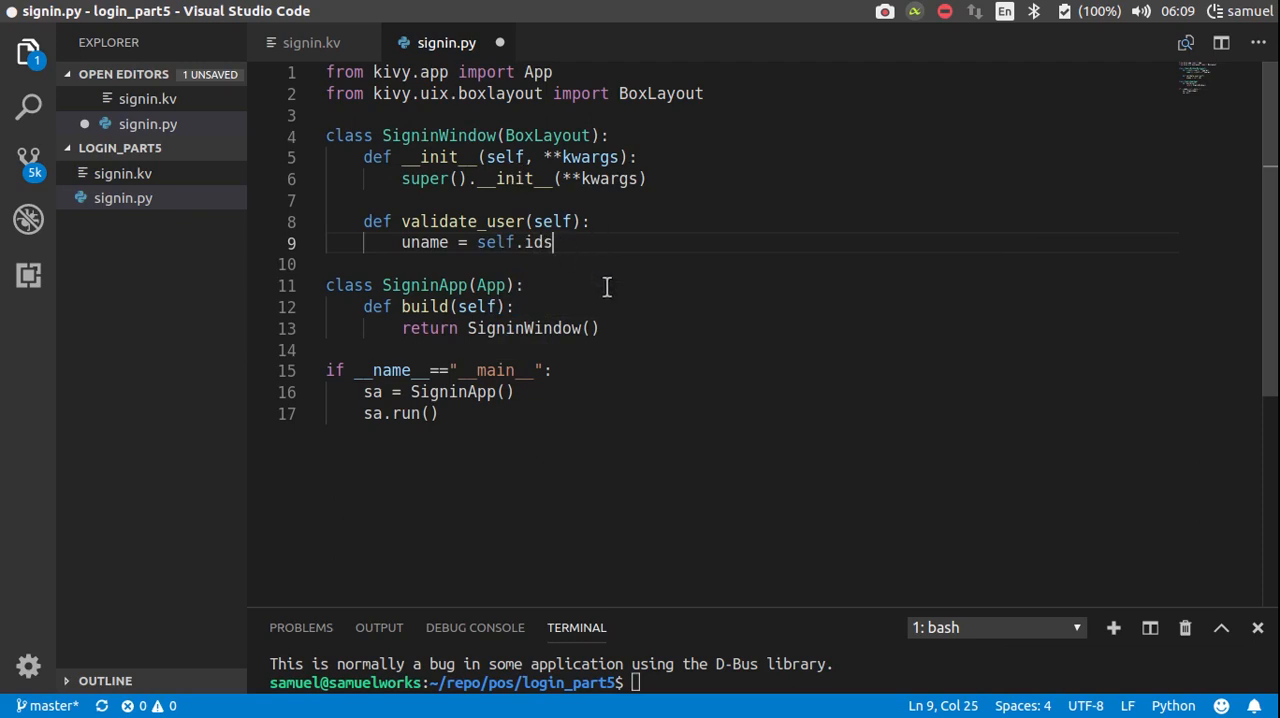
pyautogui.moveTo(500, 118)
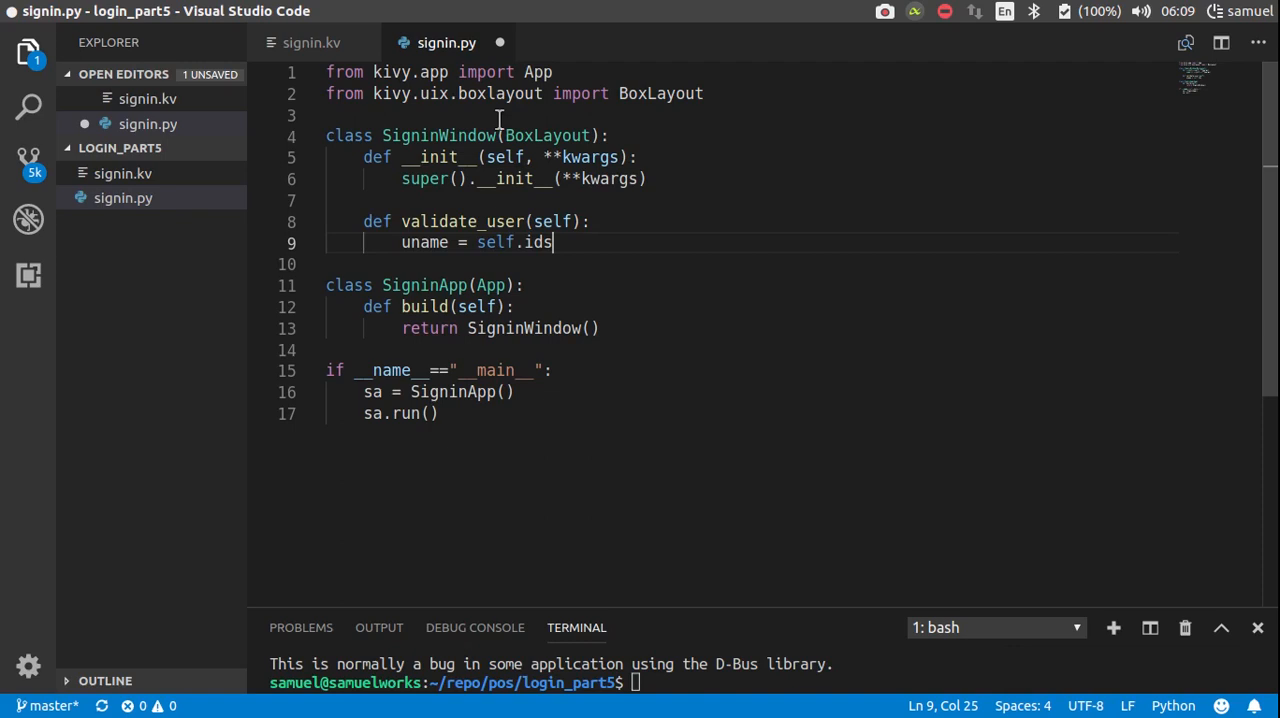
# After checking the layout's ids, fetch username_field from self.ids in validate_user
pyautogui.click(311, 42)
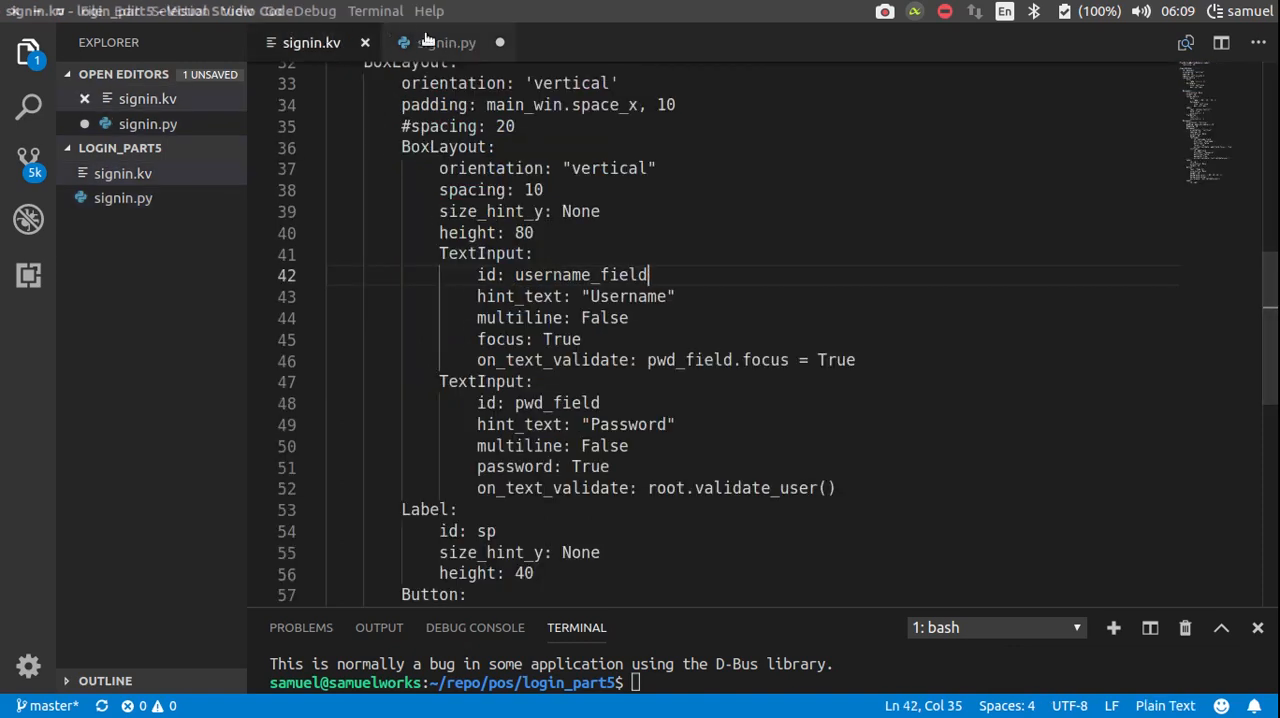
pyautogui.click(446, 42)
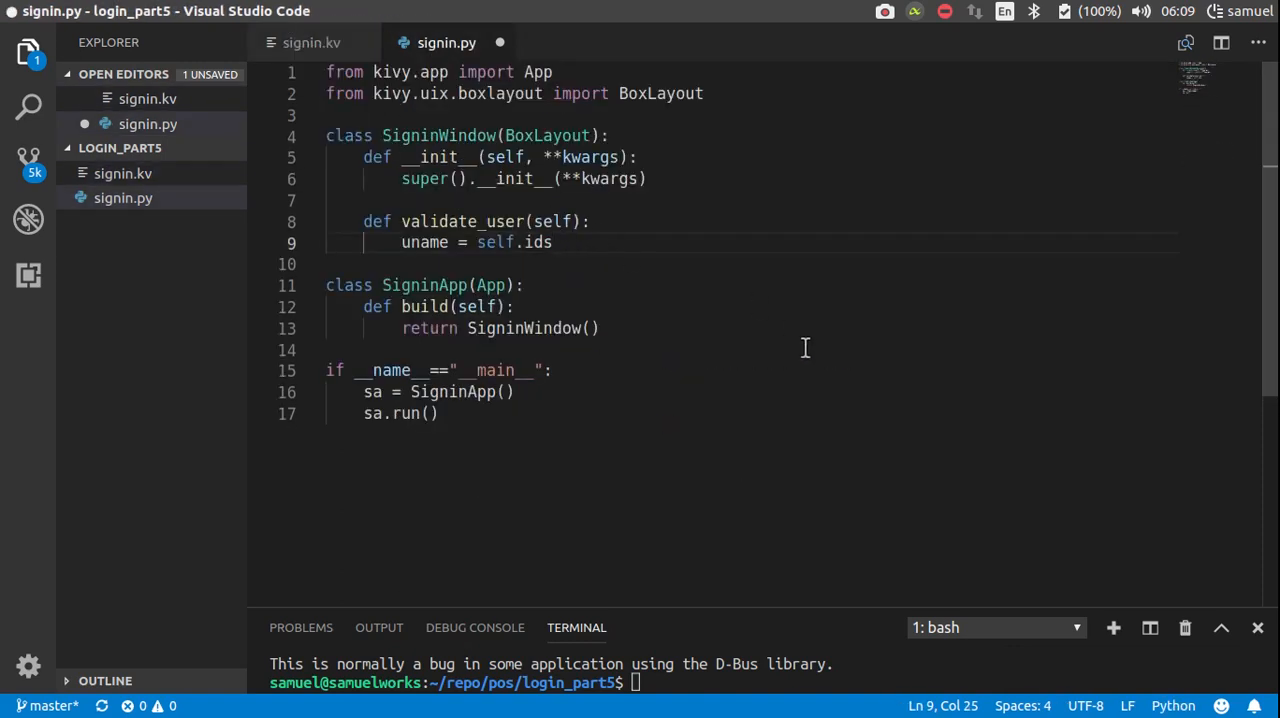
pyautogui.write('.')
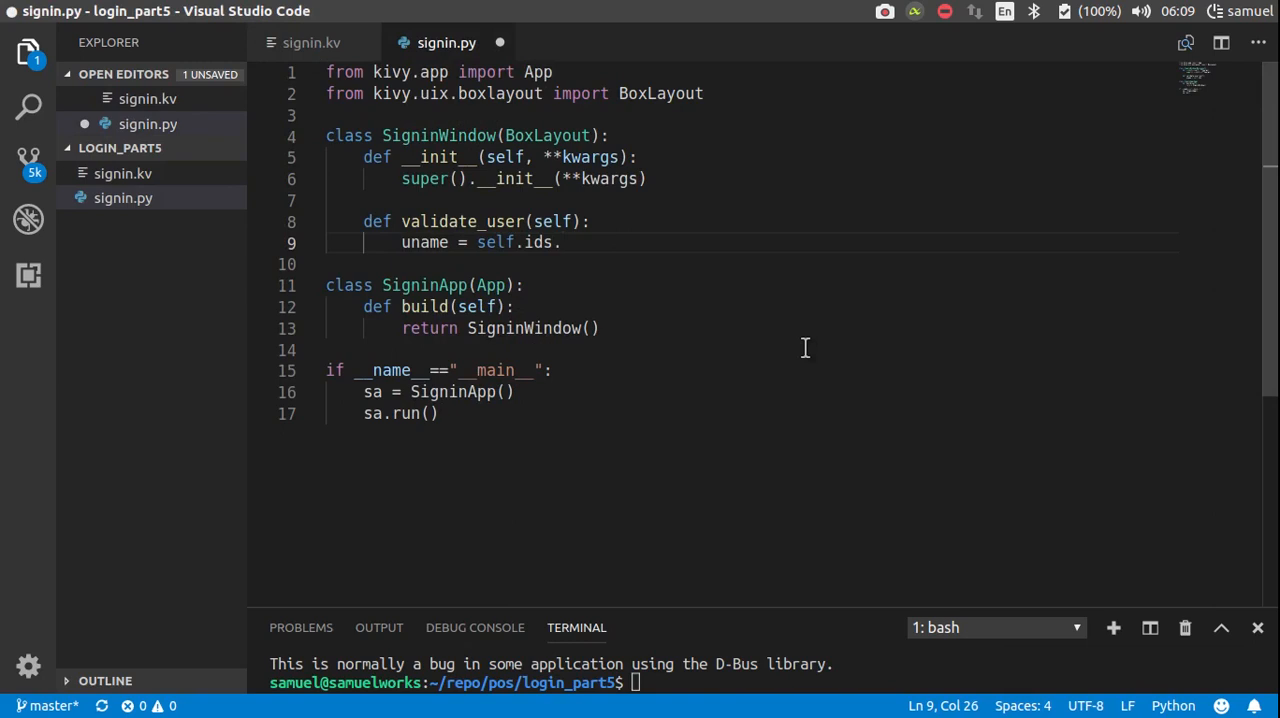
pyautogui.write('username')
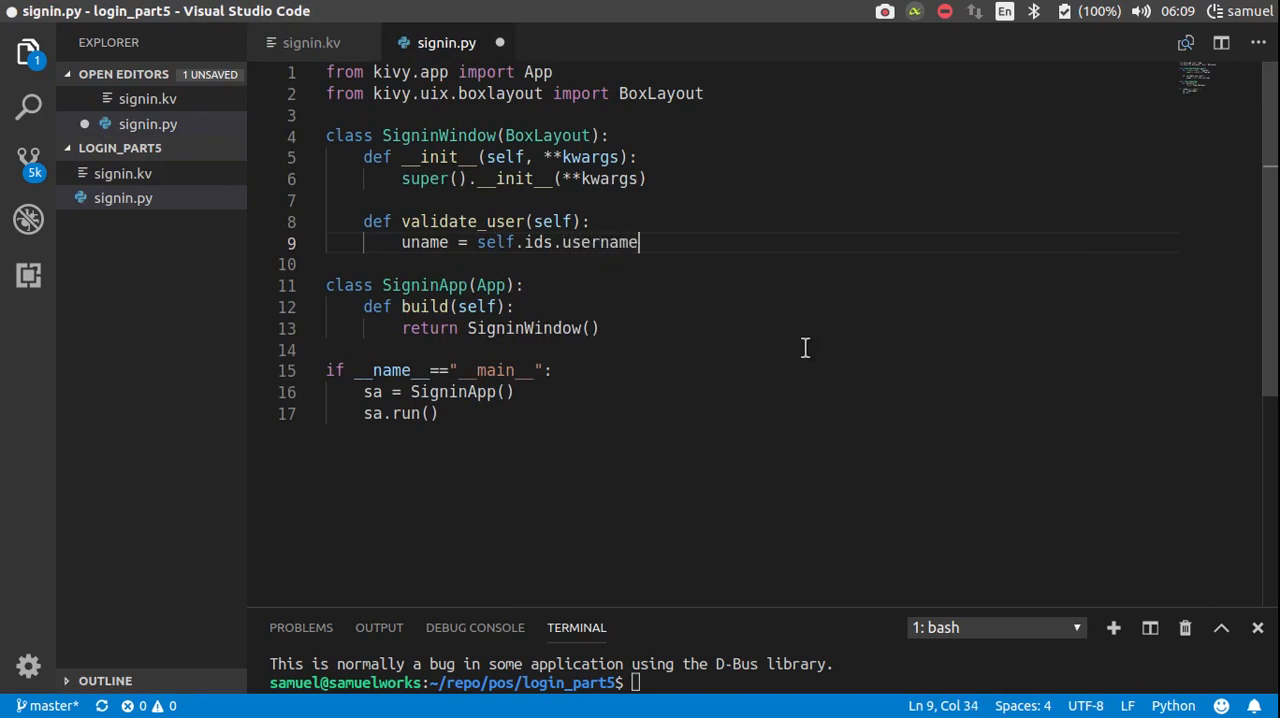
pyautogui.write('_fi')
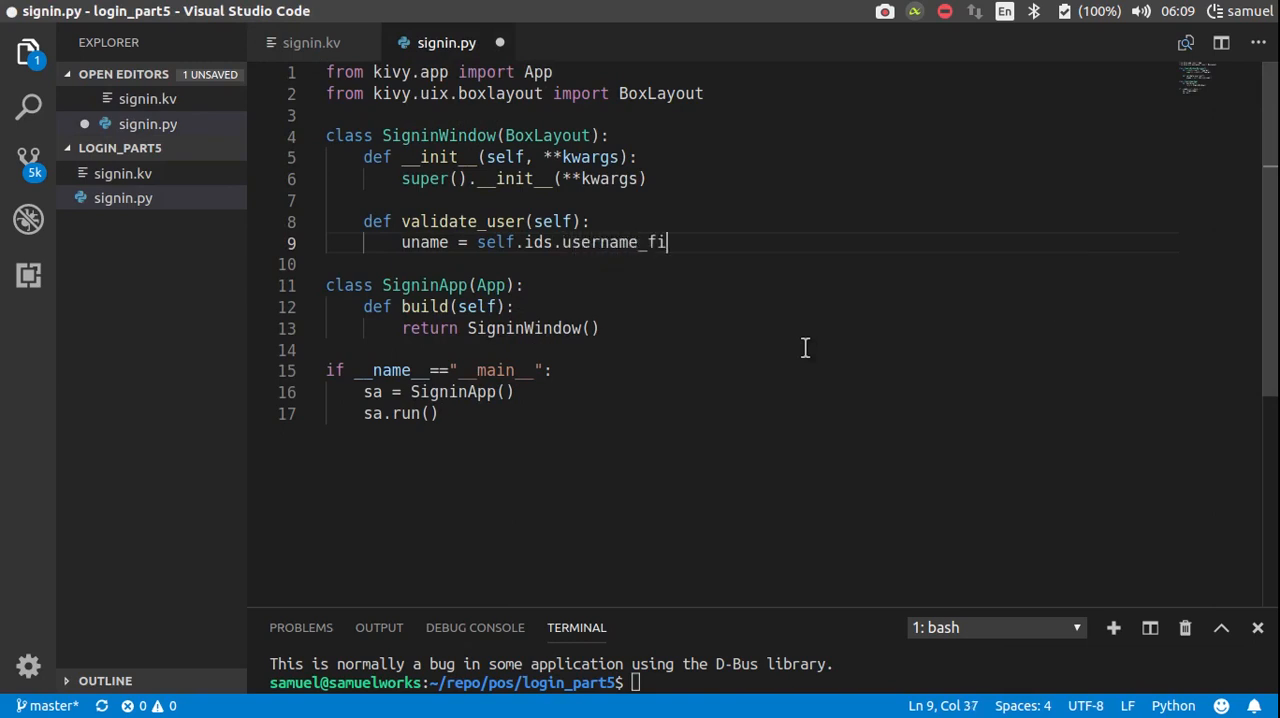
pyautogui.write('eld')
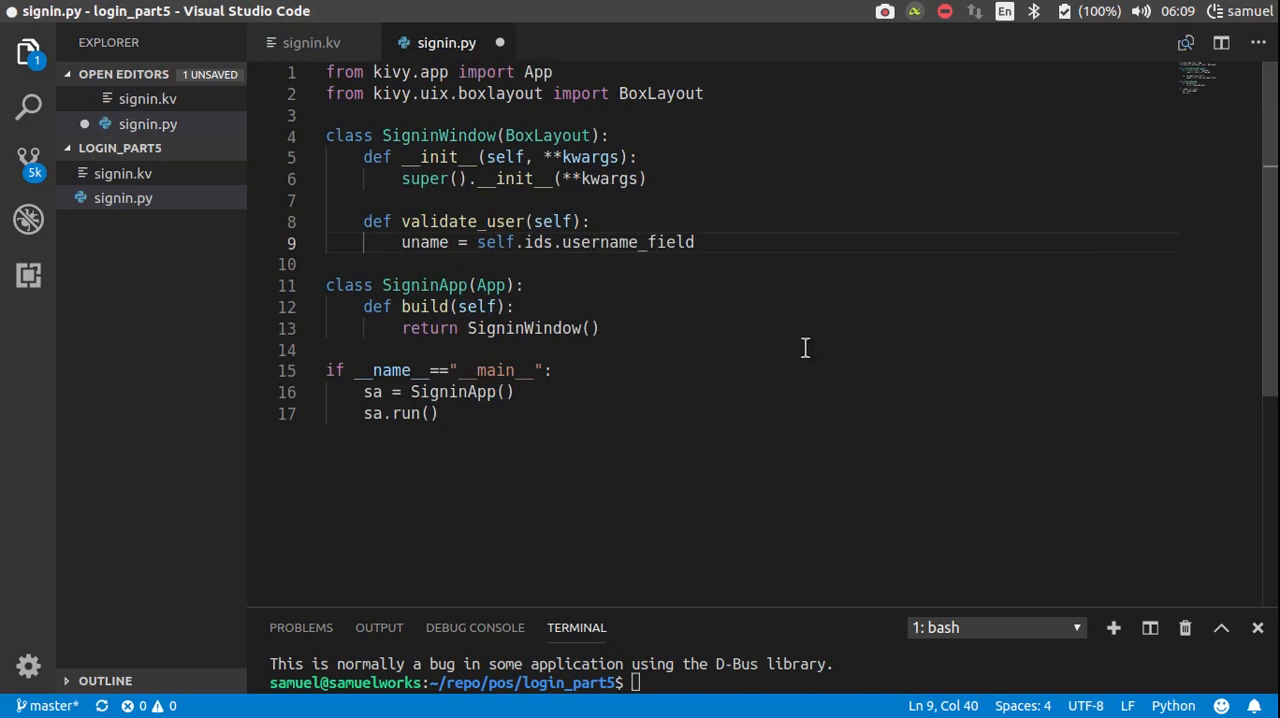
pyautogui.write('.')
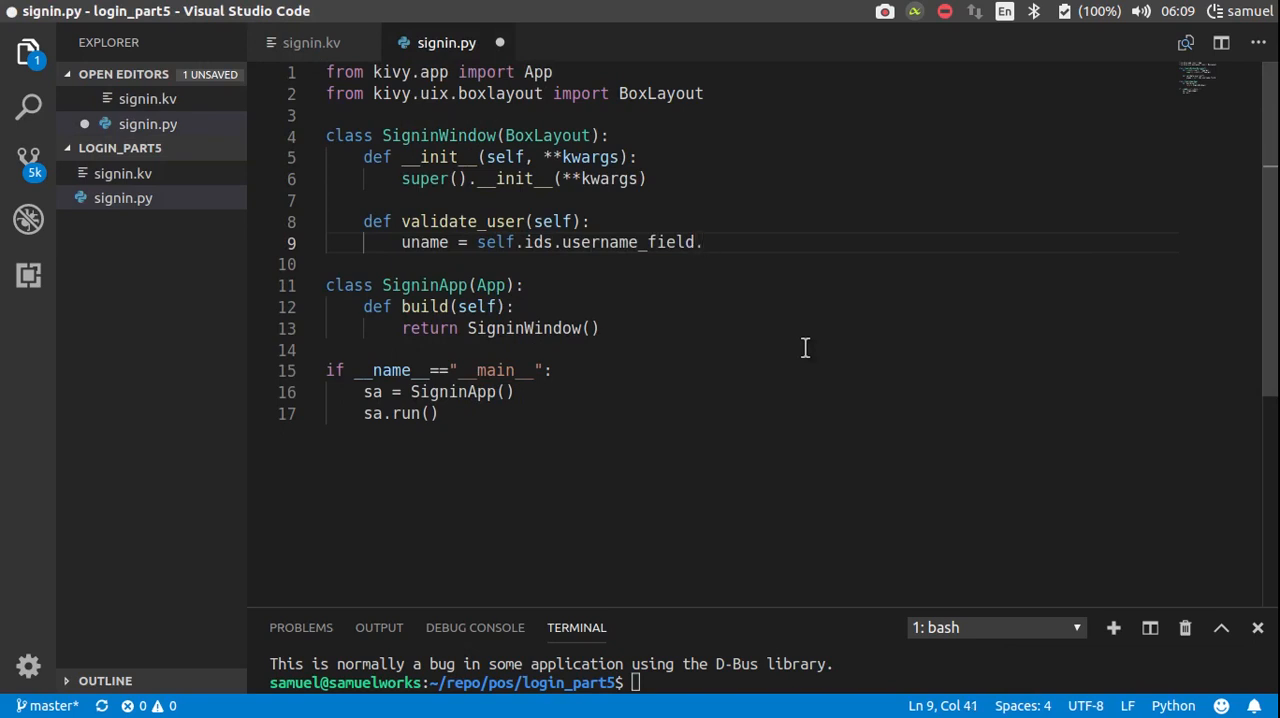
pyautogui.write('text')
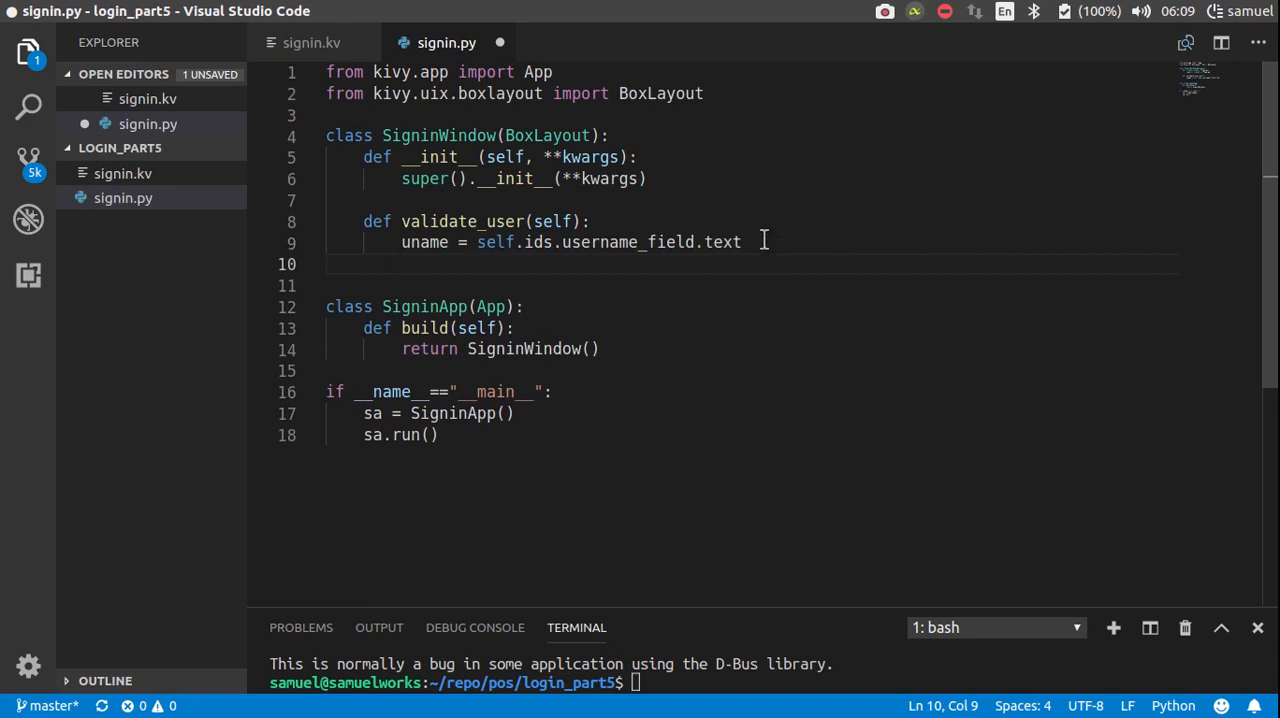
pyautogui.press('BackSpace')
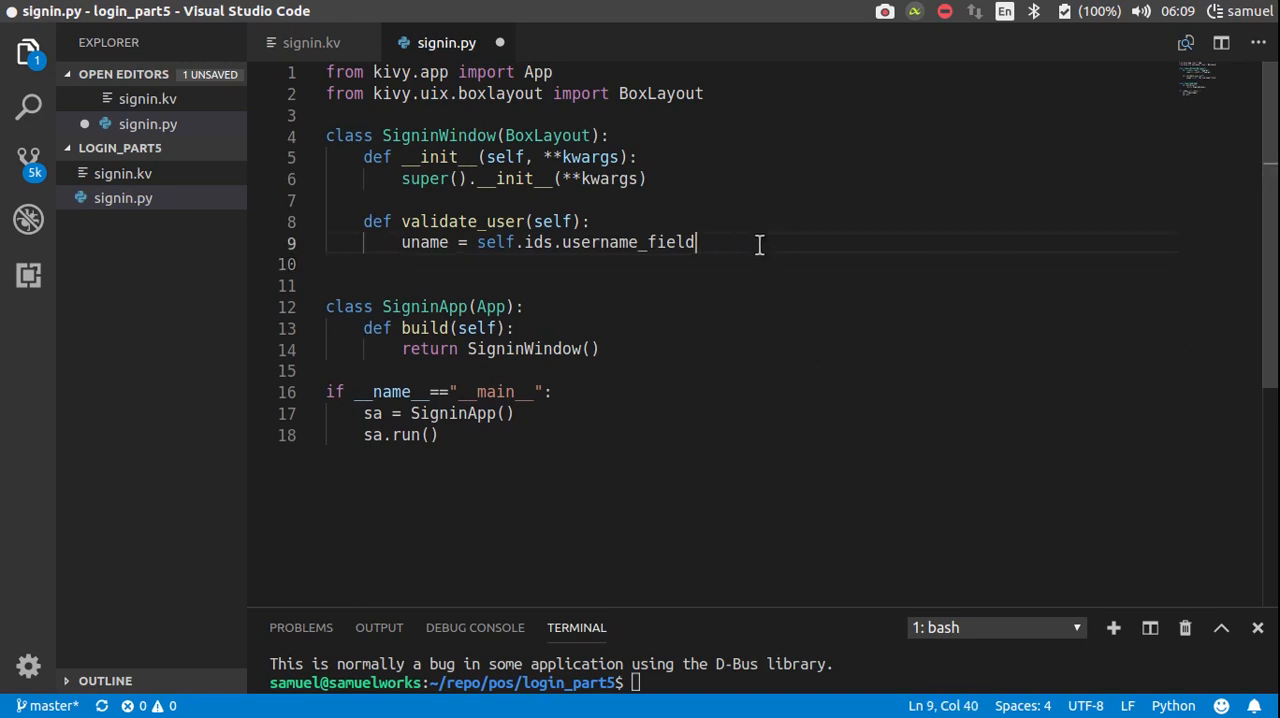
# Add pwd = self.ids.pwd_field on the next line
pyautogui.doubleClick(424, 242)
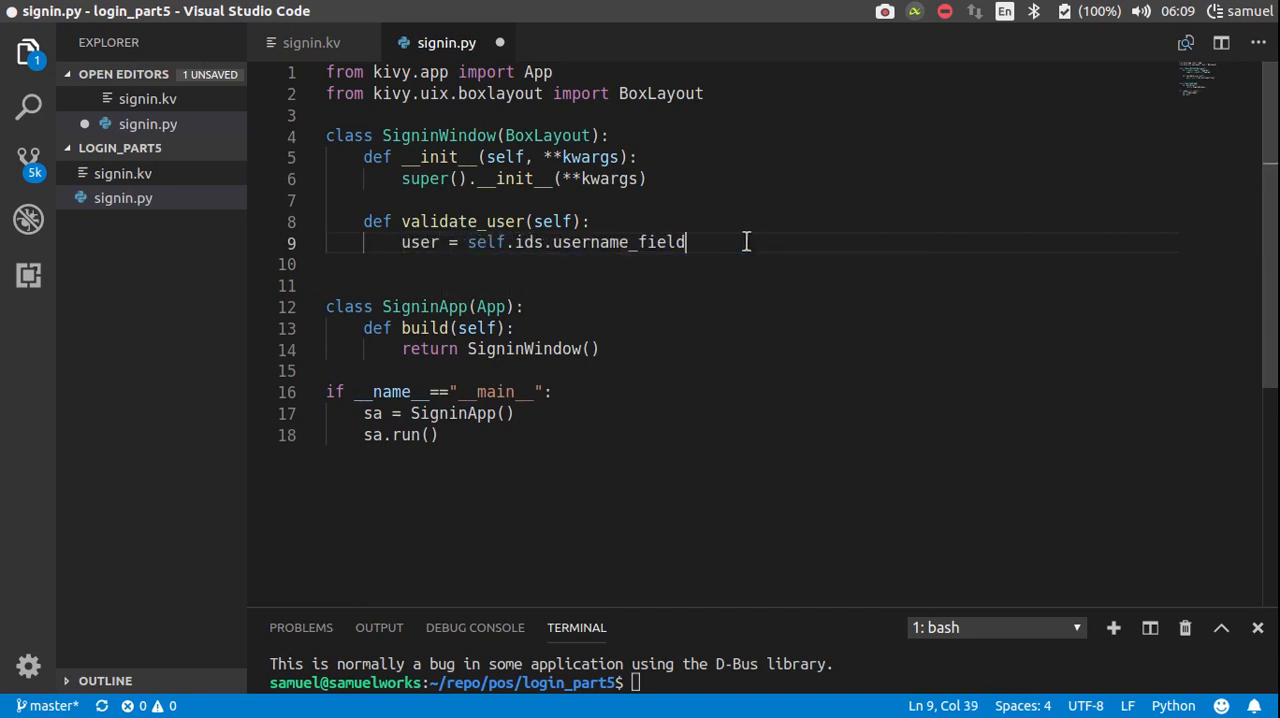
pyautogui.write('p')
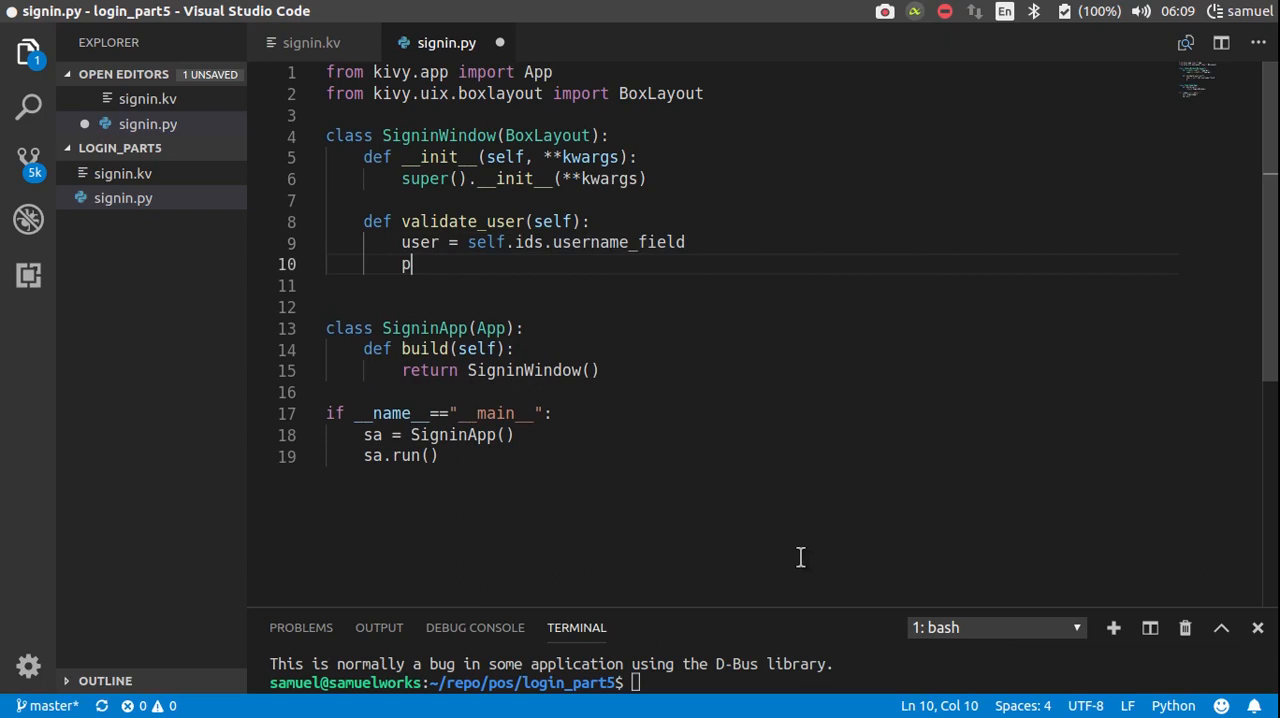
pyautogui.write('wd =')
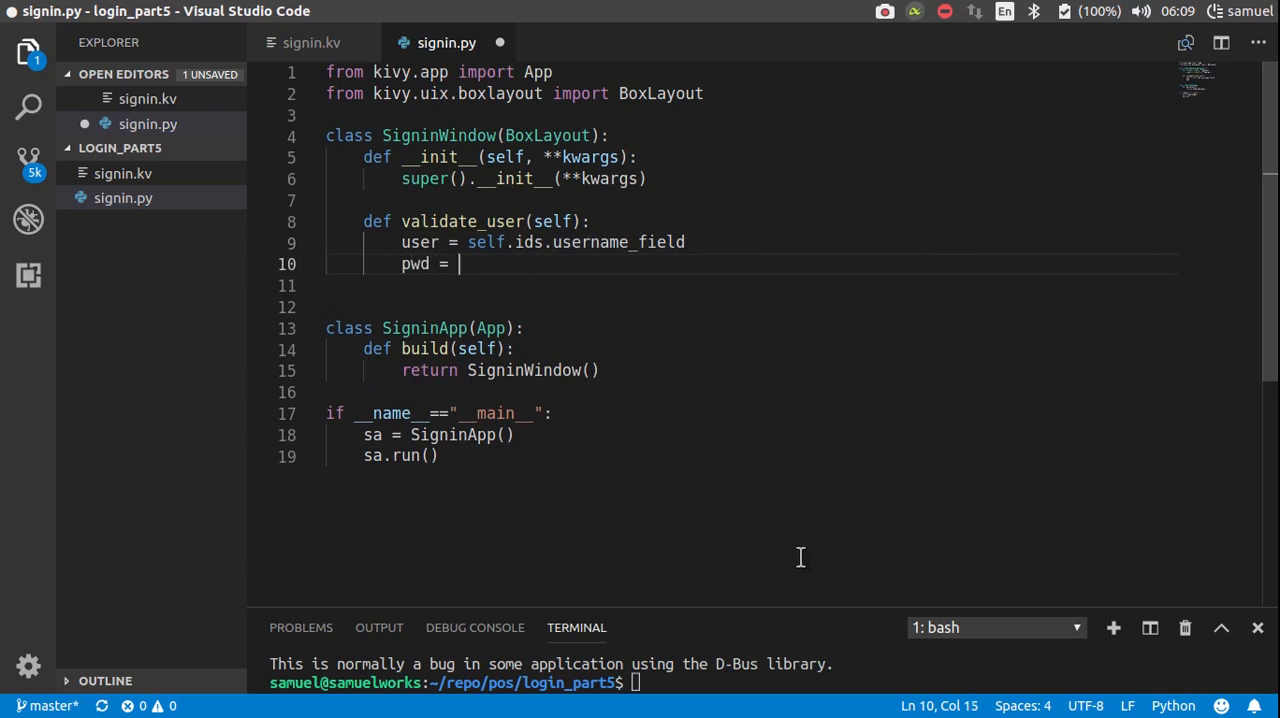
pyautogui.write('self.ids.p')
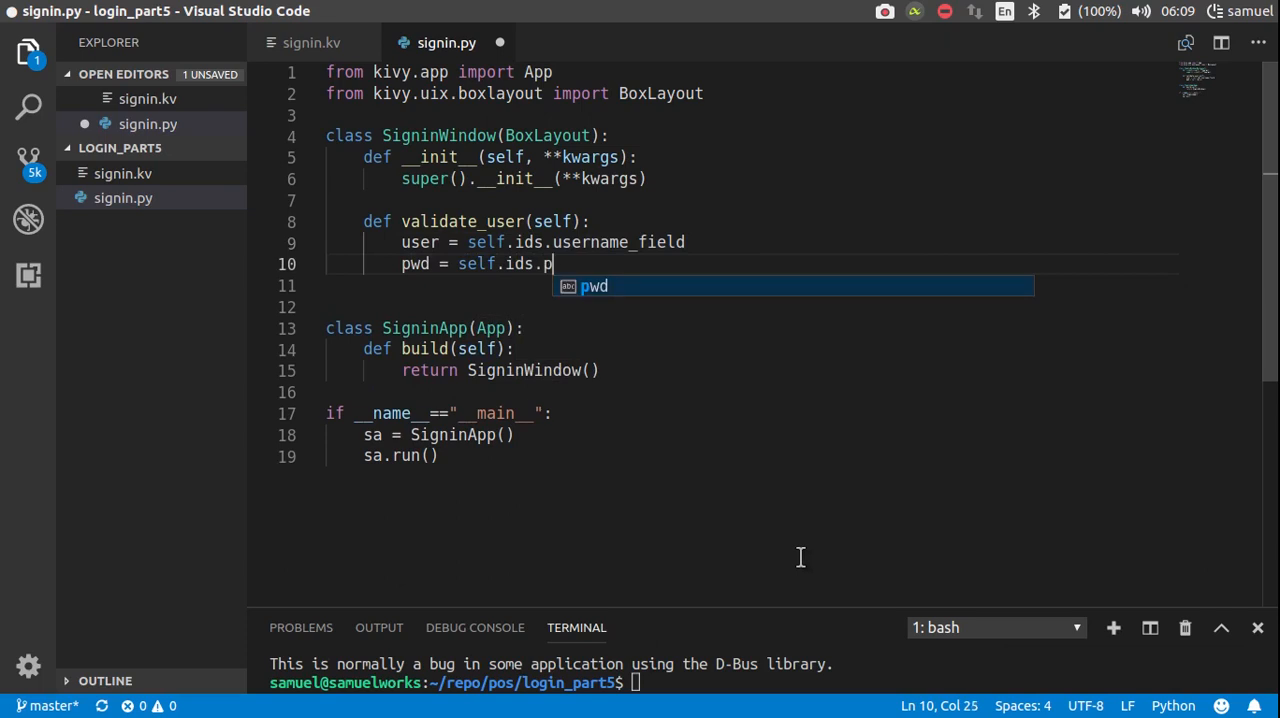
pyautogui.write('wd_field')
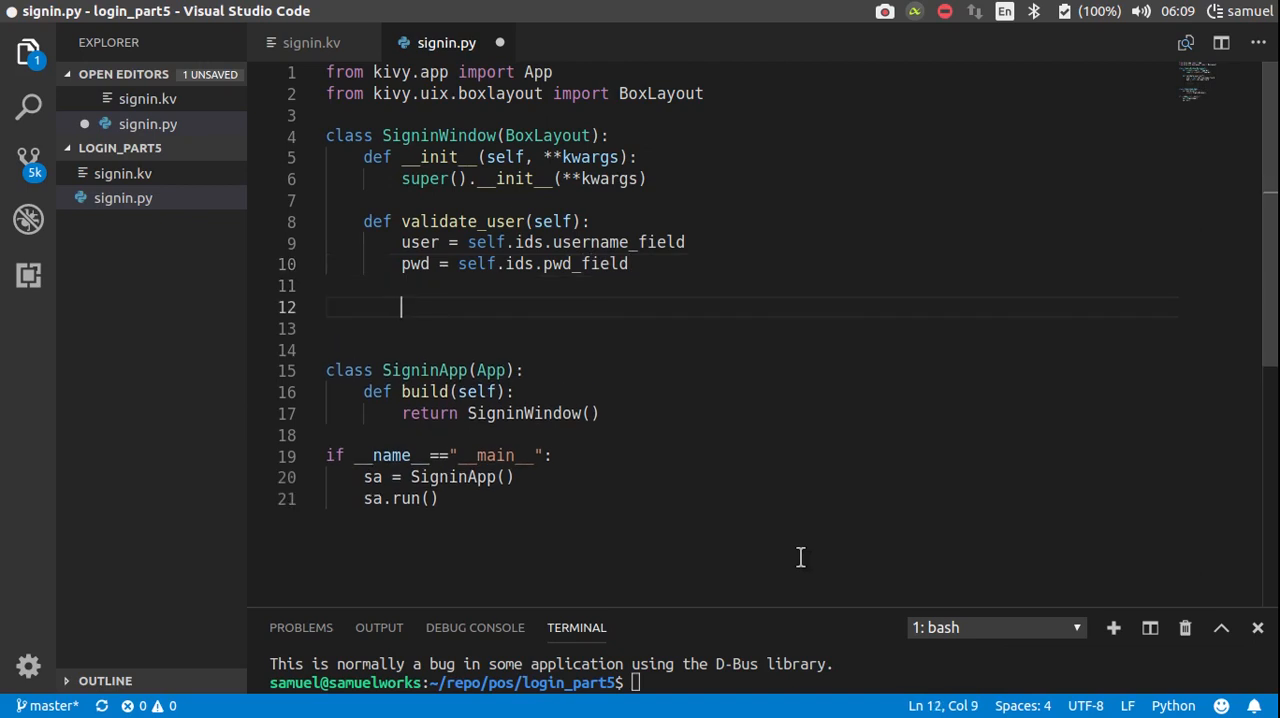
# Read the field texts with uname = user.text and passw = pwd.text
pyautogui.write('uname = user')
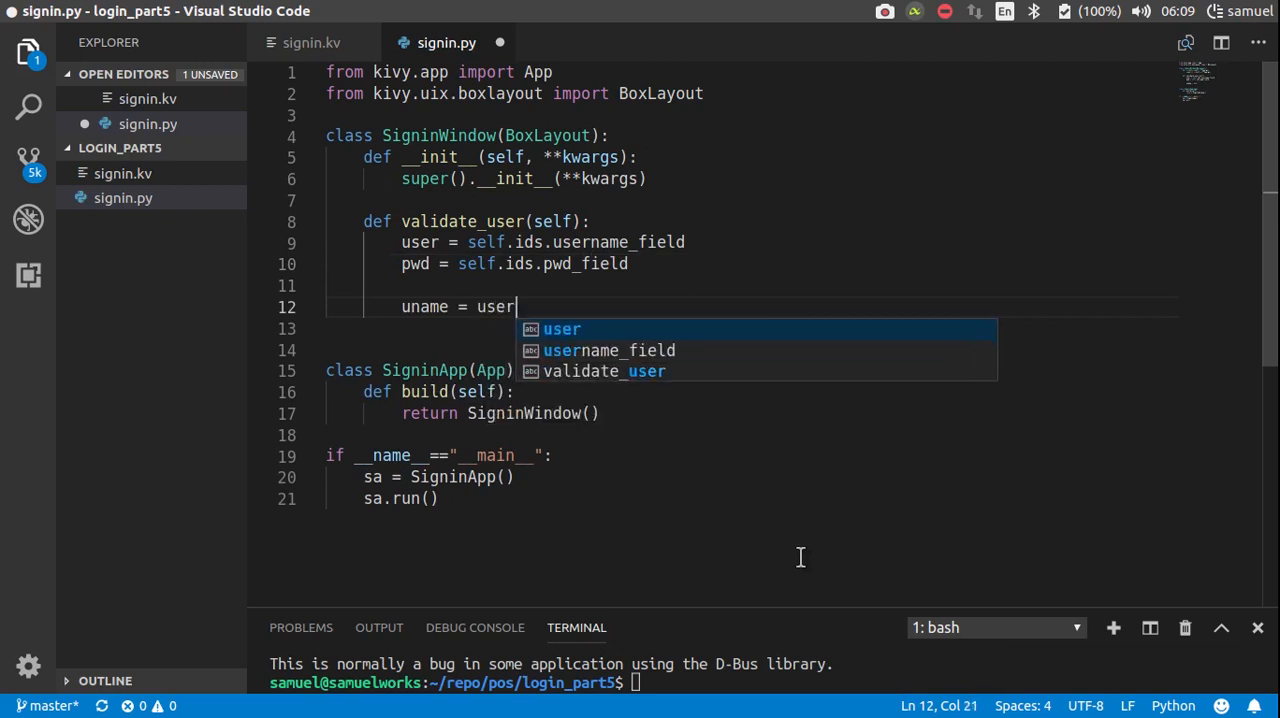
pyautogui.write('.text')
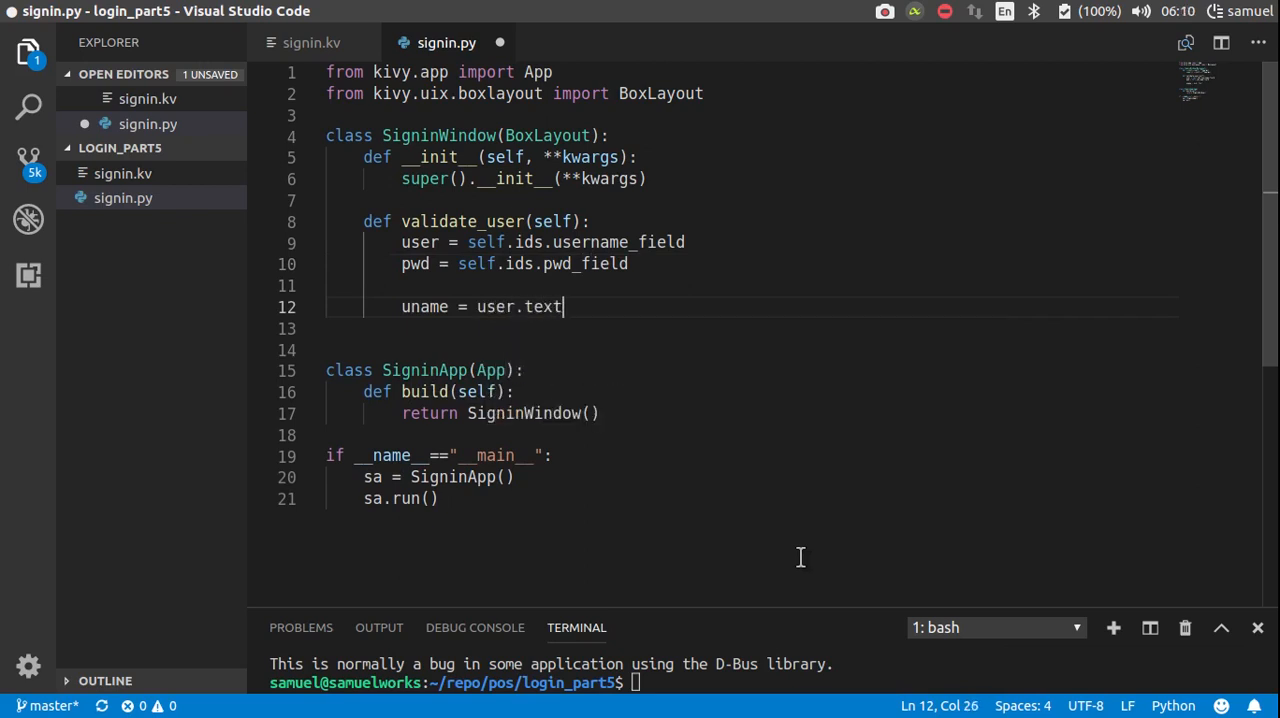
pyautogui.write('p')
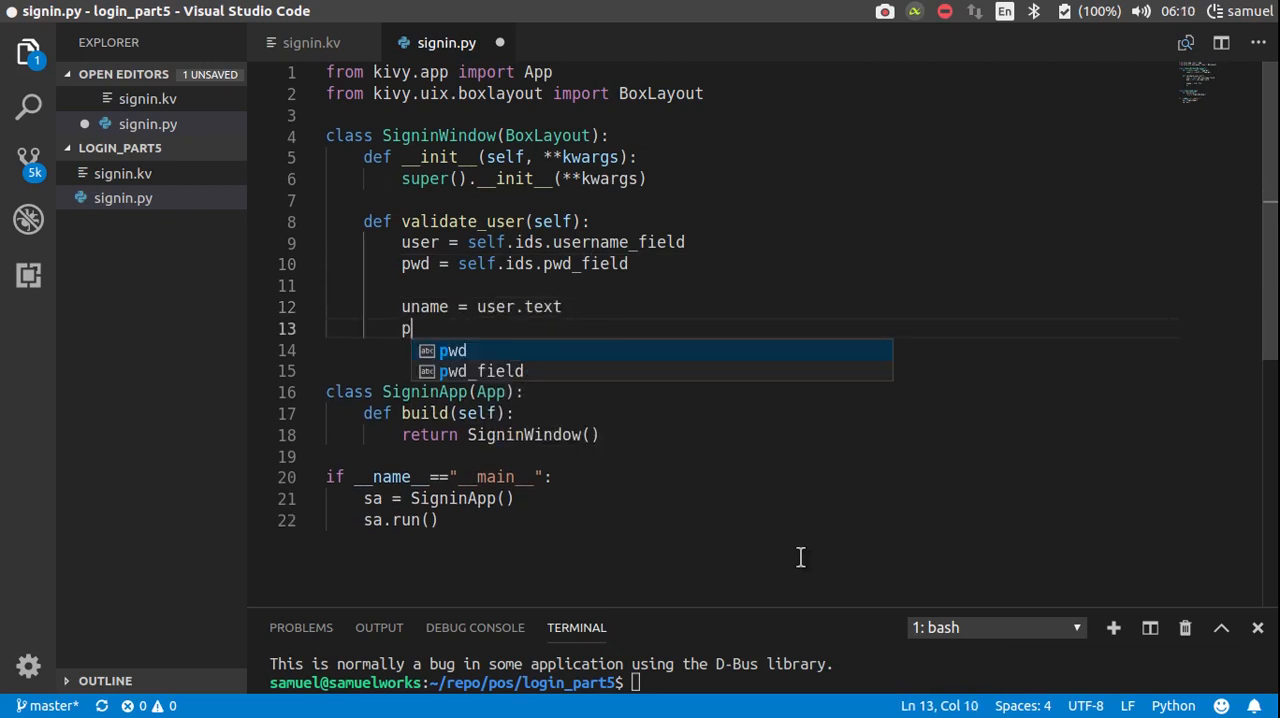
pyautogui.write('assw =')
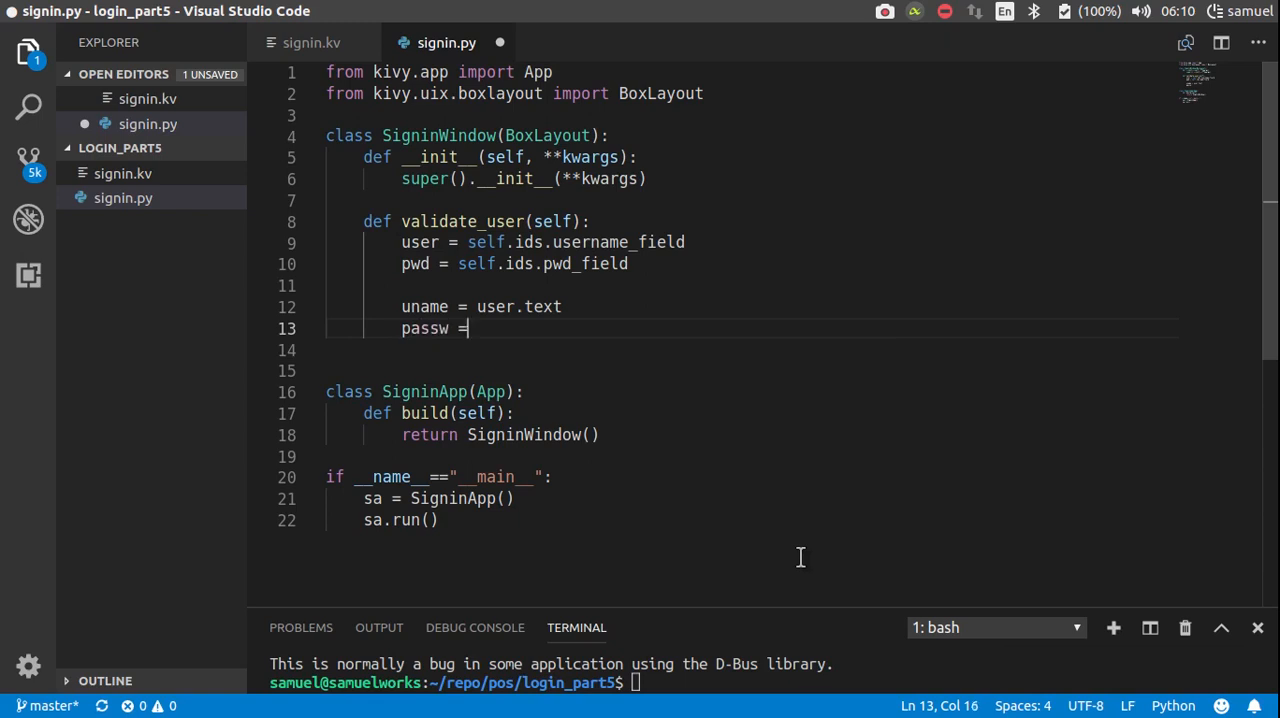
pyautogui.write('pwd')
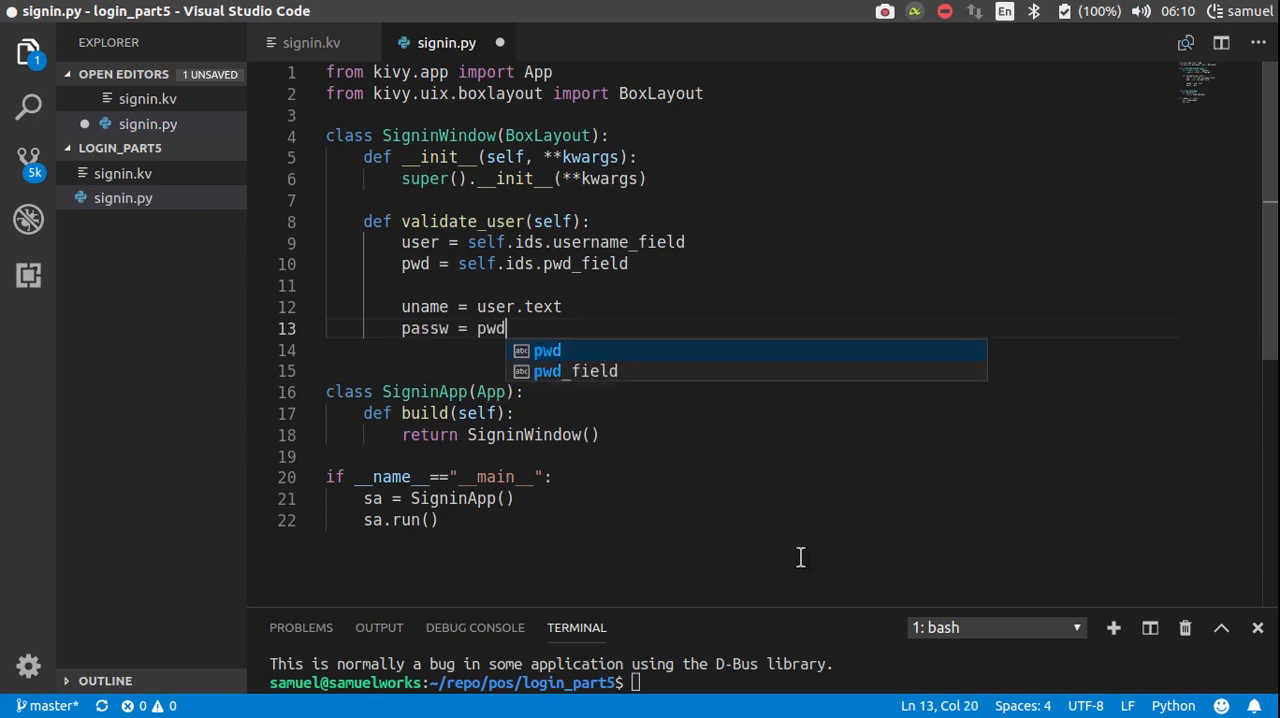
pyautogui.write('.text')
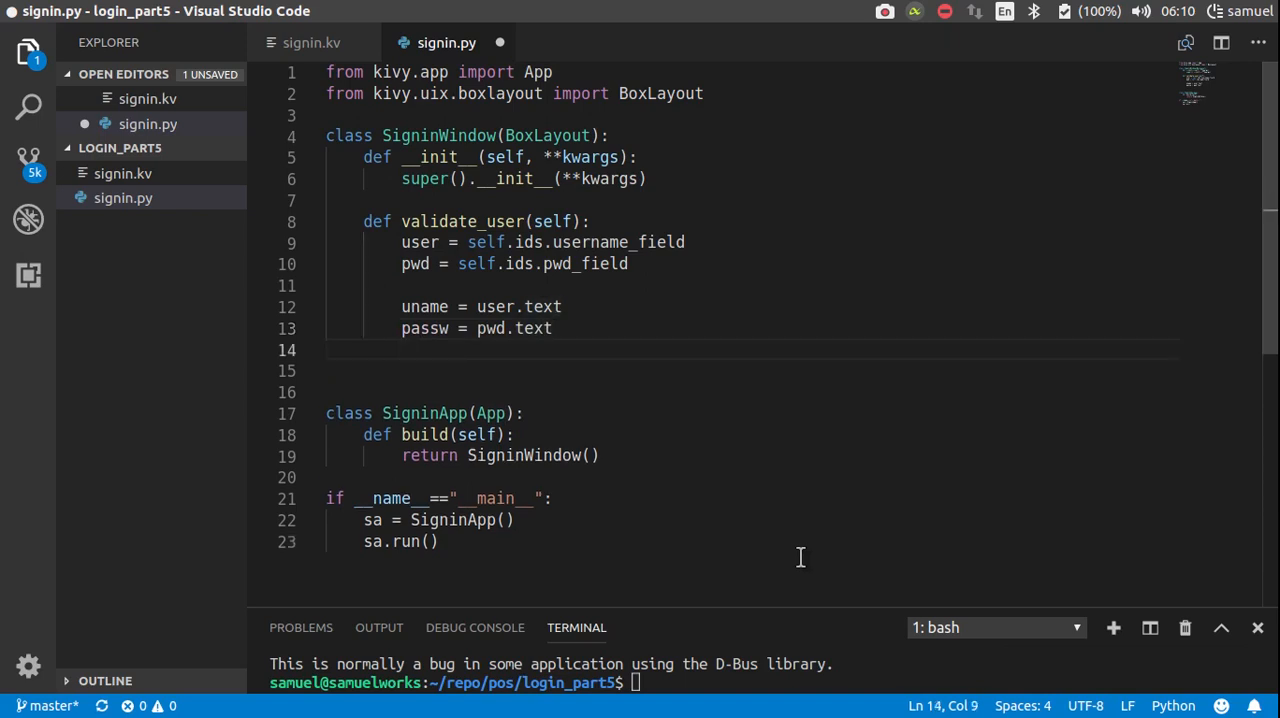
# Write an if condition checking whether uname or passw is an empty string
pyautogui.write('if')
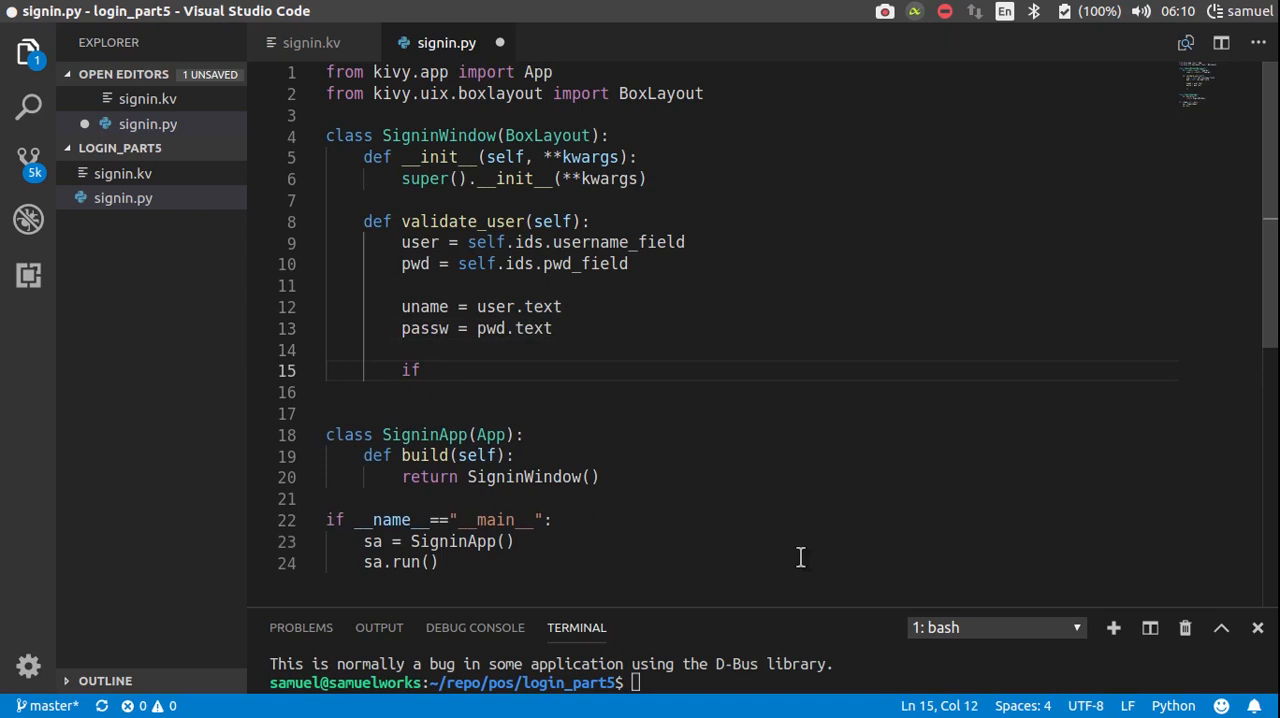
pyautogui.write('uname ==')
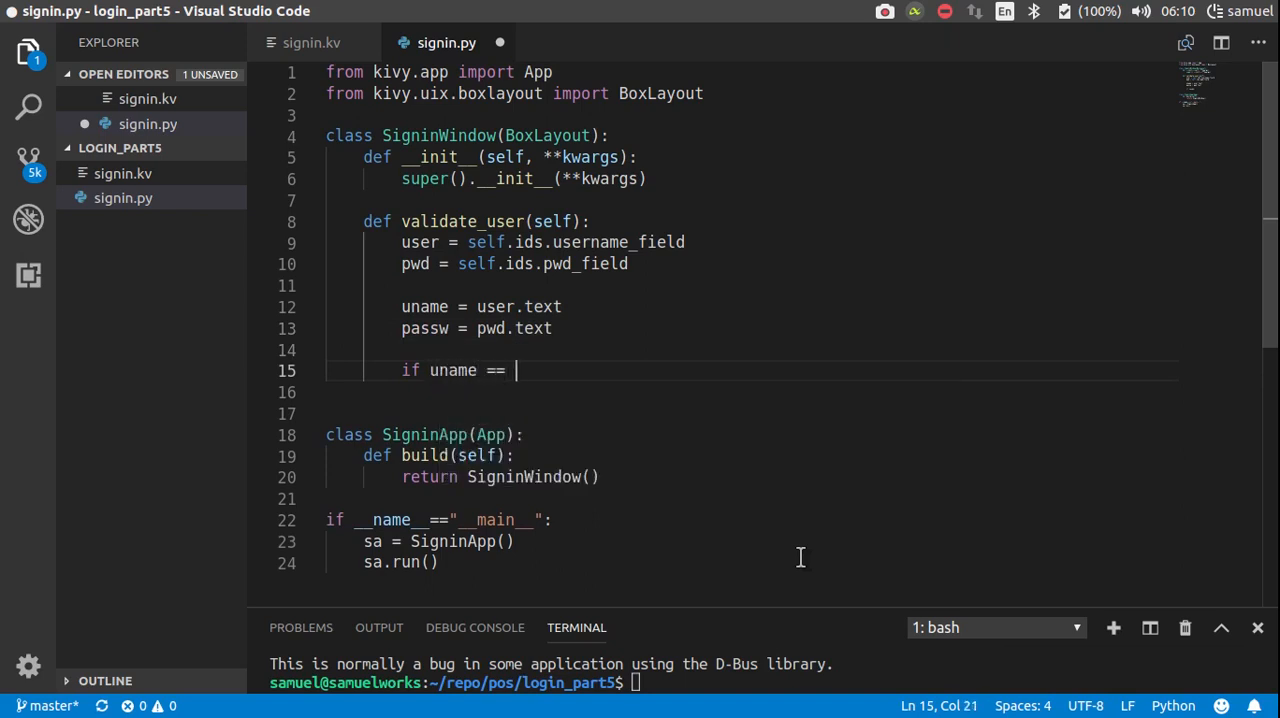
pyautogui.write("'' or")
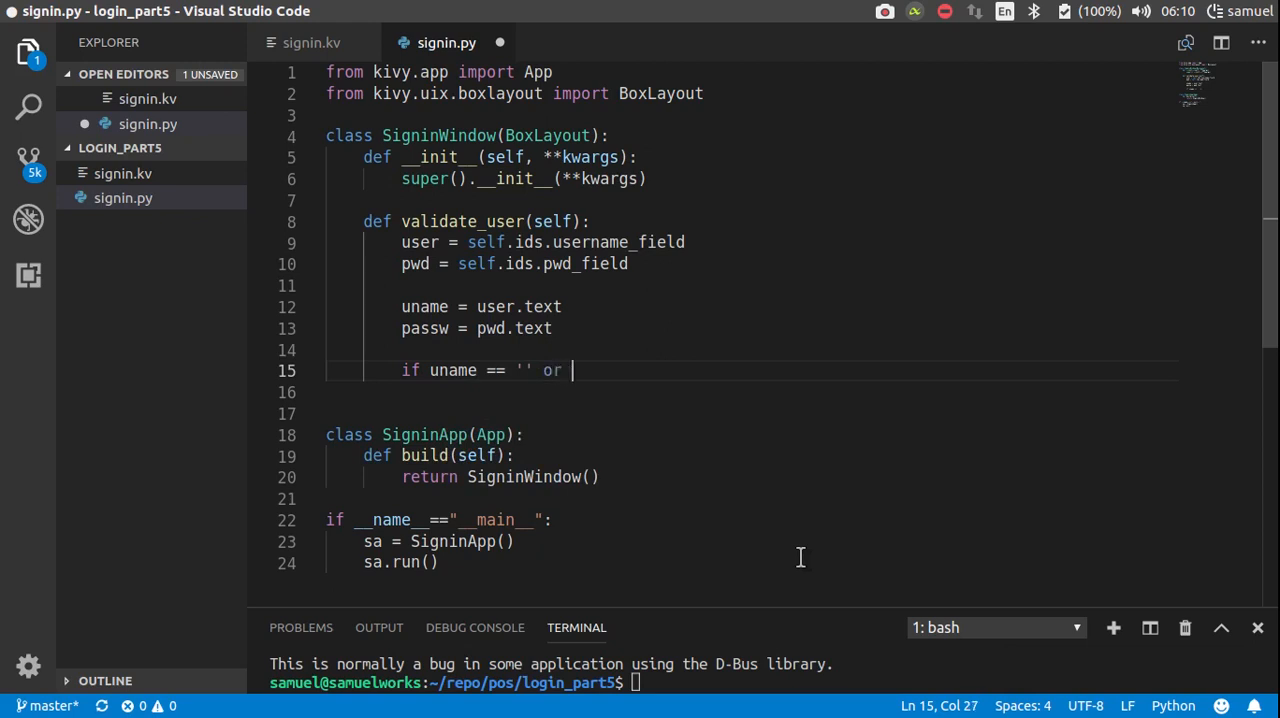
pyautogui.write('passw =')
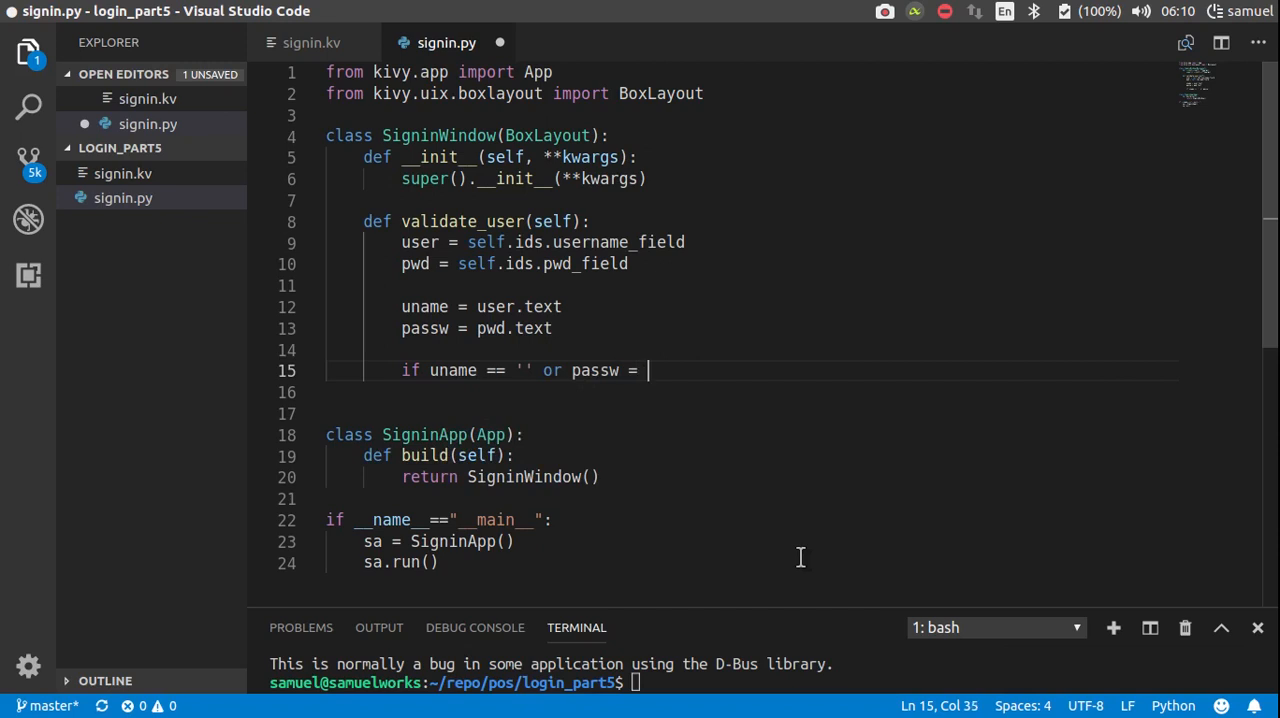
pyautogui.write("'':")
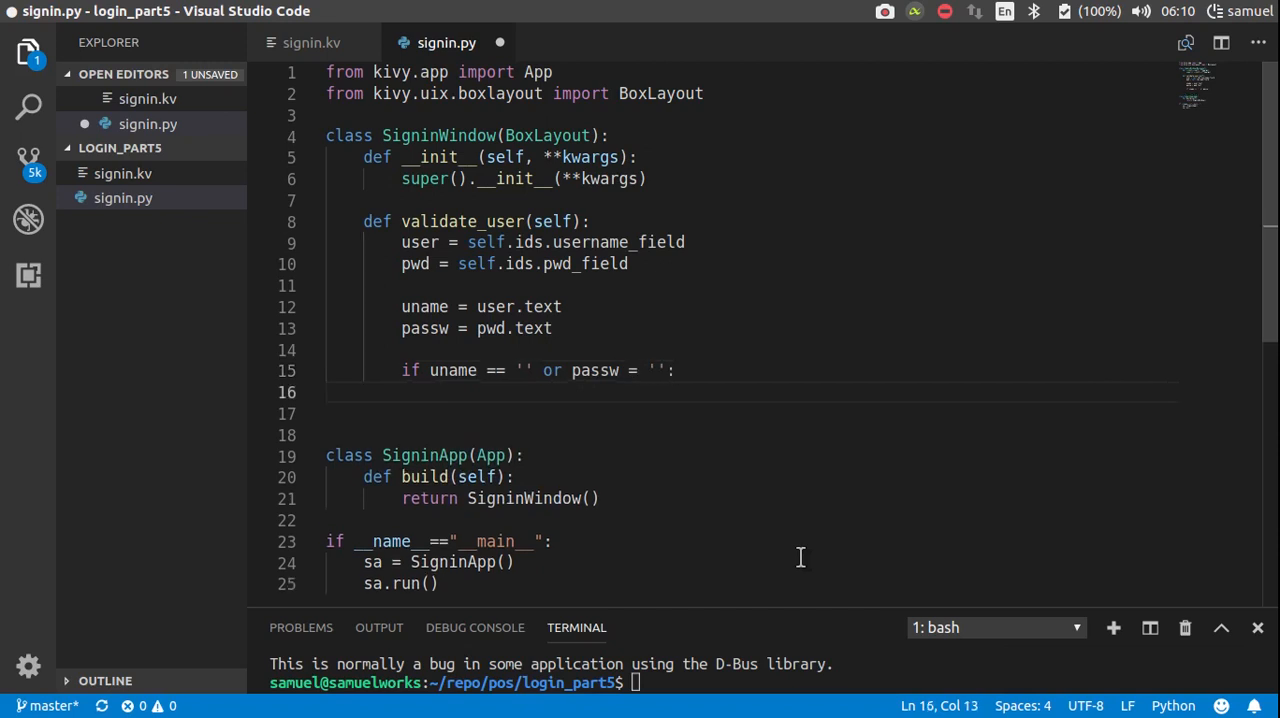
# Print 'username and/ or password required' inside it and begin an else branch
pyautogui.write('print')
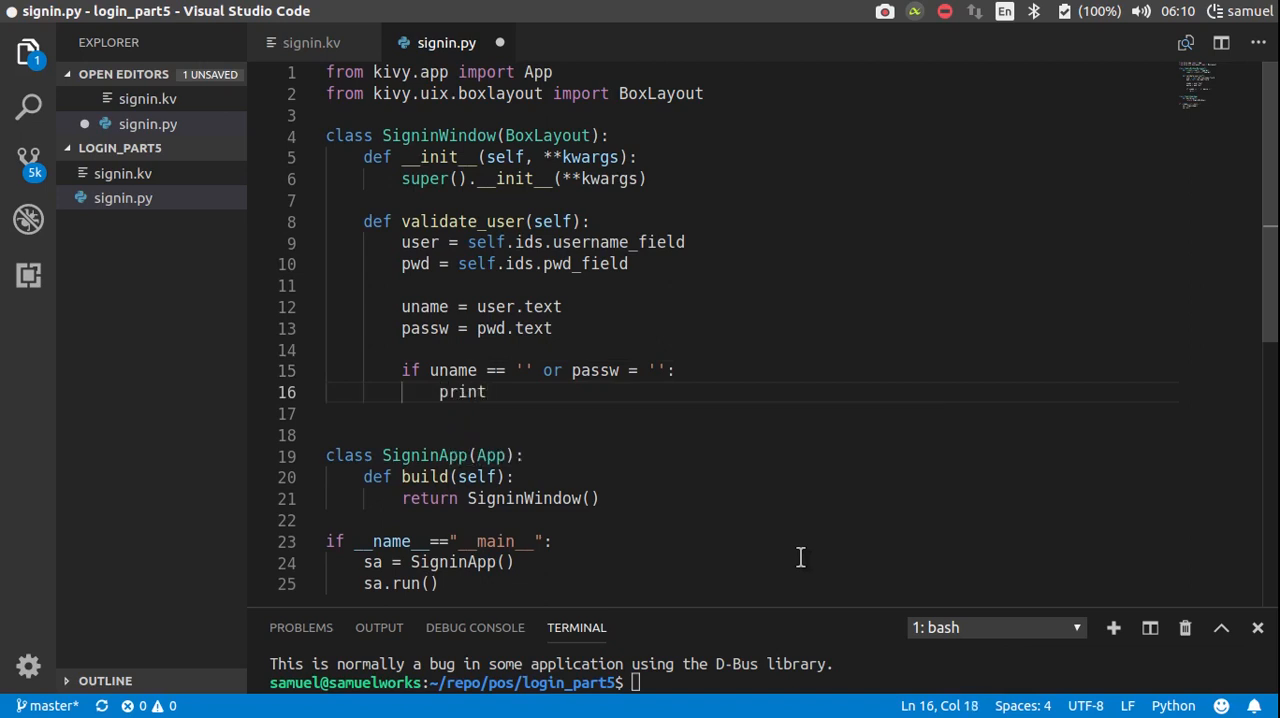
pyautogui.write("('u'")
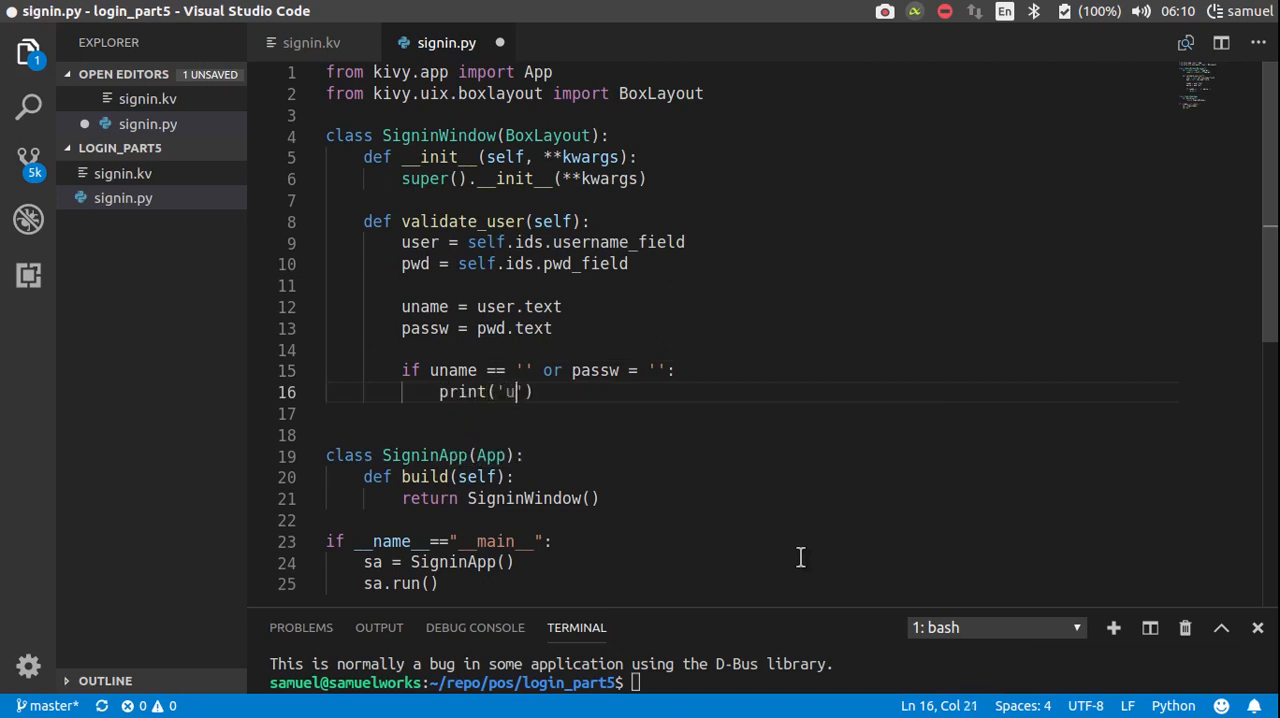
pyautogui.write('sername an')
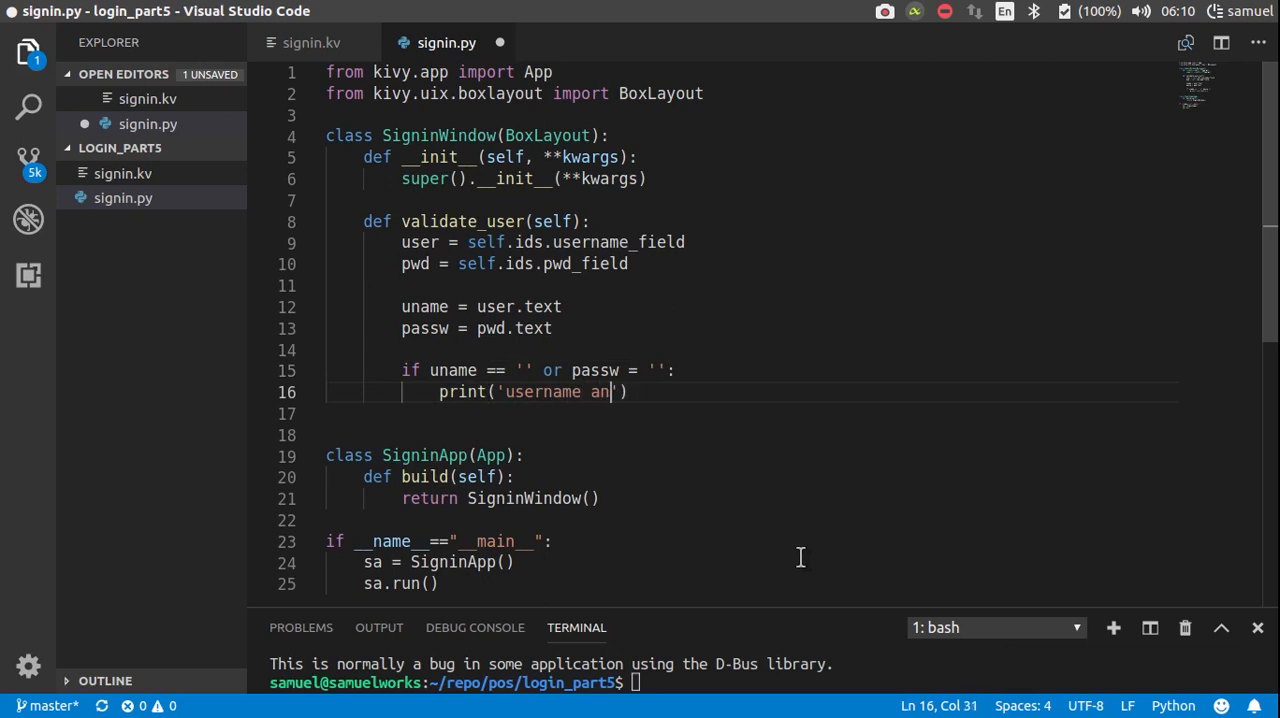
pyautogui.write('d/ or pa')
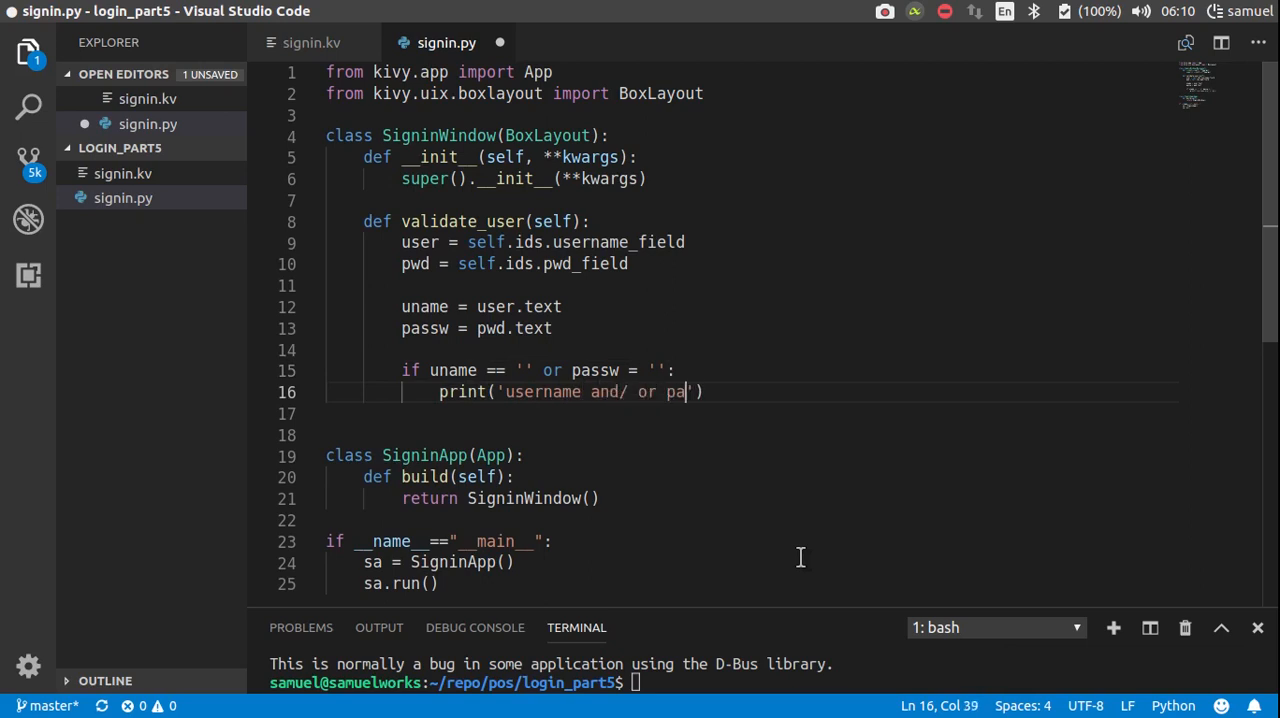
pyautogui.write('ssword requi')
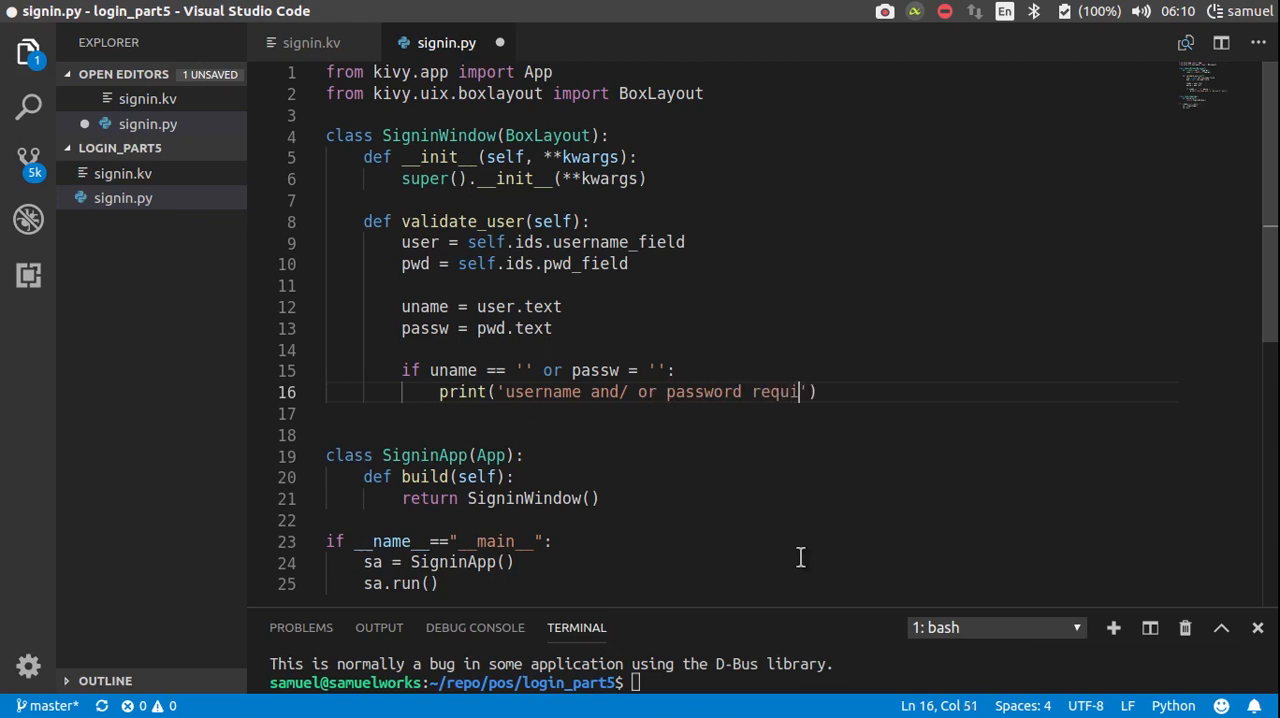
pyautogui.write("red'")
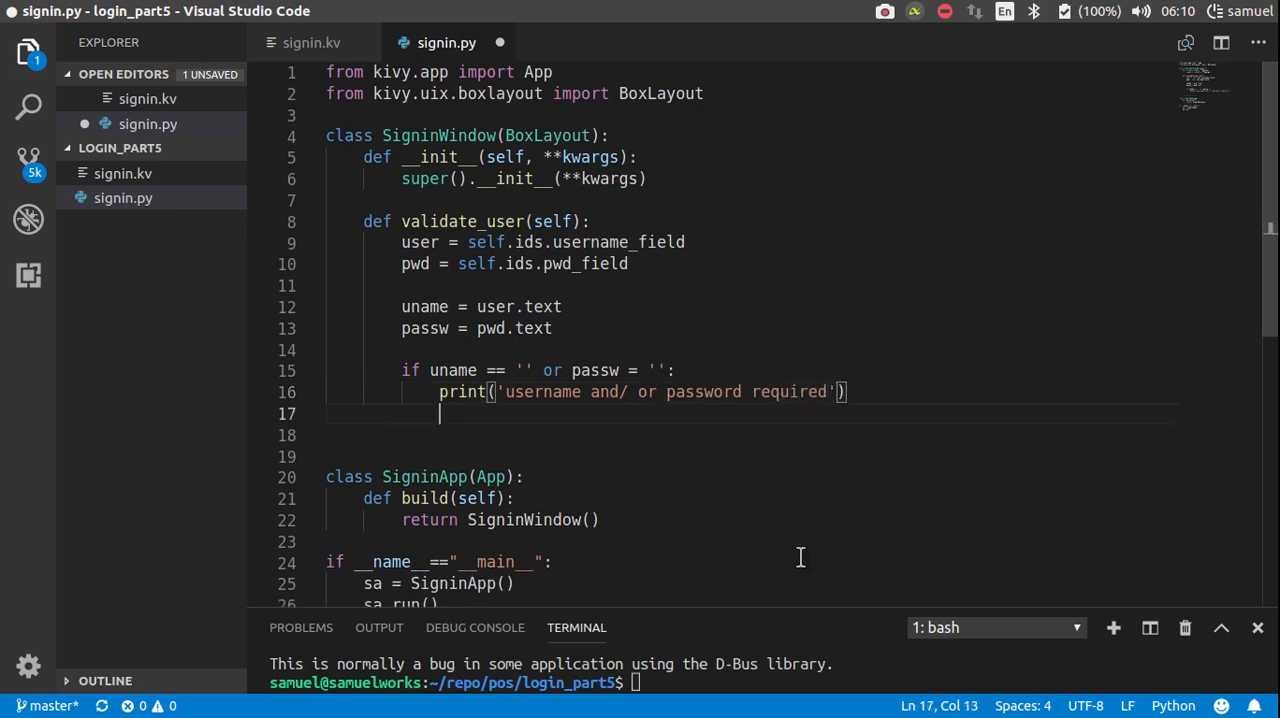
pyautogui.write('else:')
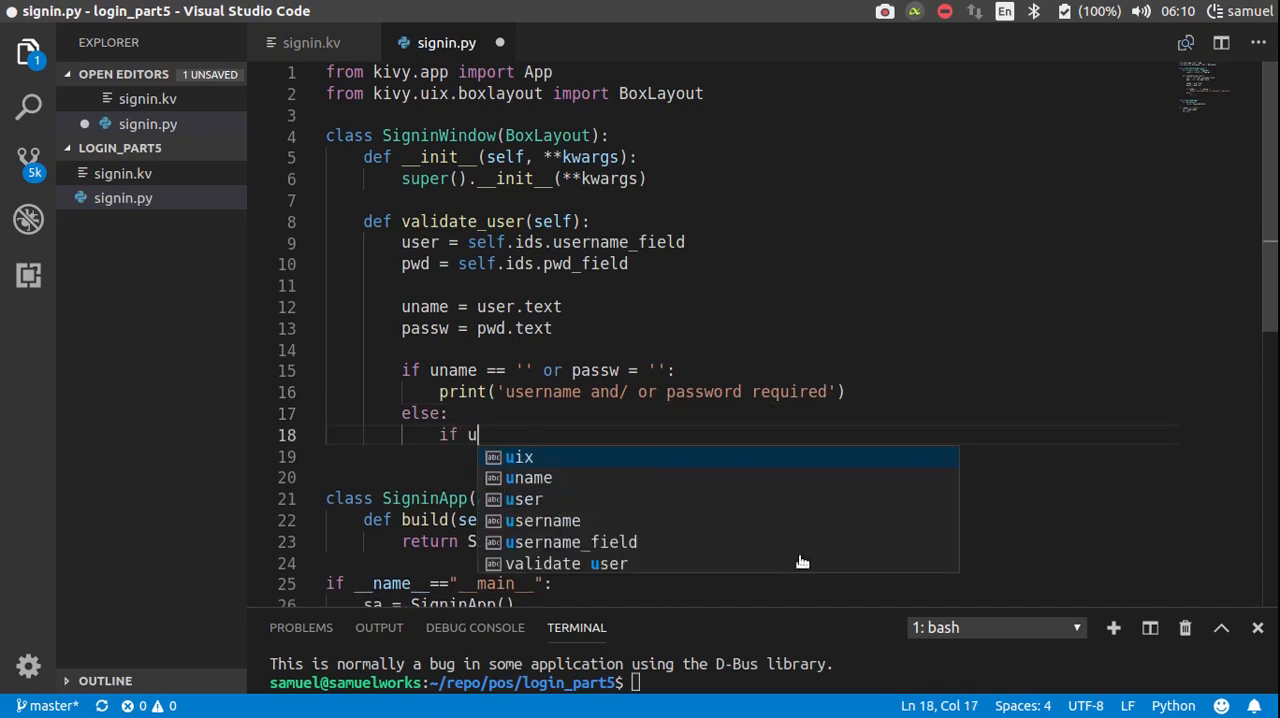
# Inside the else, check that uname == 'admin' and passw == 'admin'
pyautogui.write("name == 'a'")
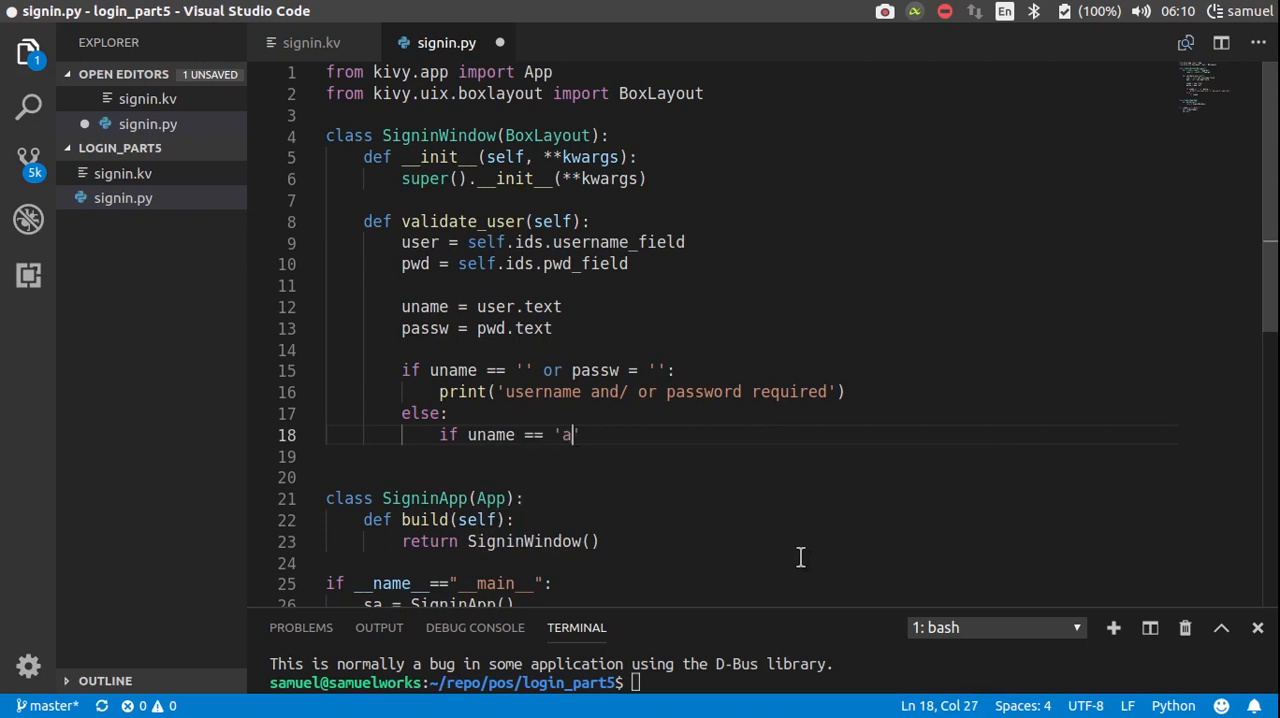
pyautogui.write('dmin')
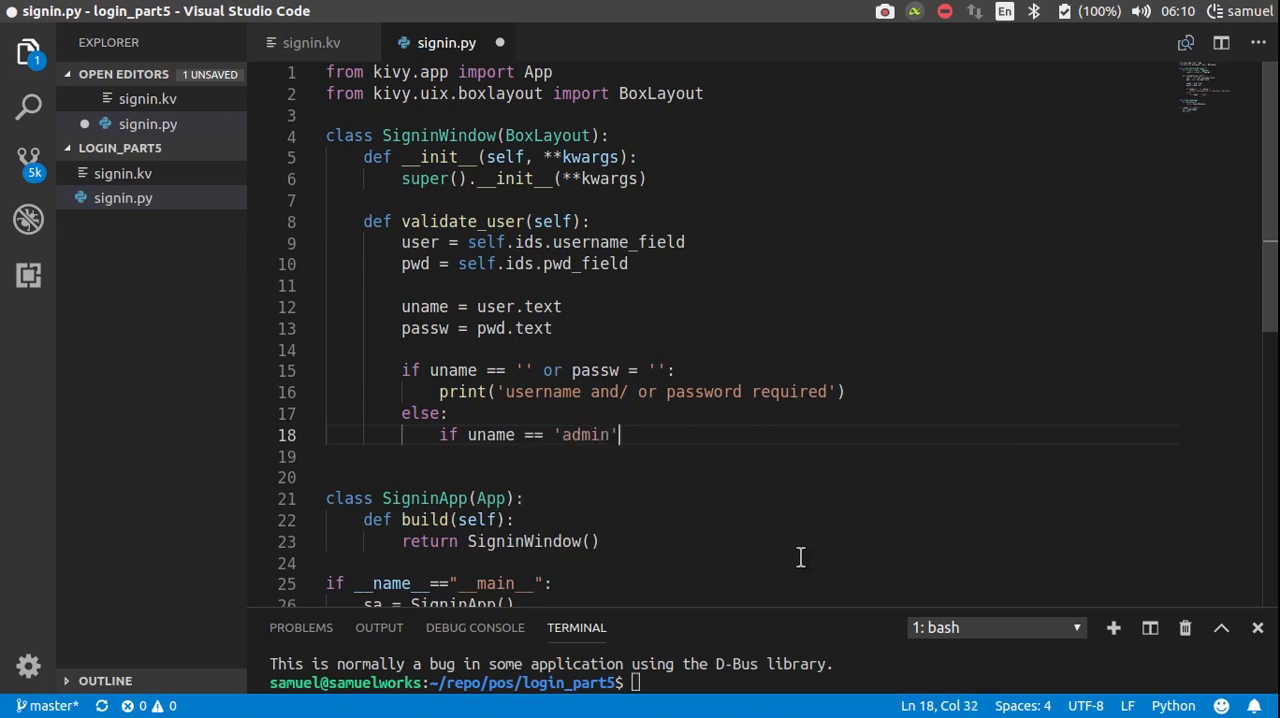
pyautogui.write('and passw')
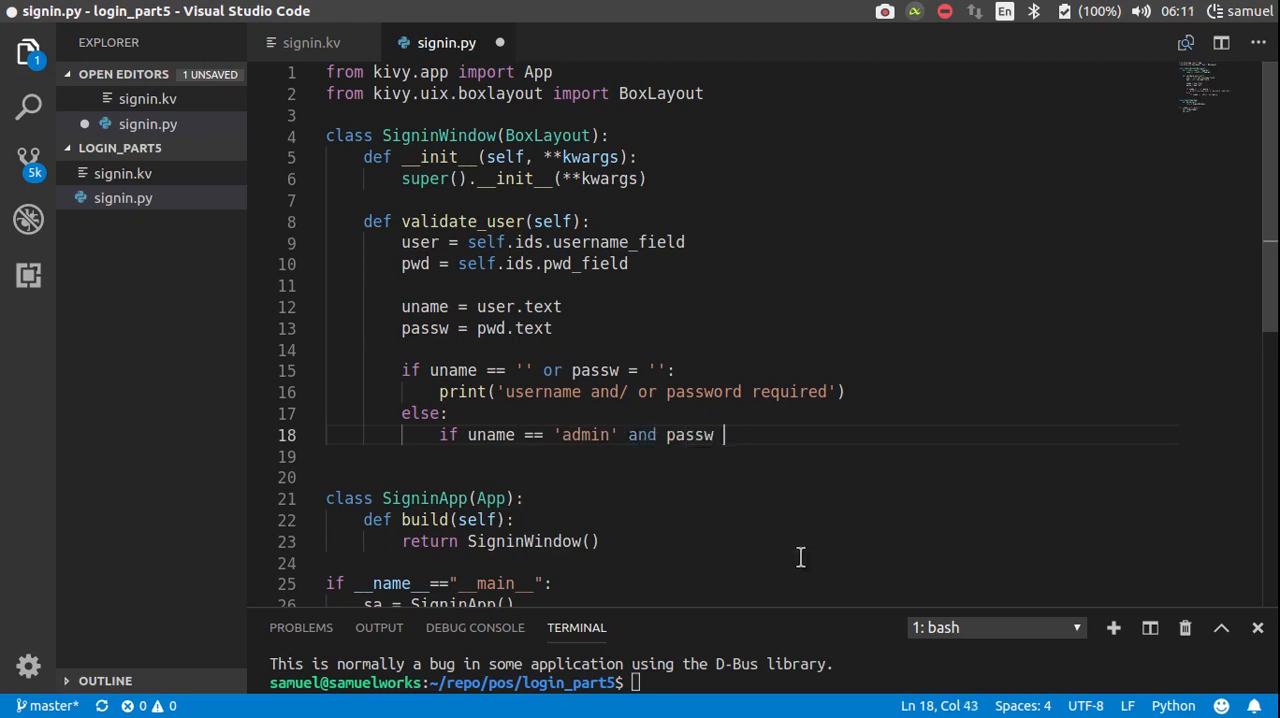
pyautogui.write("== ''")
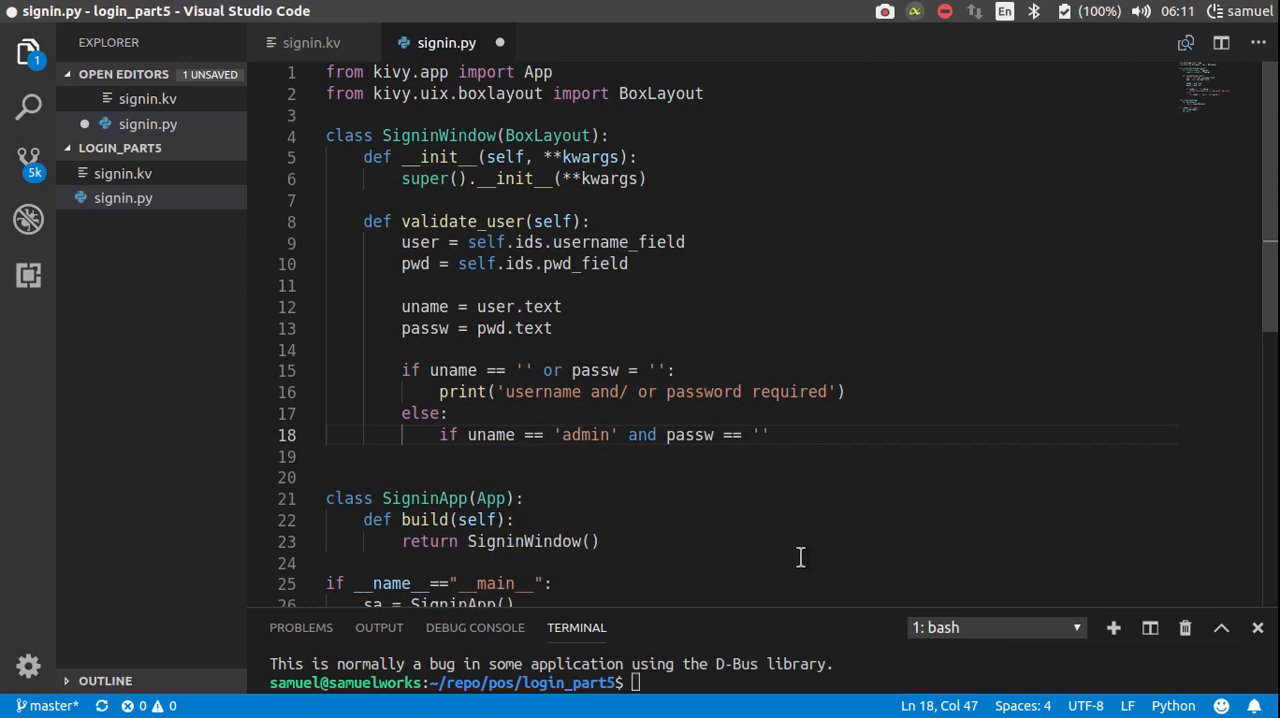
pyautogui.write("admin'")
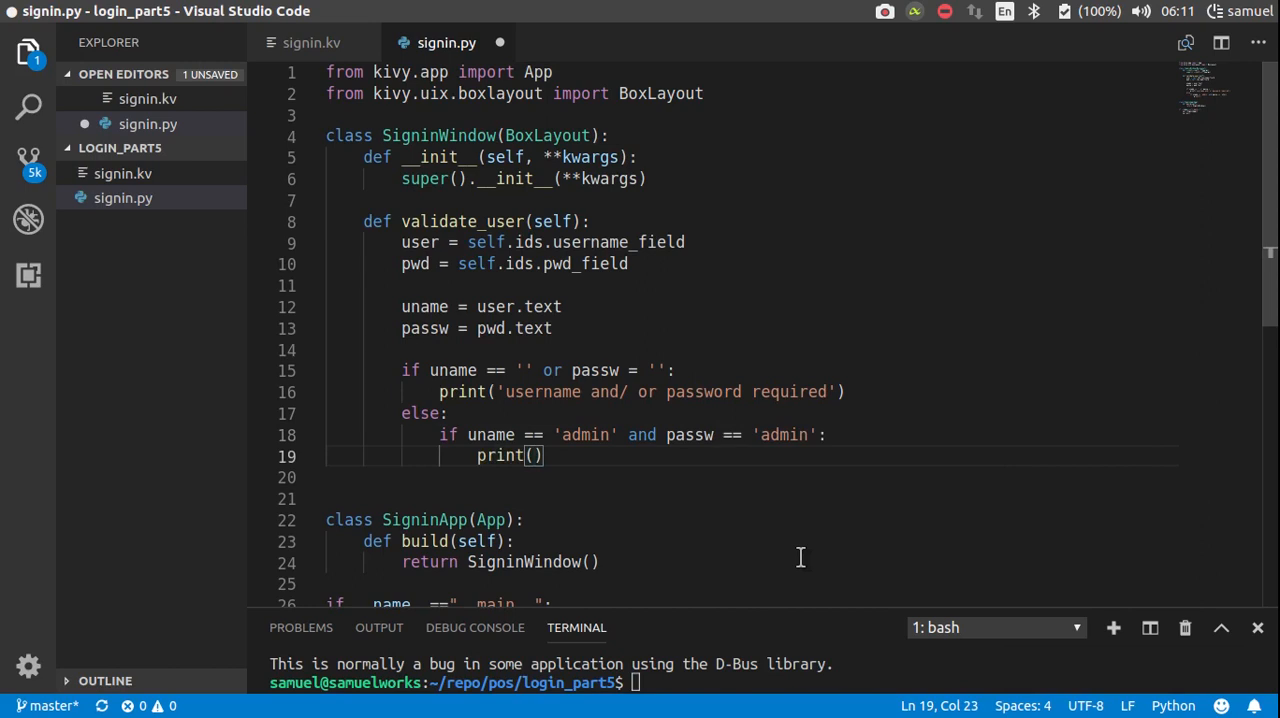
# Print 'Logged In successfully!!!' for admin/admin, save, and run python3 signin.py
pyautogui.write("'Logged'")
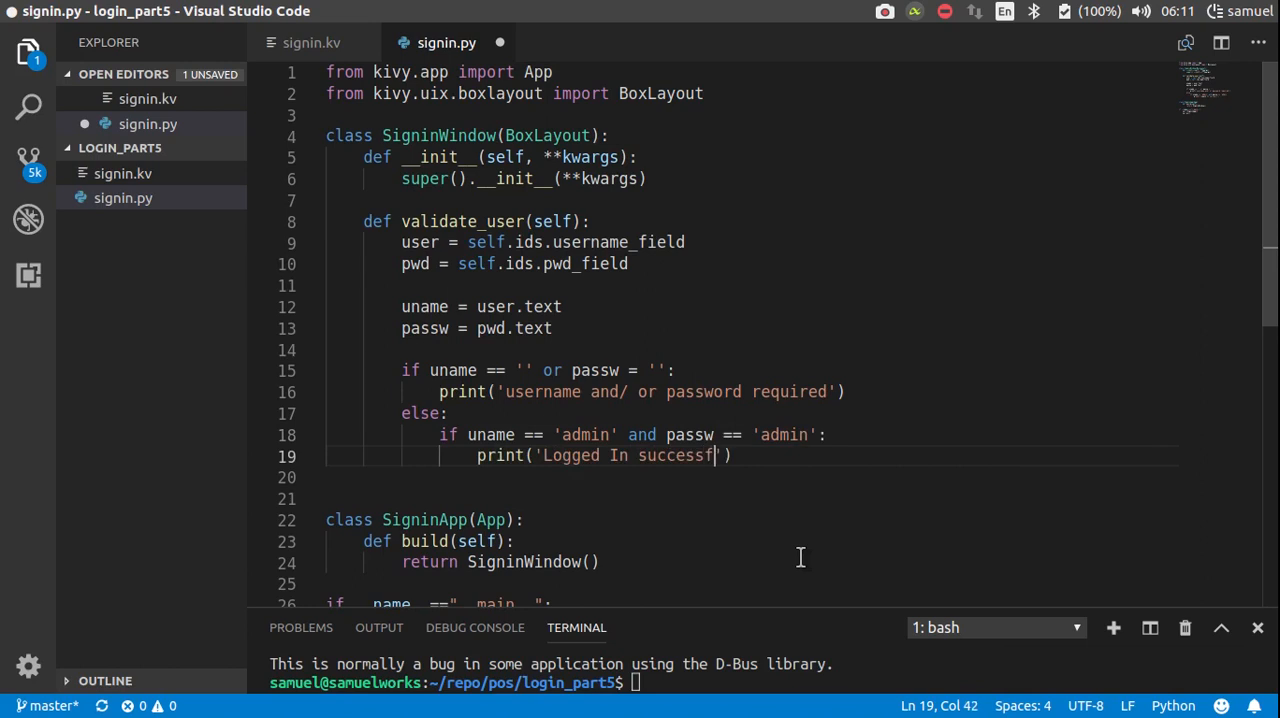
pyautogui.write('ully!')
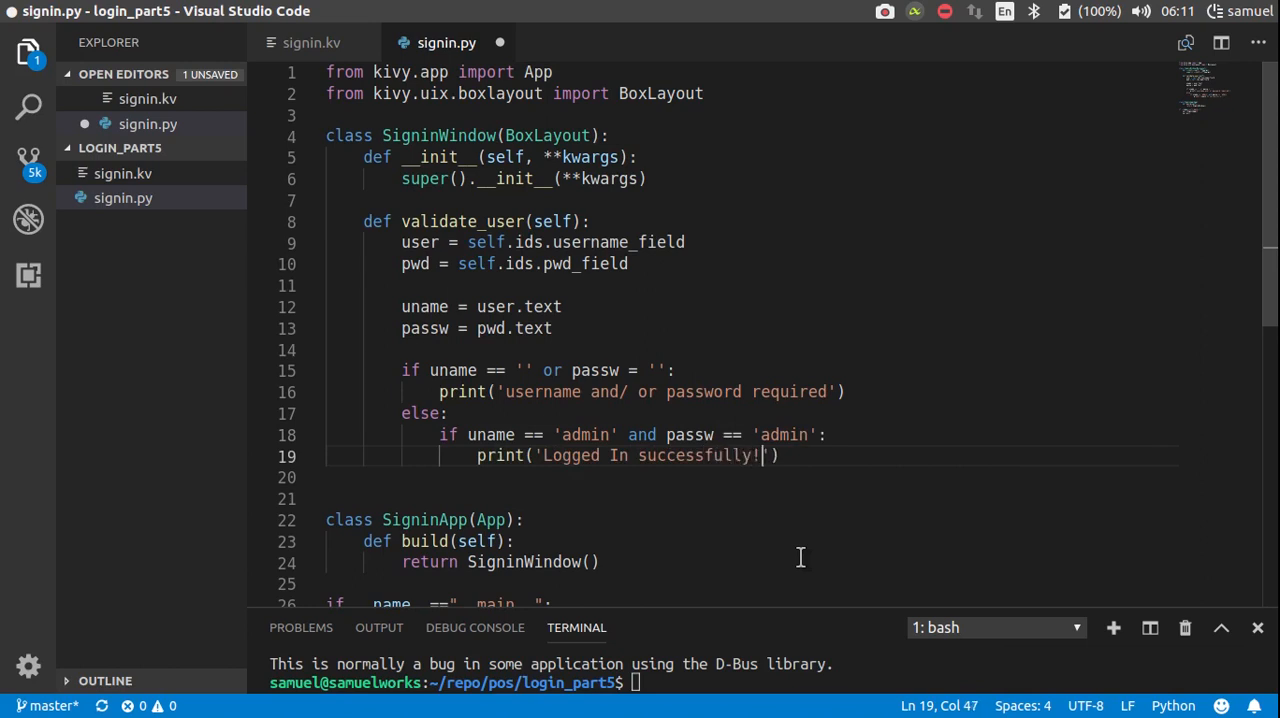
pyautogui.write('!!!')
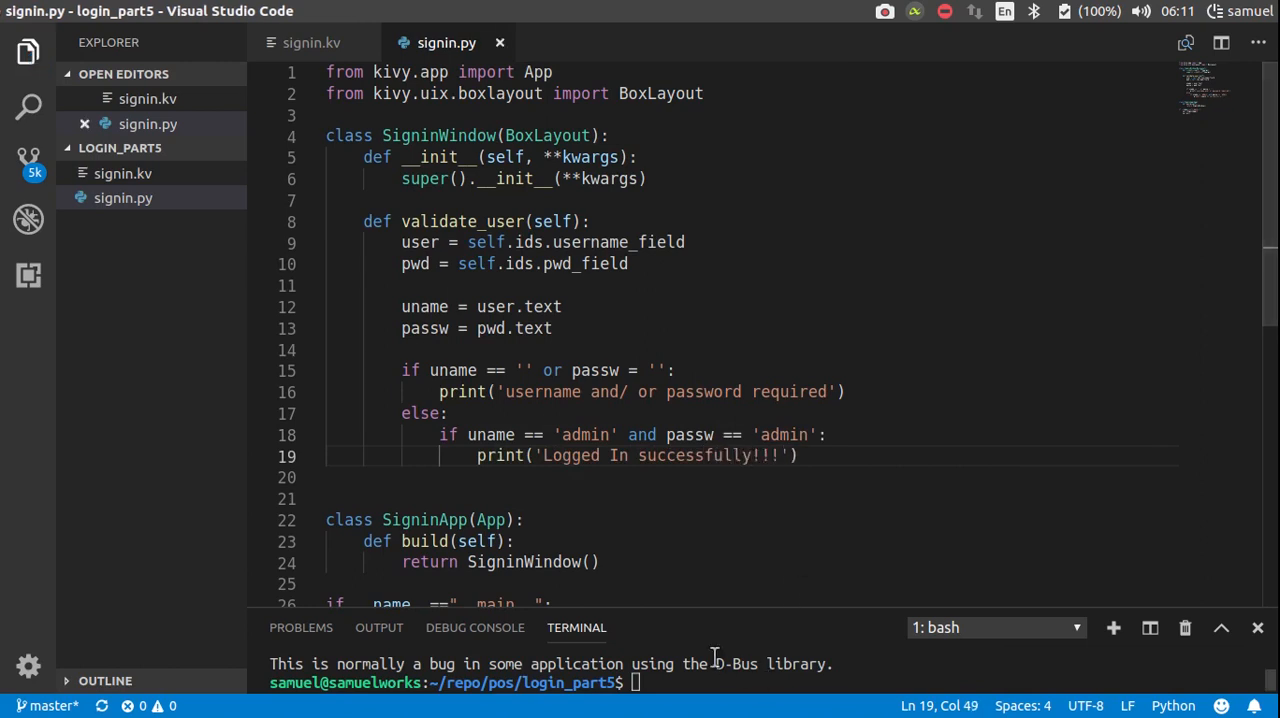
pyautogui.write('python3 signin.py')
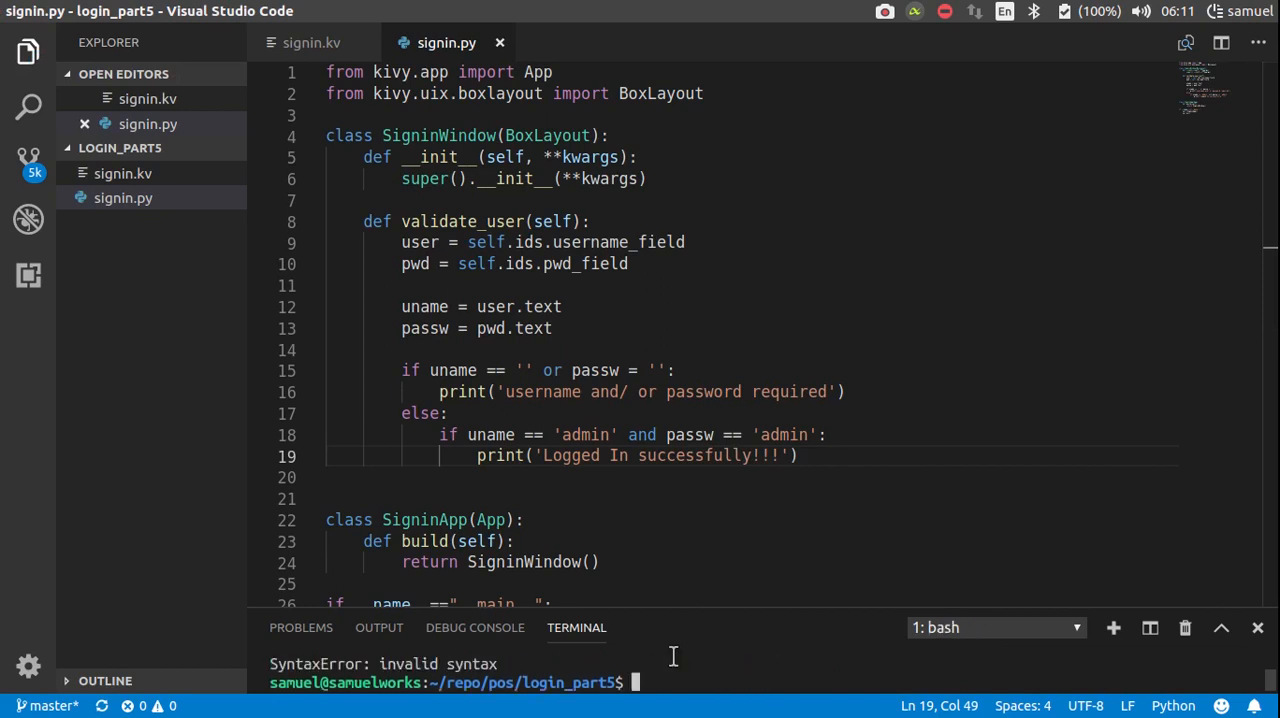
pyautogui.moveTo(805, 548)
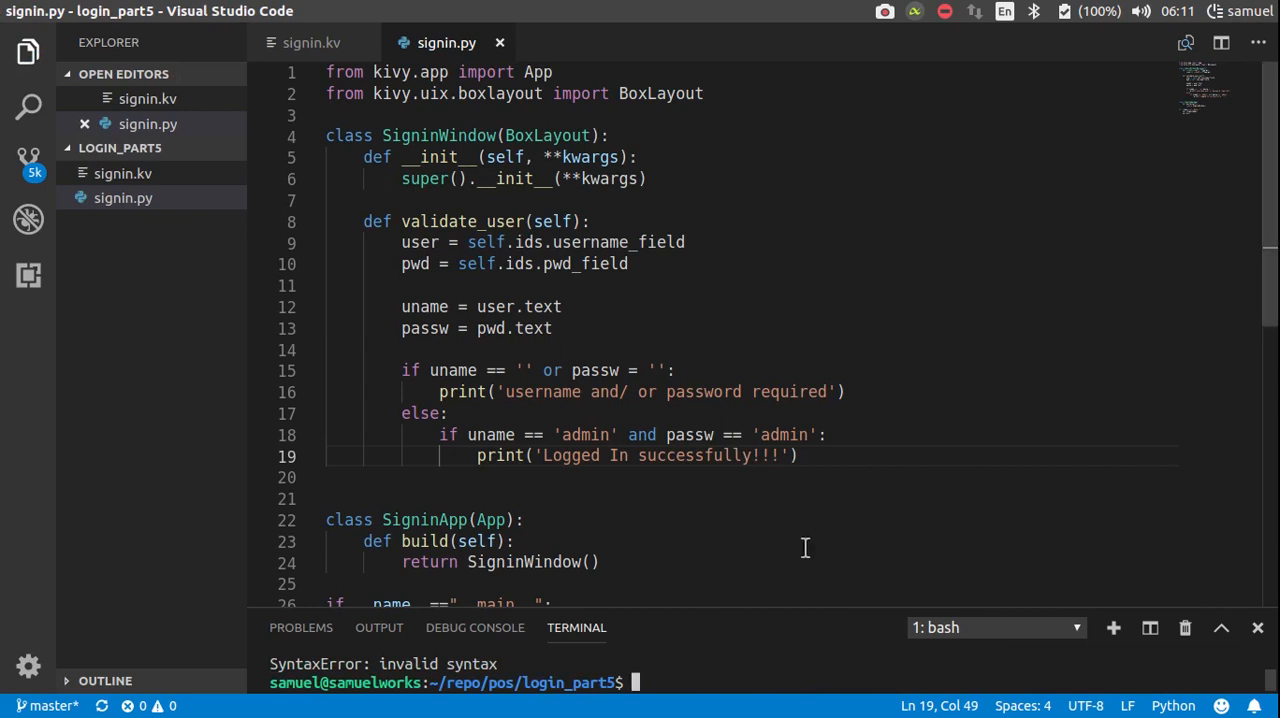
pyautogui.moveTo(1203, 640)
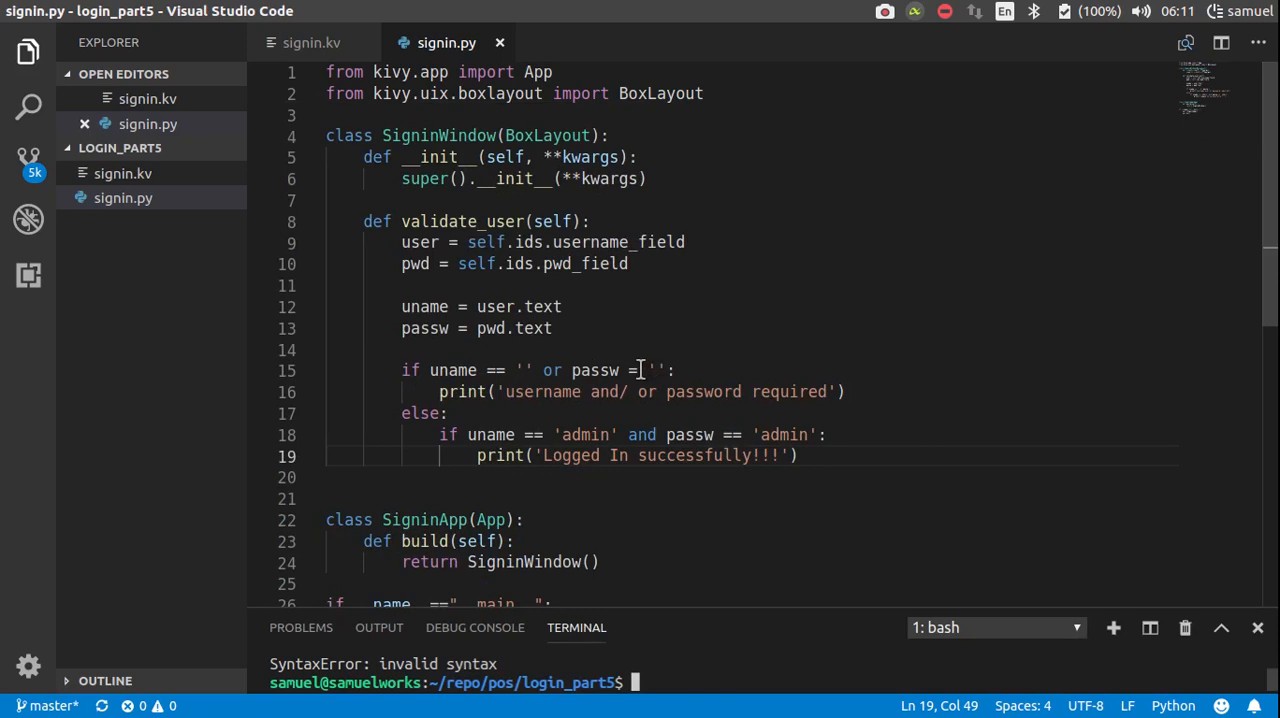
# Change the empty-password comparison to == and rerun python3 signin.py
pyautogui.write('=')
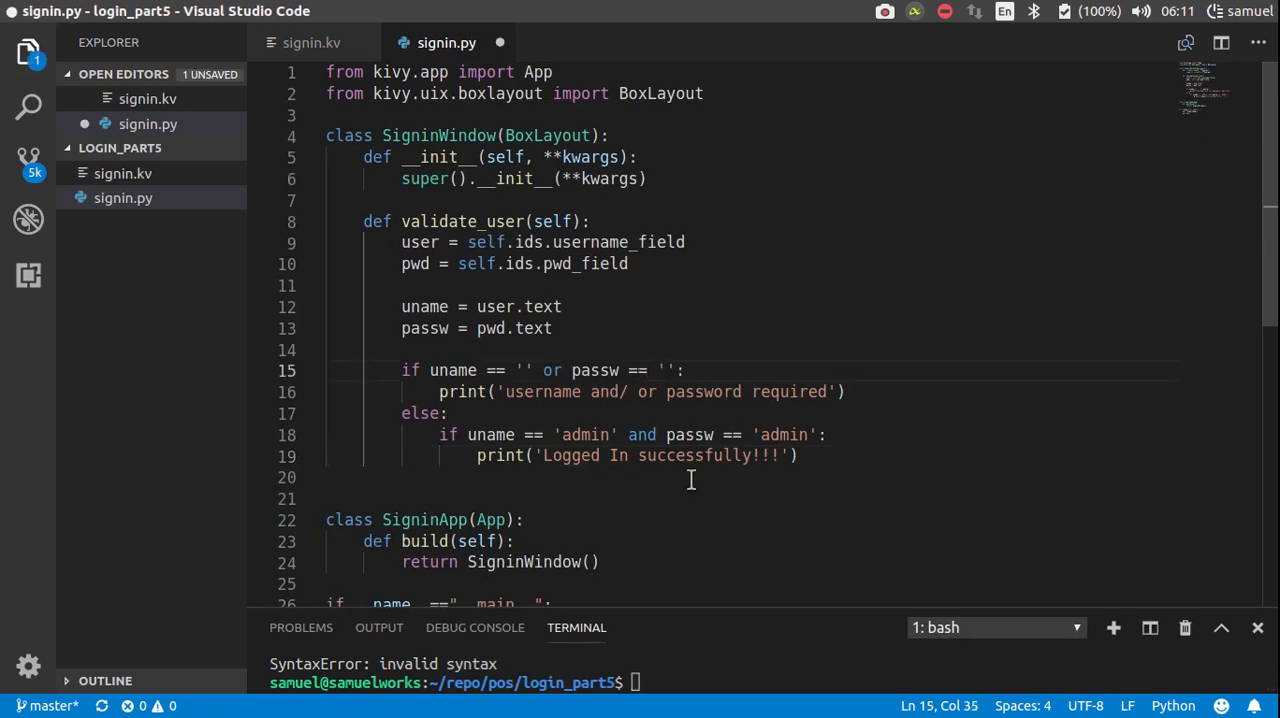
pyautogui.write('python3 signin.py')
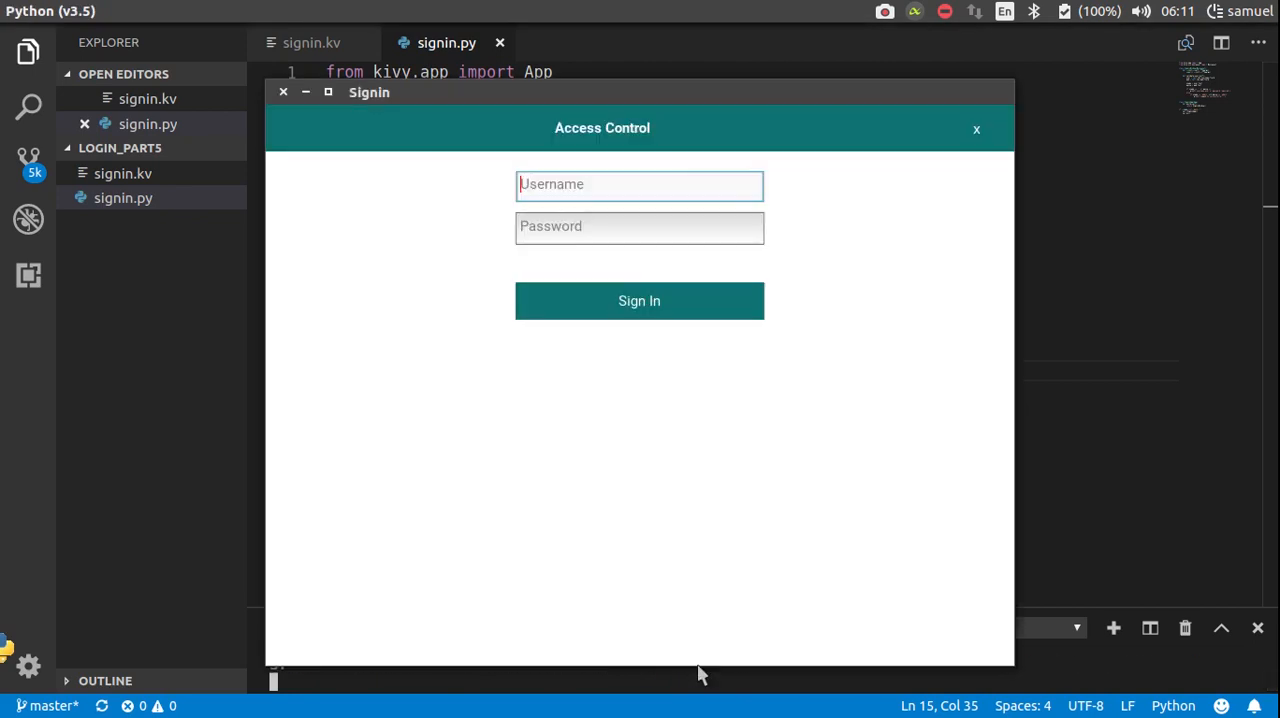
pyautogui.moveTo(458, 367)
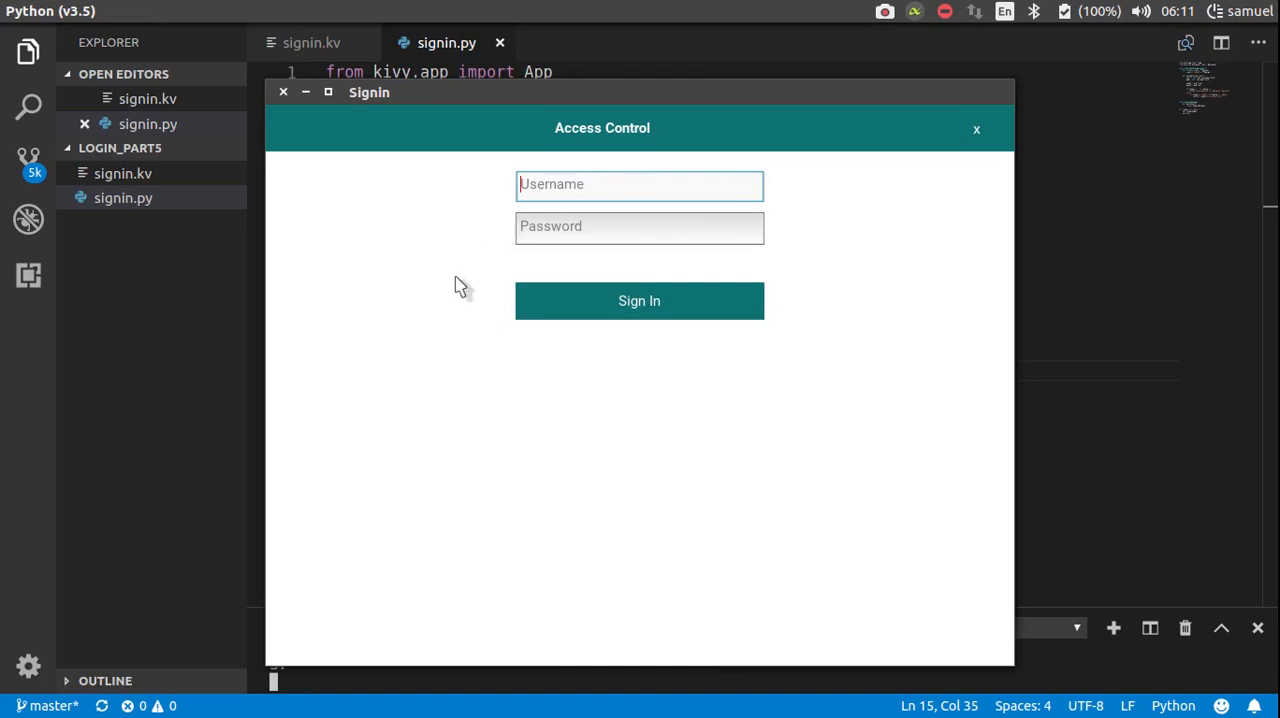
pyautogui.click(639, 300)
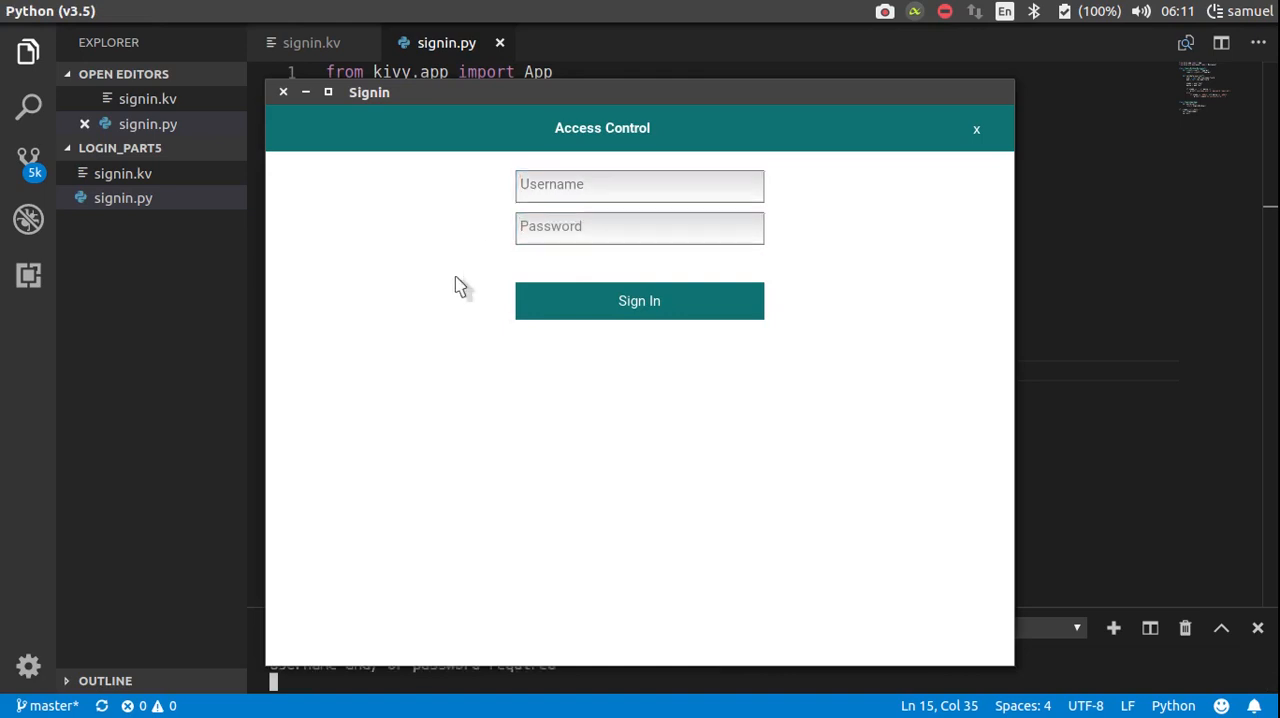
pyautogui.moveTo(369, 92); pyautogui.dragTo(583, 106)
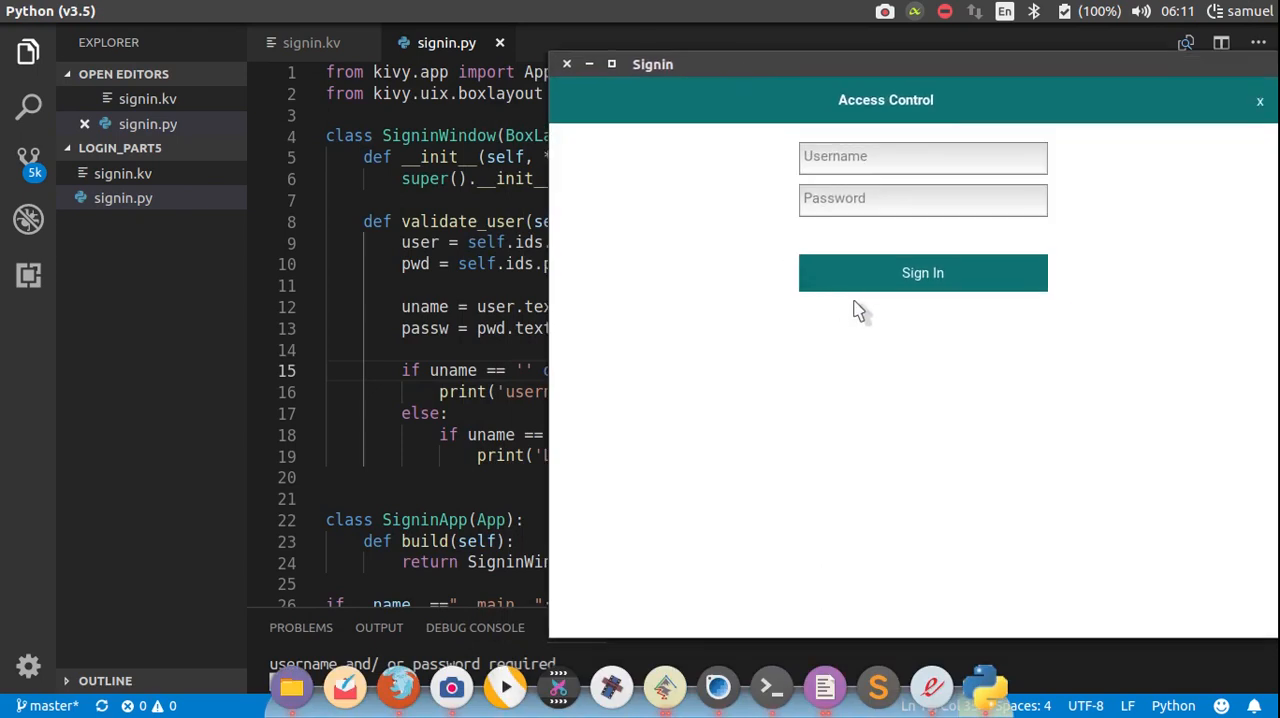
pyautogui.moveTo(565, 86)
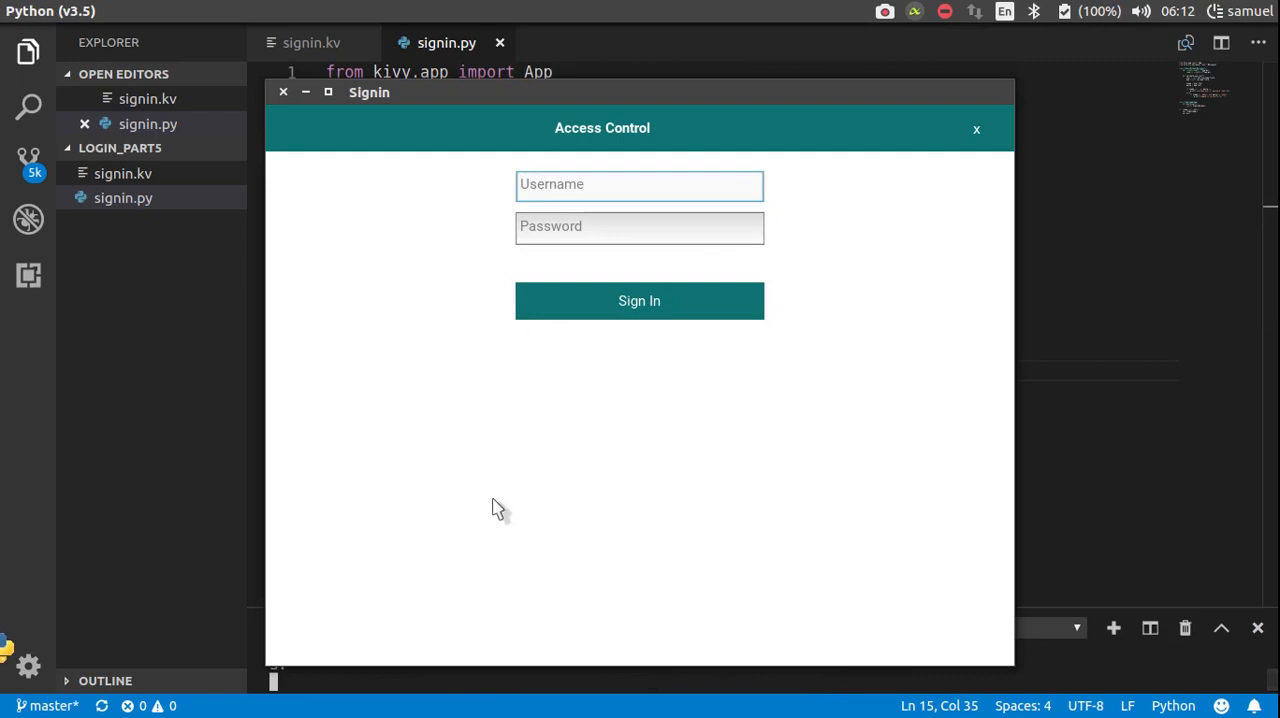
pyautogui.write('admin')
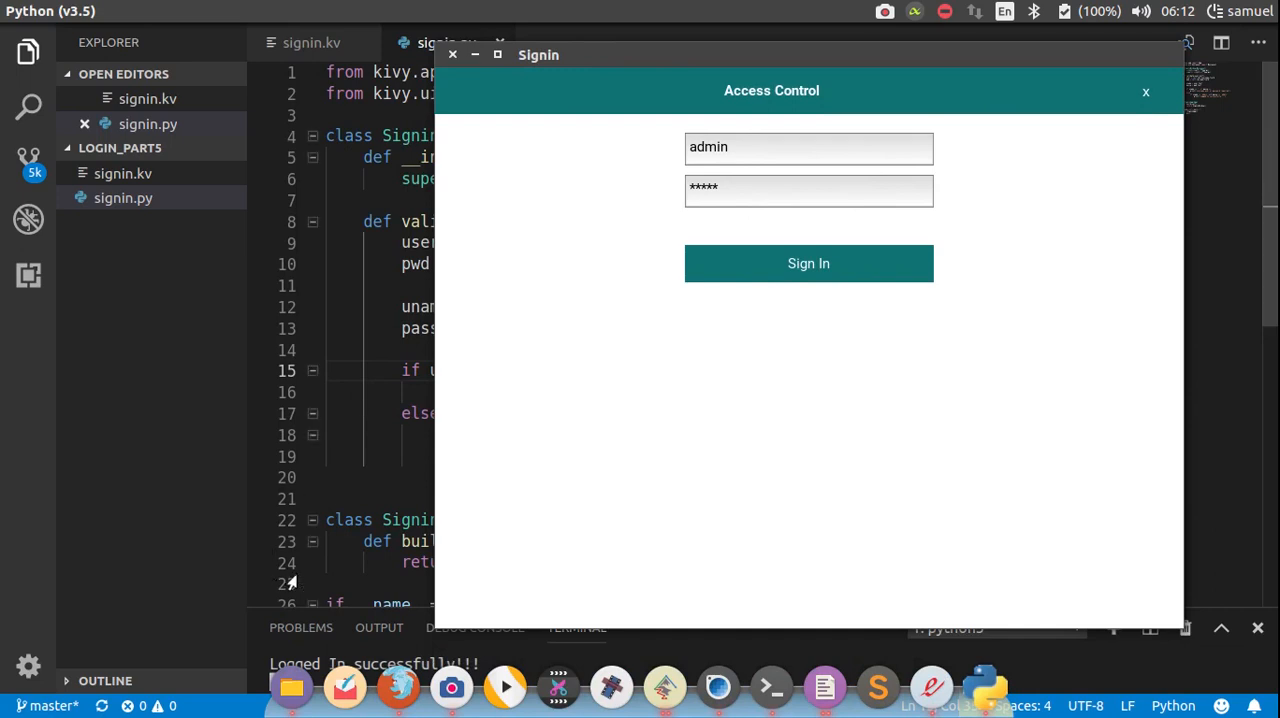
pyautogui.click(1145, 92)
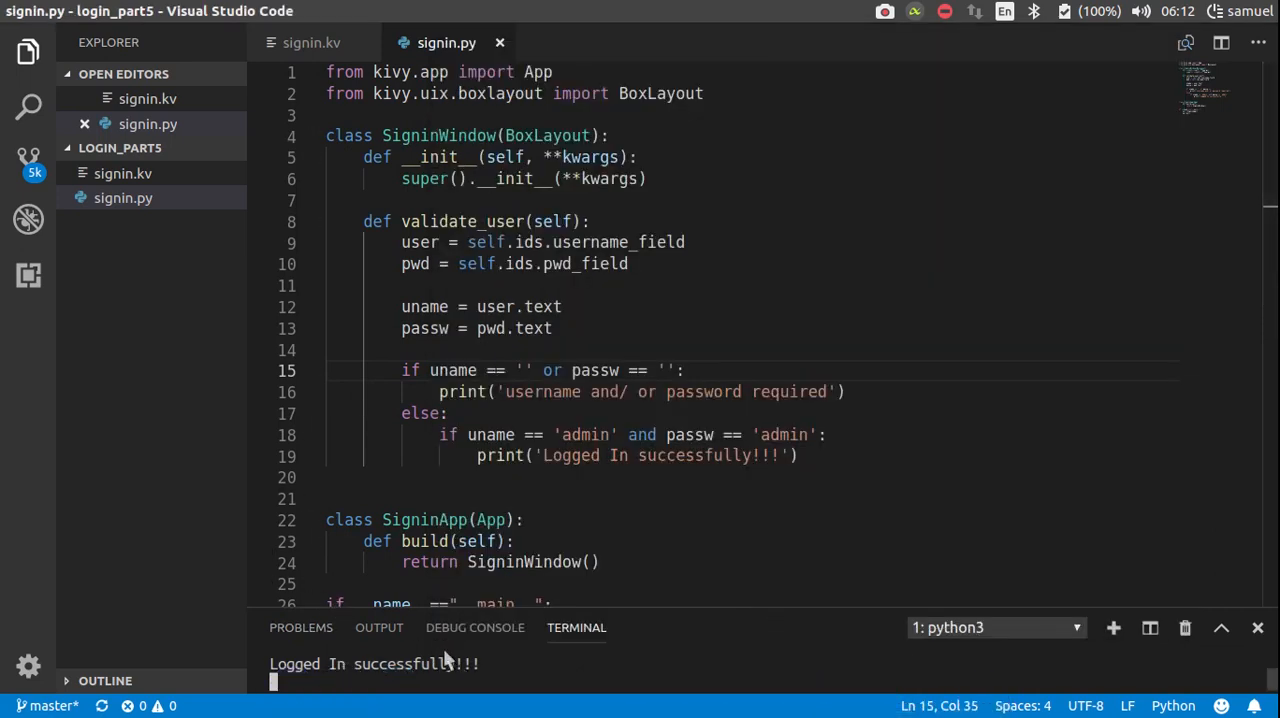
# Stop the app and add a Label with id info, text '' and markup: True in signin.kv
pyautogui.press('ctrl+c')
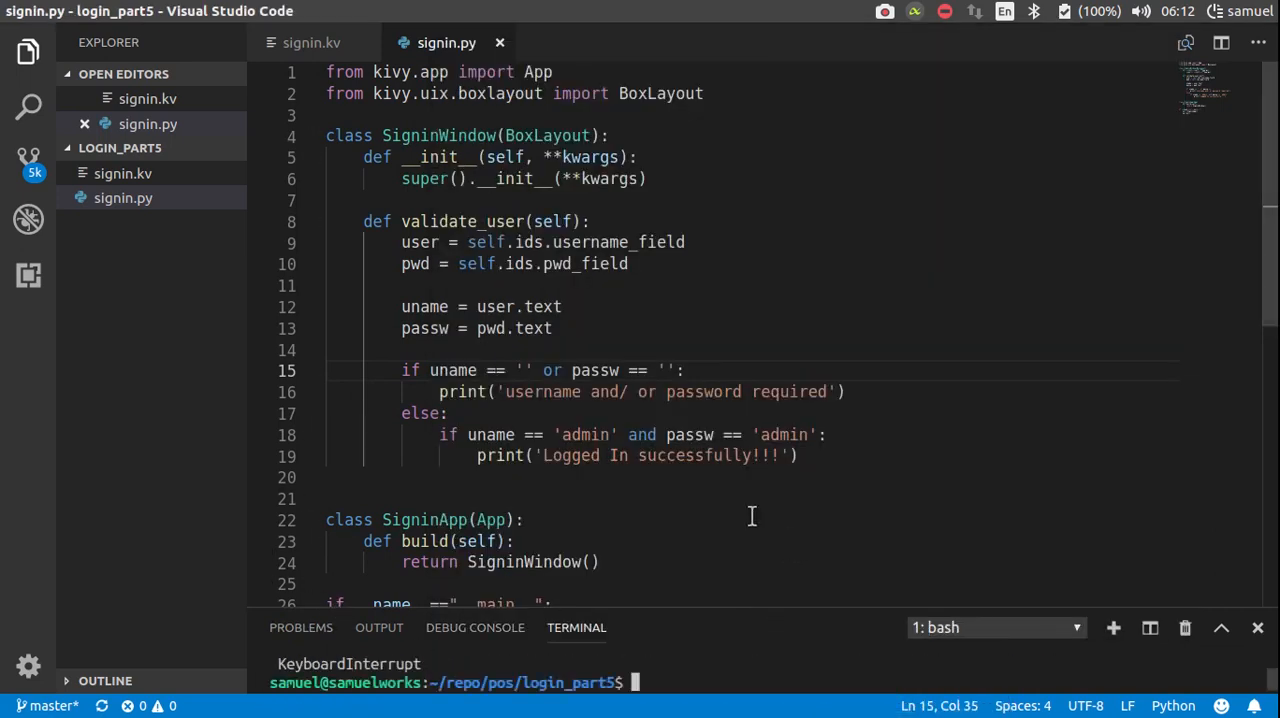
pyautogui.moveTo(311, 42)
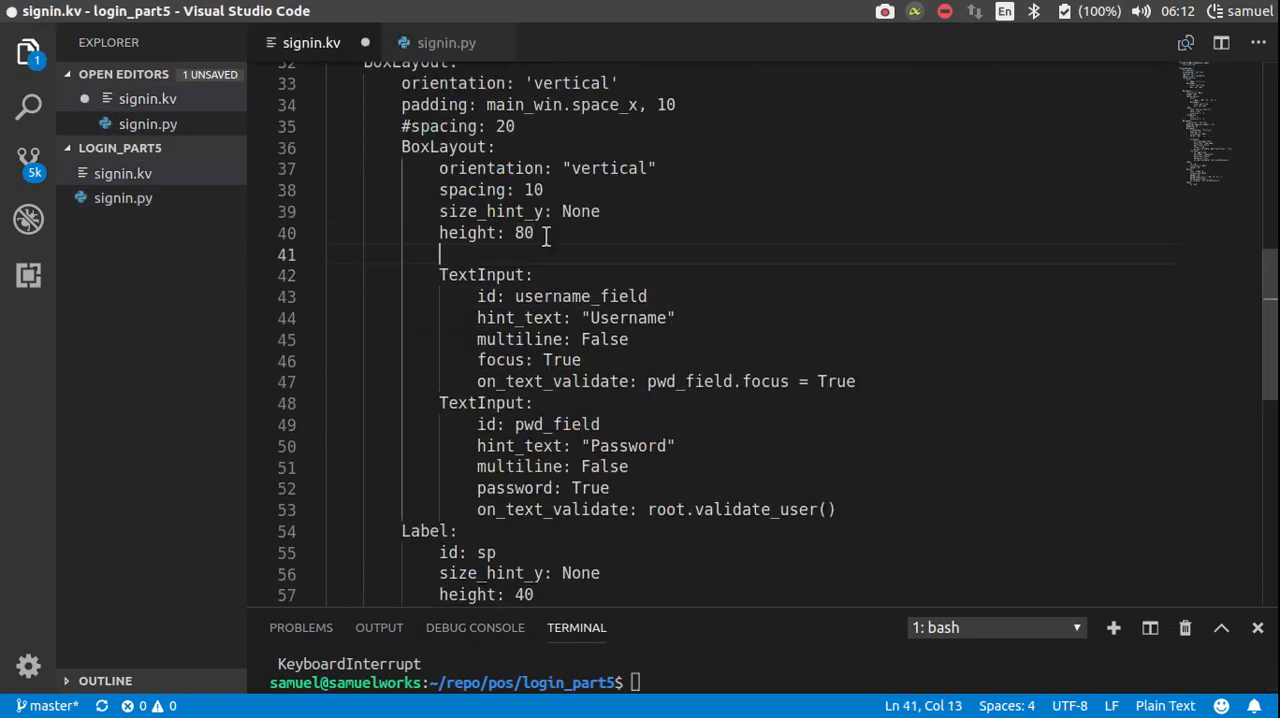
pyautogui.write('Label:')
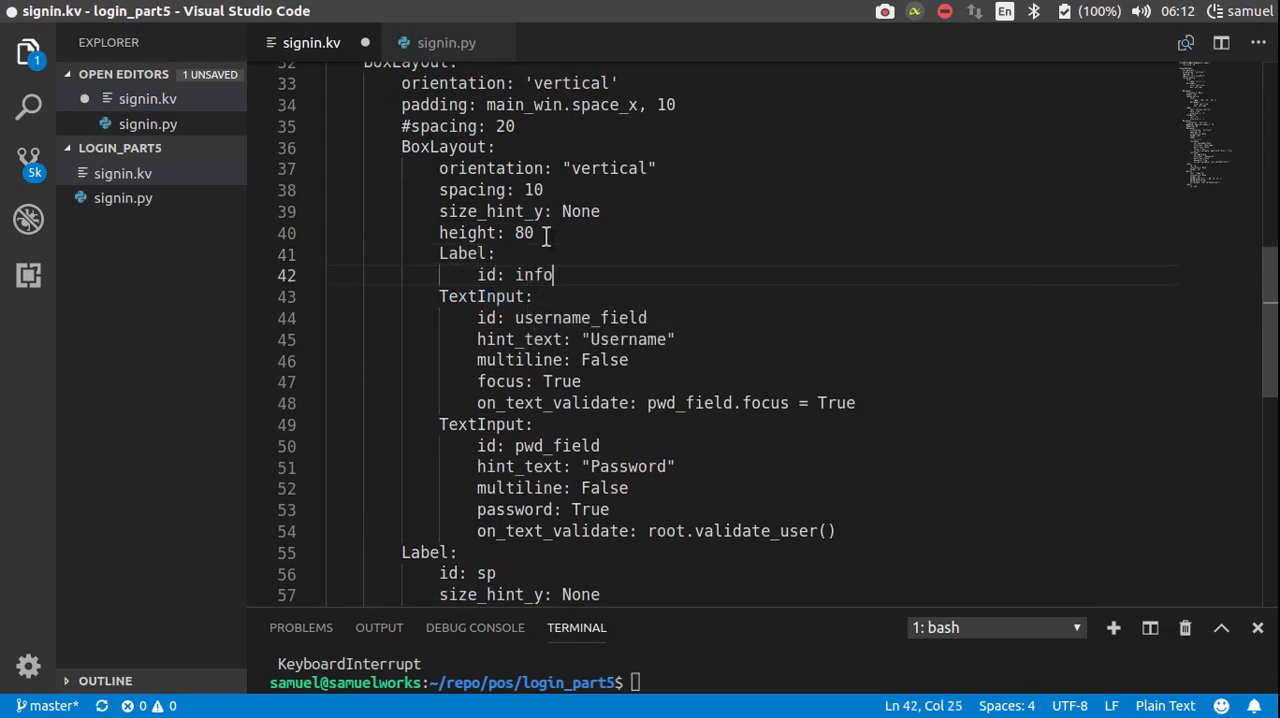
pyautogui.write('text:')
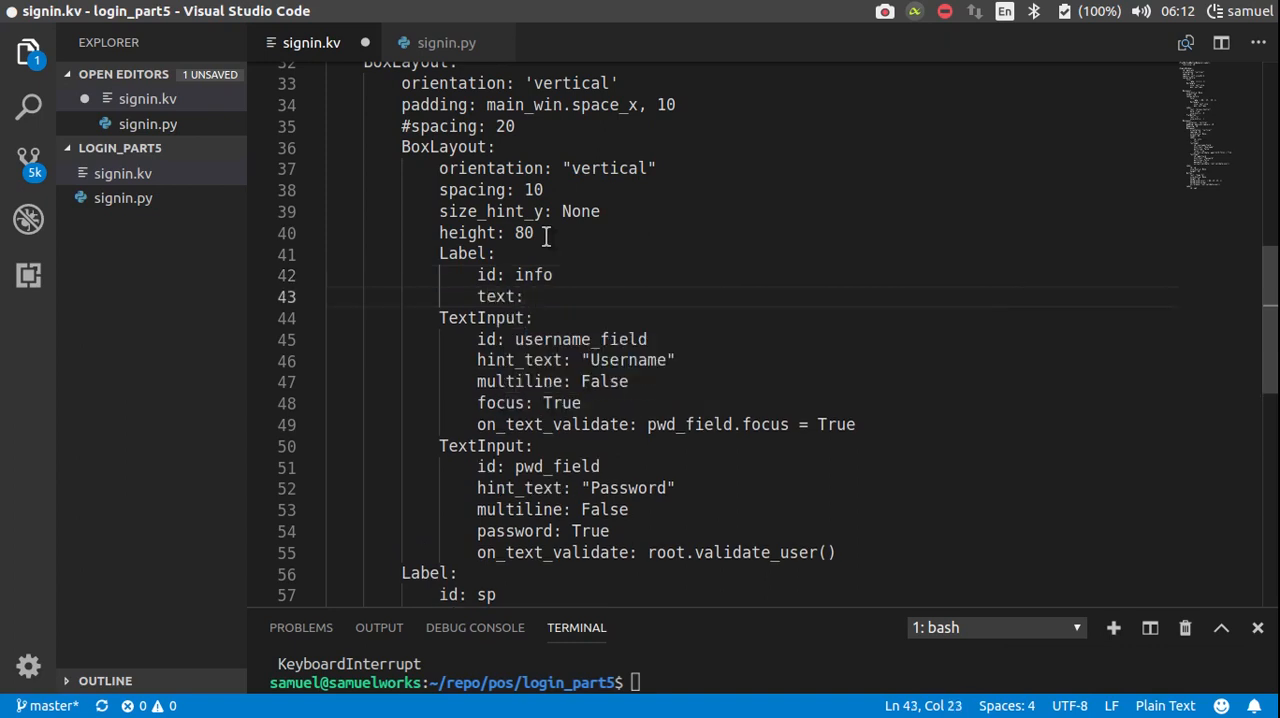
pyautogui.write("''")
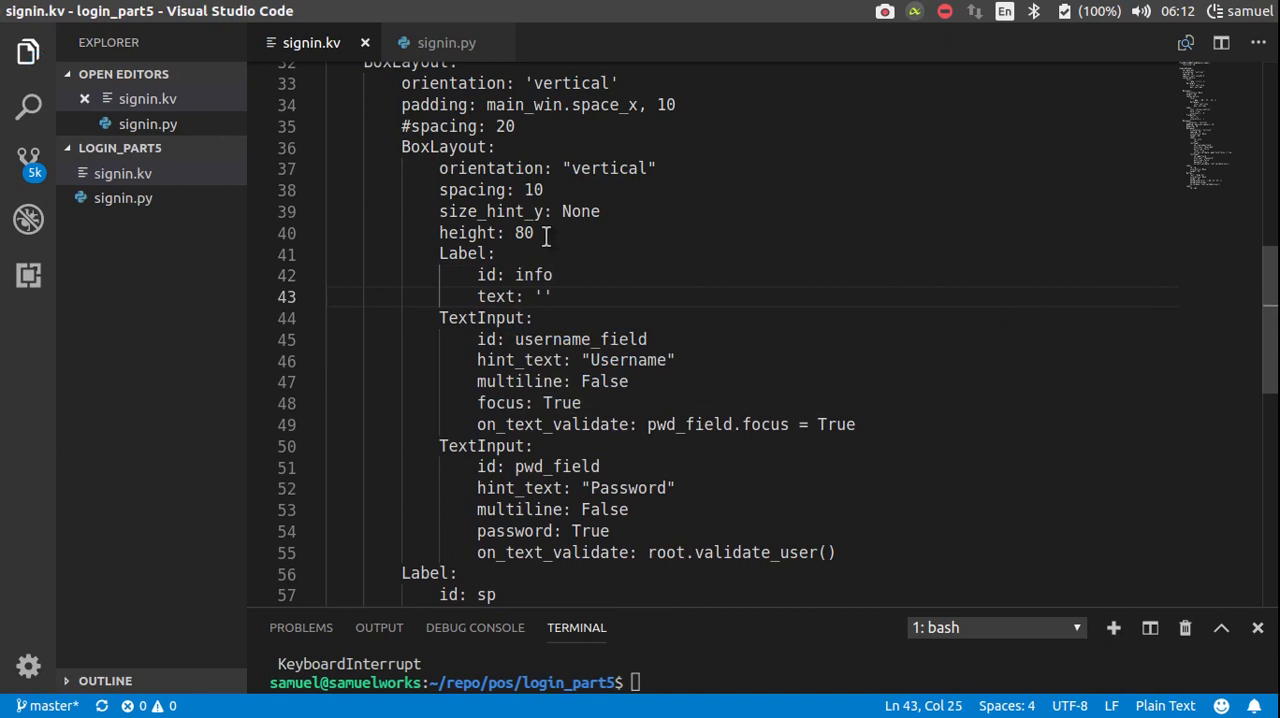
pyautogui.write('color')
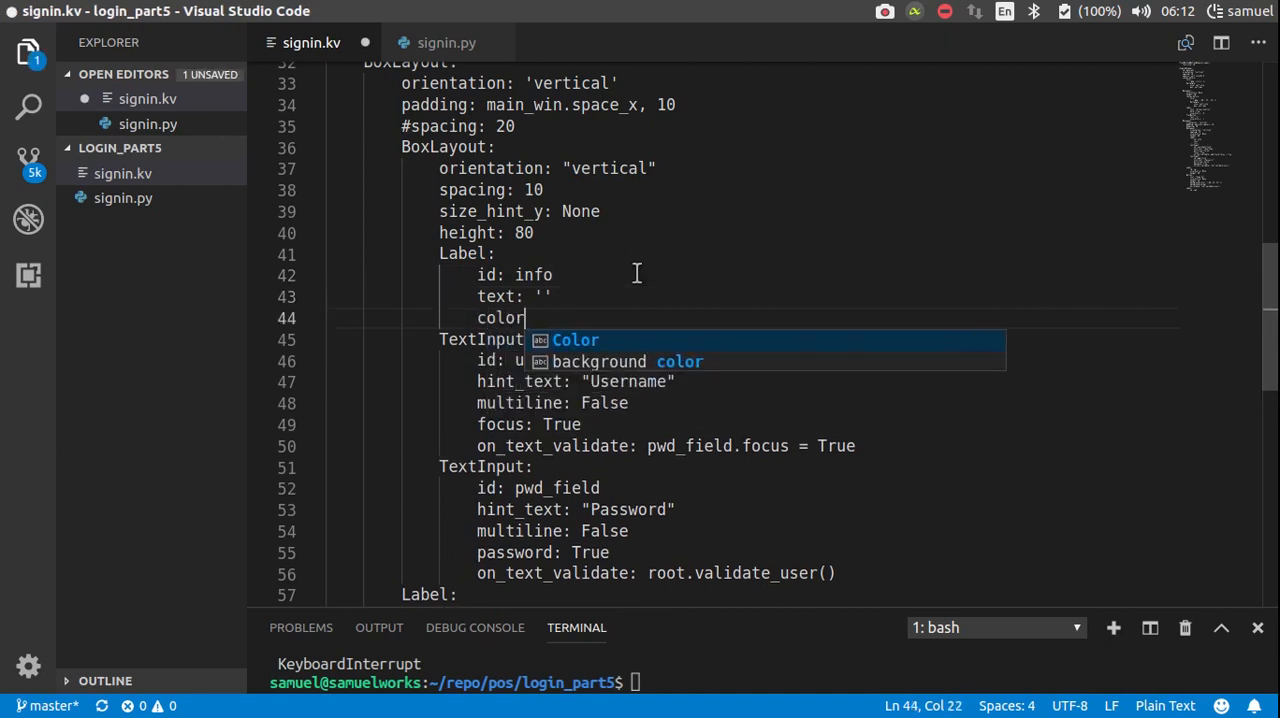
pyautogui.write(':')
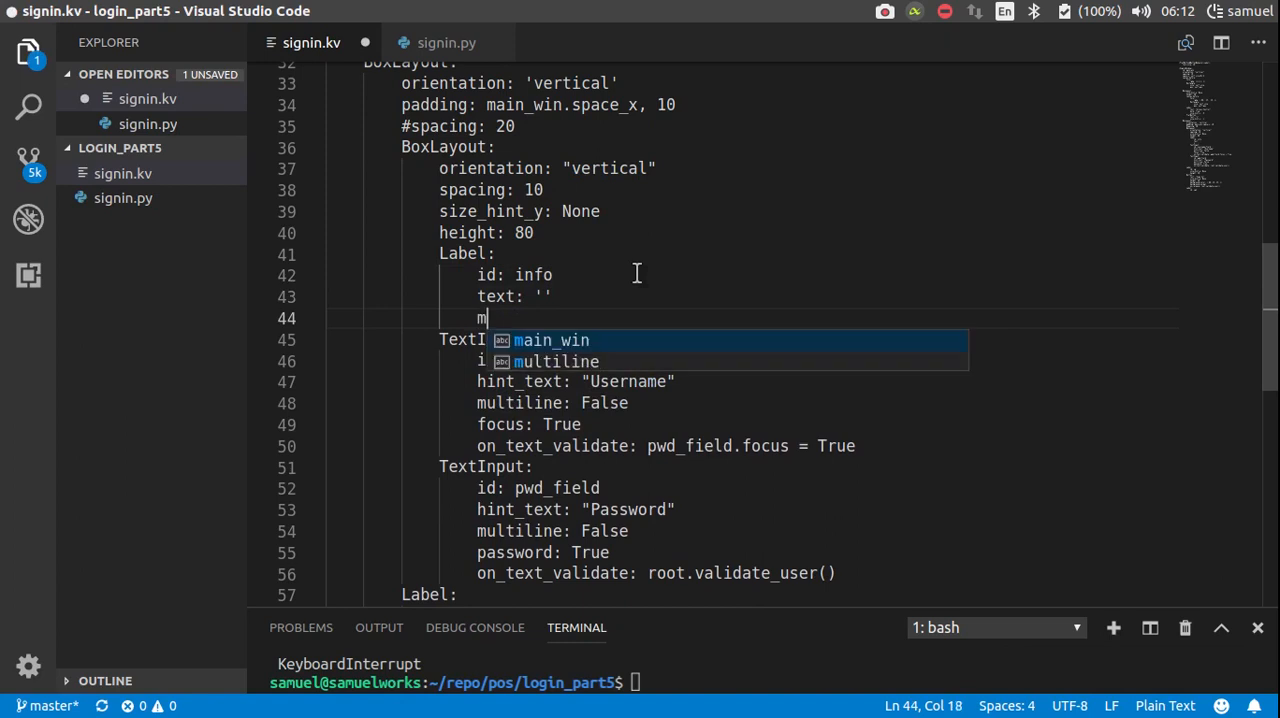
pyautogui.write('arkup')
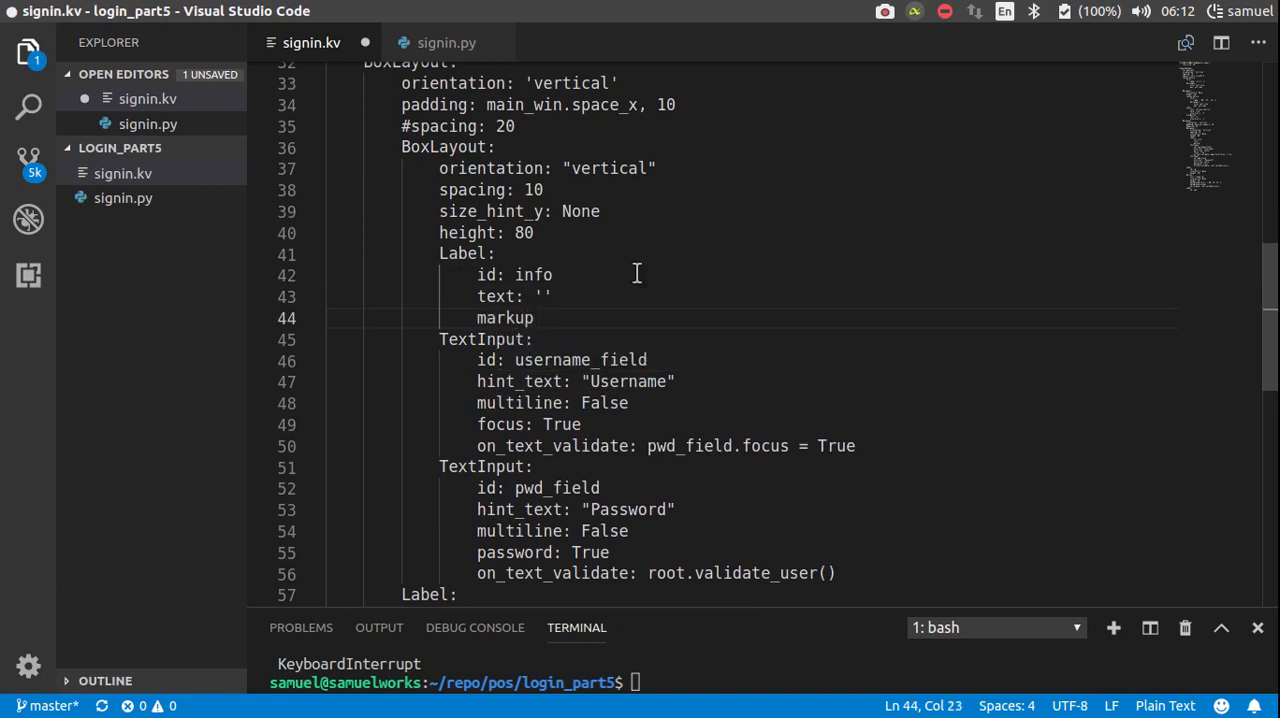
pyautogui.write(': True')
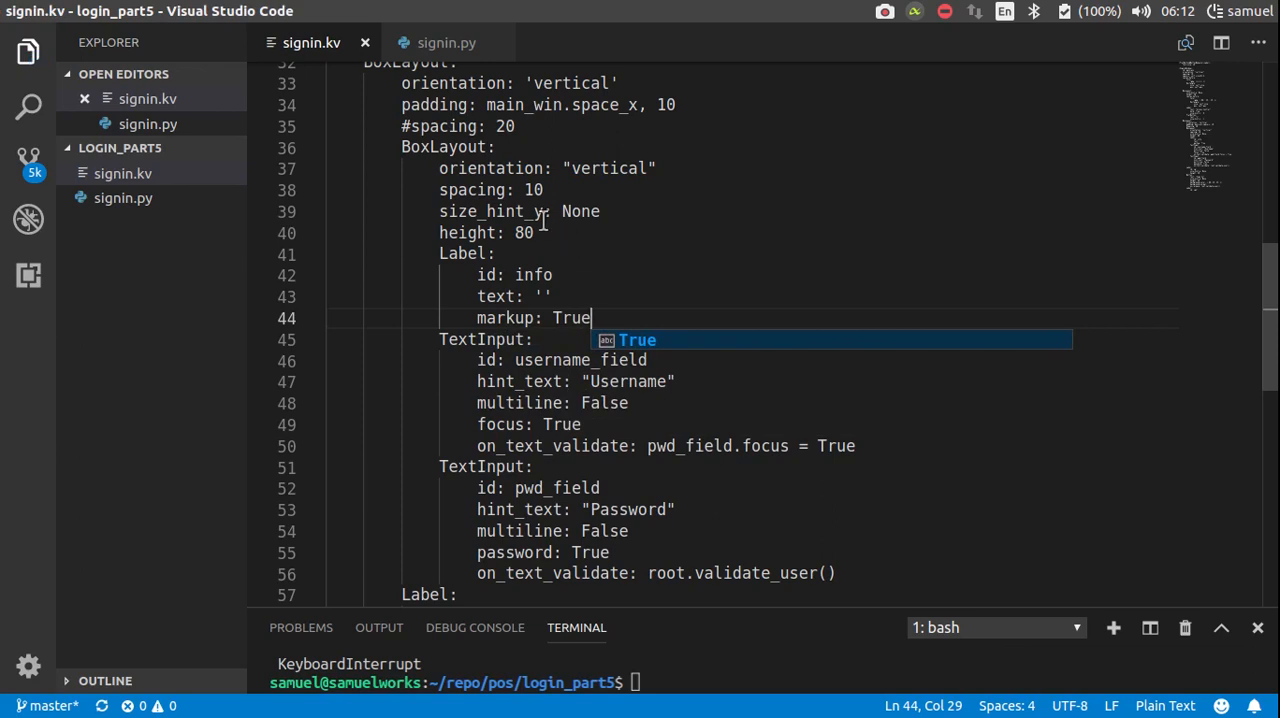
pyautogui.click(446, 42)
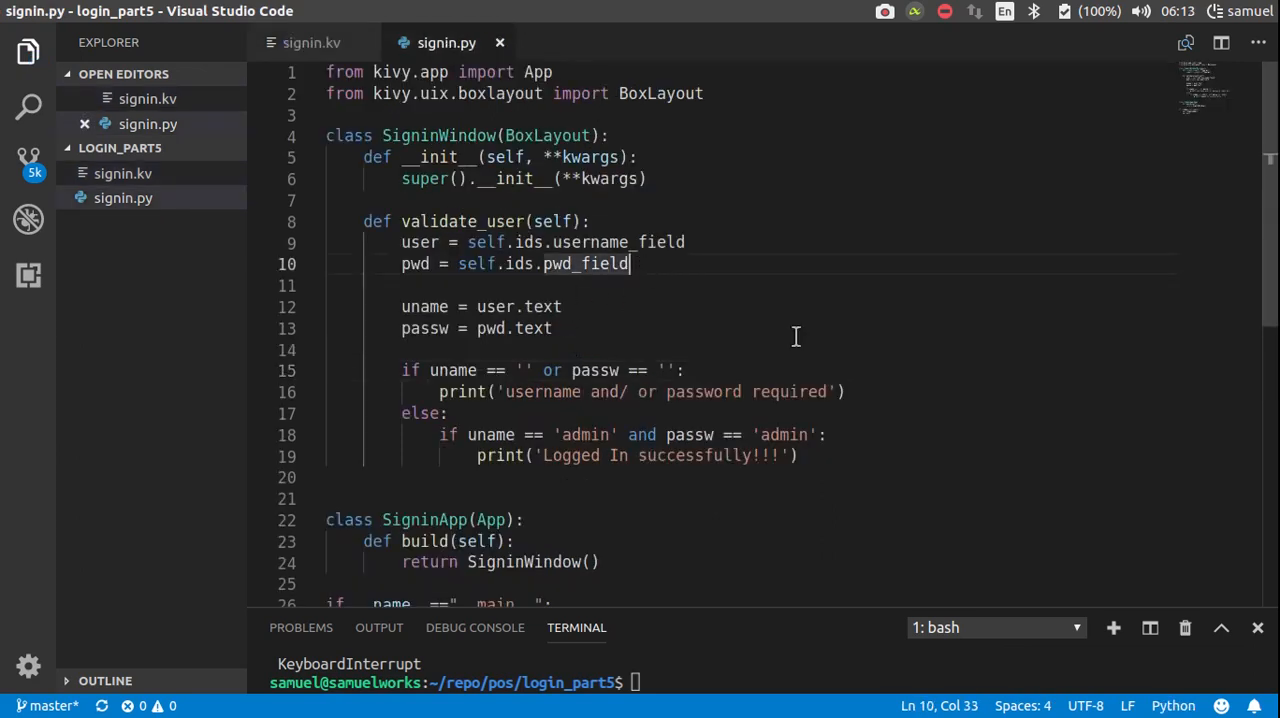
# Fetch info = self.ids.info and assign the required-fields message to info.text
pyautogui.press('Enter')
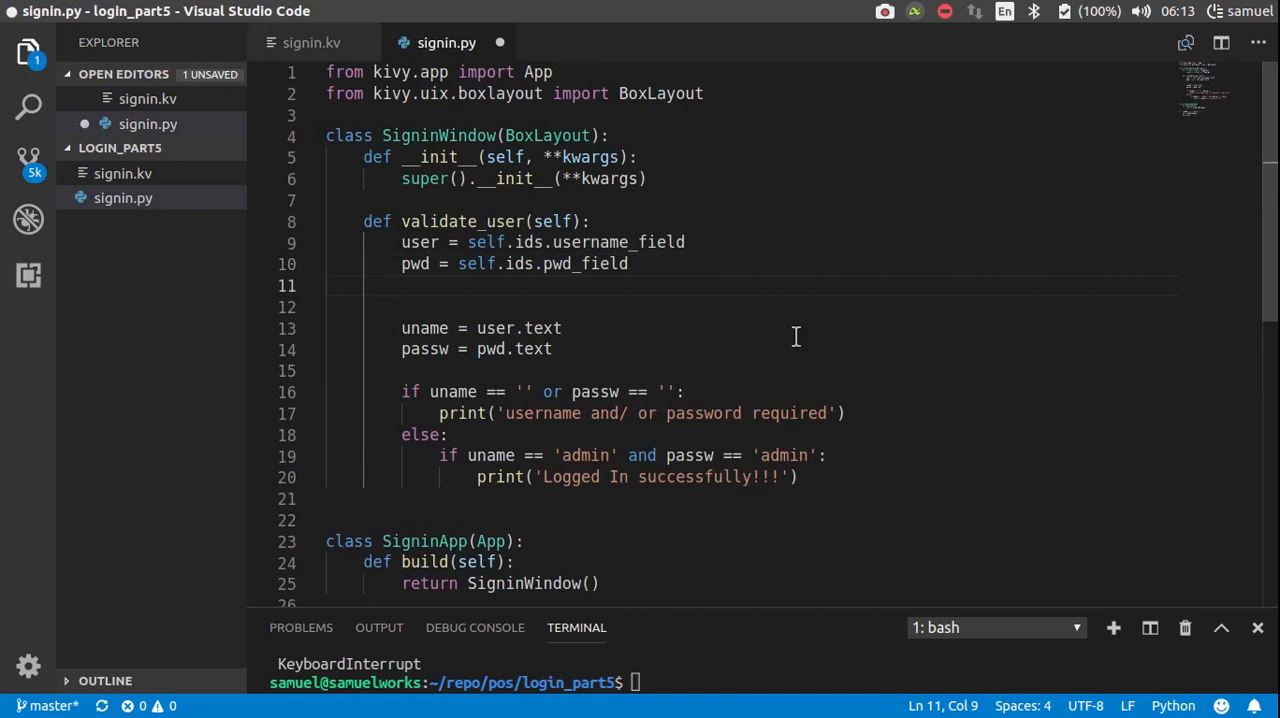
pyautogui.write('info =')
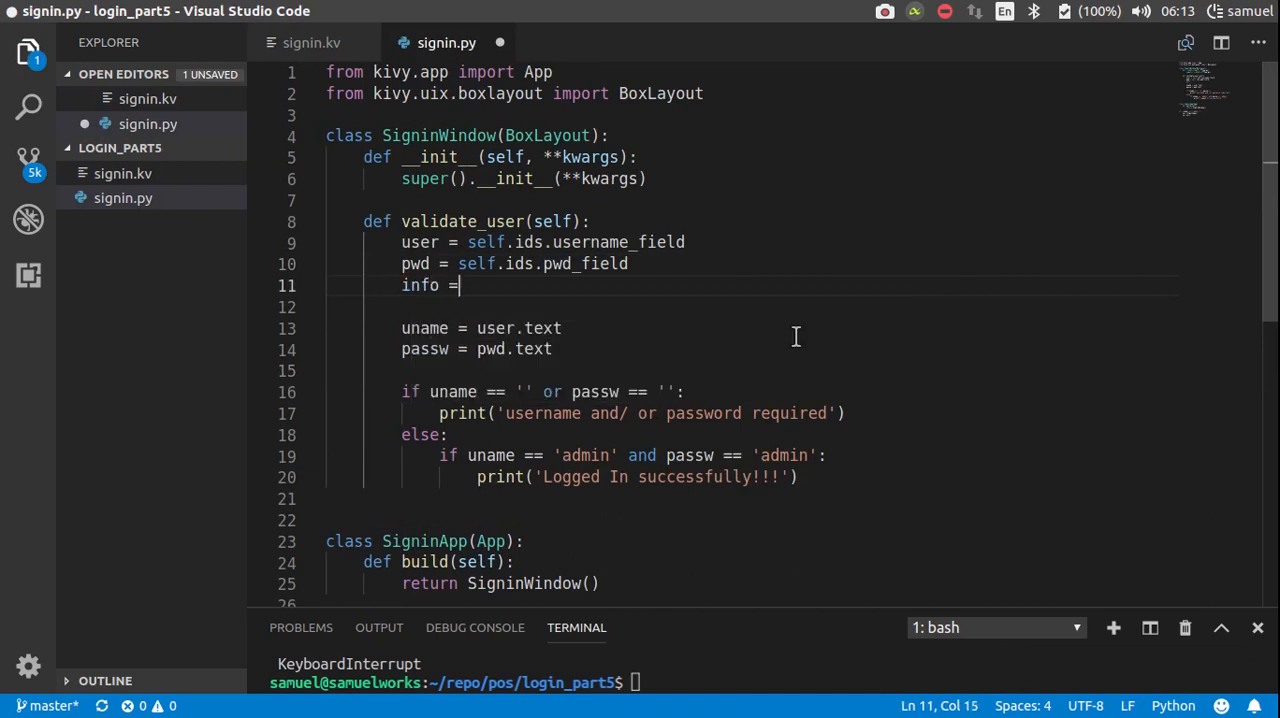
pyautogui.write('sel')
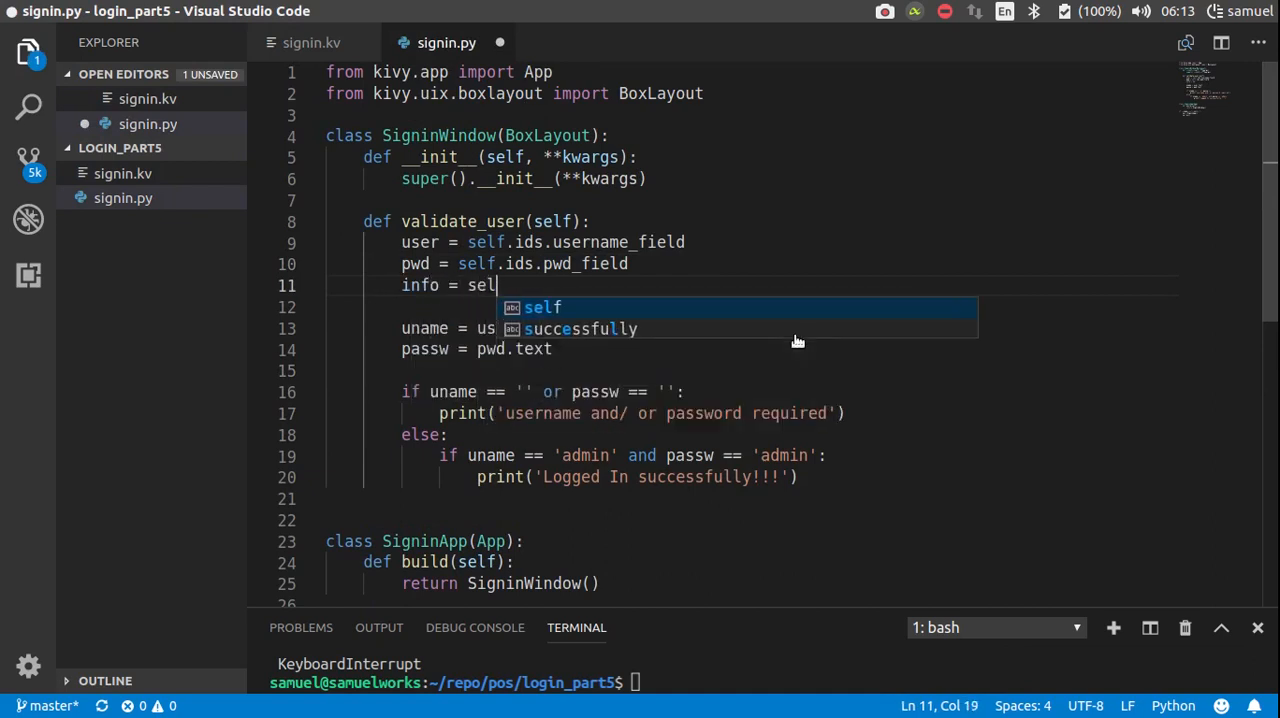
pyautogui.write('.ids')
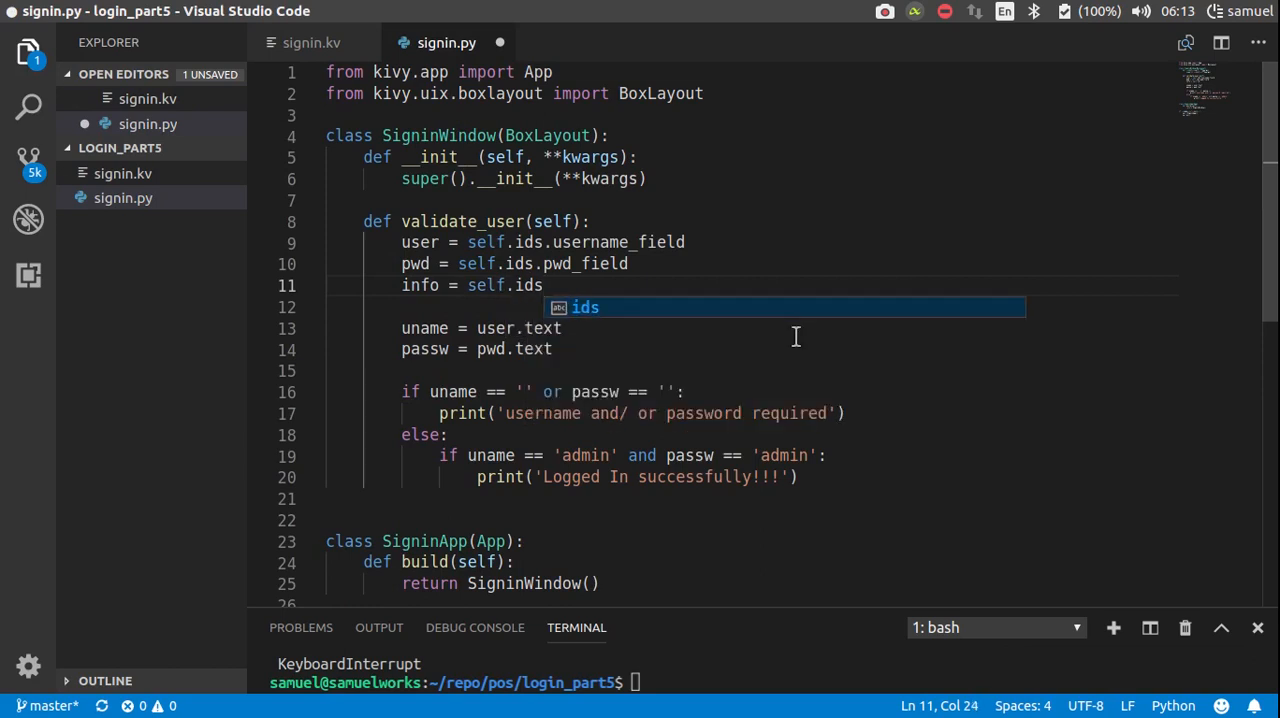
pyautogui.write('.info')
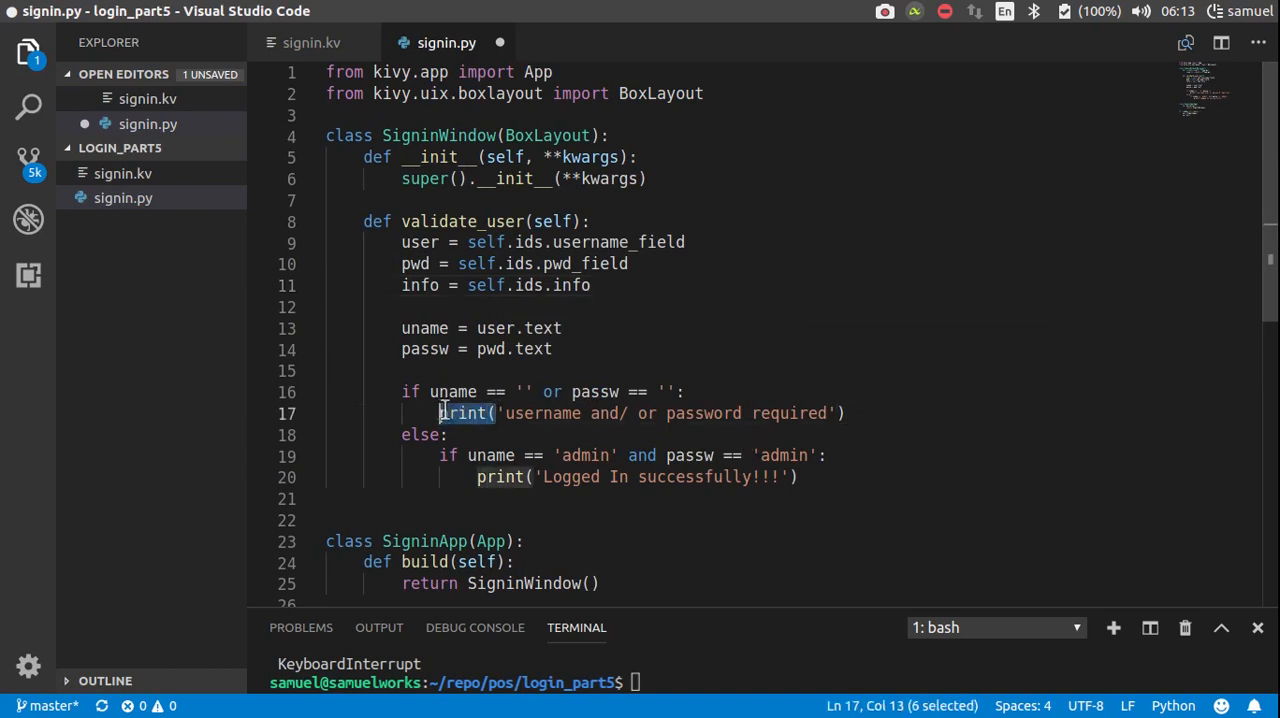
pyautogui.write('info')
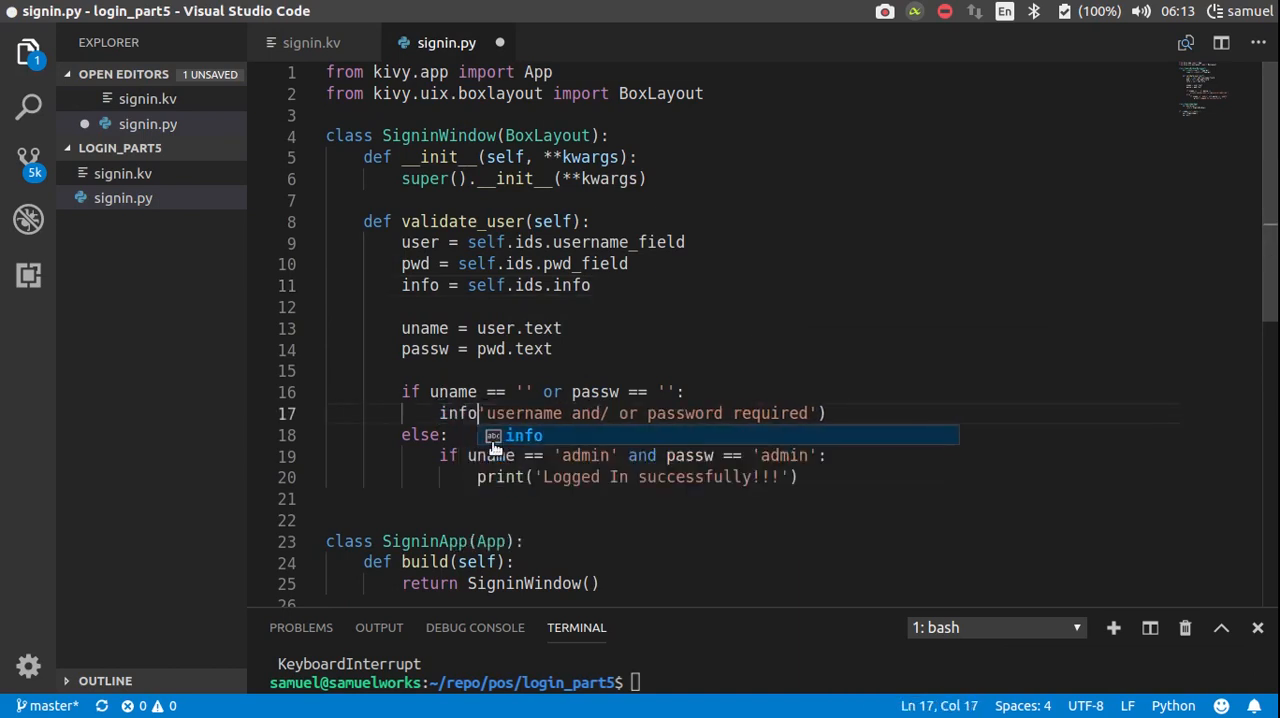
pyautogui.write('.text =')
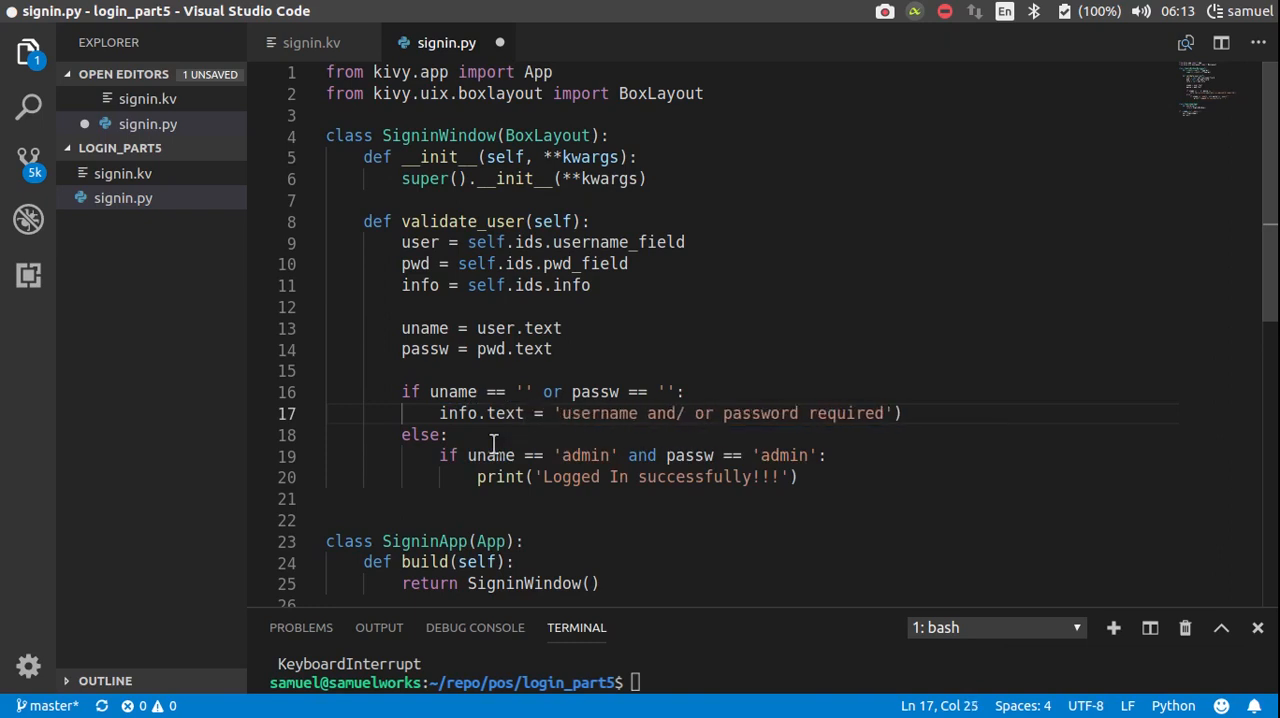
# Wrap 'username and/ or password required' in [color=#FF0000]...[/color] markup
pyautogui.doubleClick(597, 413)
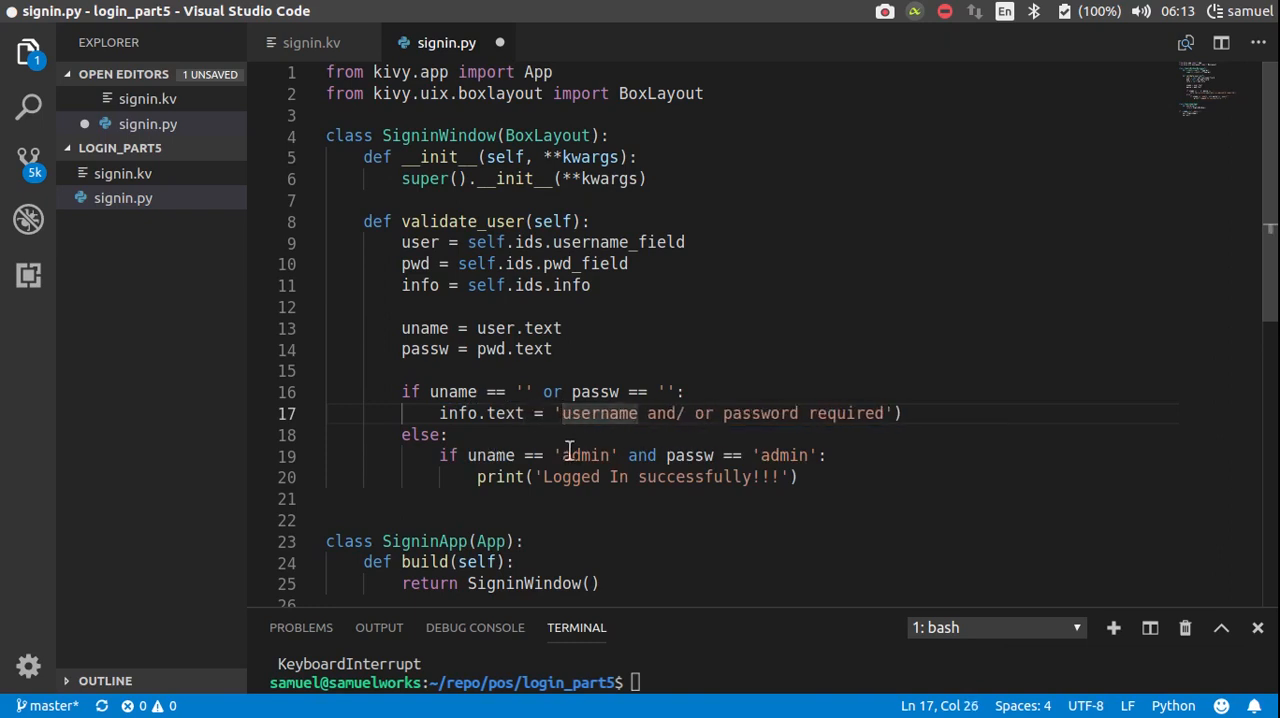
pyautogui.write('[color]')
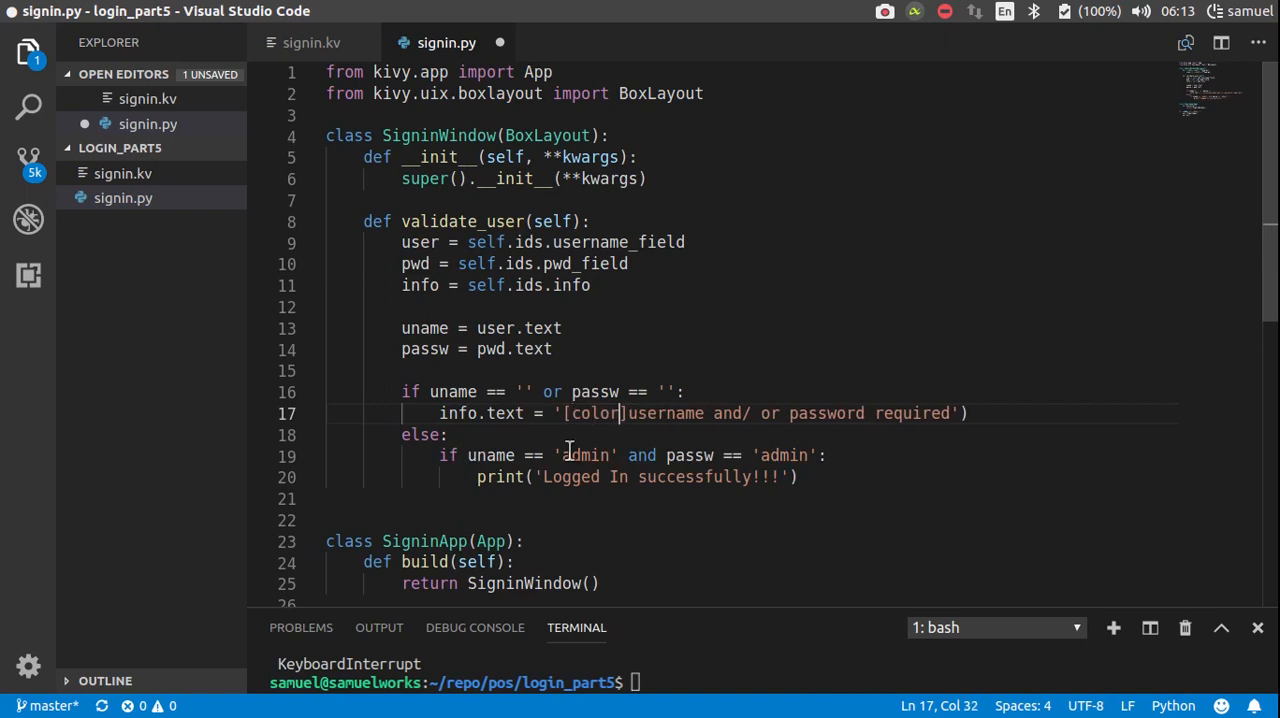
pyautogui.write('=')
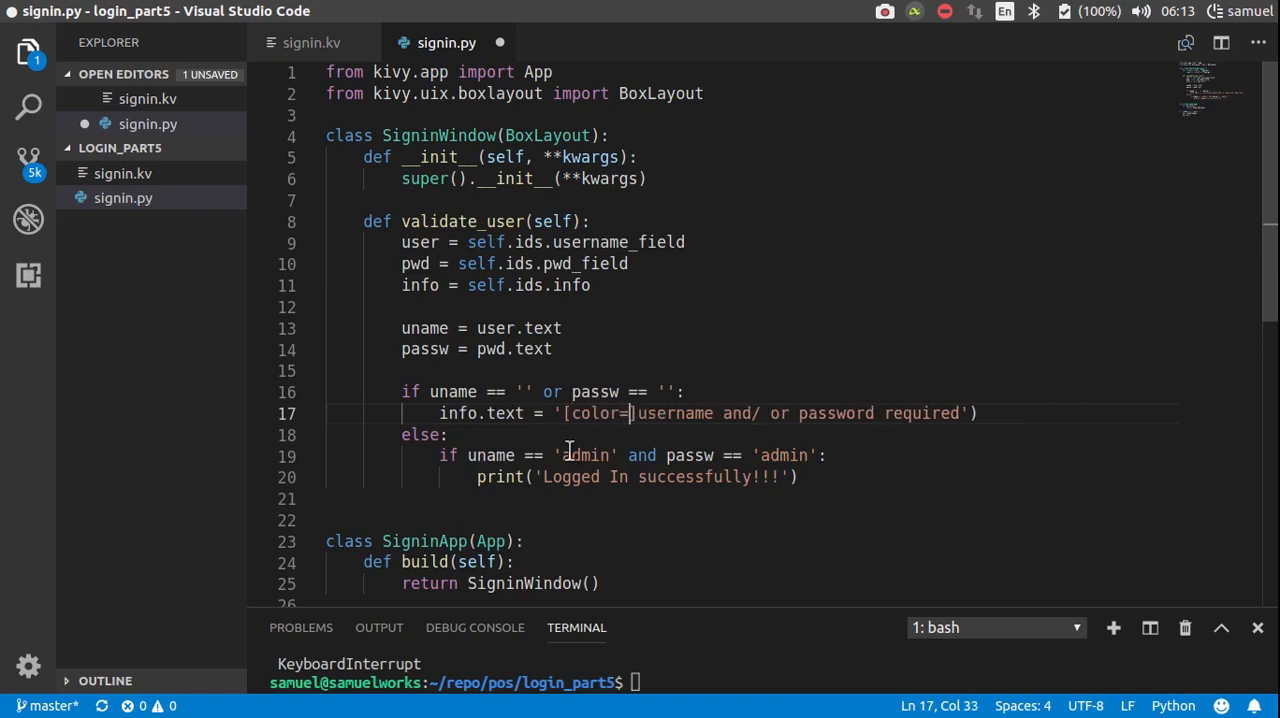
pyautogui.write("''")
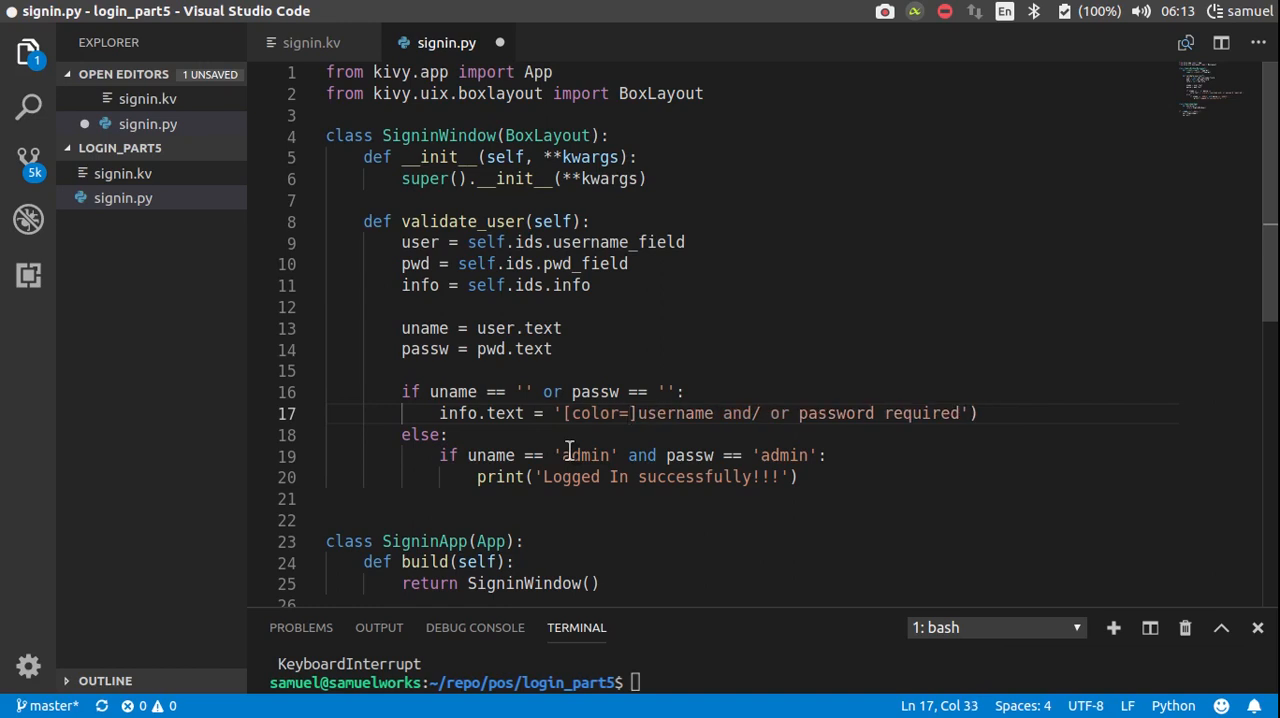
pyautogui.write('#')
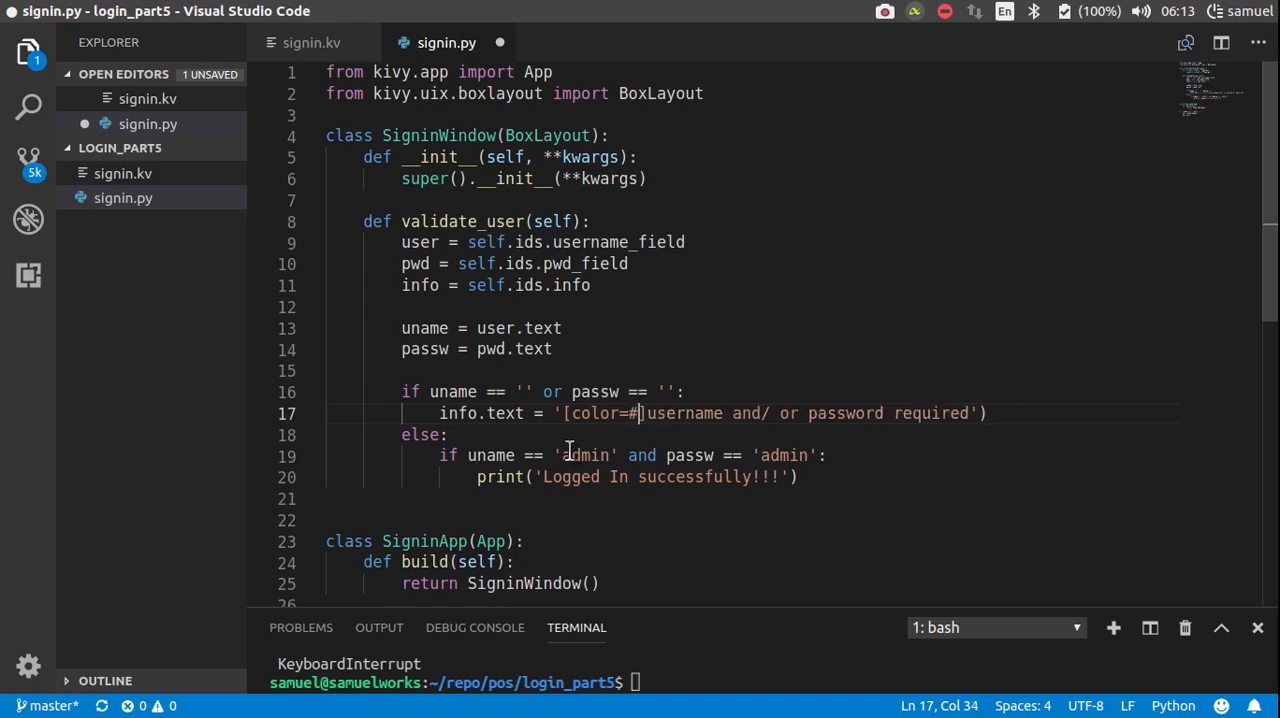
pyautogui.write('FF')
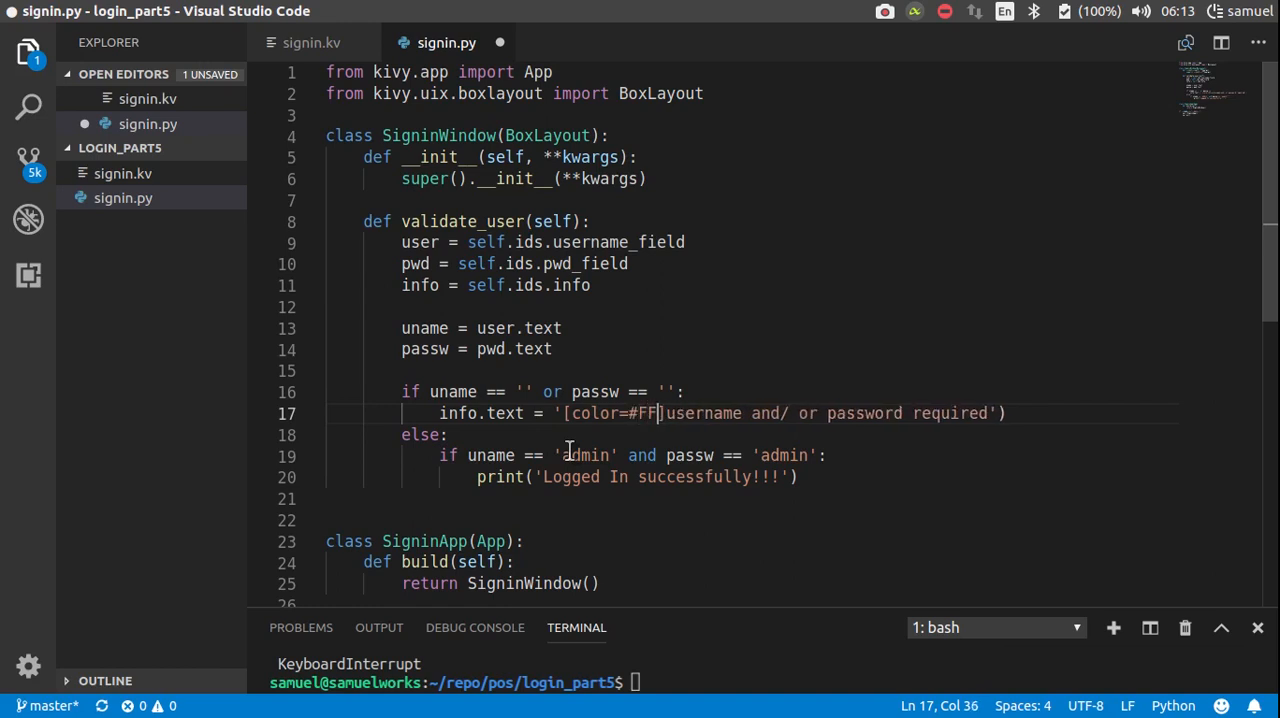
pyautogui.write(')))')
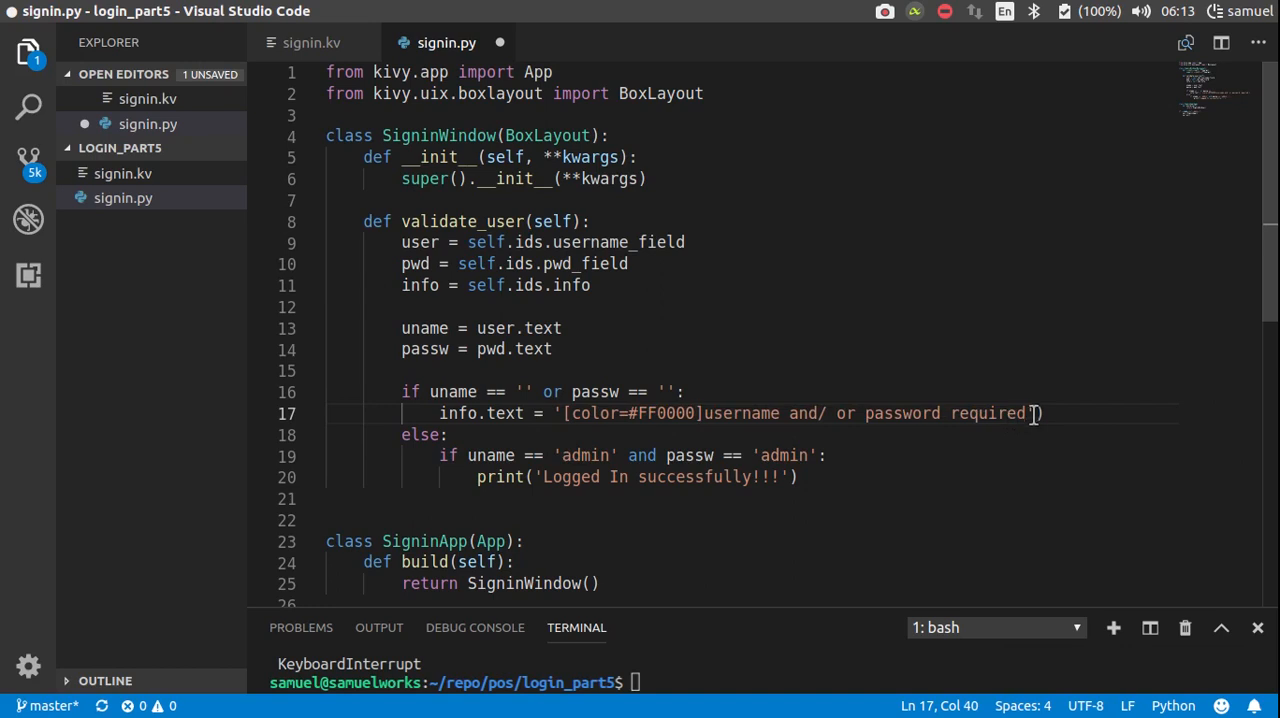
pyautogui.doubleClick(988, 413)
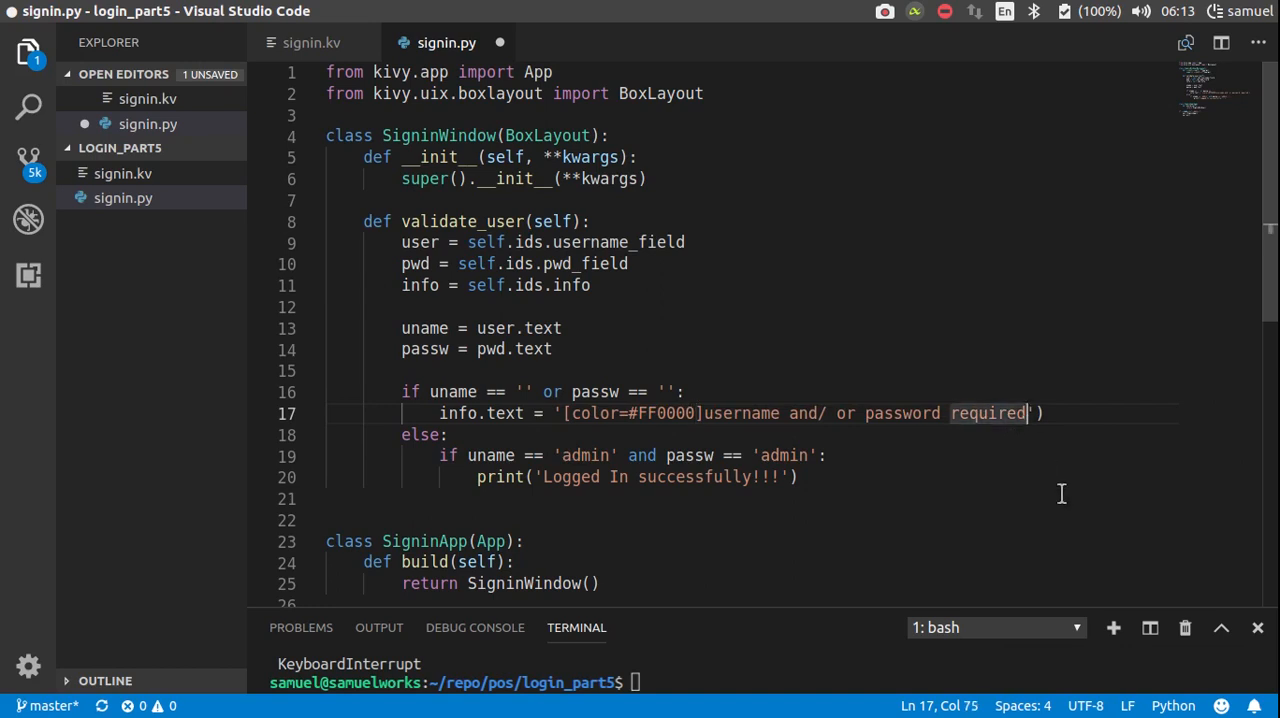
pyautogui.write('[/]')
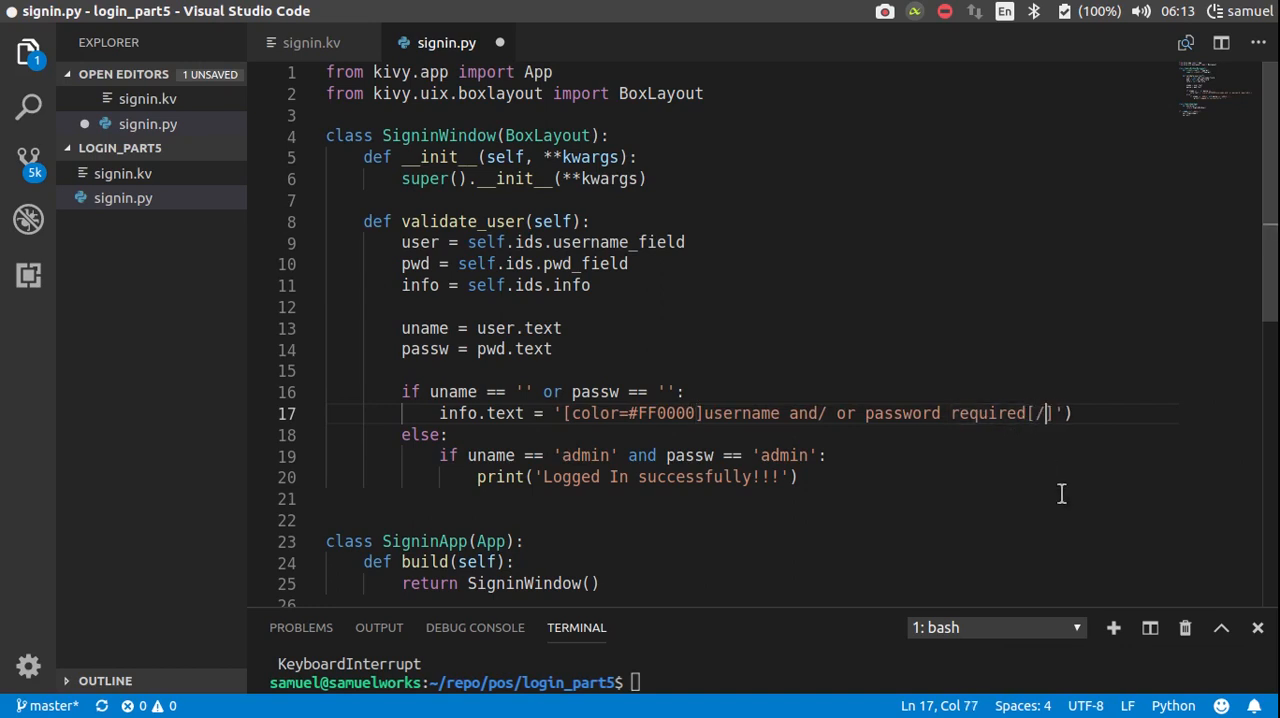
pyautogui.write('color]')
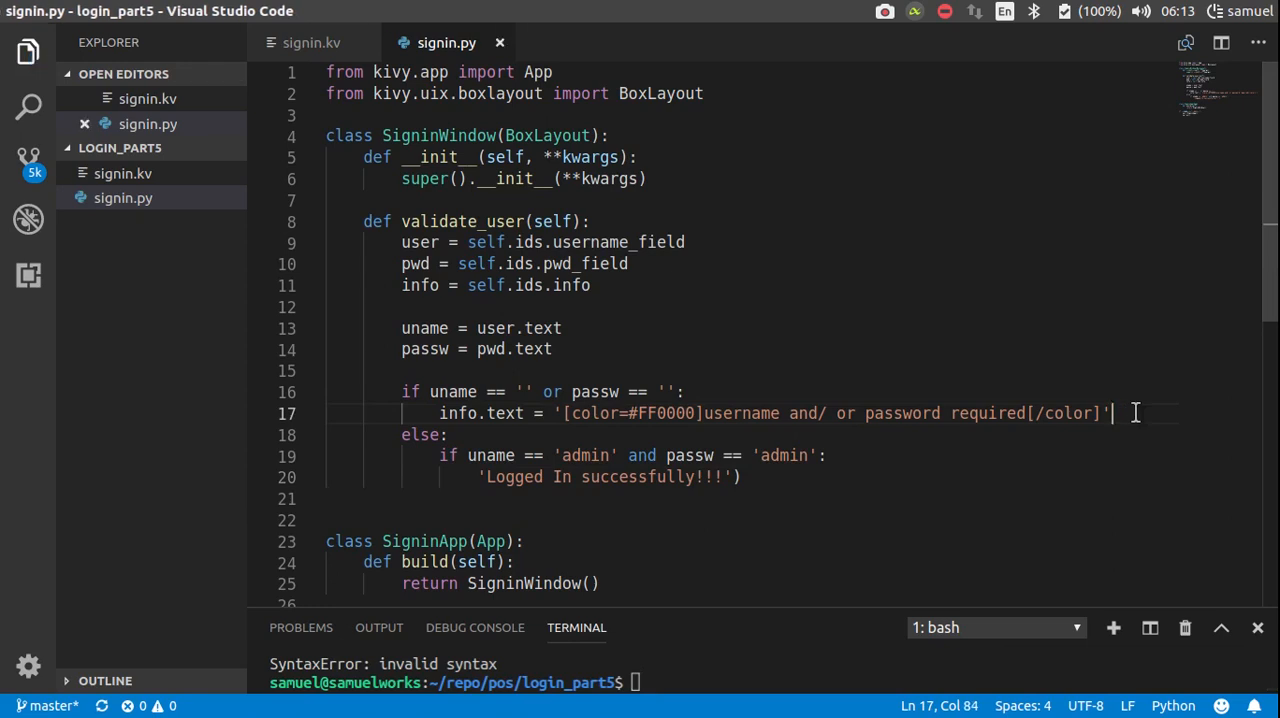
# Rerun python3 signin.py and start retyping print on the success message line
pyautogui.write('python3 signin.py')
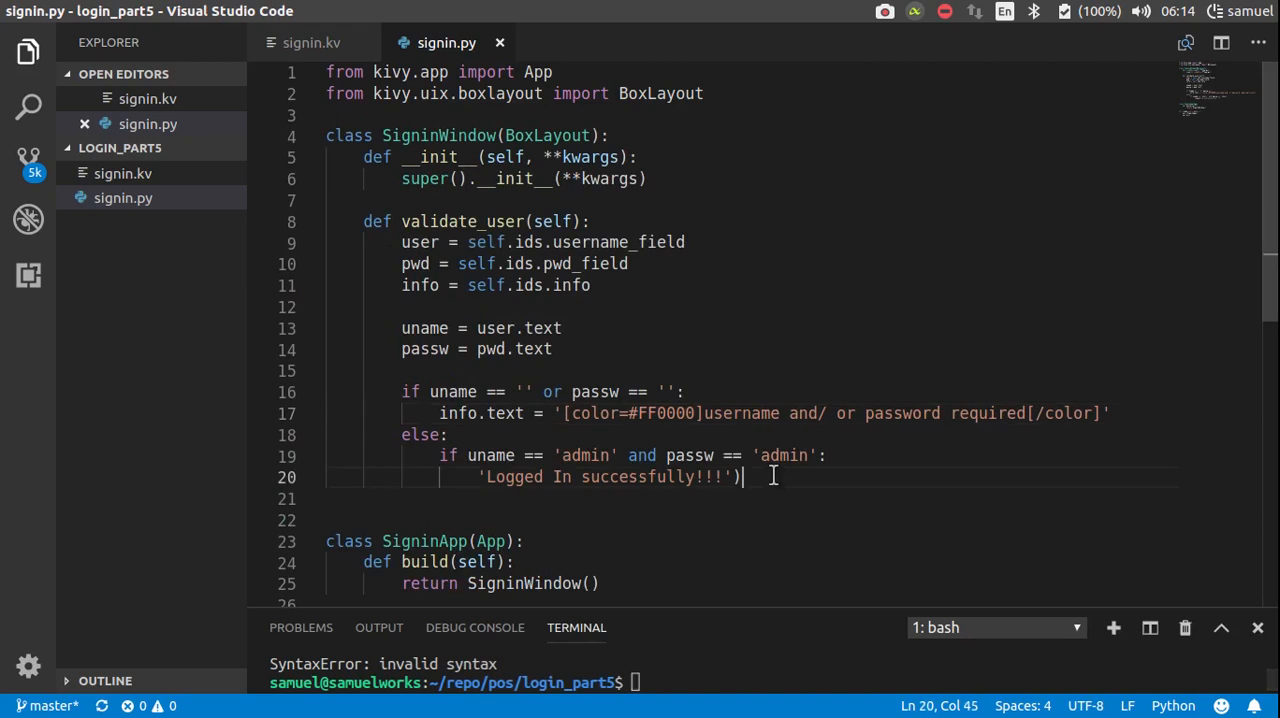
pyautogui.click(582, 476)
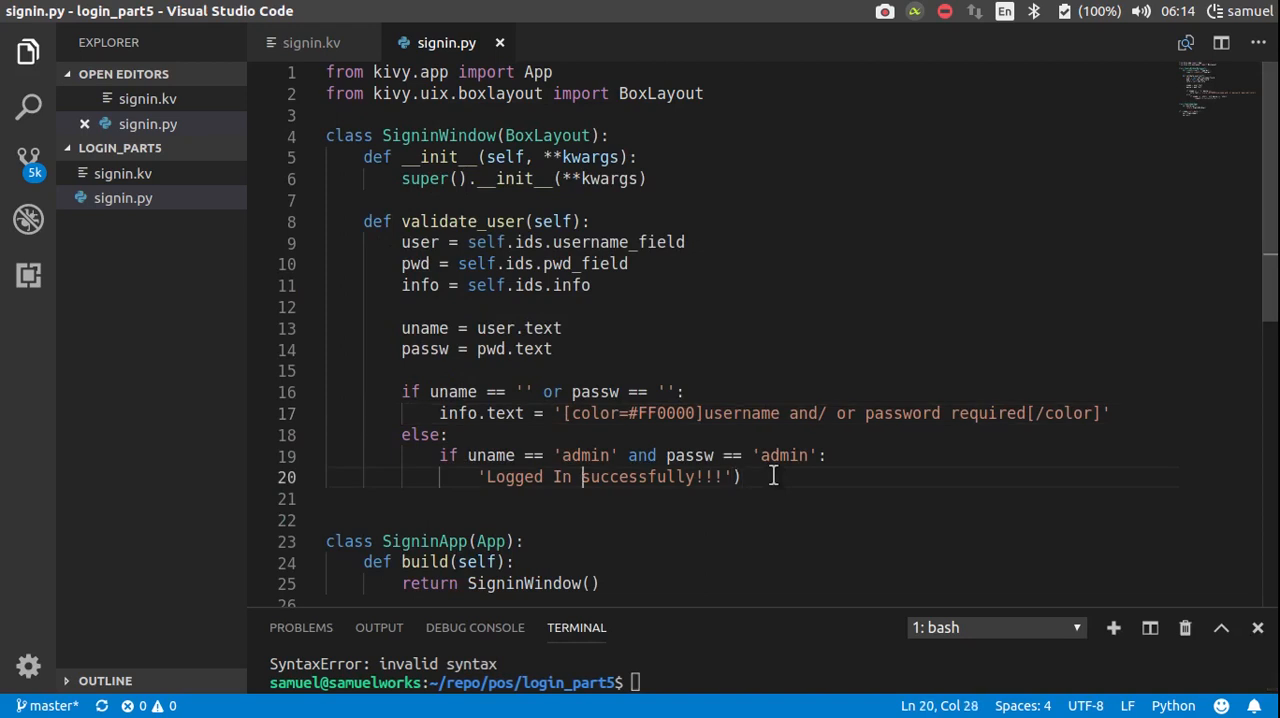
pyautogui.press('ctrl+/')
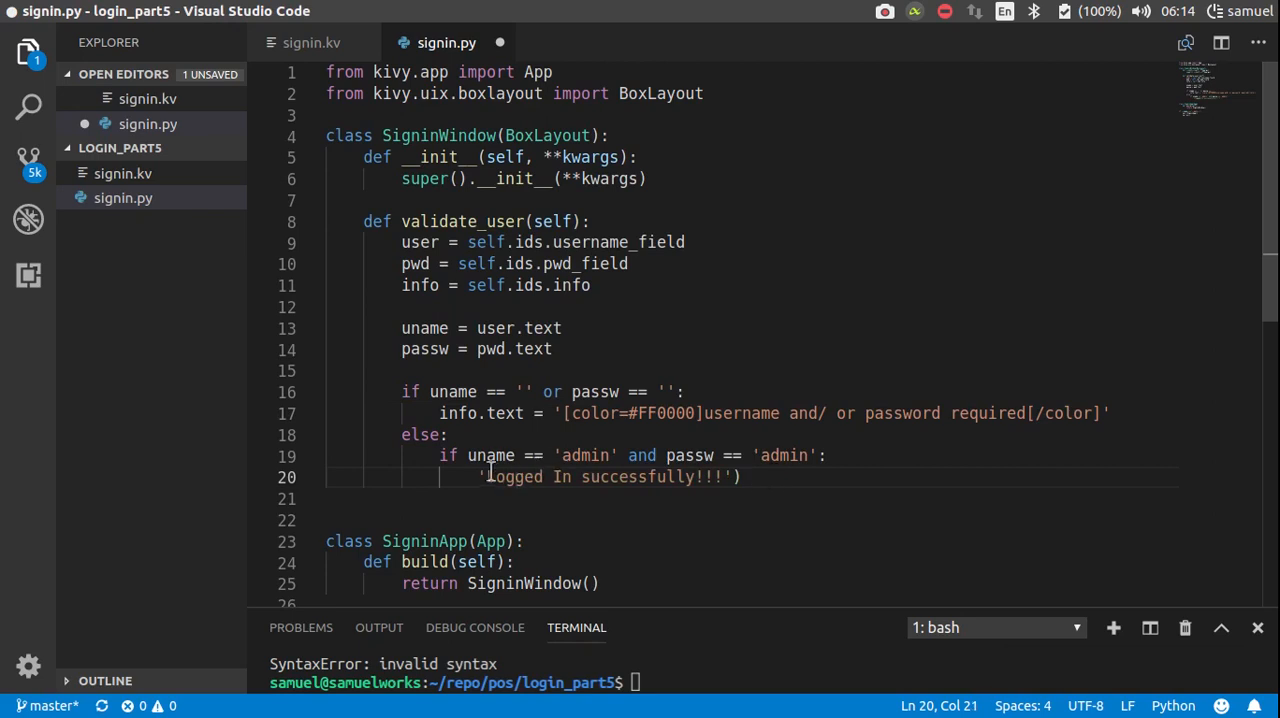
pyautogui.write('pri')
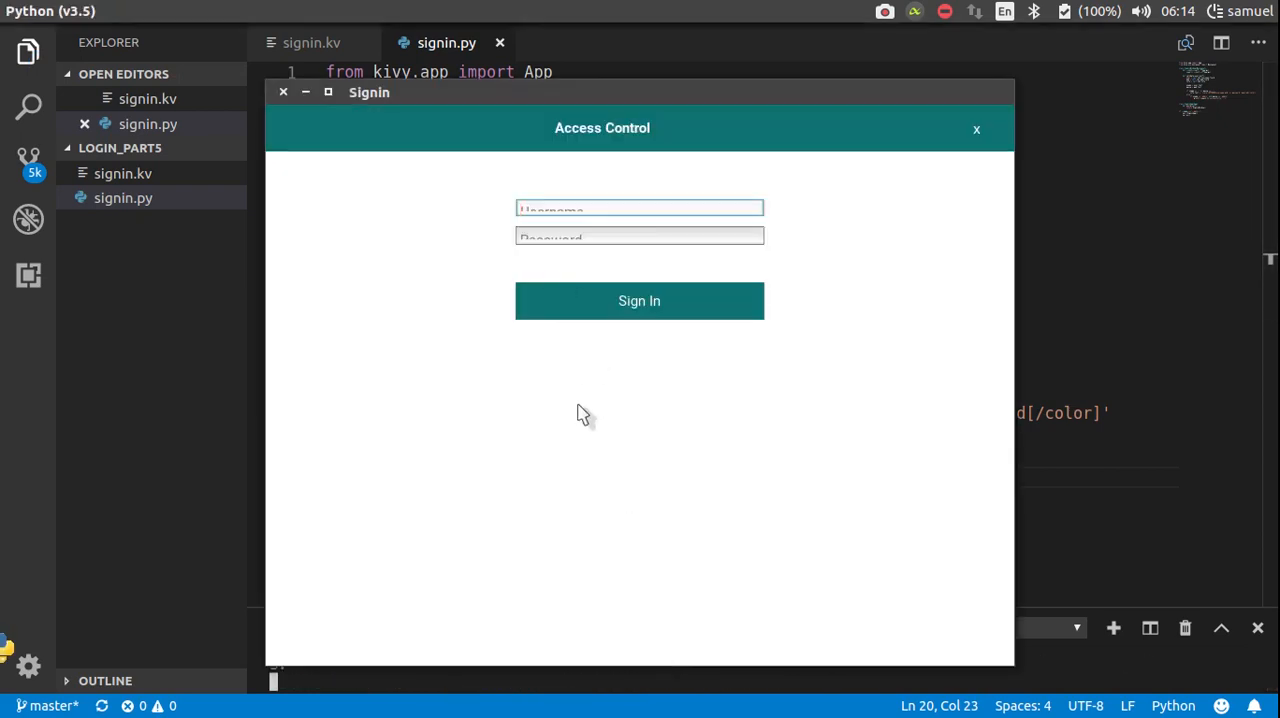
pyautogui.moveTo(500, 378)
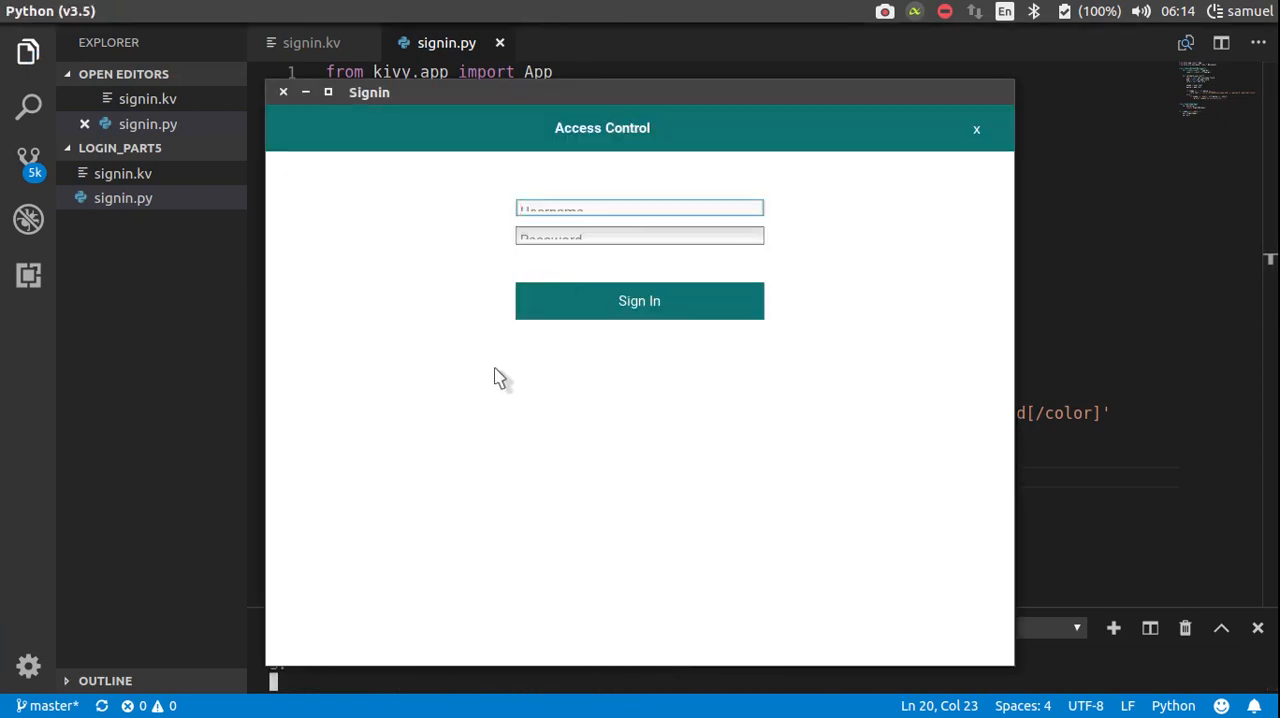
pyautogui.moveTo(470, 390)
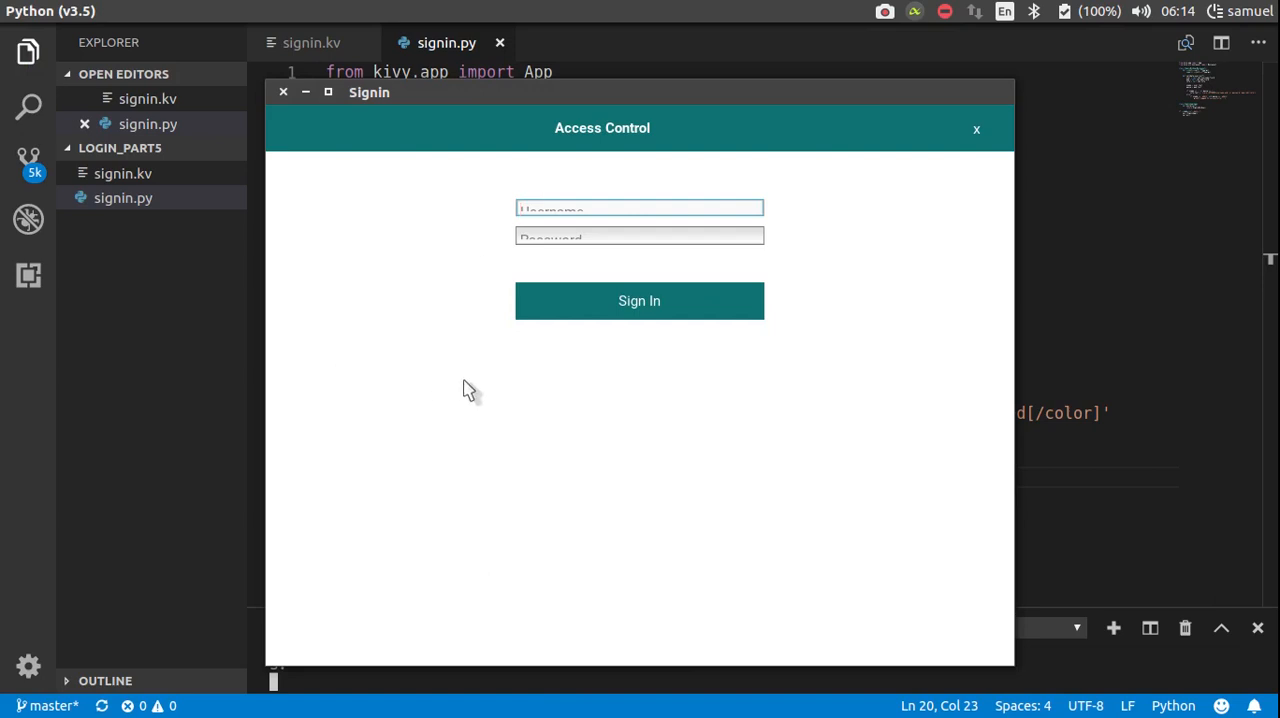
# Close the running Signin app window
pyautogui.click(639, 300)
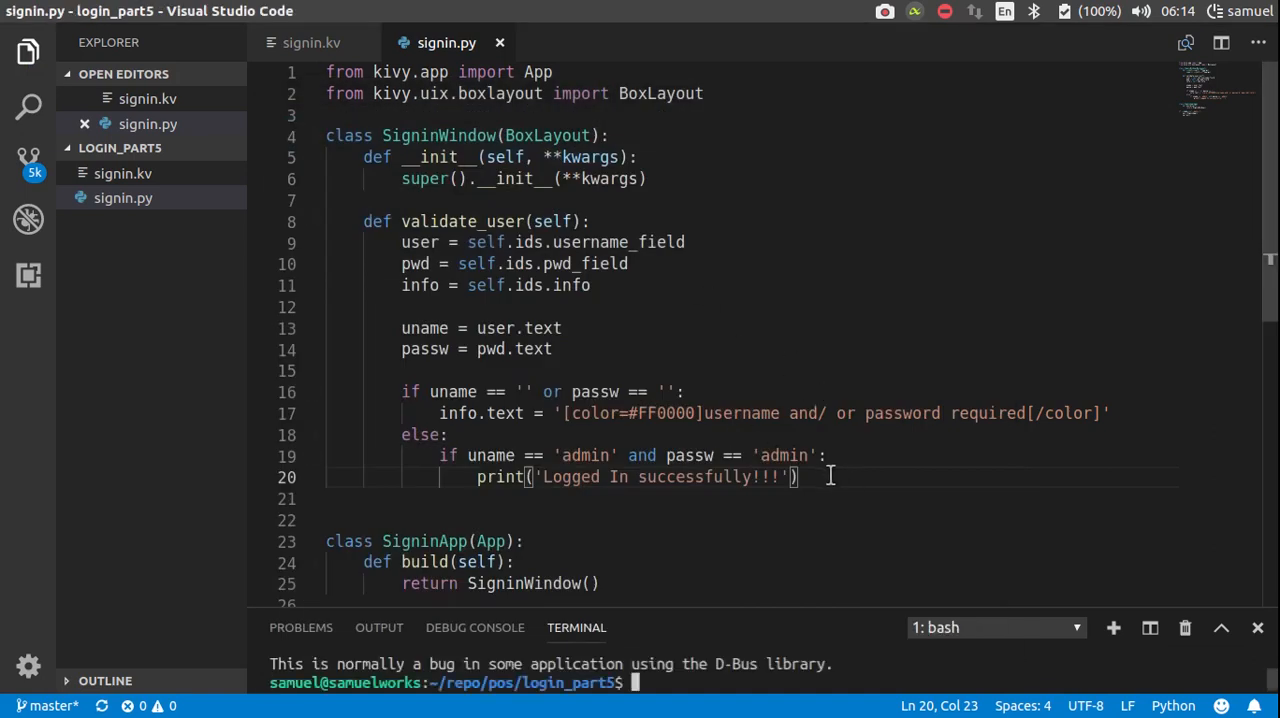
# Drop the closing parenthesis and wrap the success message in [color=#00FF00]...[/color] markup
pyautogui.press('Backspace')
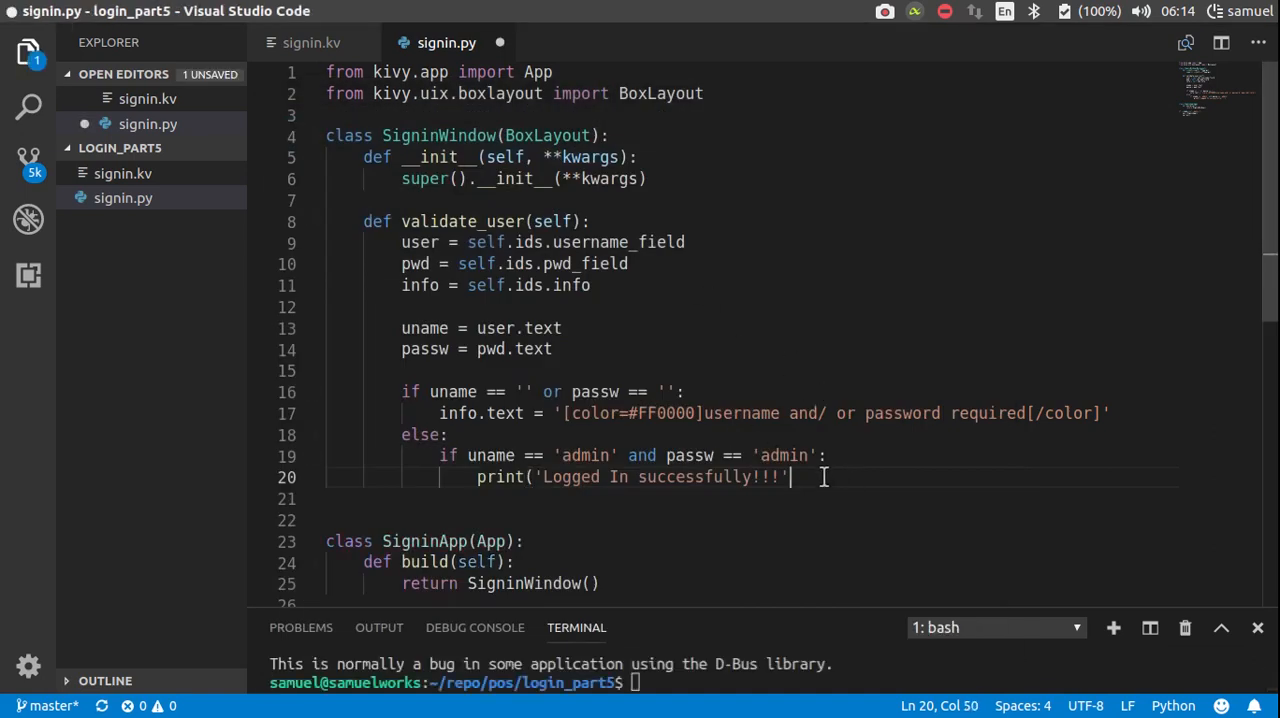
pyautogui.write('[]')
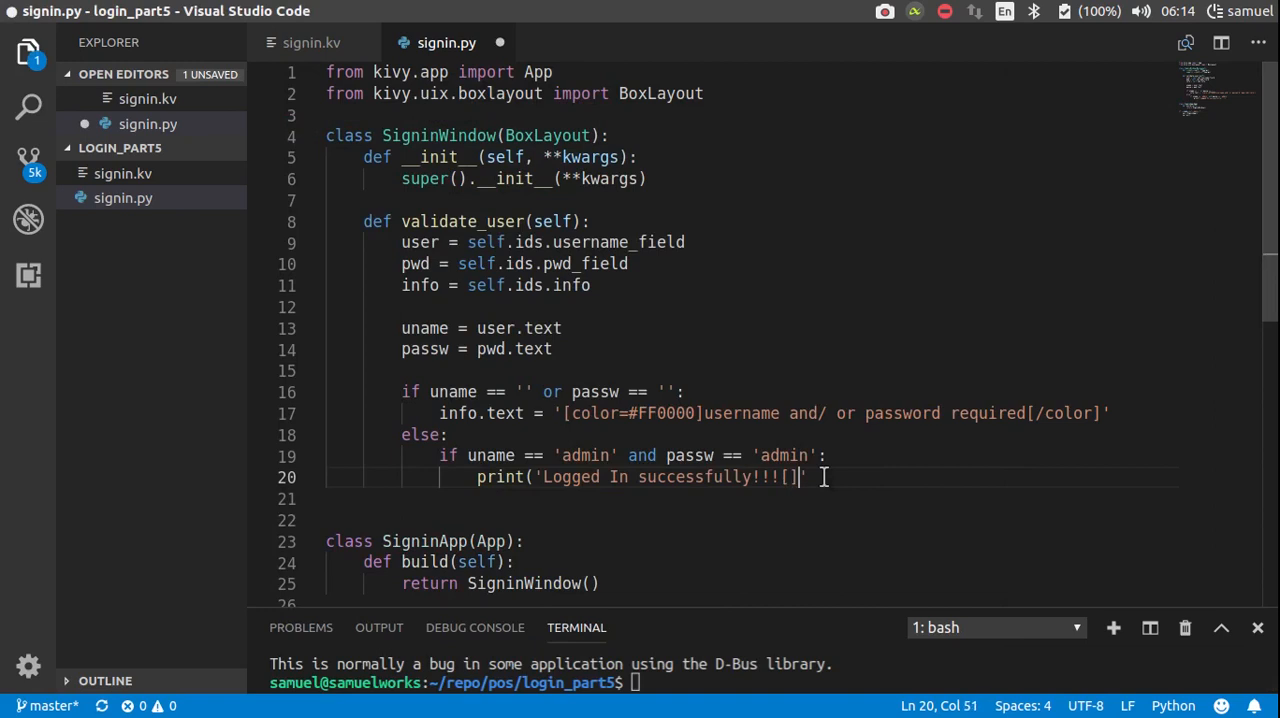
pyautogui.write('/color')
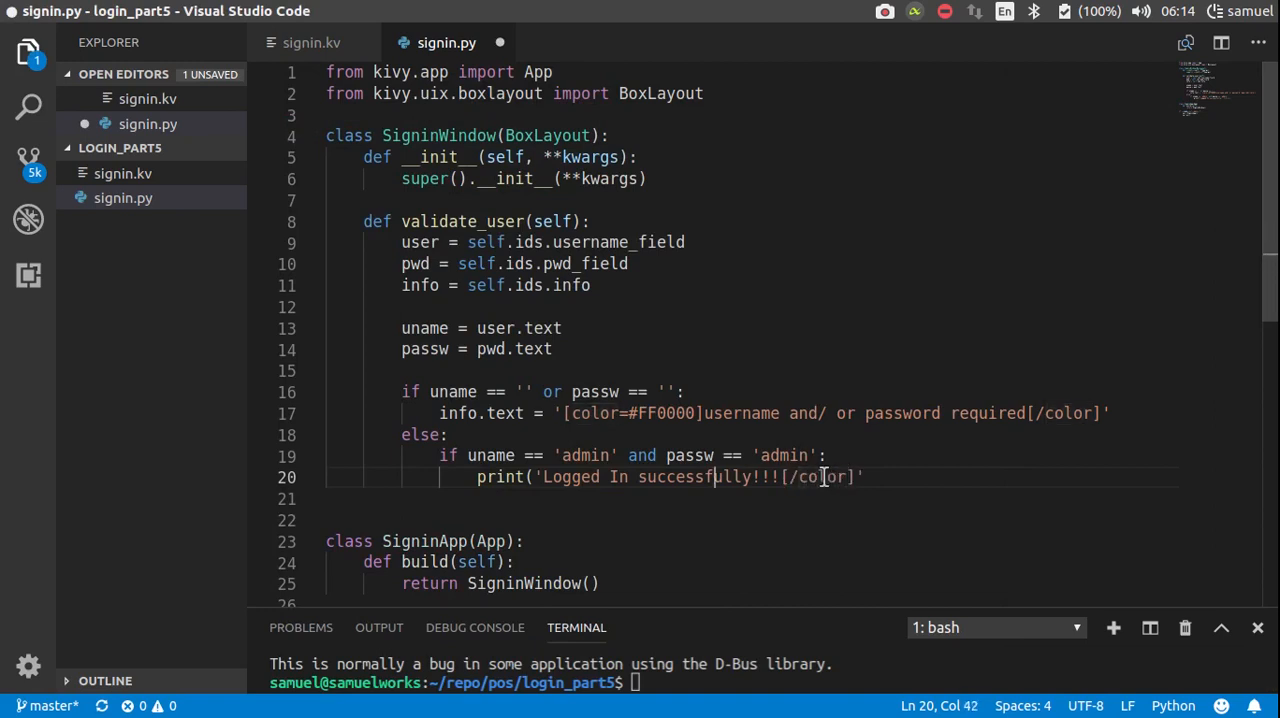
pyautogui.doubleClick(570, 477)
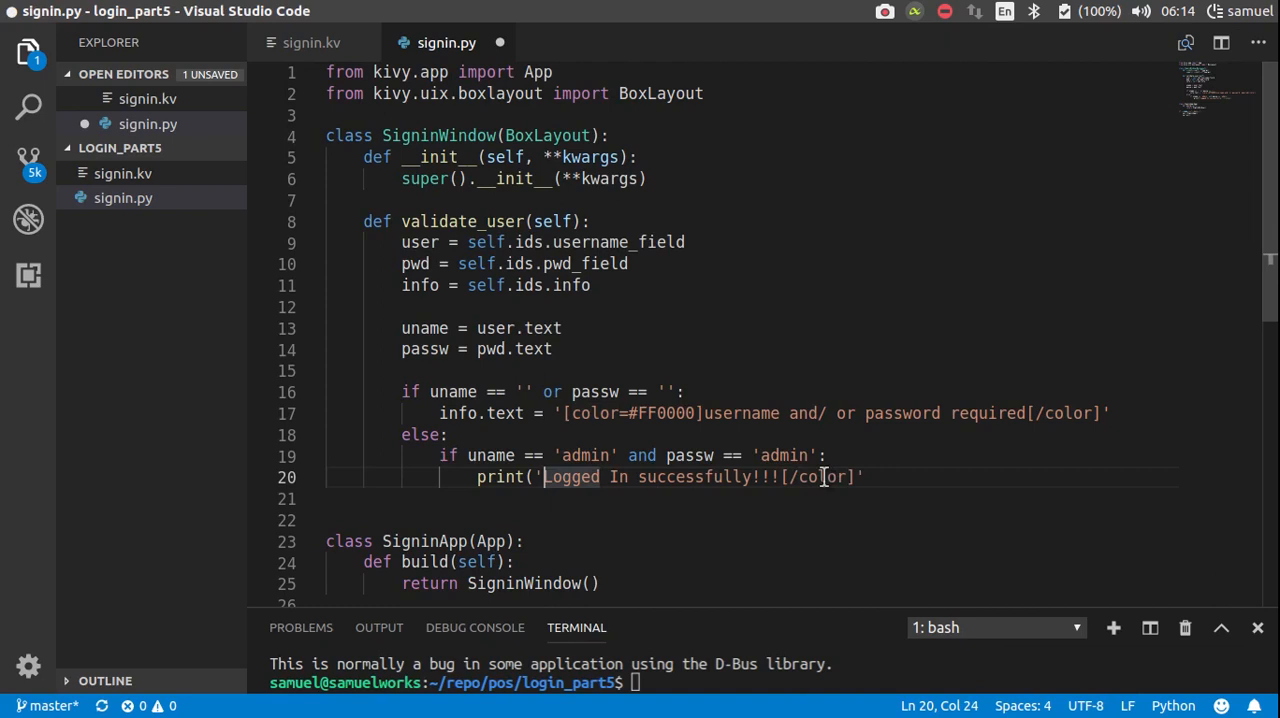
pyautogui.write('[color=')
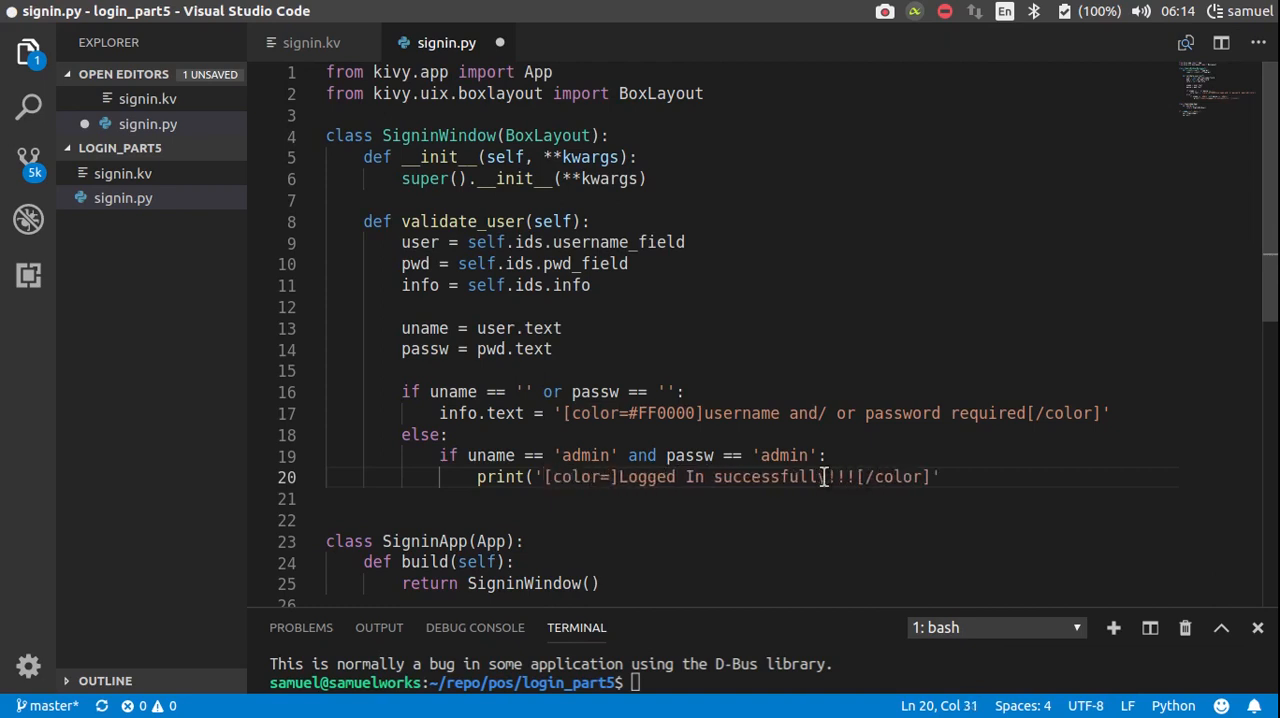
pyautogui.write('#')
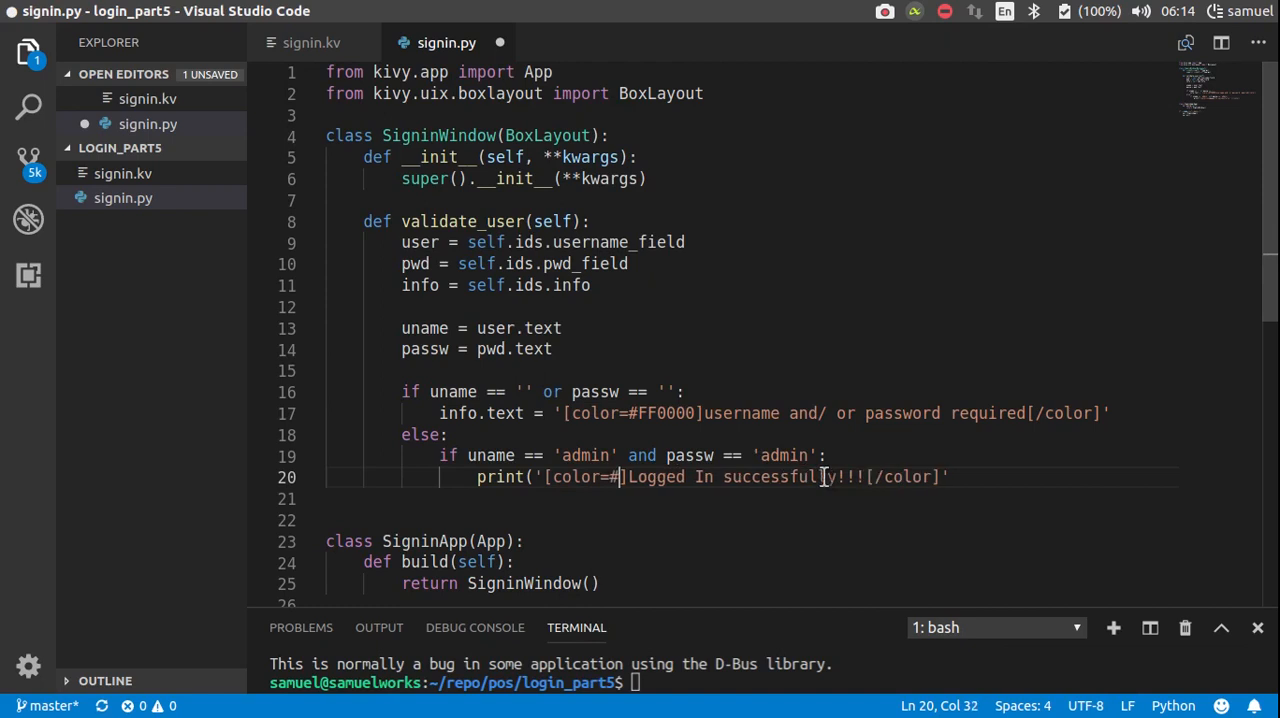
pyautogui.write('))')
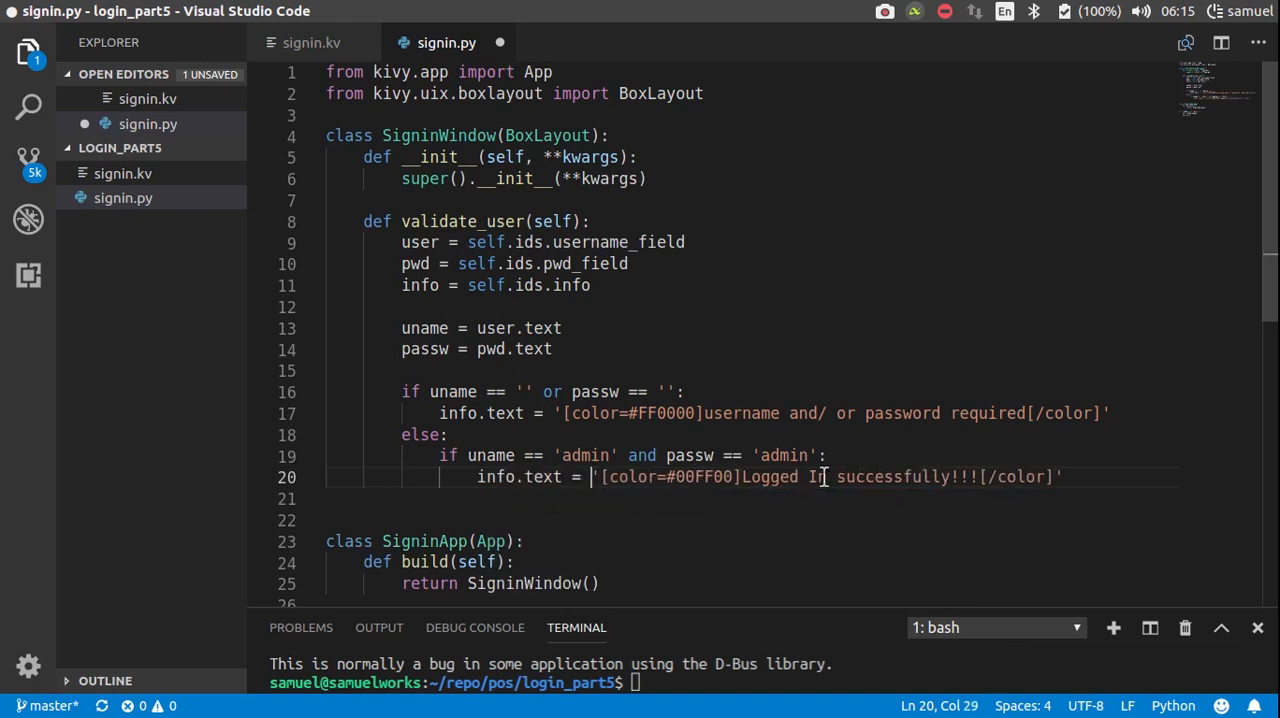
# In signin.kv, give the info Label size_hint_y: None and height: 20, then edit the BoxLayout height
pyautogui.click(311, 42)
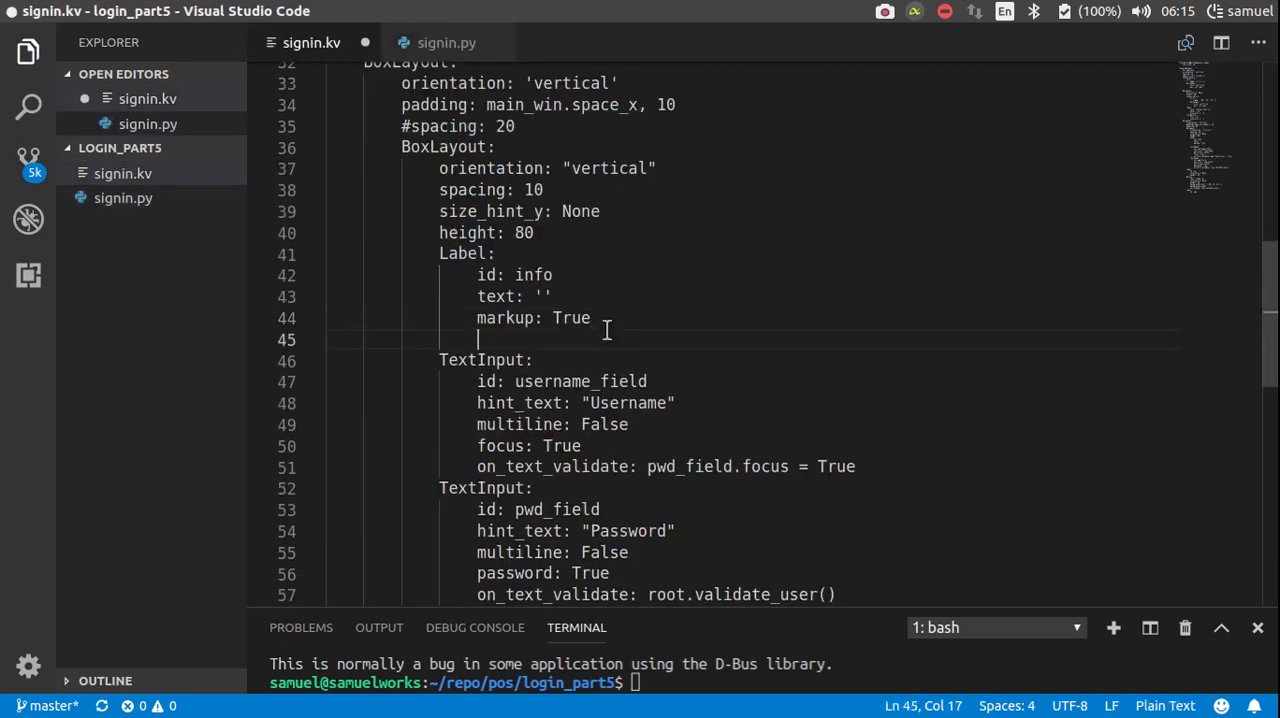
pyautogui.write('siz')
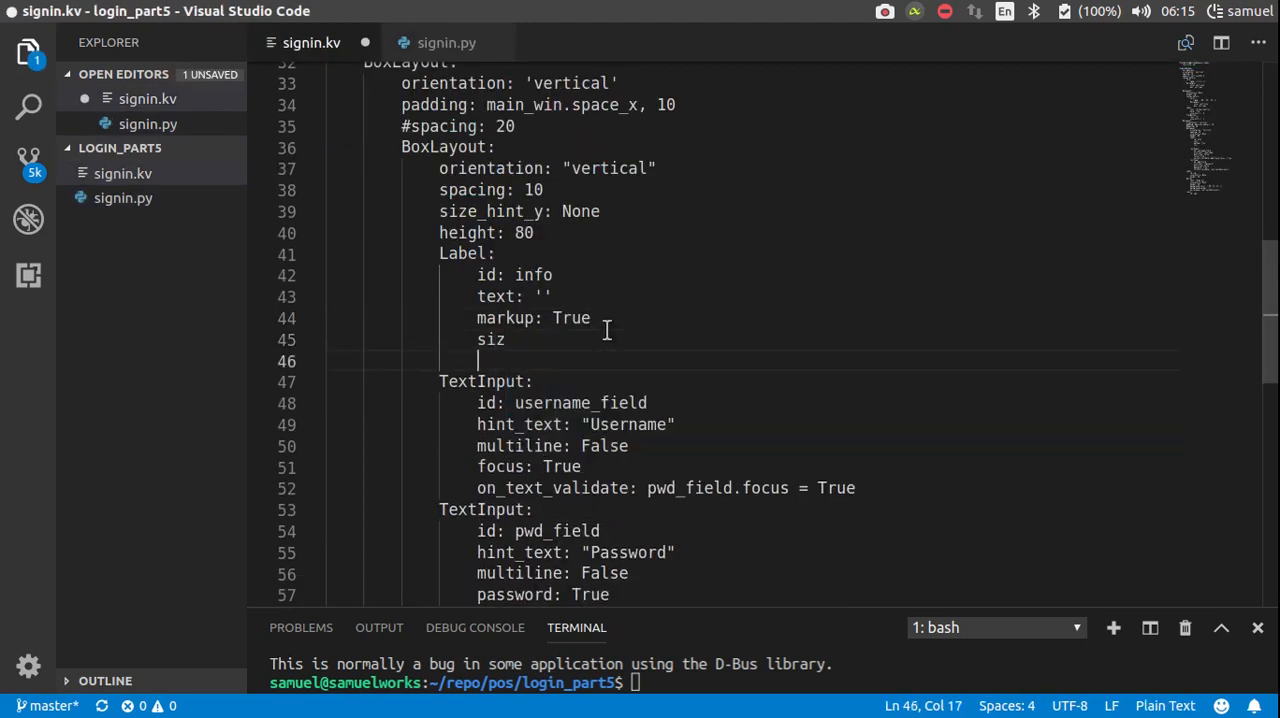
pyautogui.press('Backspace')
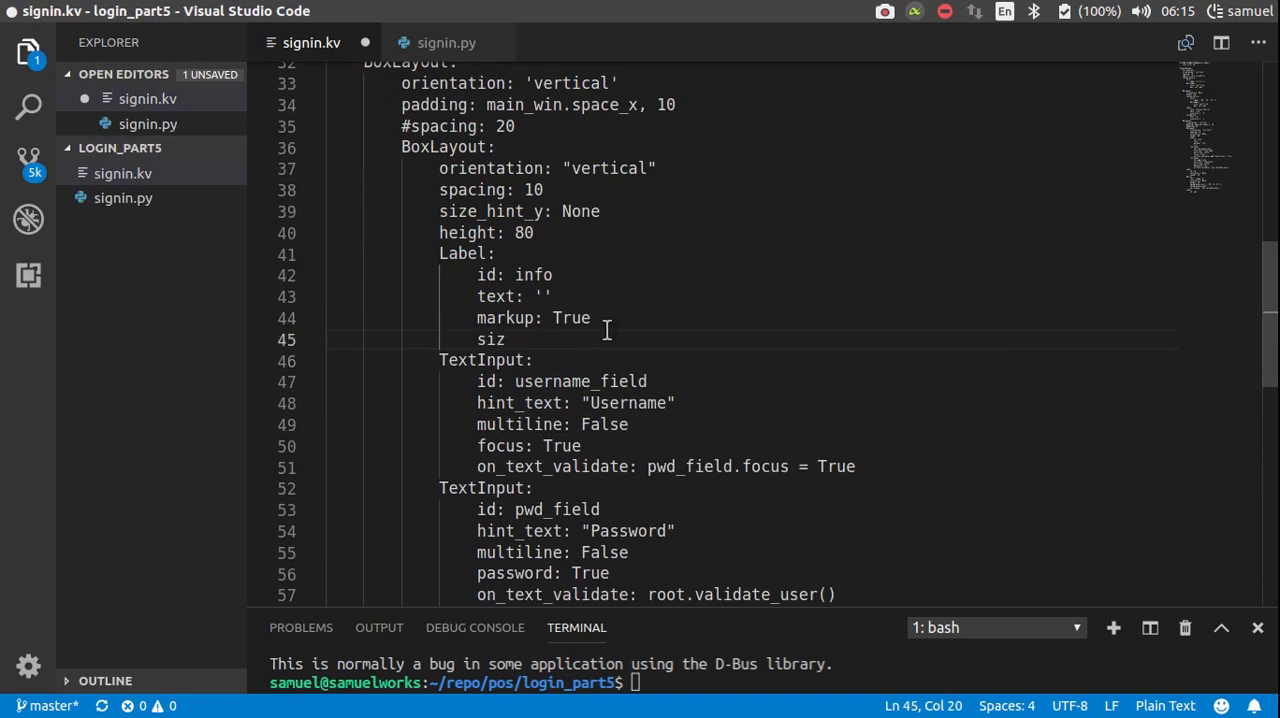
pyautogui.write('e_hint_y')
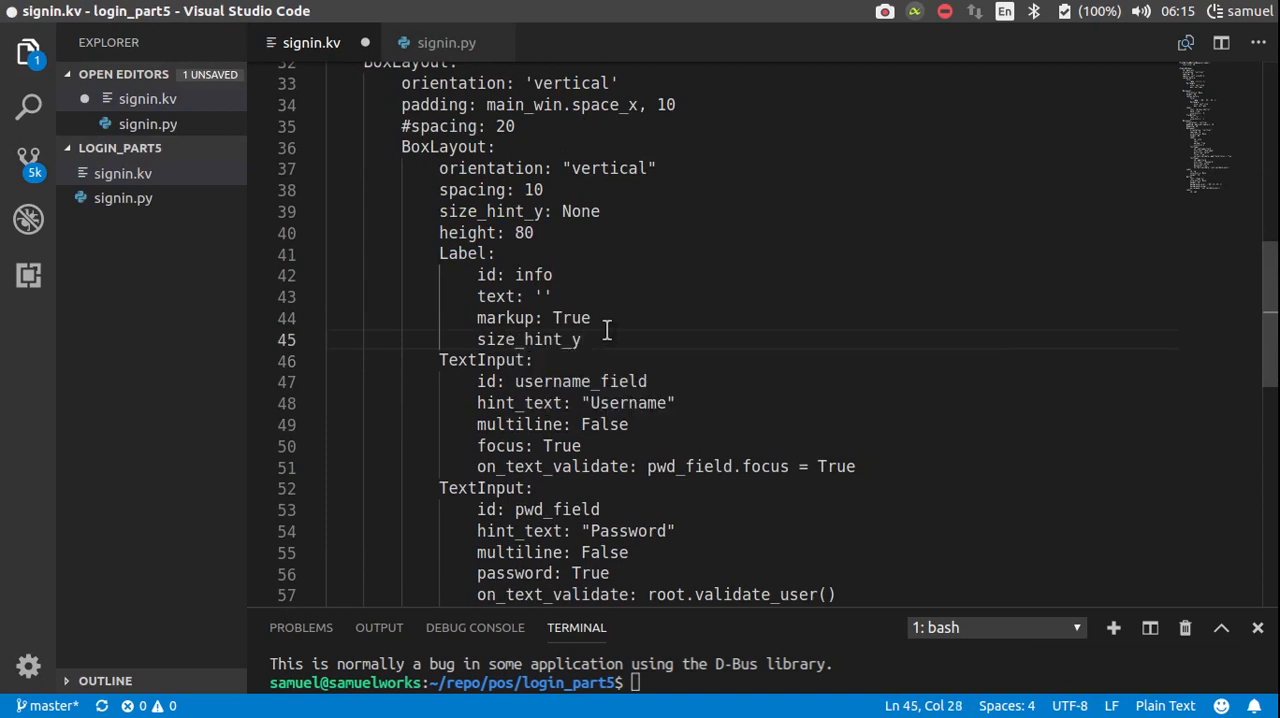
pyautogui.write('None')
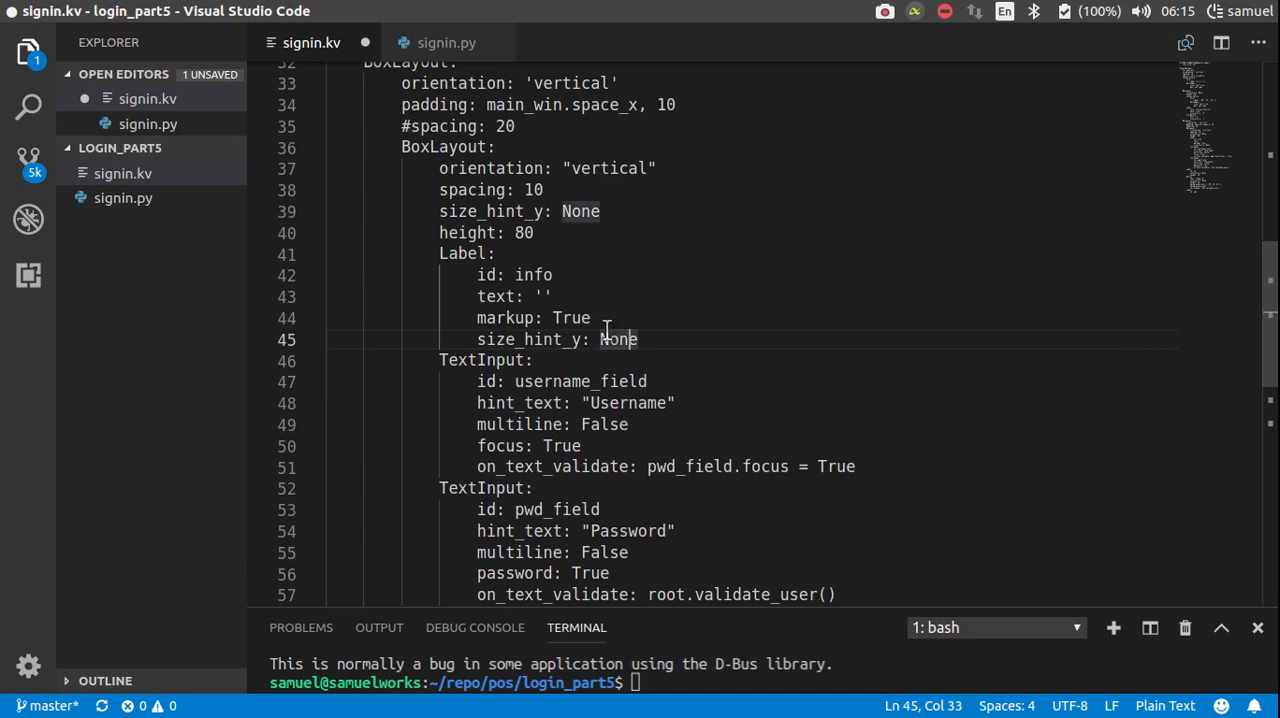
pyautogui.write('height:')
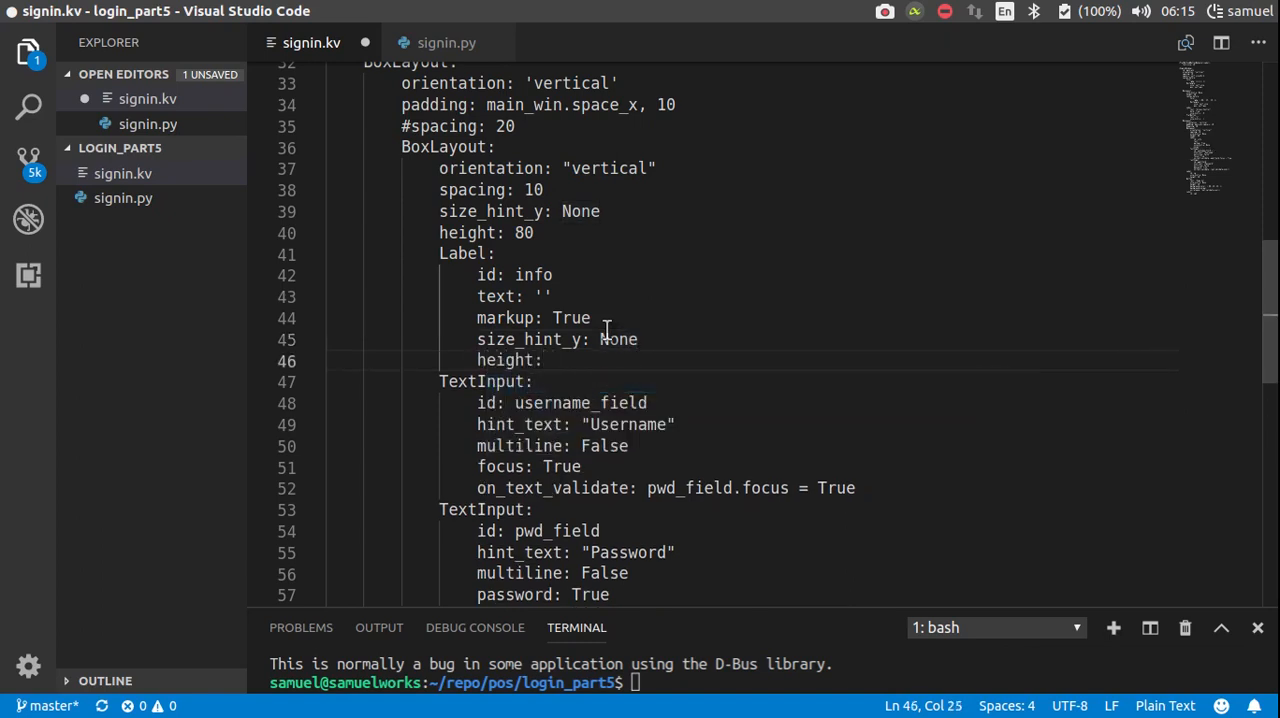
pyautogui.write('20')
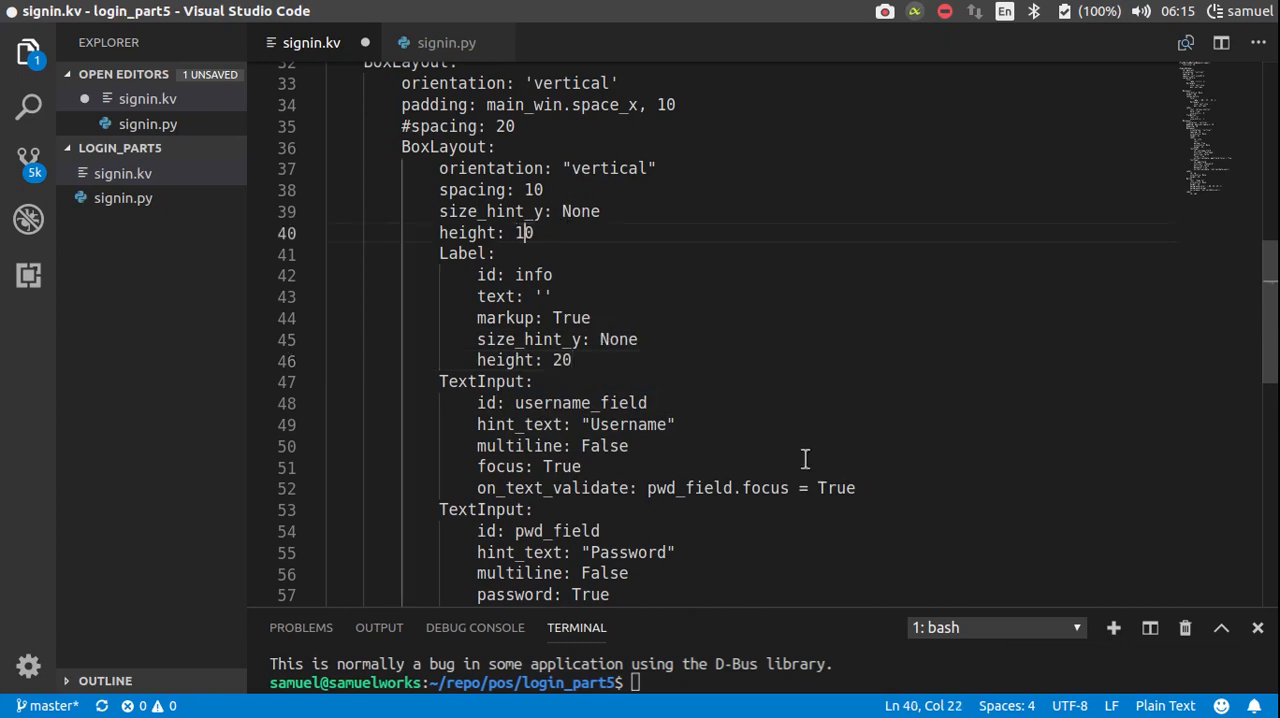
pyautogui.write('0')
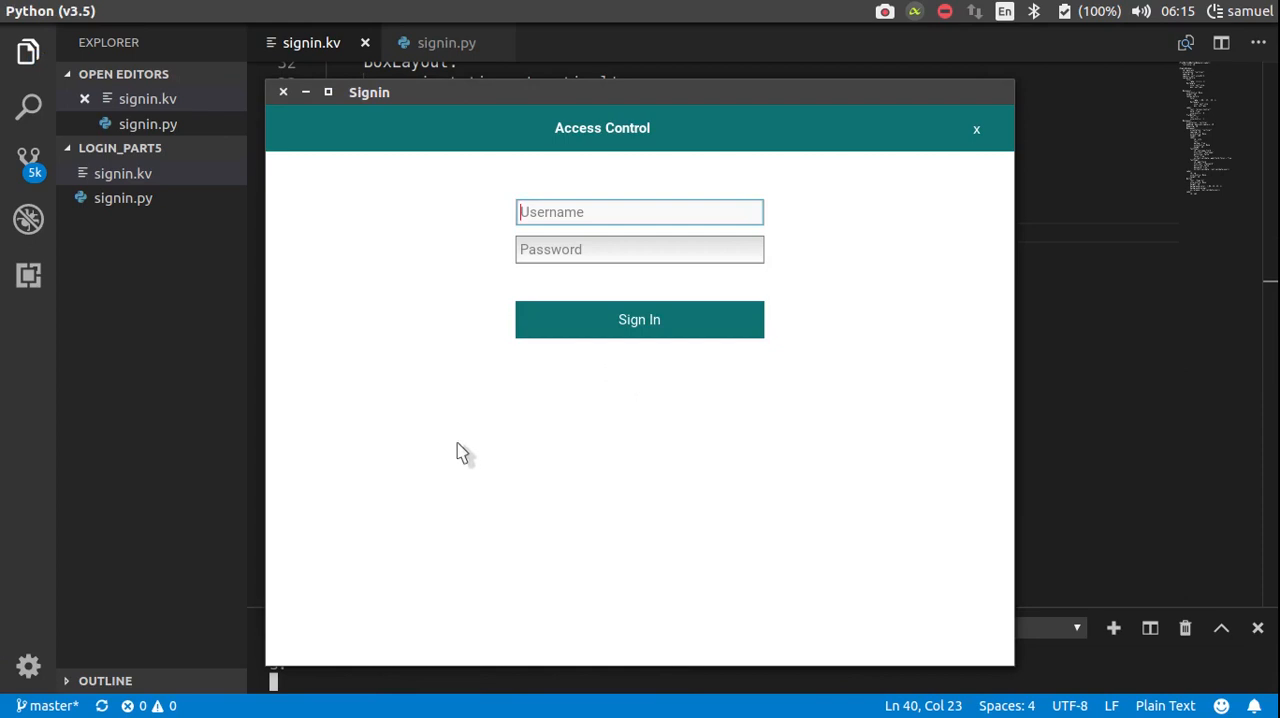
# Enter username 'user' with a password and move the sign-in window right
pyautogui.write('user')
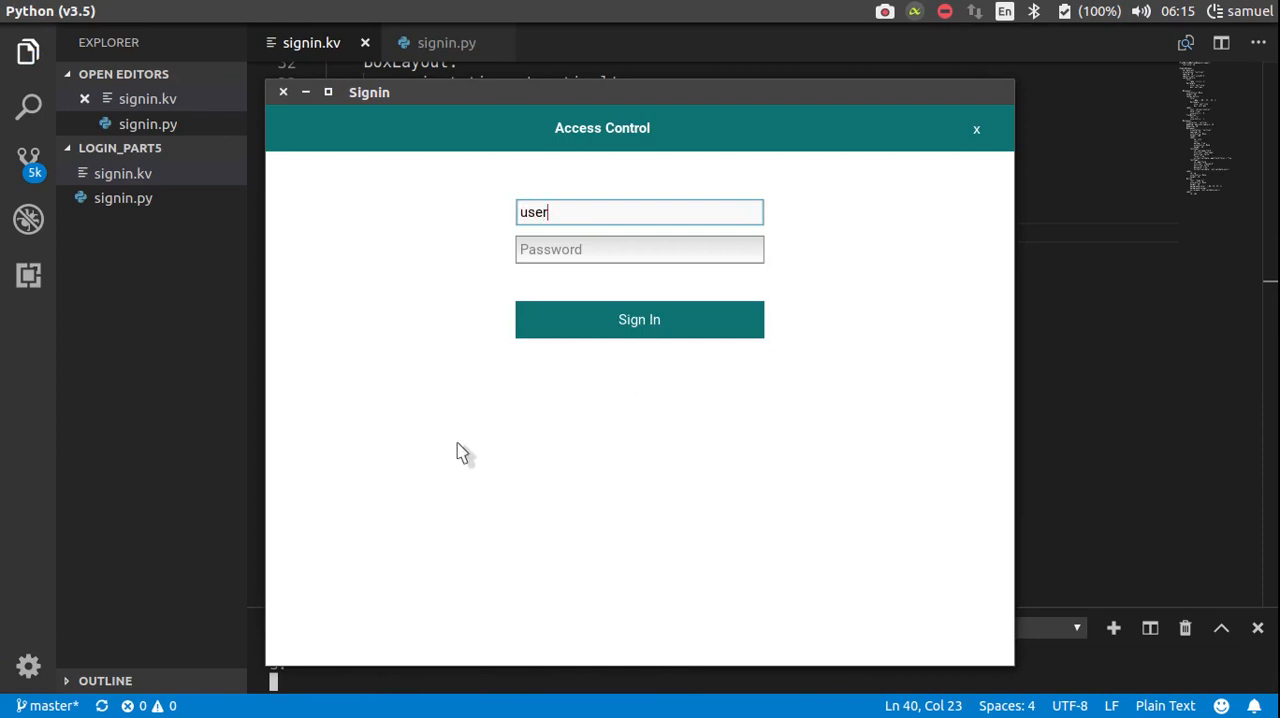
pyautogui.write('***')
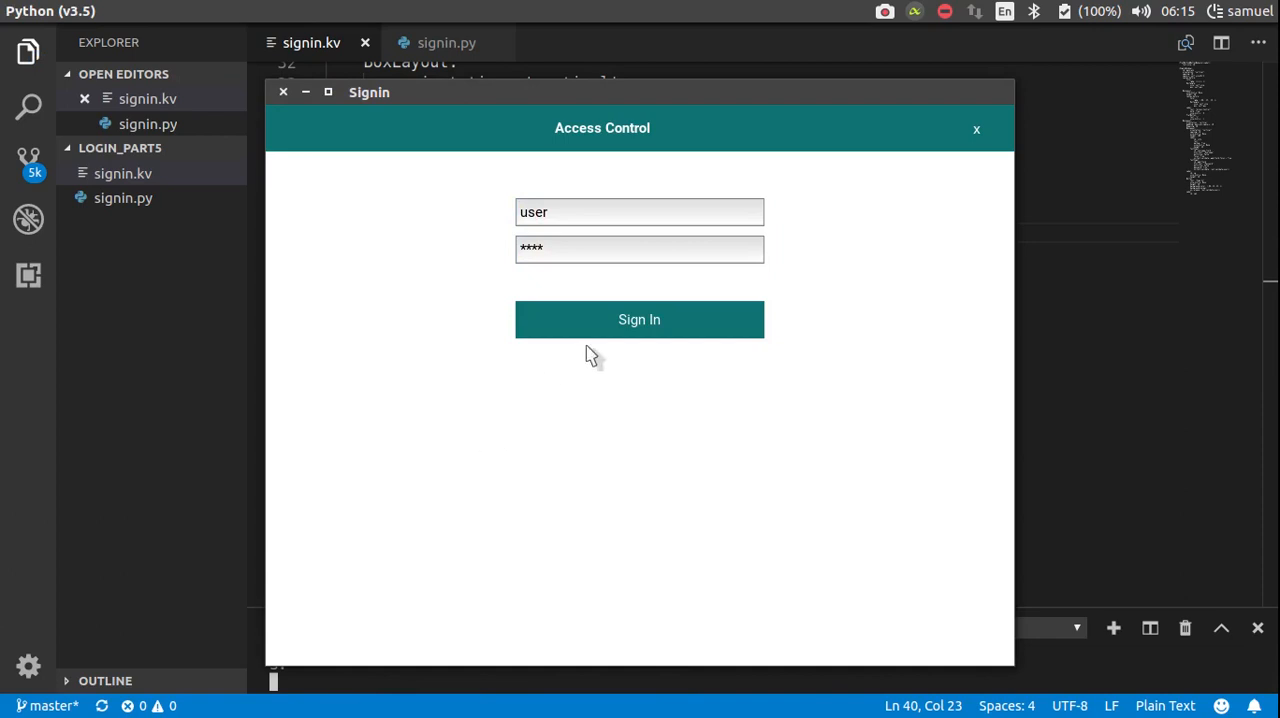
pyautogui.moveTo(575, 283)
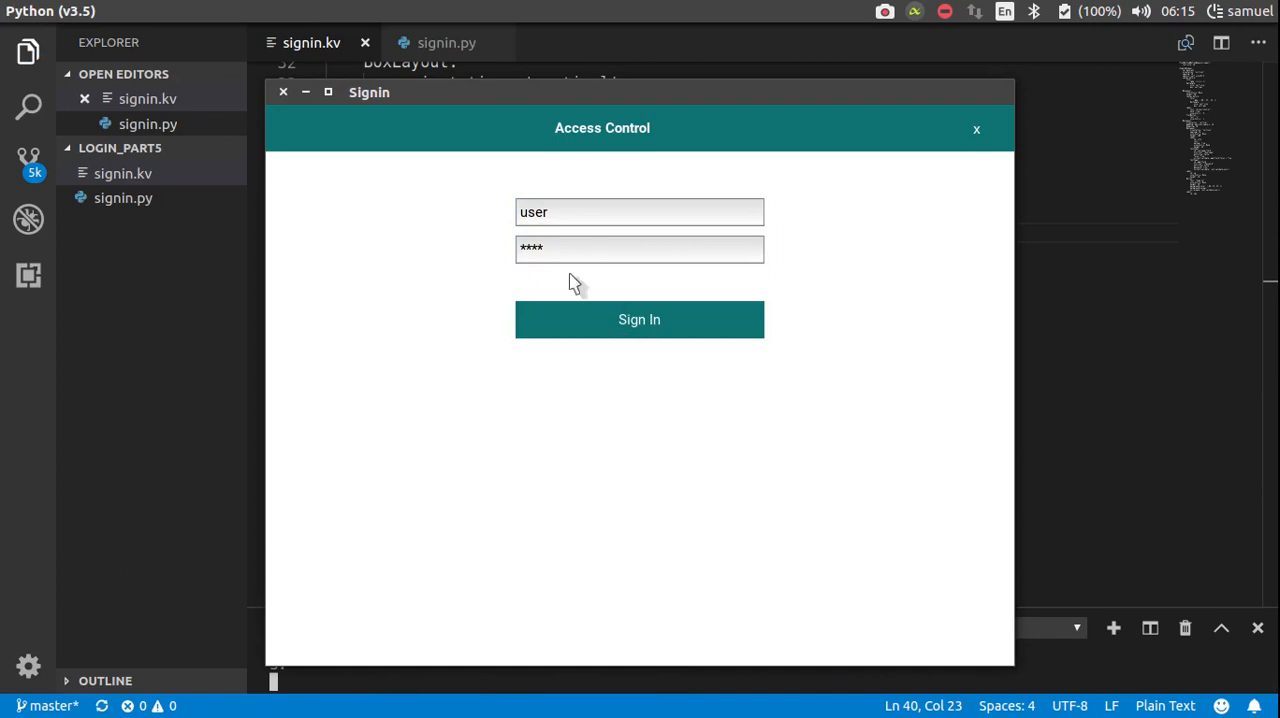
pyautogui.moveTo(462, 100)
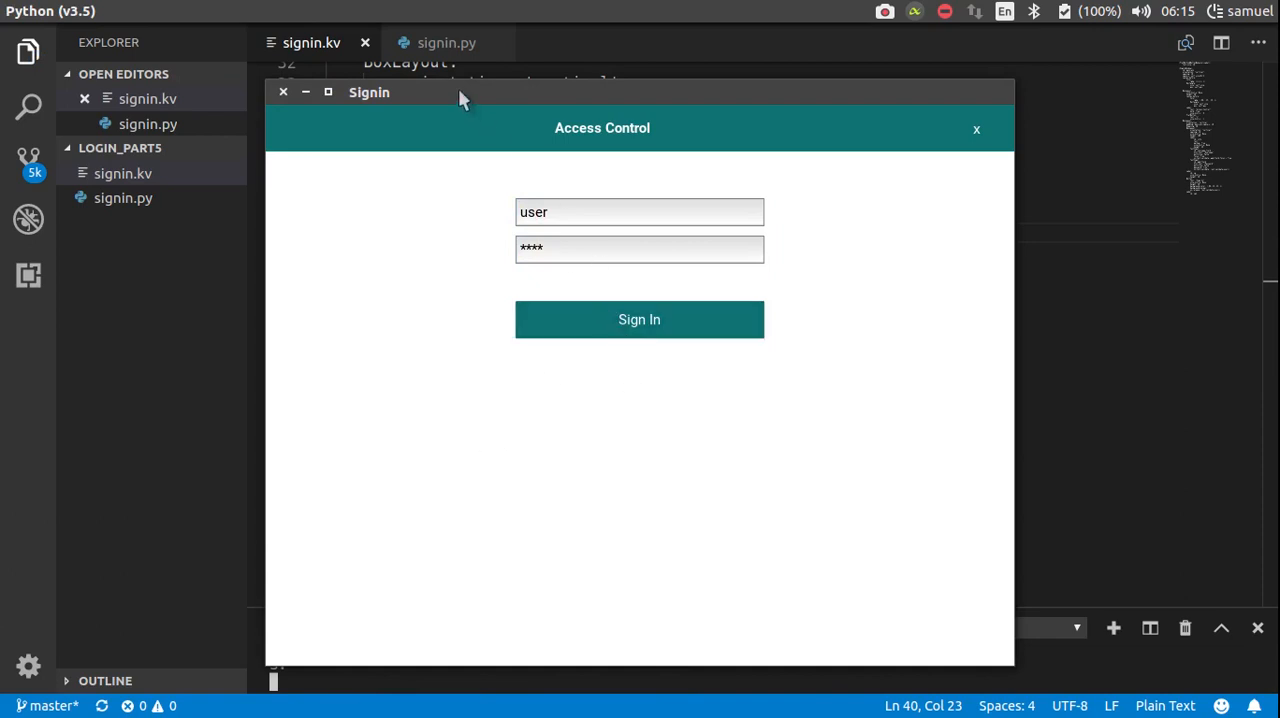
pyautogui.moveTo(369, 92); pyautogui.dragTo(757, 164)
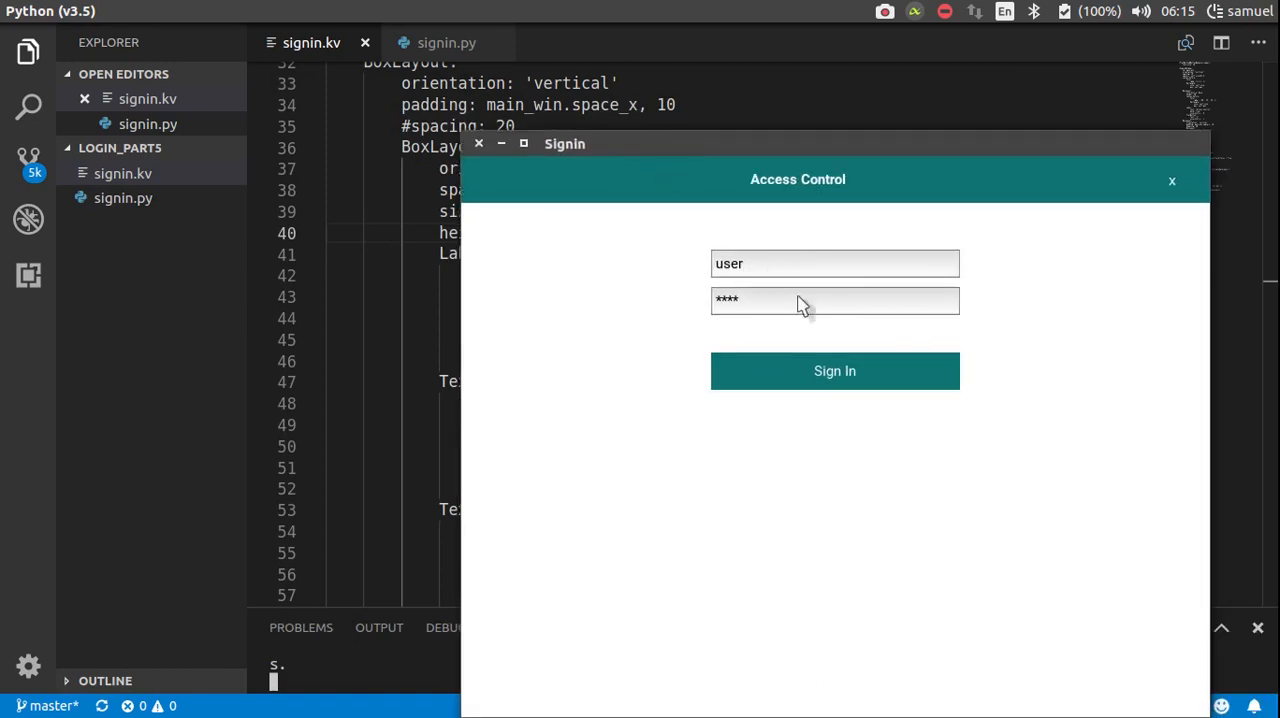
# Replace the username with 'admin' and a password, then close the app
pyautogui.click(834, 263)
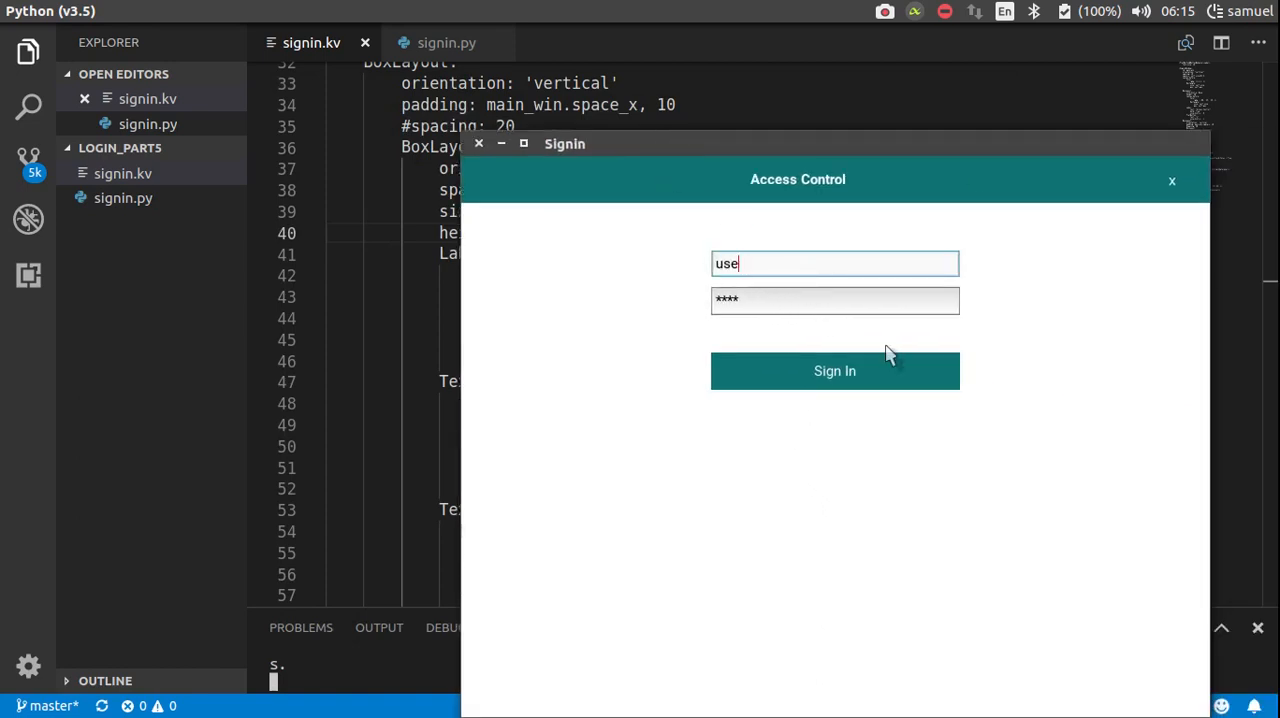
pyautogui.write('admin')
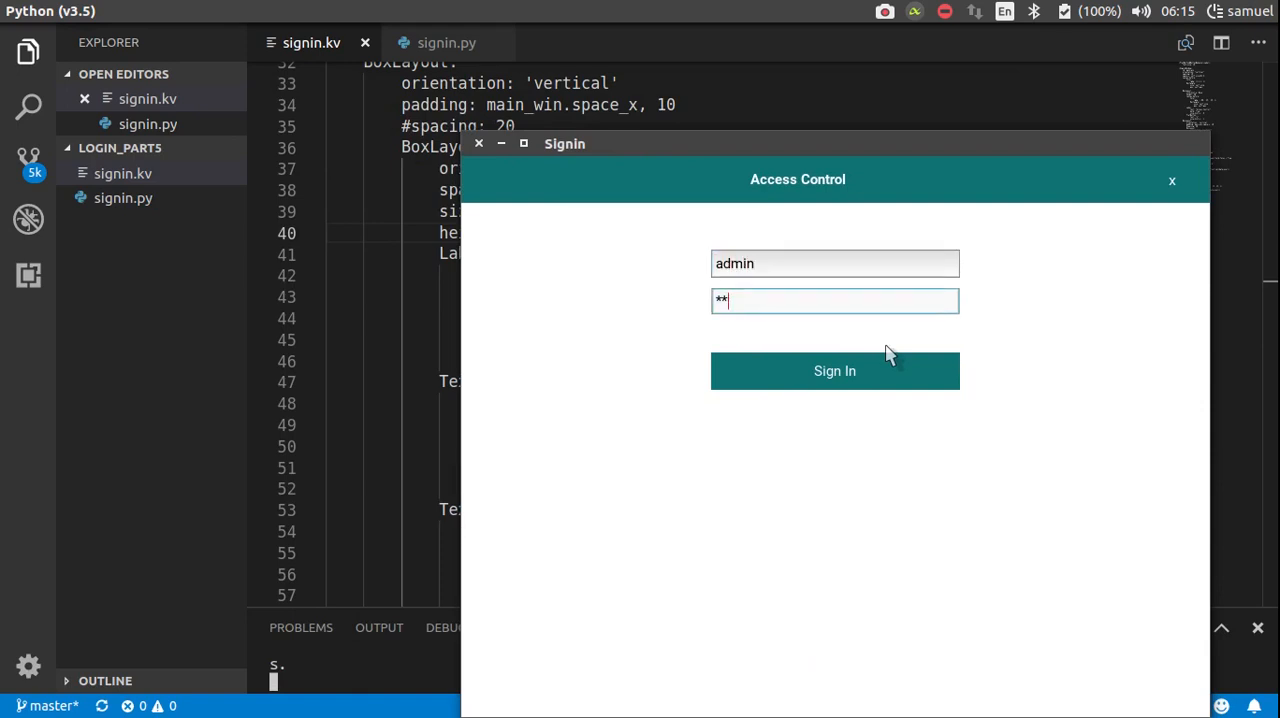
pyautogui.write('***')
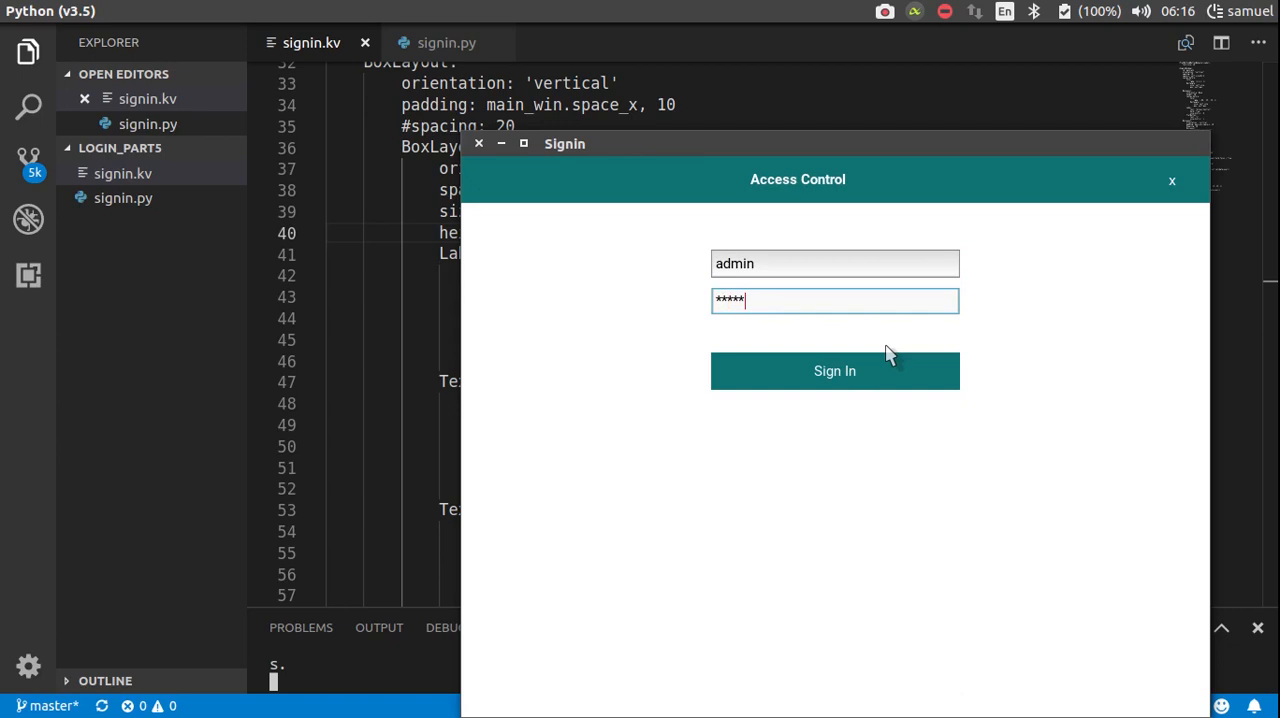
pyautogui.click(834, 371)
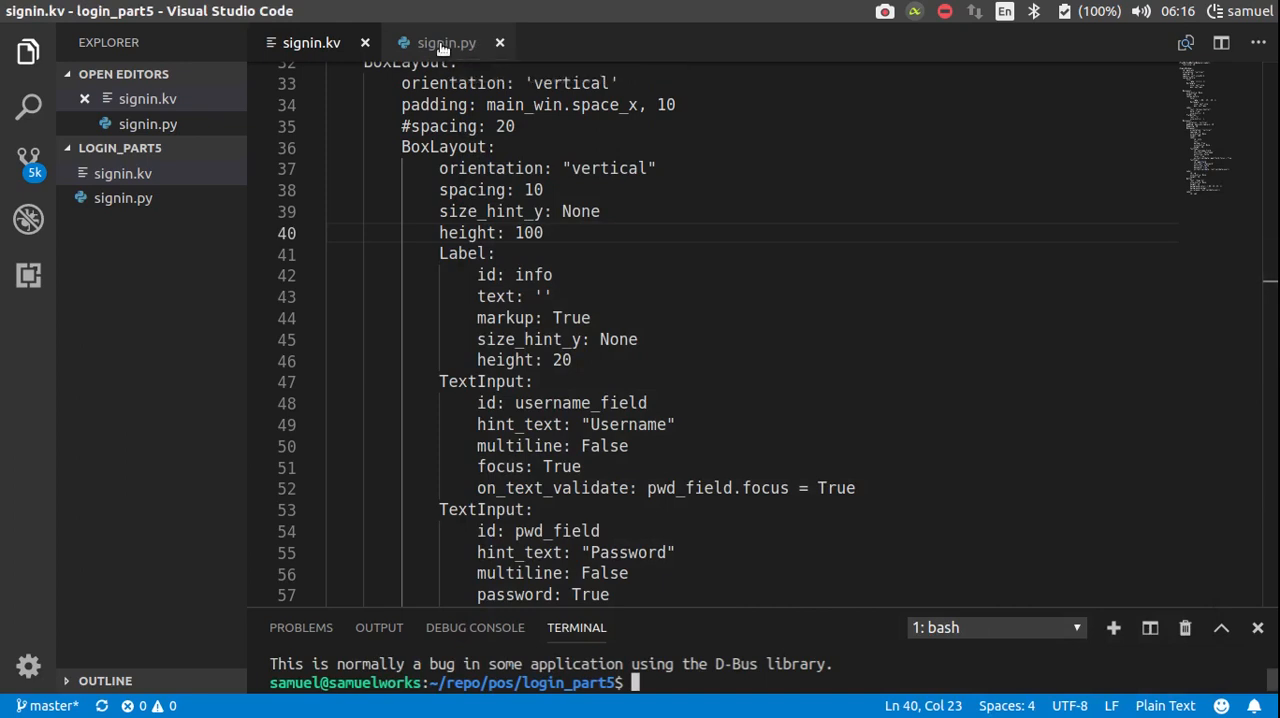
# In signin.py, start an else branch and select the required-fields message line to reuse
pyautogui.click(446, 42)
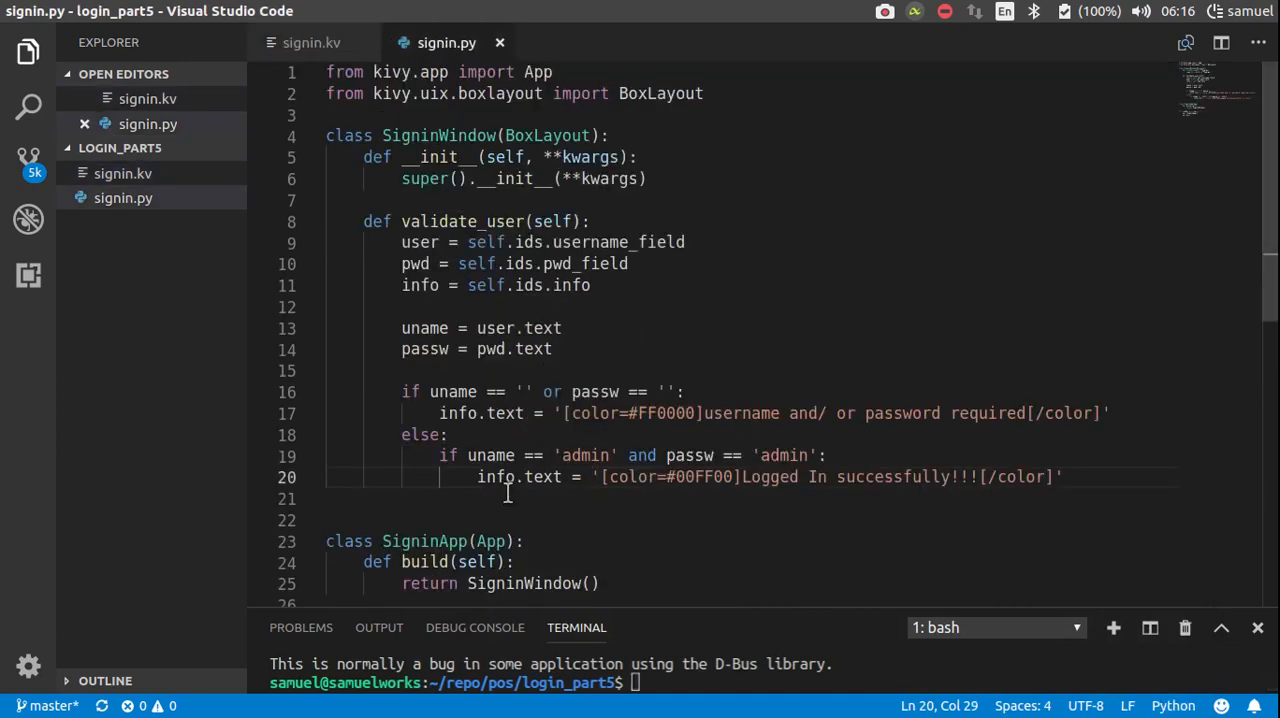
pyautogui.click(1068, 477)
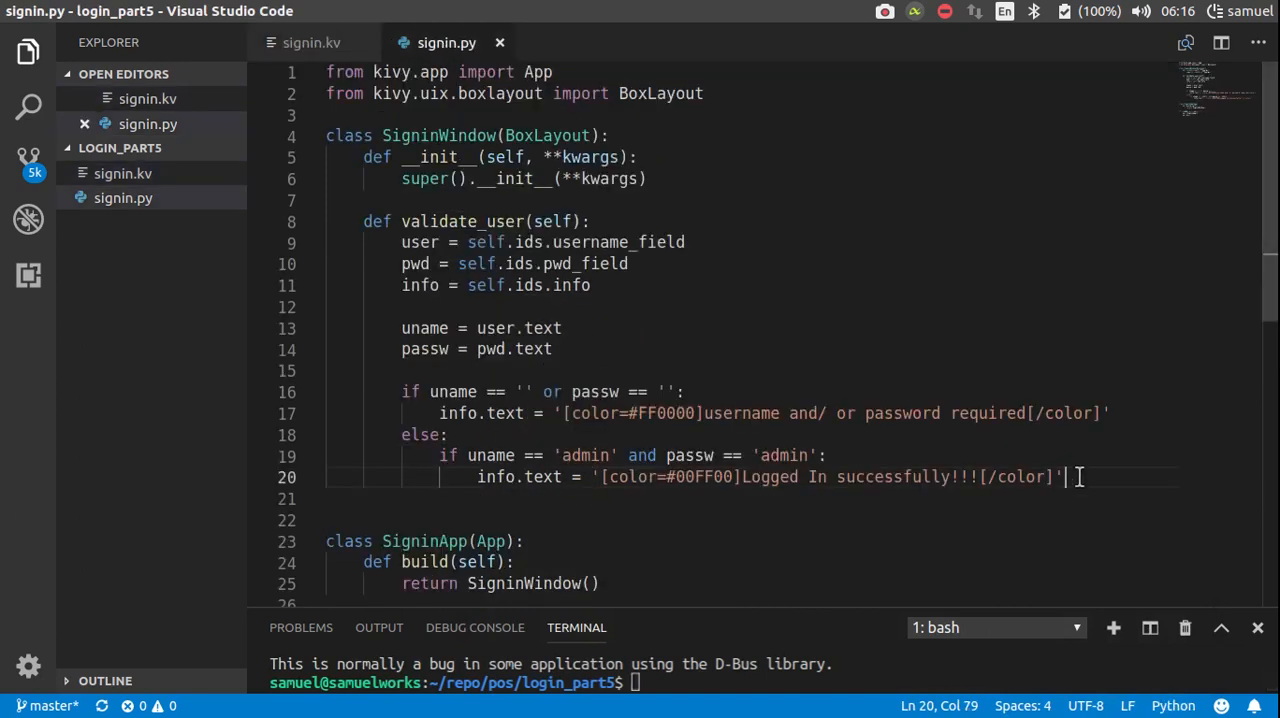
pyautogui.write('else:')
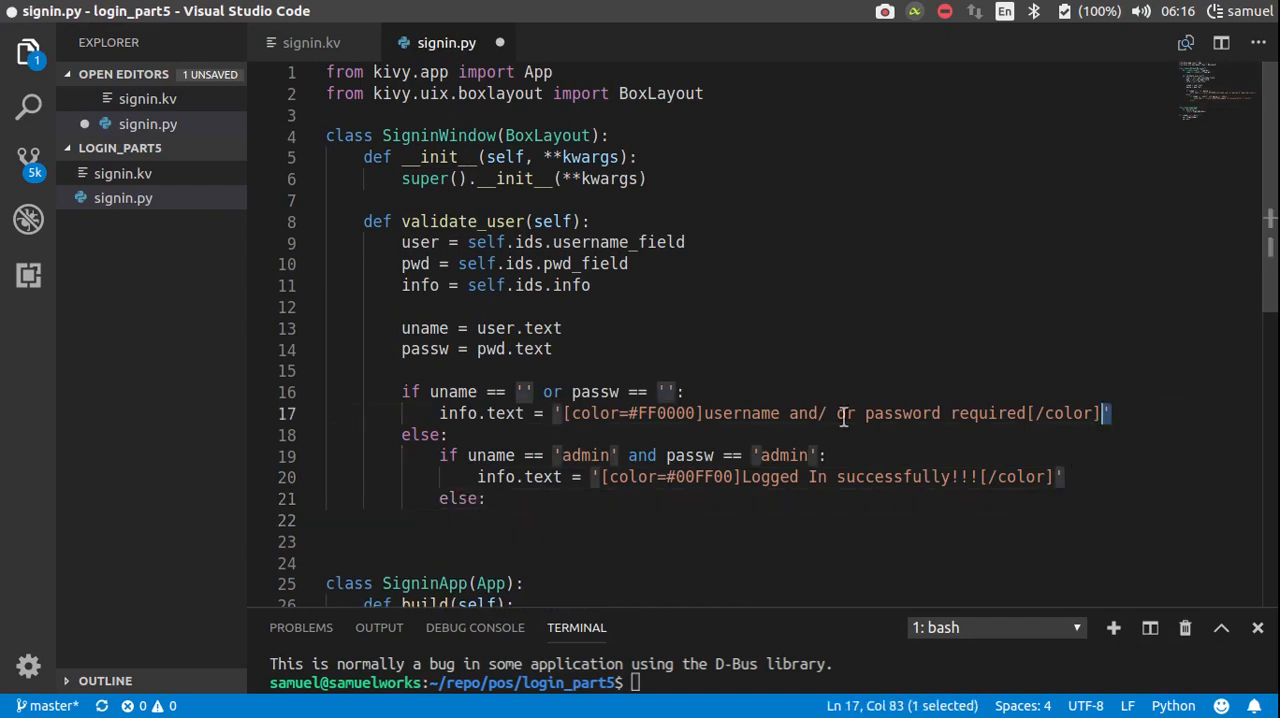
pyautogui.moveTo(1100, 413); pyautogui.dragTo(440, 413)
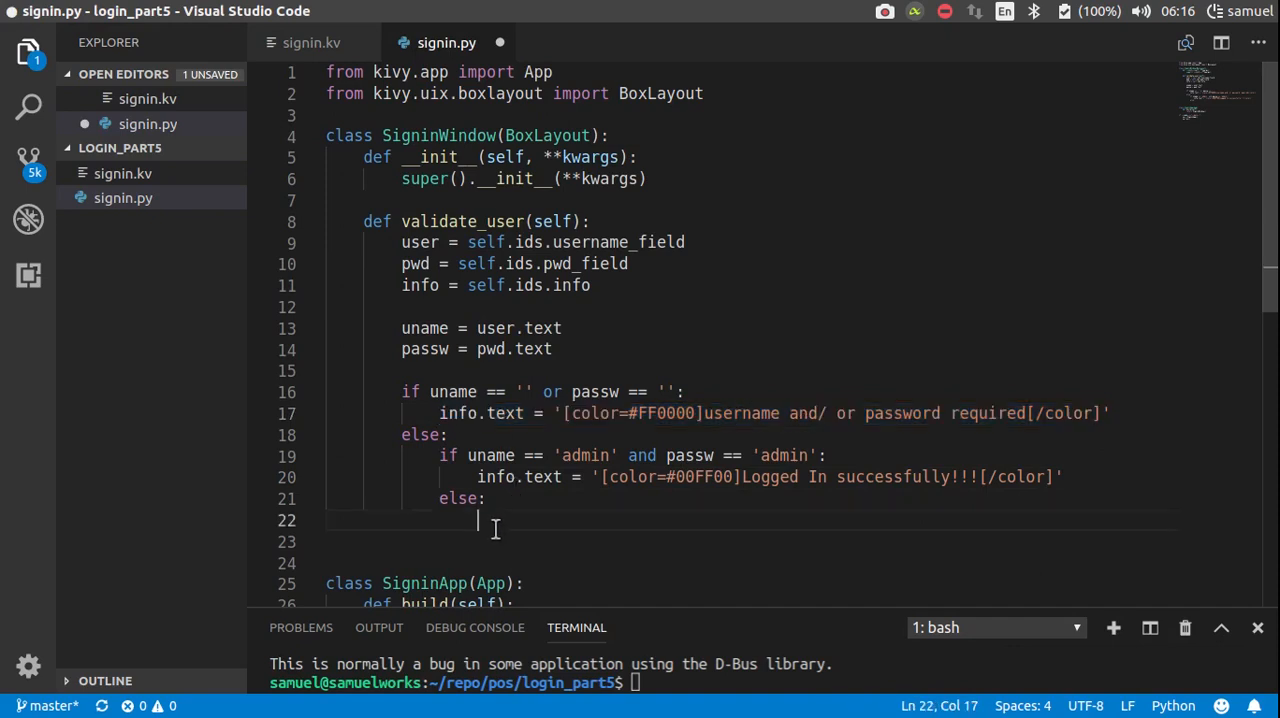
# Make the else branch set info.text to red 'Invalid Username and/or Password'
pyautogui.write("info.text = '[color=#FF0000]username and/ or password required[/color]'")
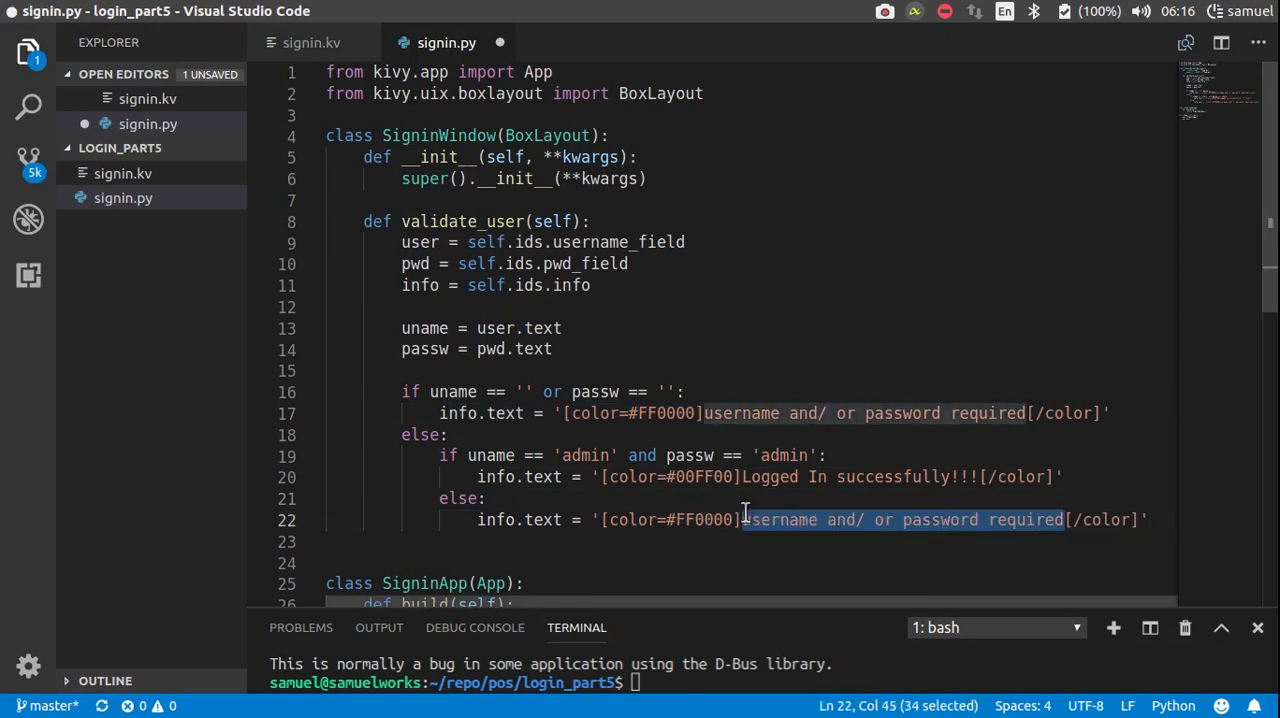
pyautogui.write('invalid U')
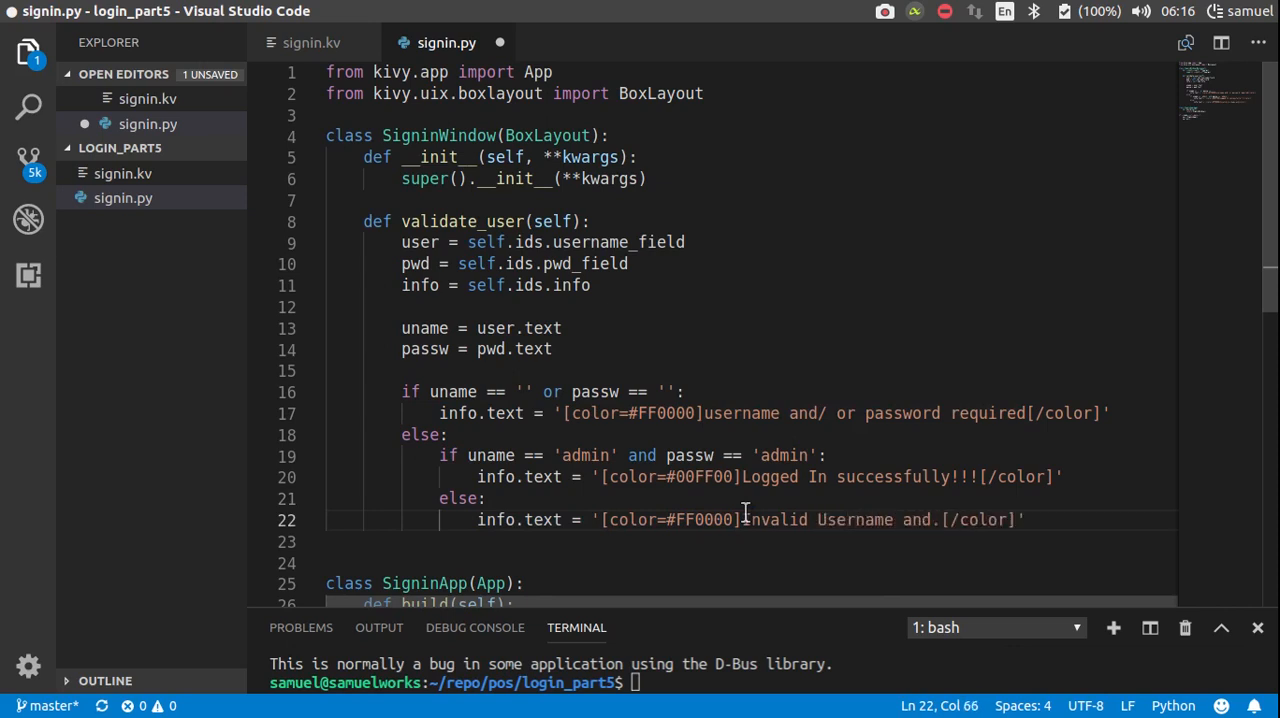
pyautogui.write('/or Pa')
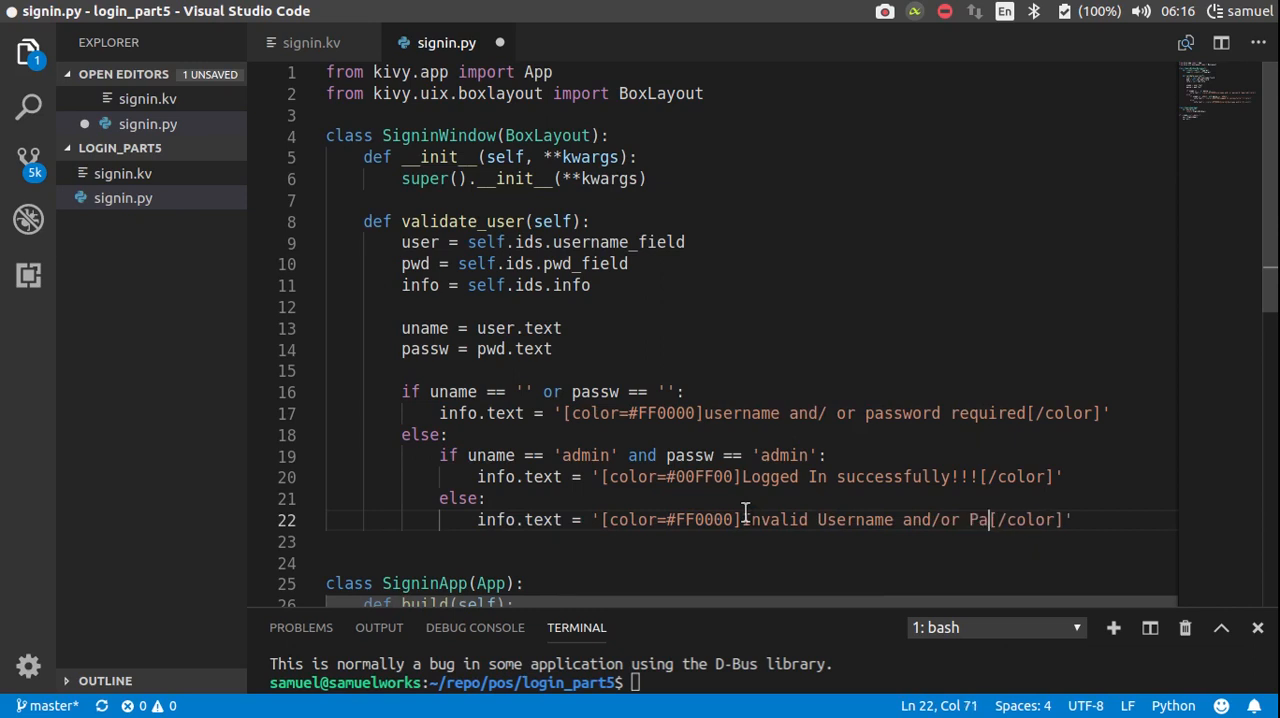
pyautogui.write('ssword')
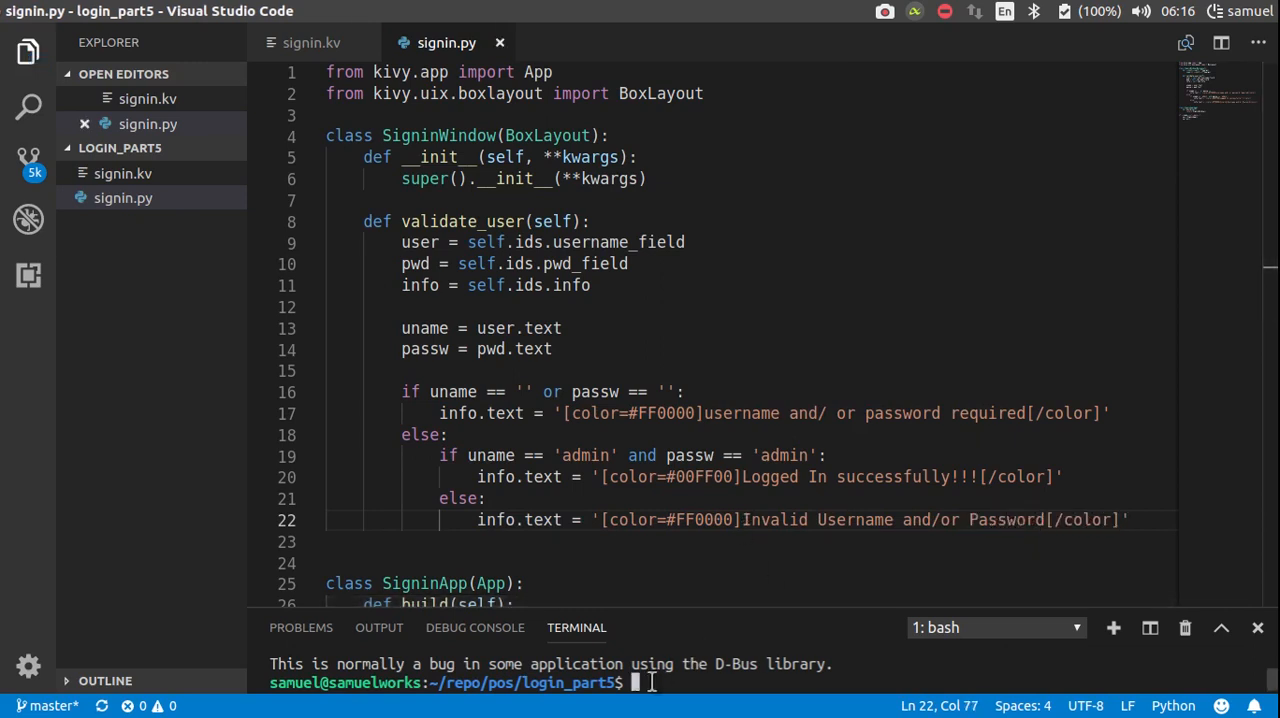
# Save signin.py and type username 'user' into the relaunched sign-in form
pyautogui.press('Return')
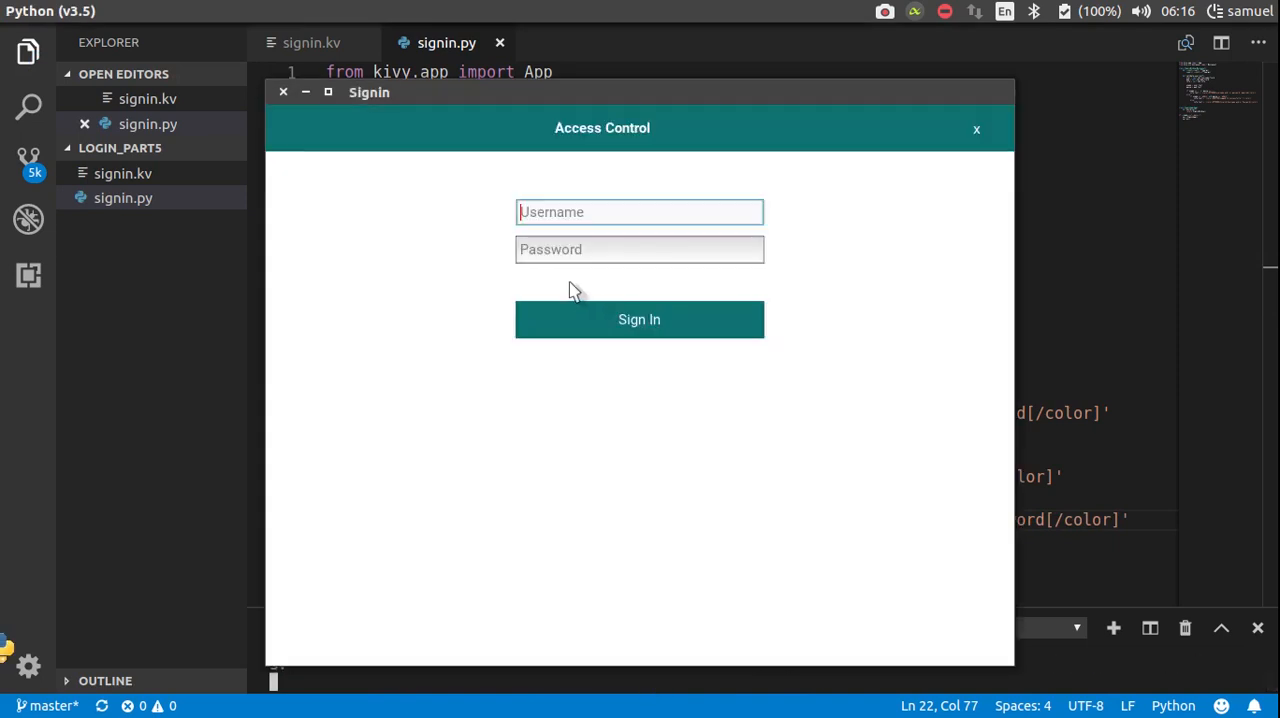
pyautogui.write('user')
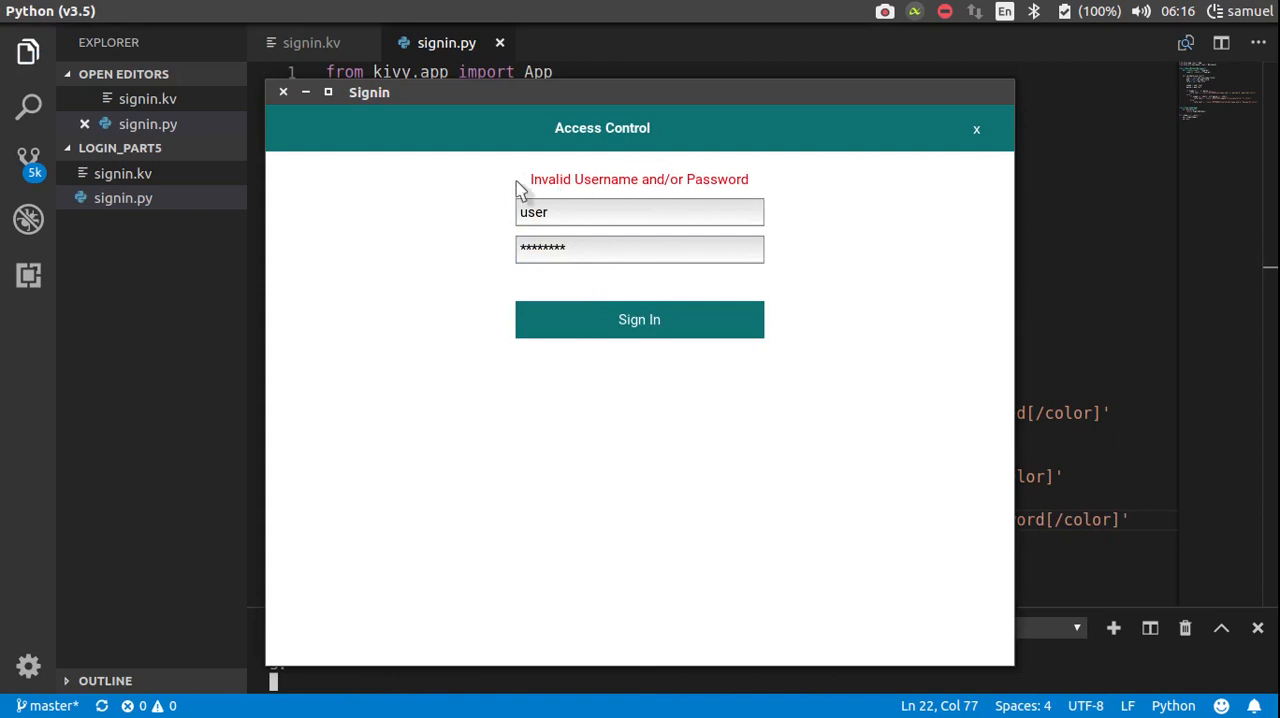
pyautogui.moveTo(390, 190)
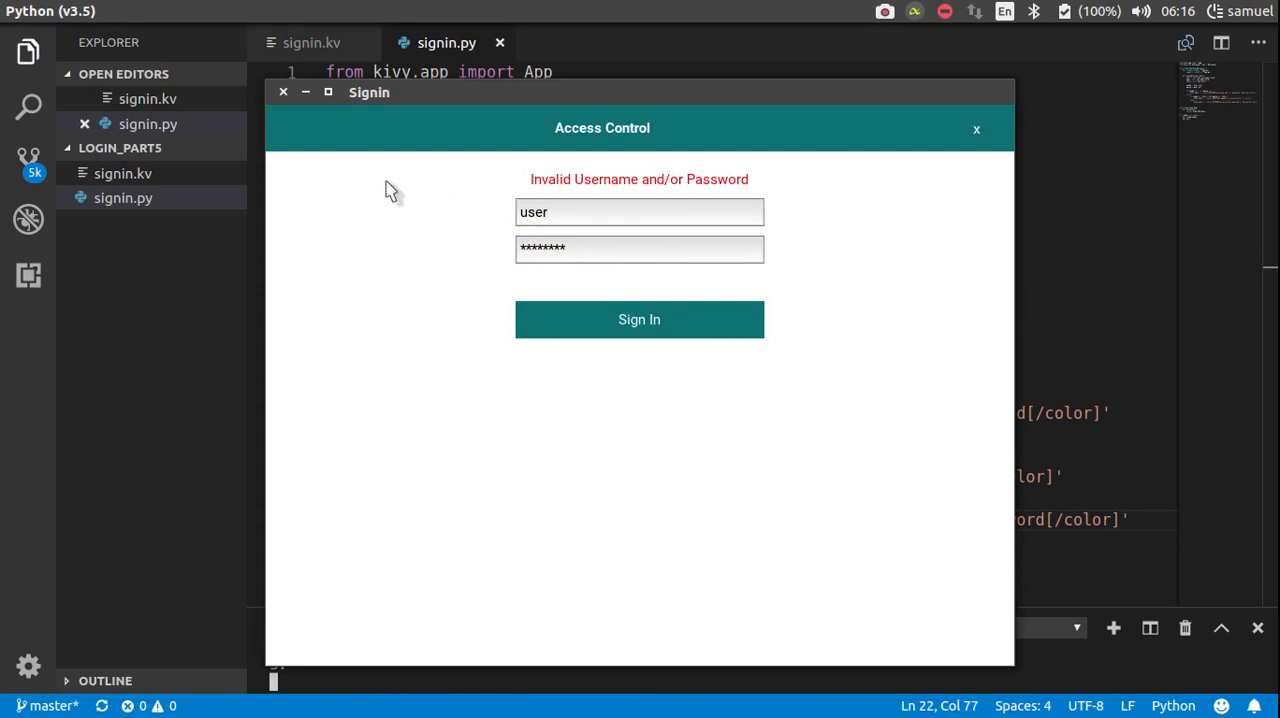
pyautogui.moveTo(905, 300)
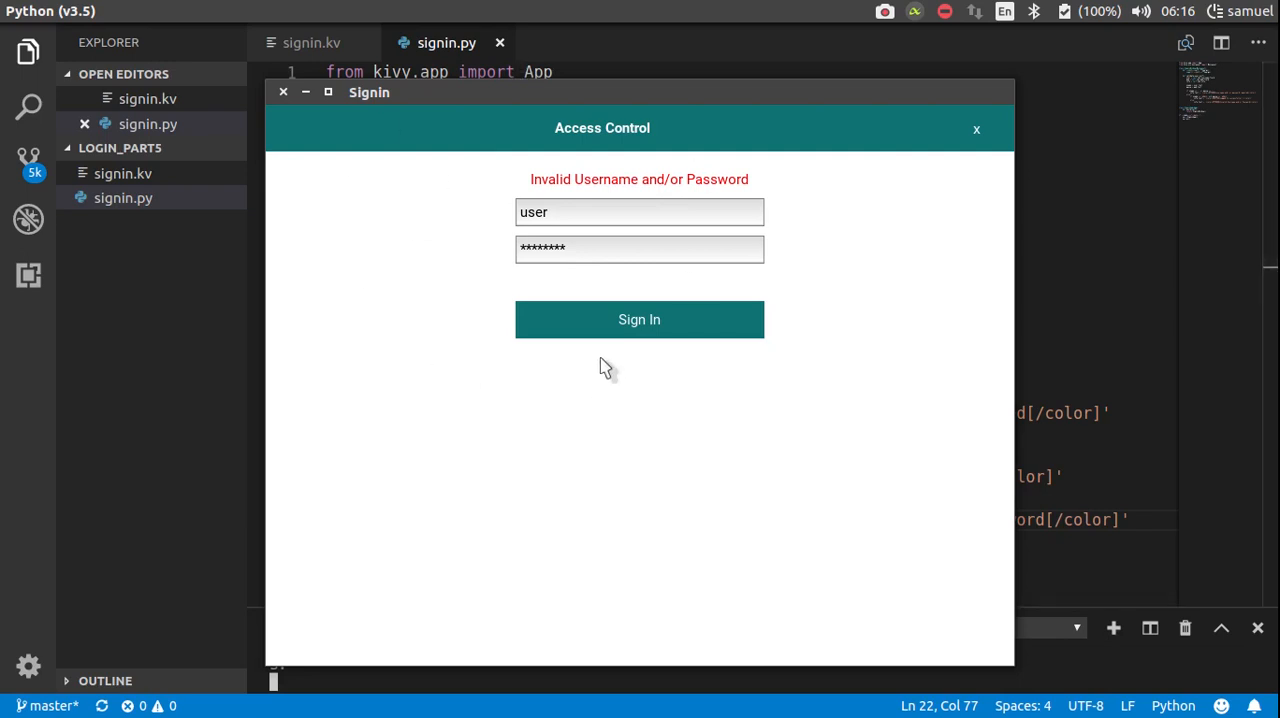
pyautogui.moveTo(815, 290)
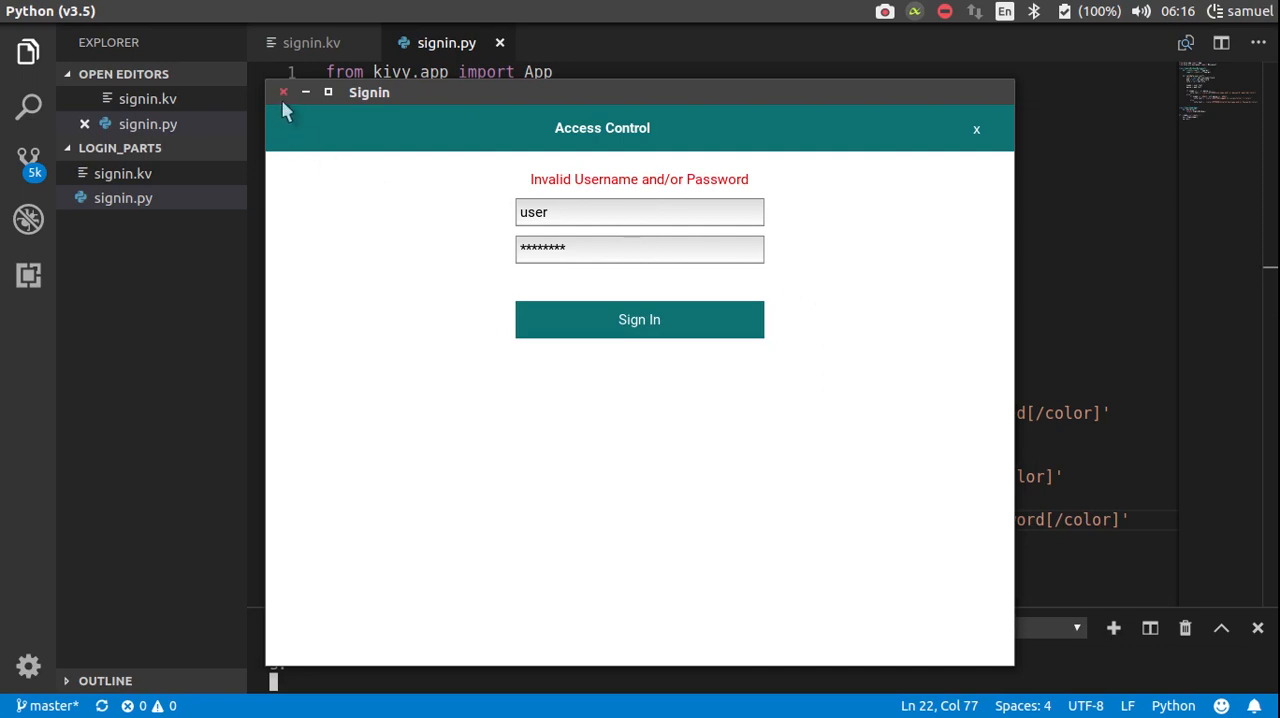
pyautogui.moveTo(663, 388)
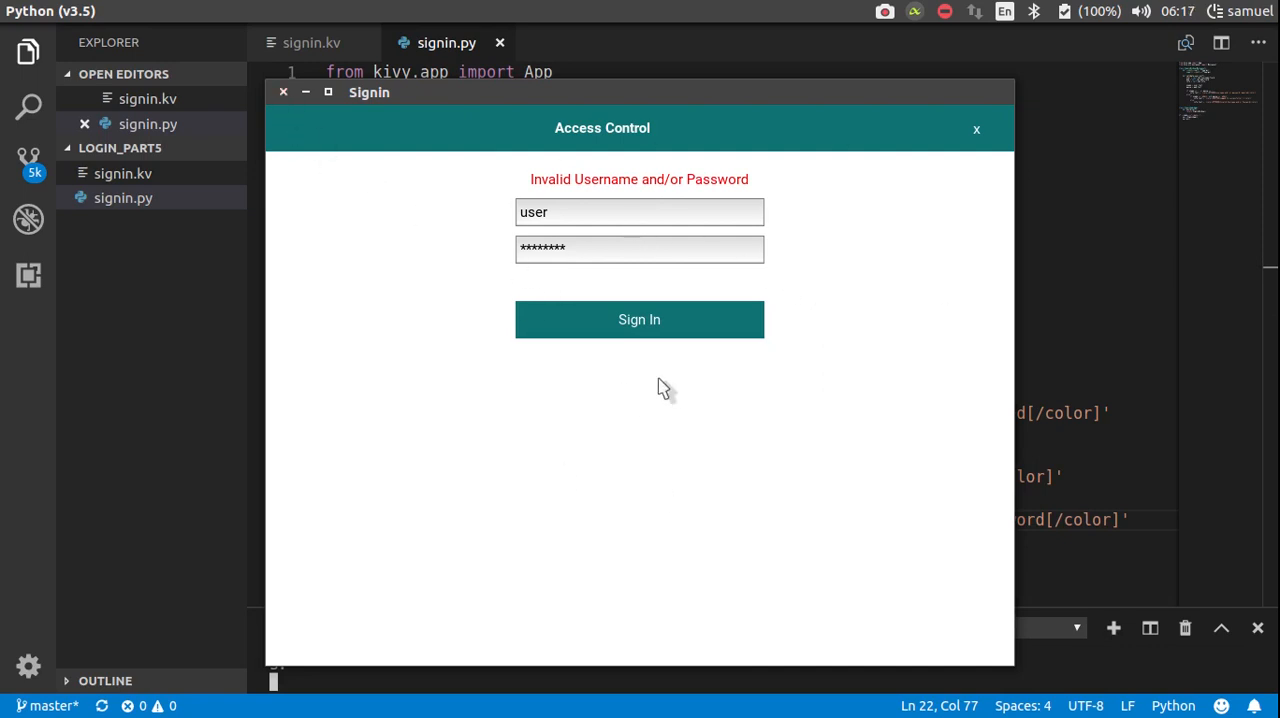
pyautogui.moveTo(390, 308)
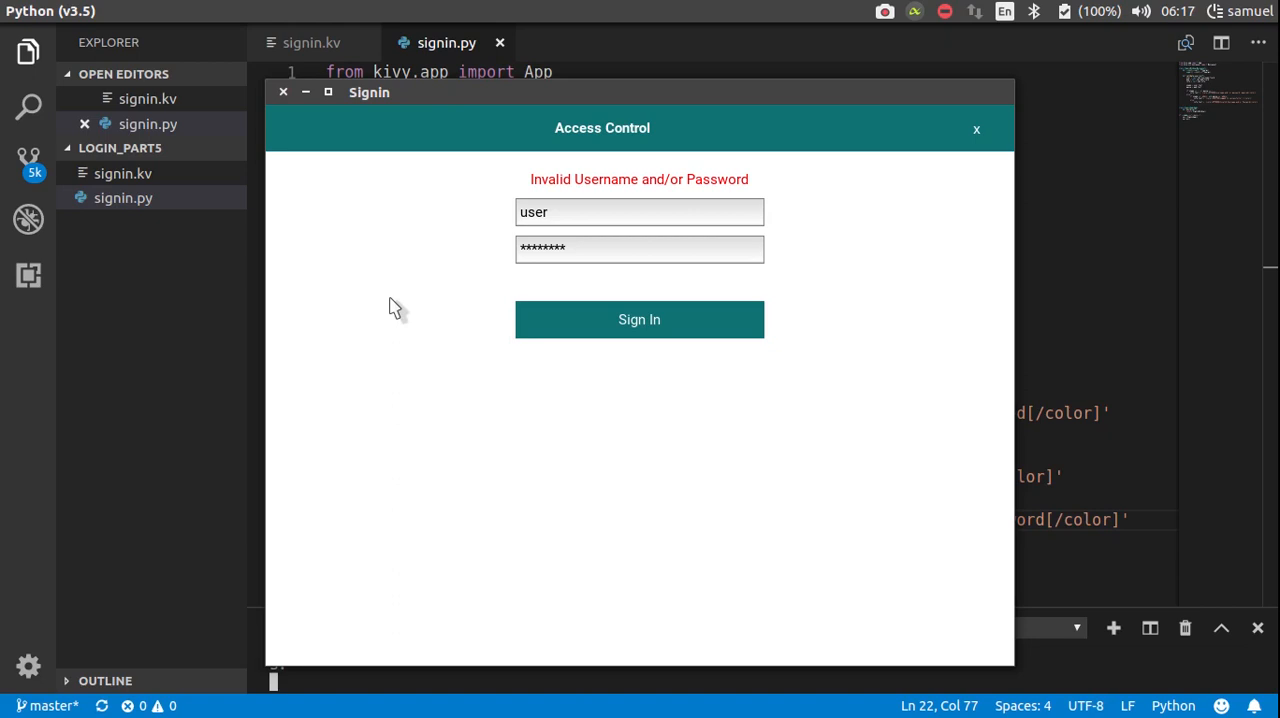